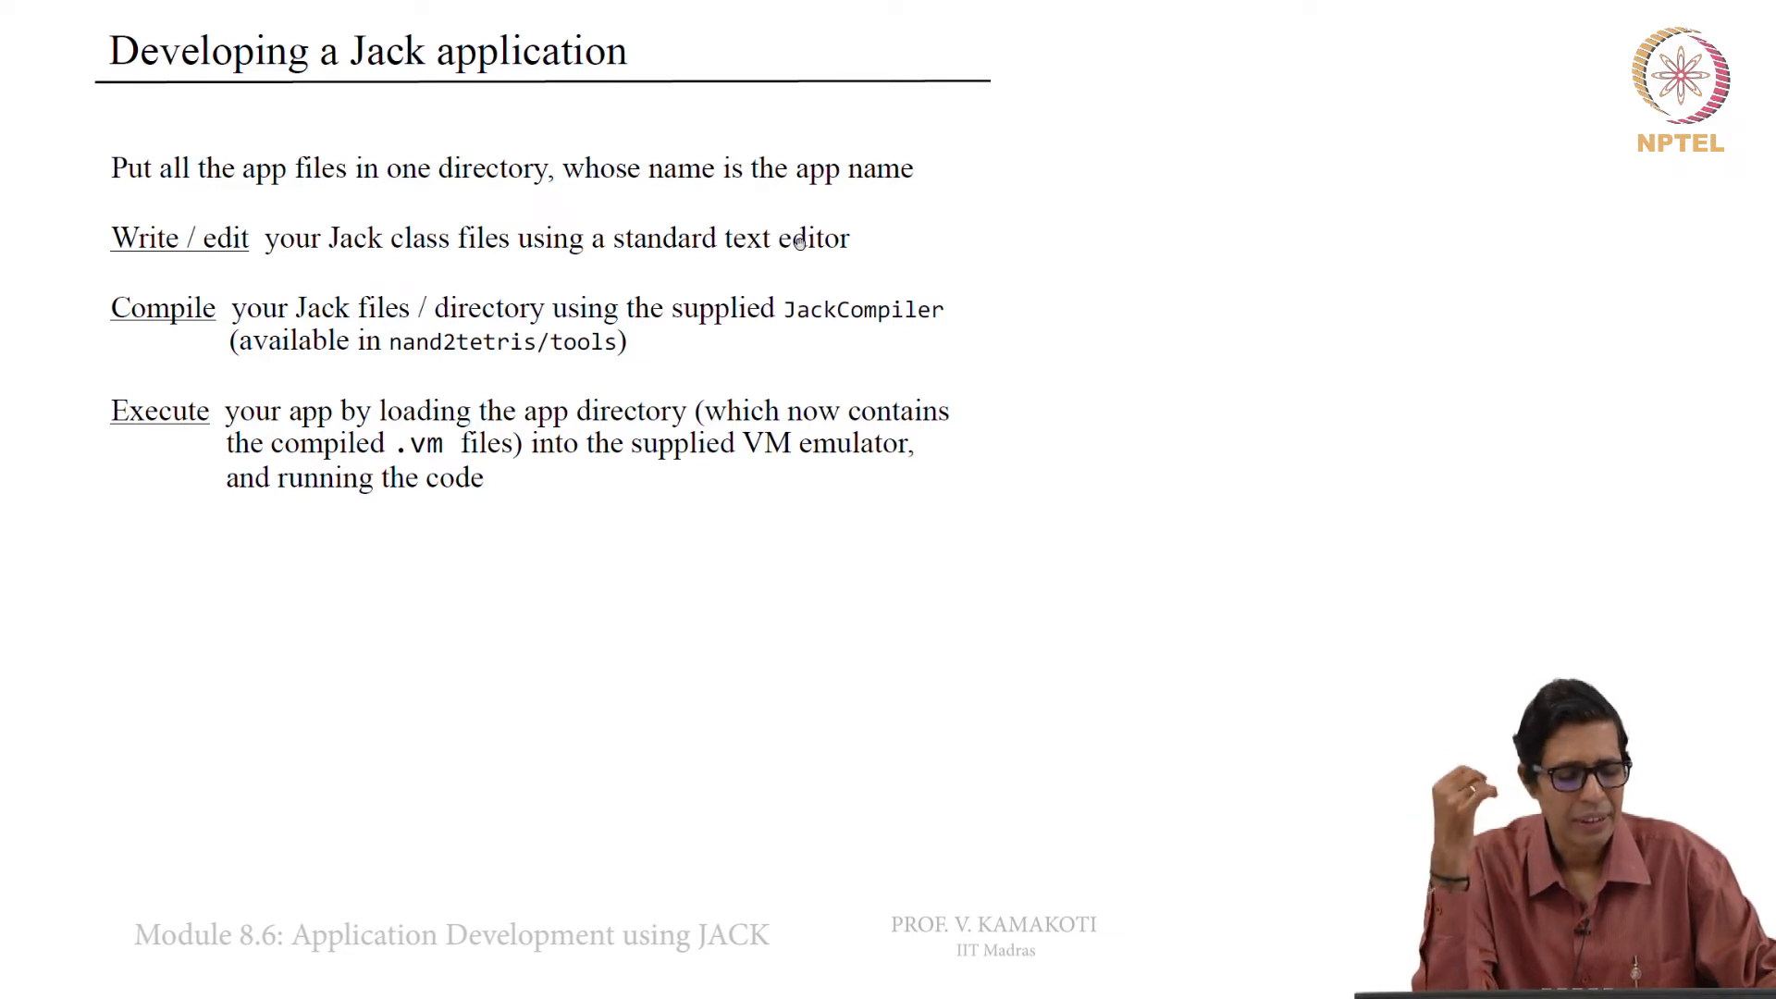
In File Explorer, navigate up to projects\09 and into the BitmapEditor folder
drag(524, 411, 688, 411)
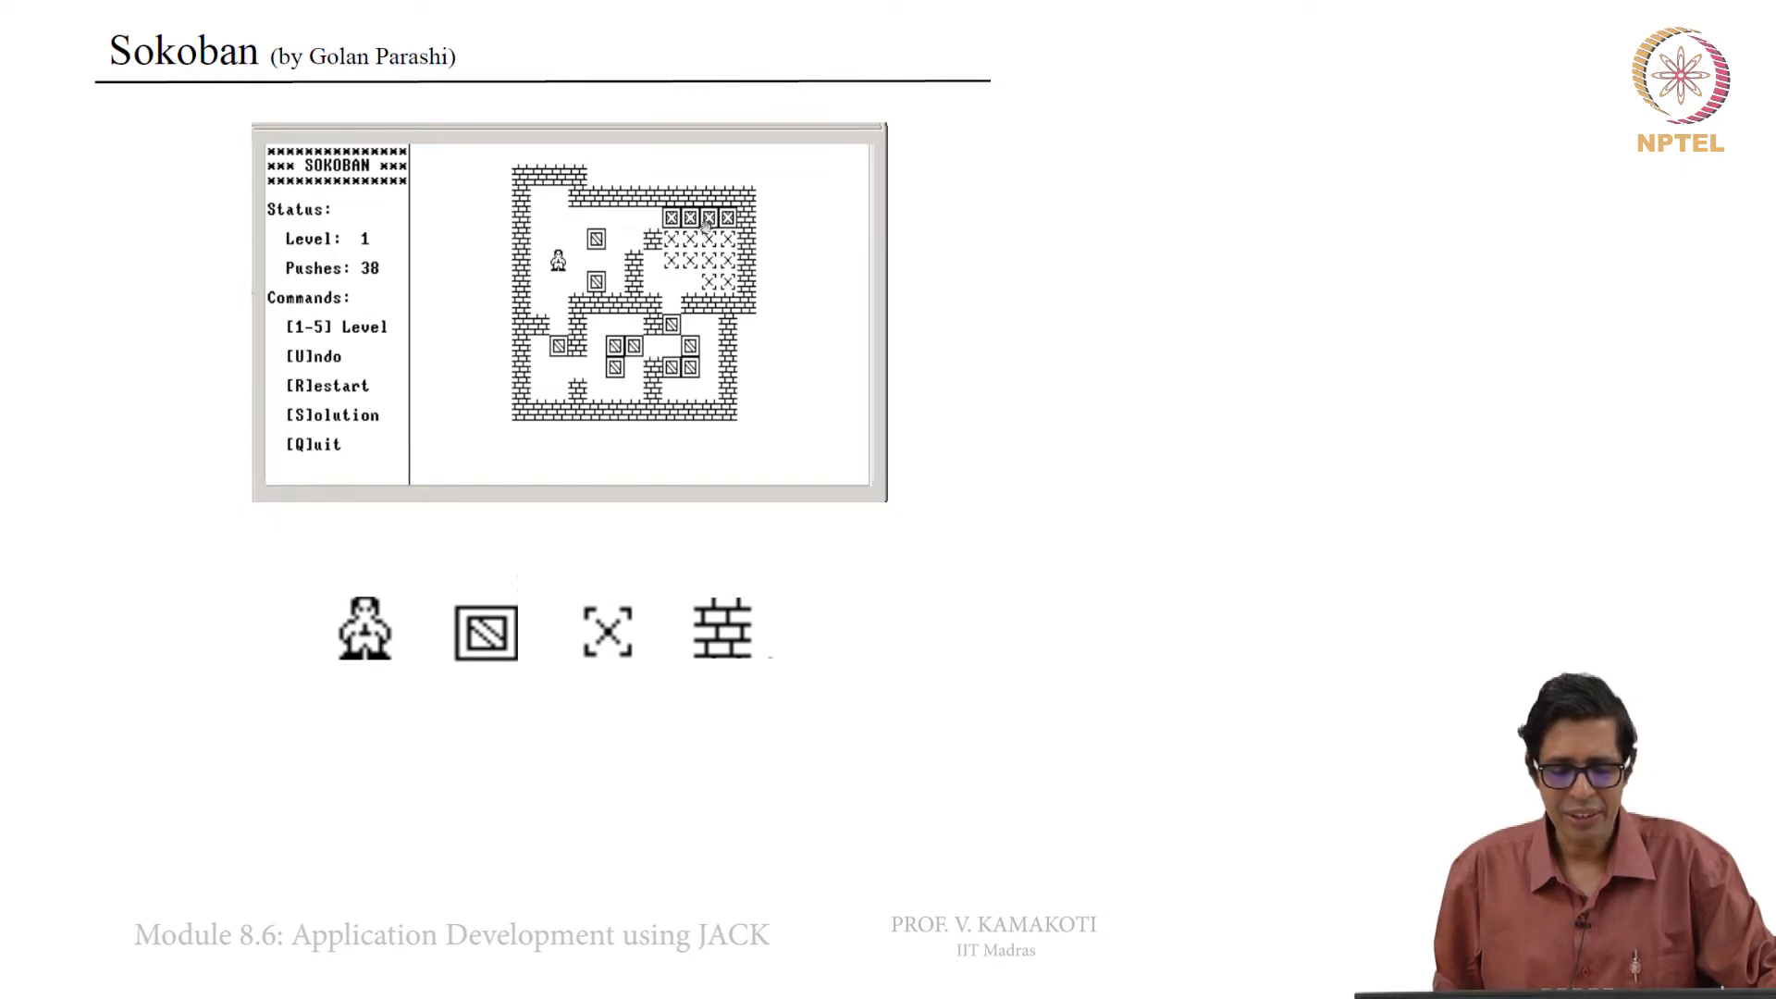
mouse_move(773, 392)
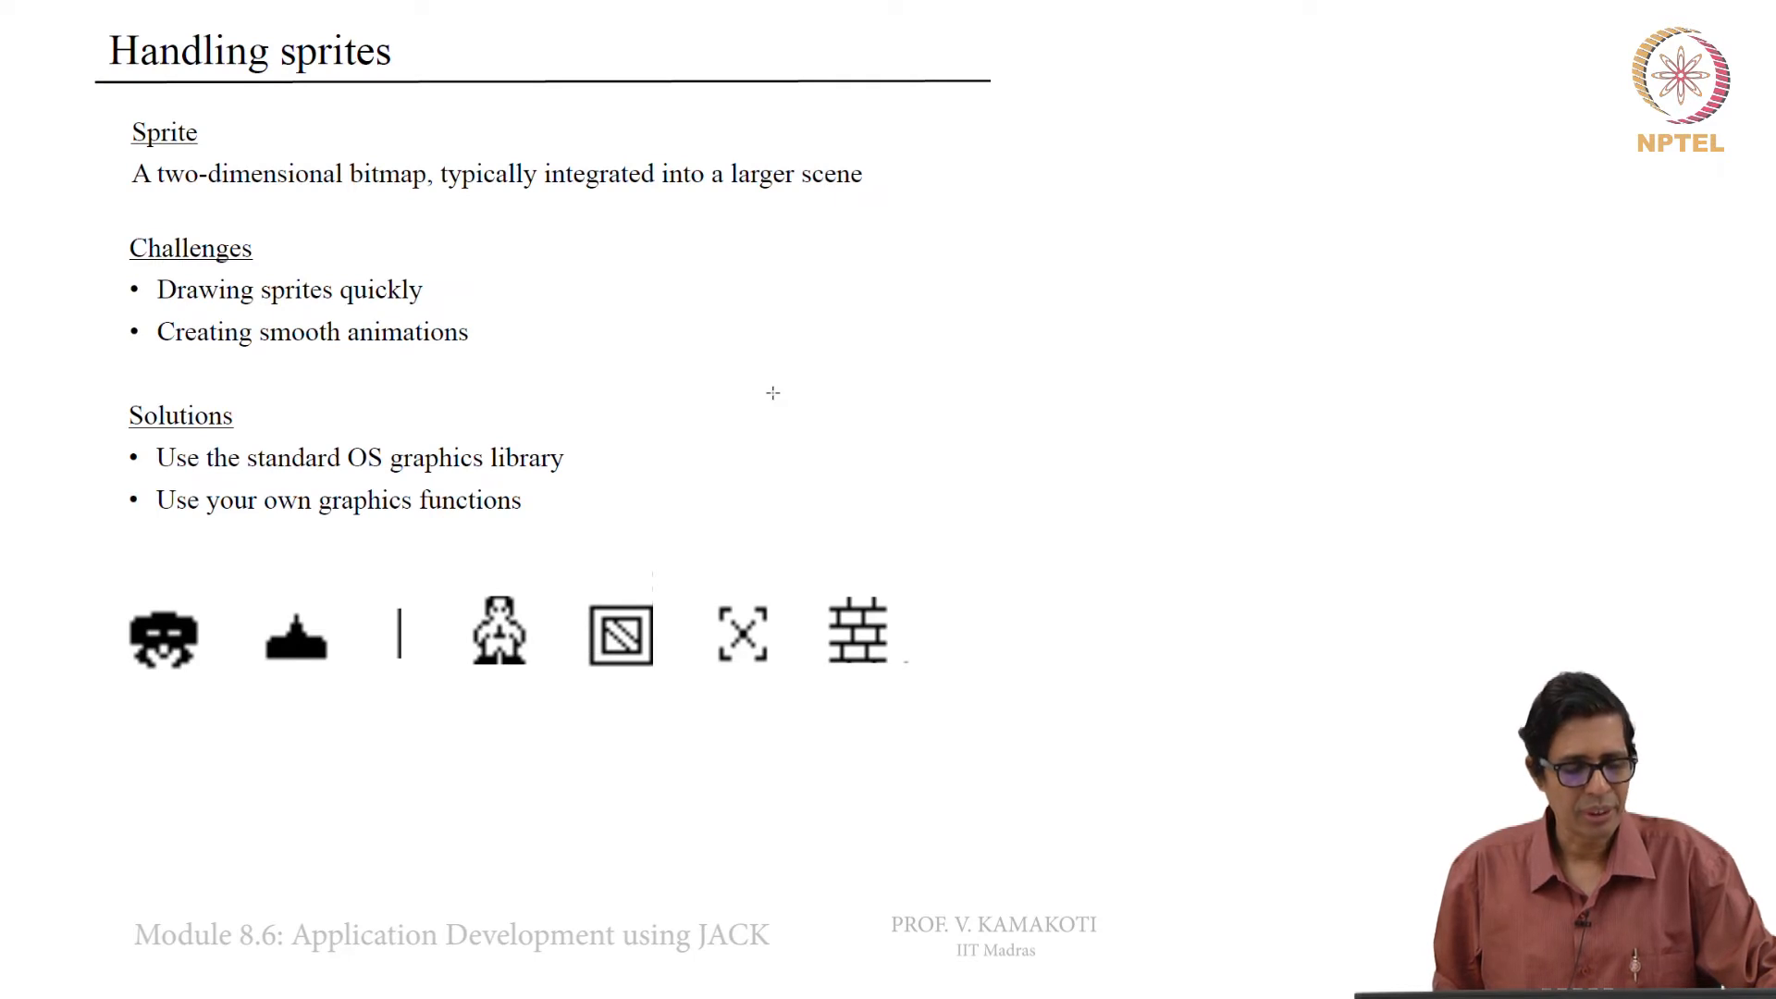
mouse_move(1053, 662)
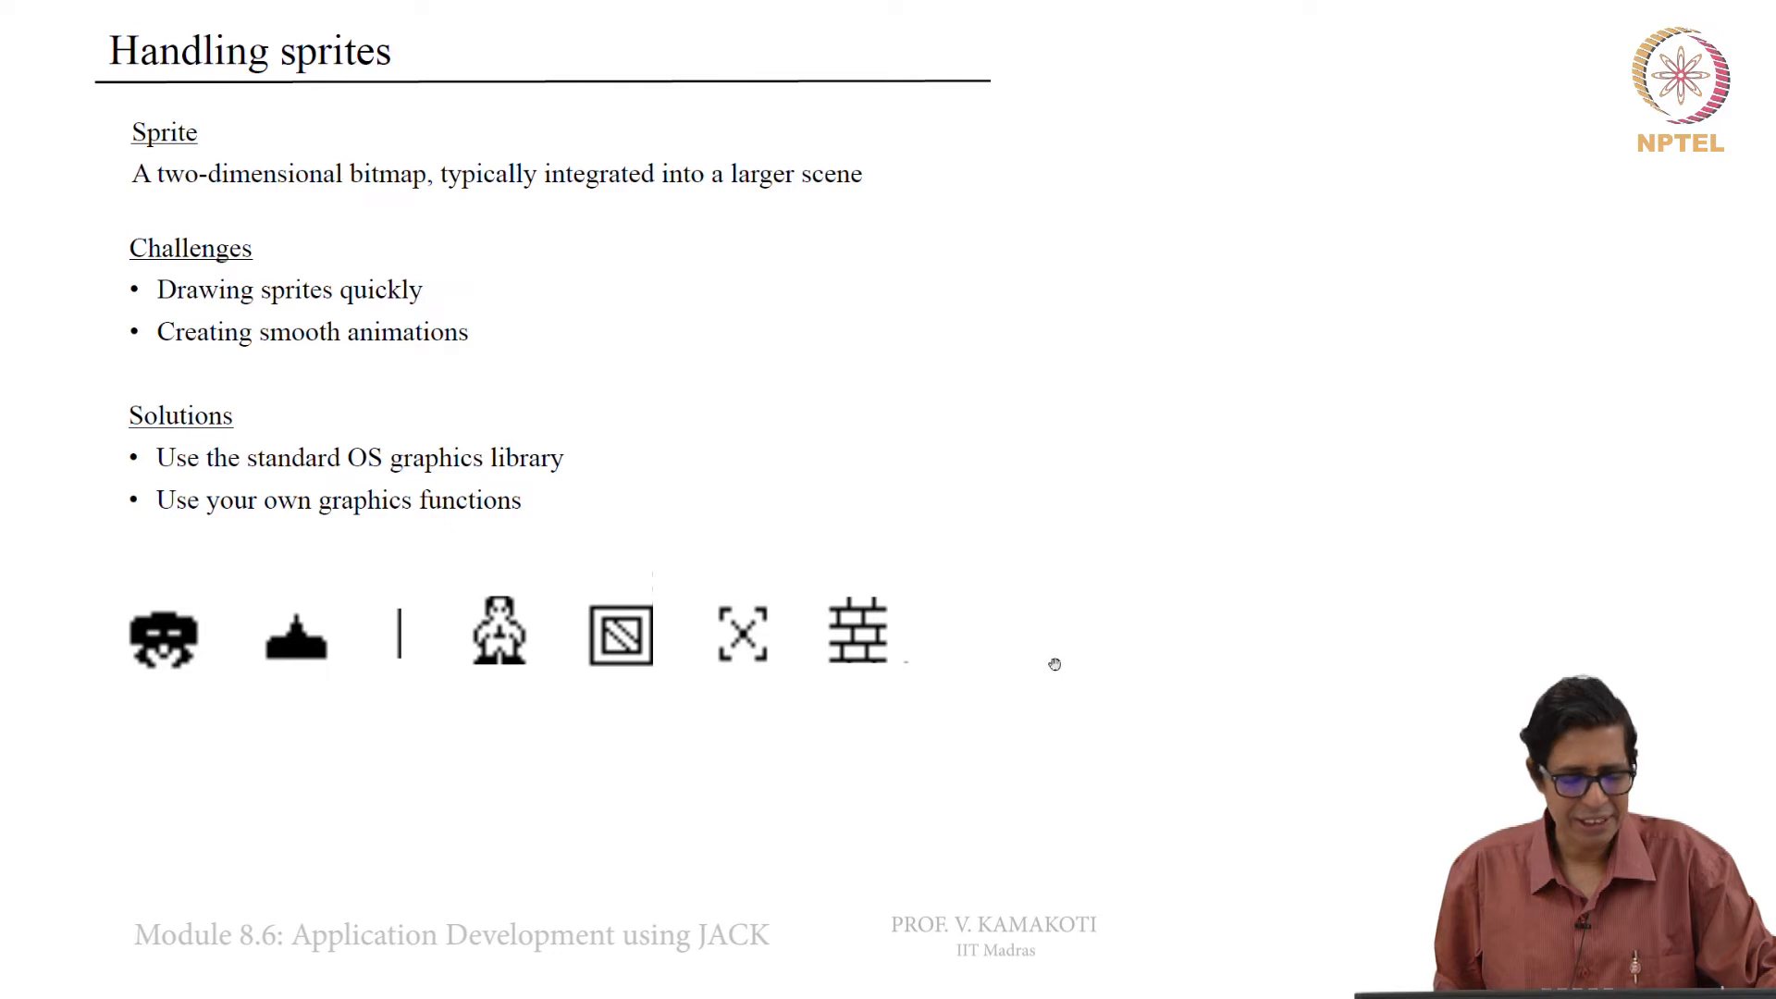
mouse_move(951, 634)
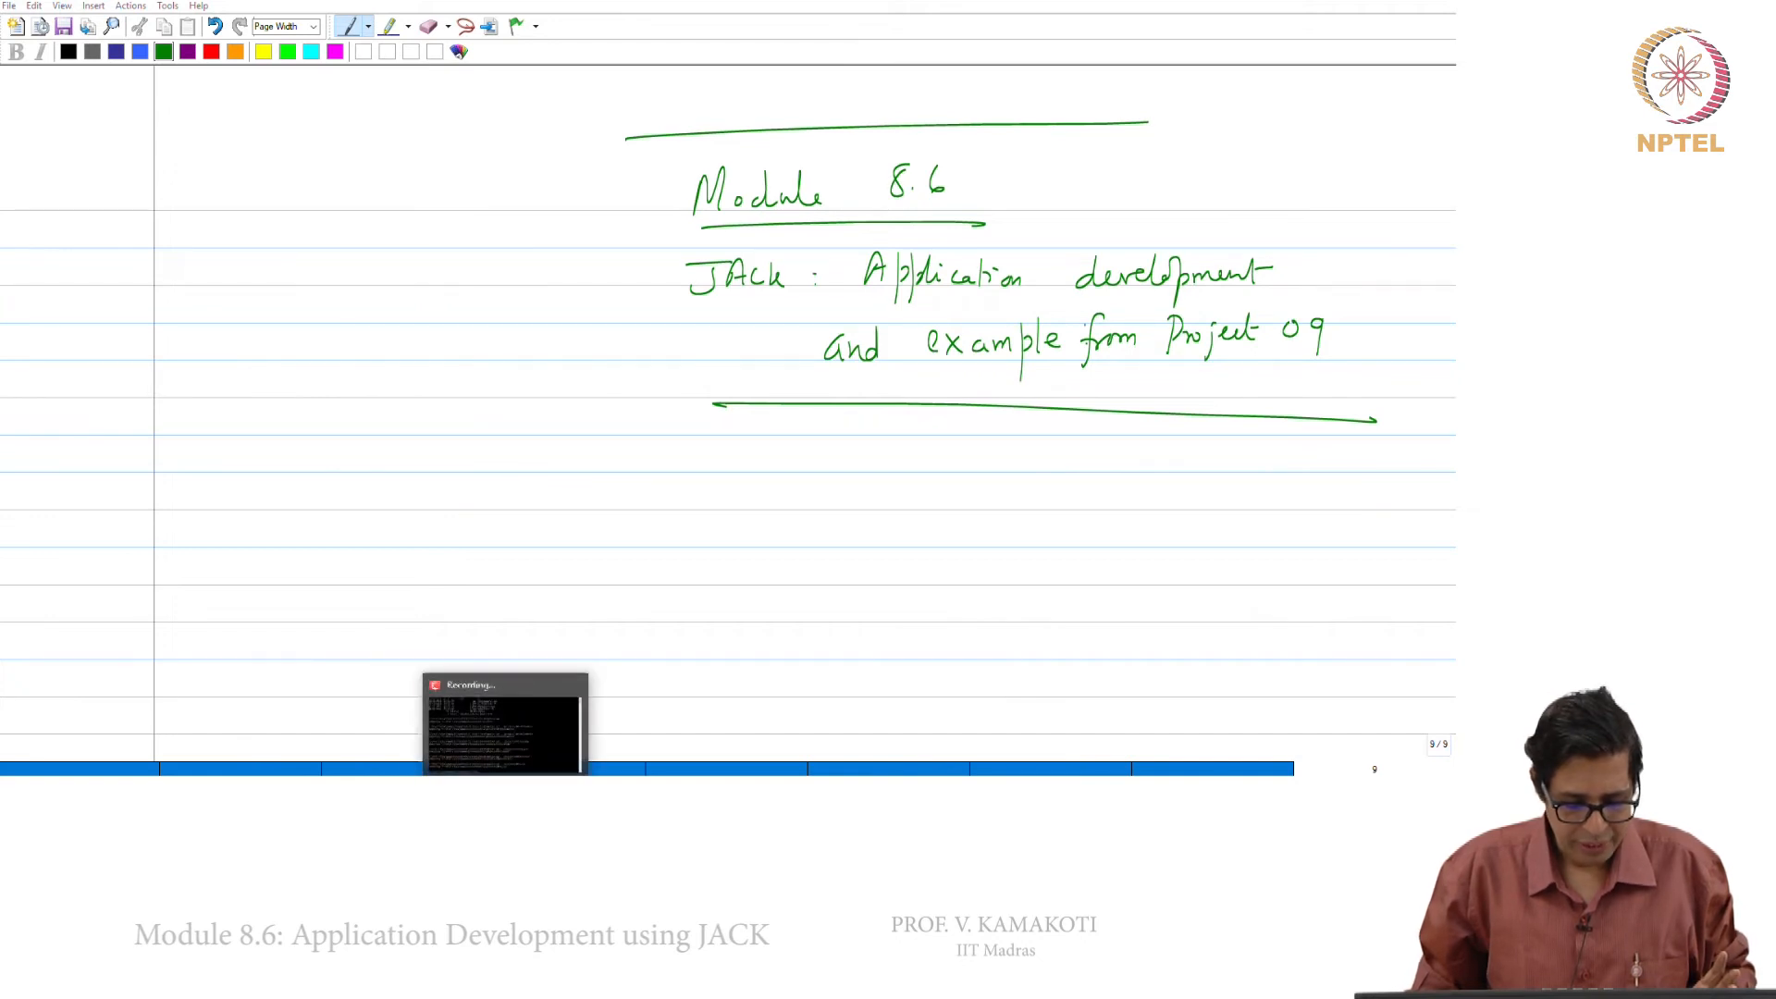
click(503, 725)
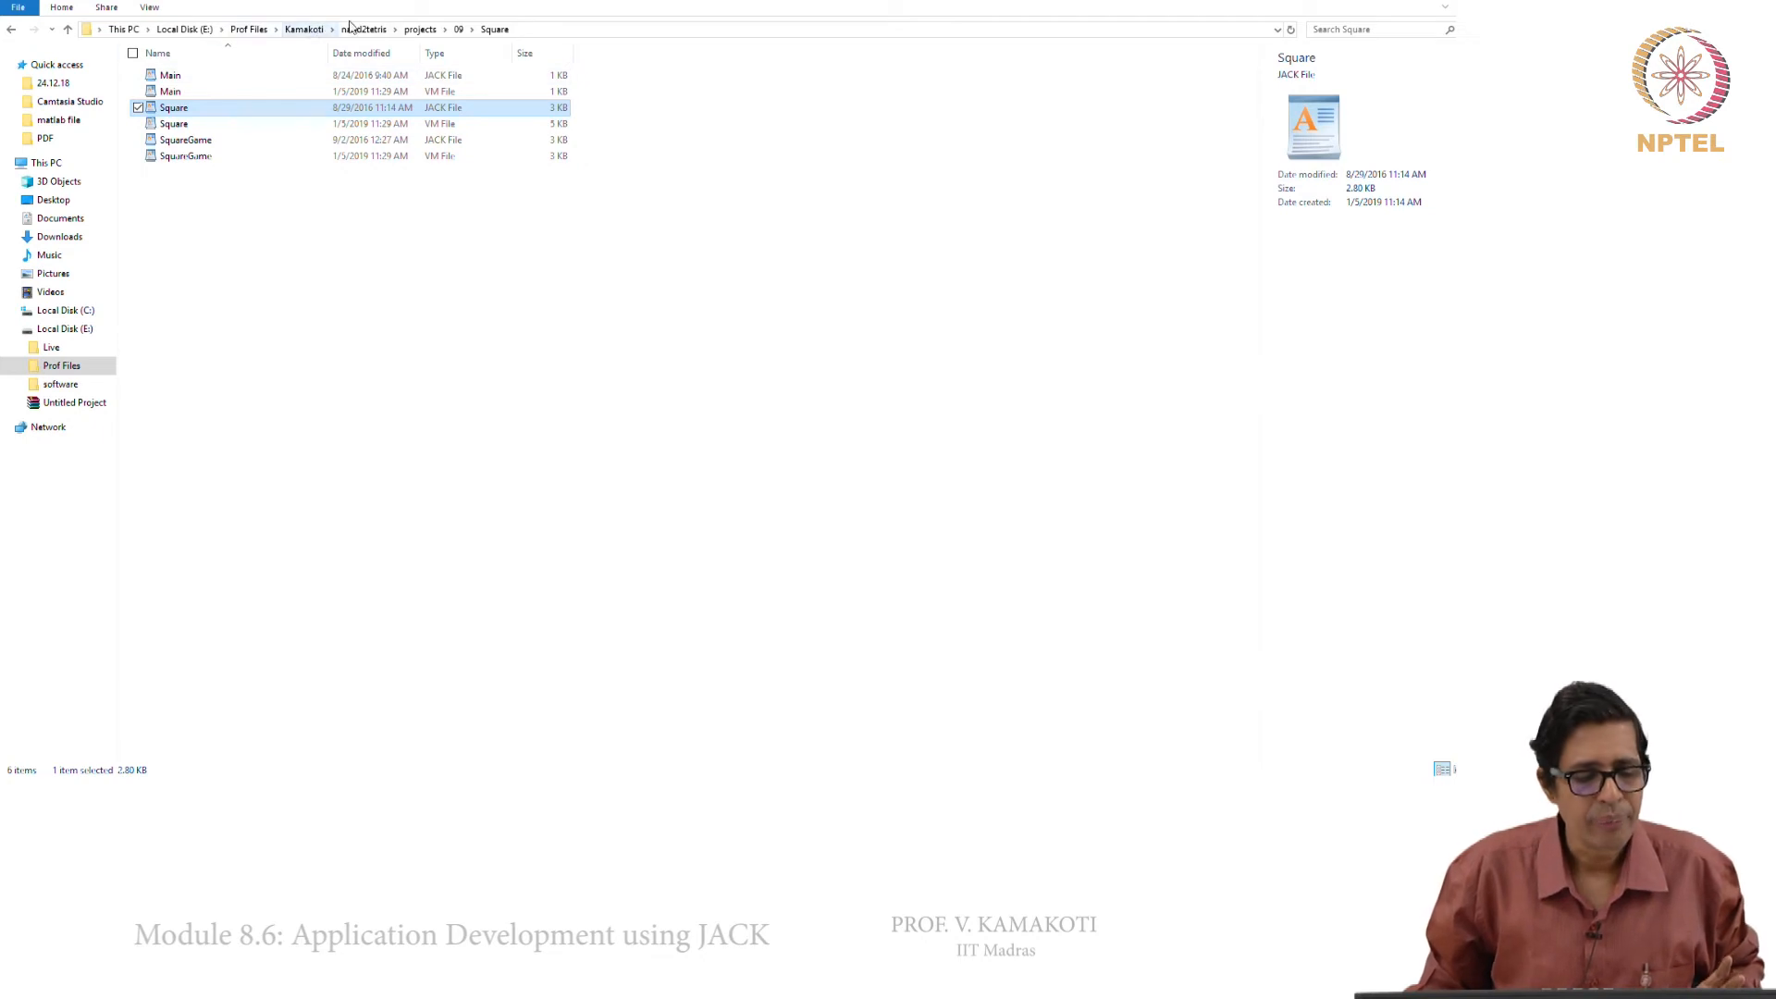
click(459, 27)
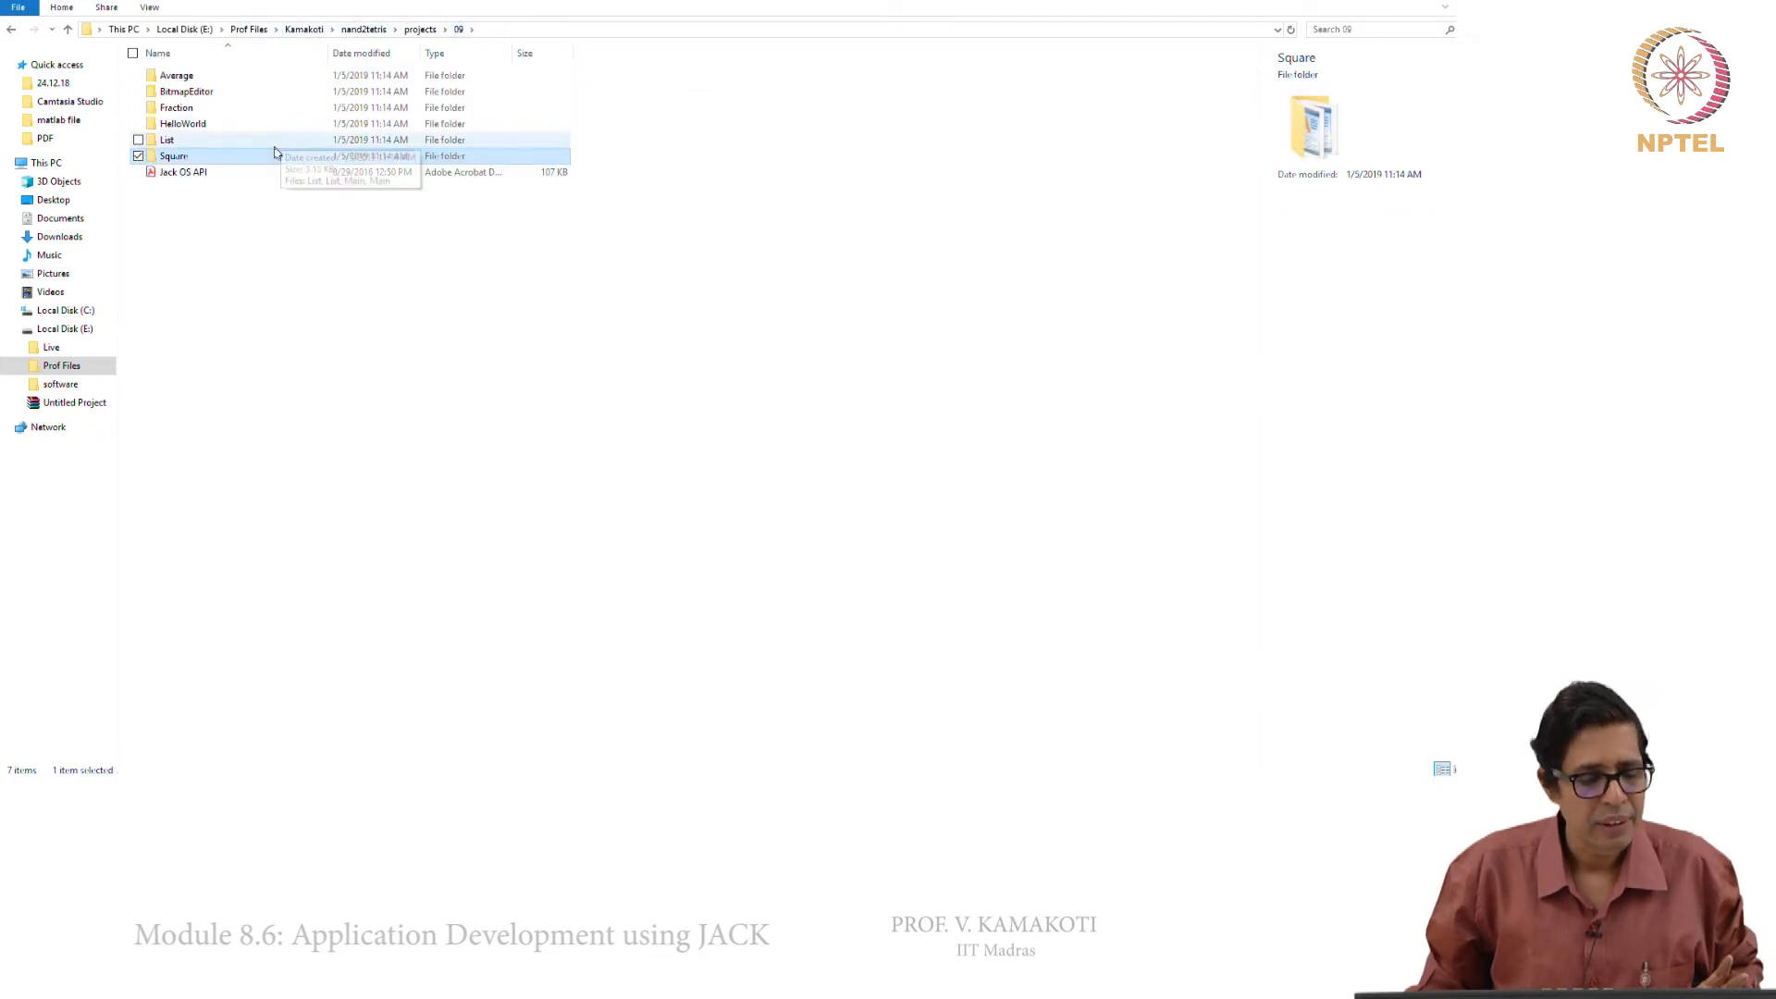
mouse_move(191, 130)
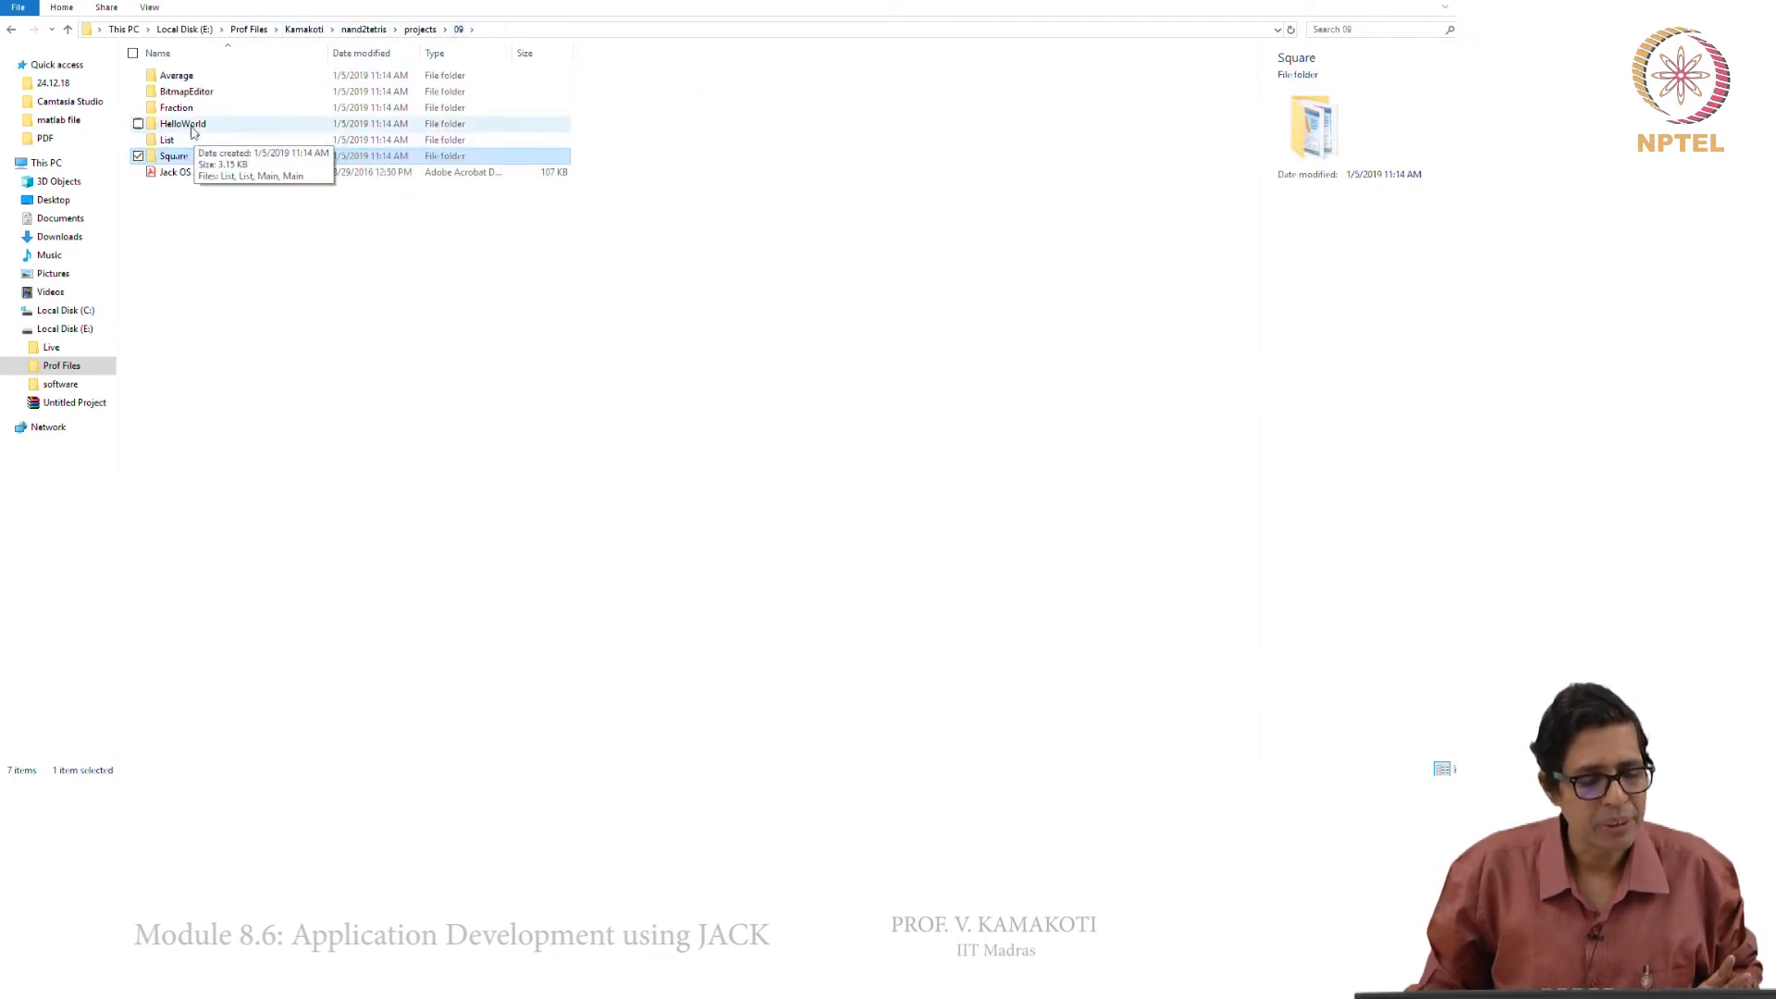
double_click(185, 90)
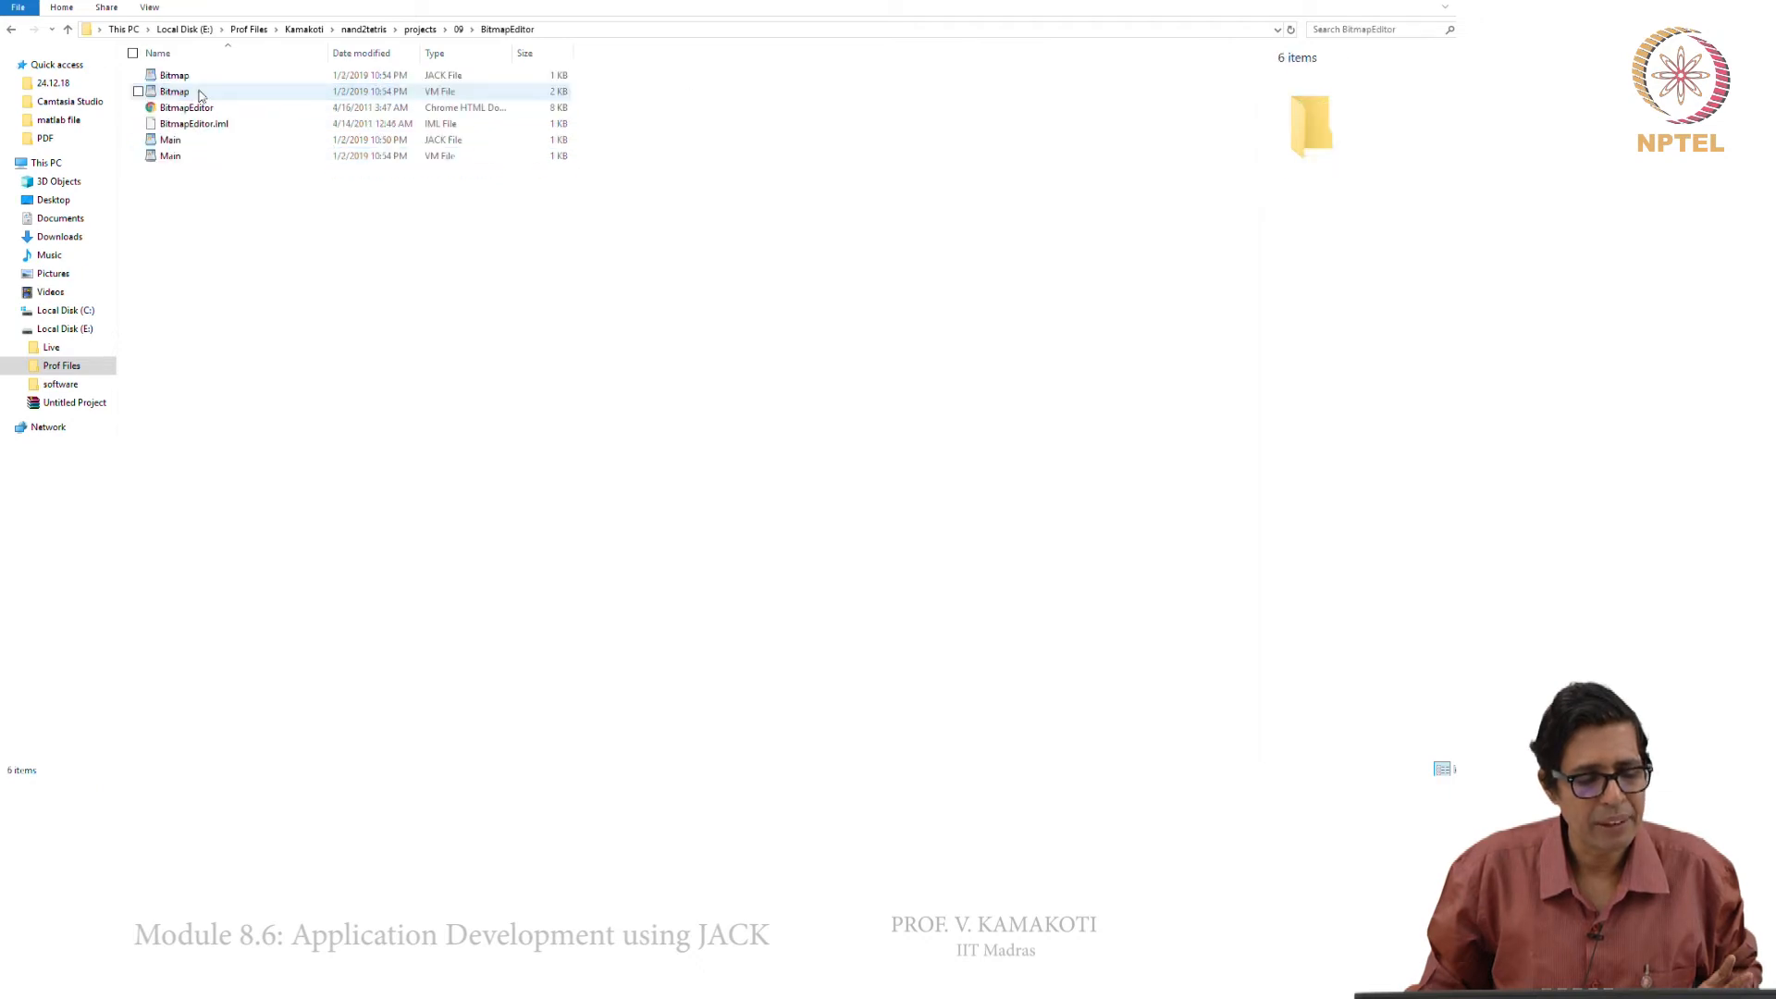
mouse_move(193, 122)
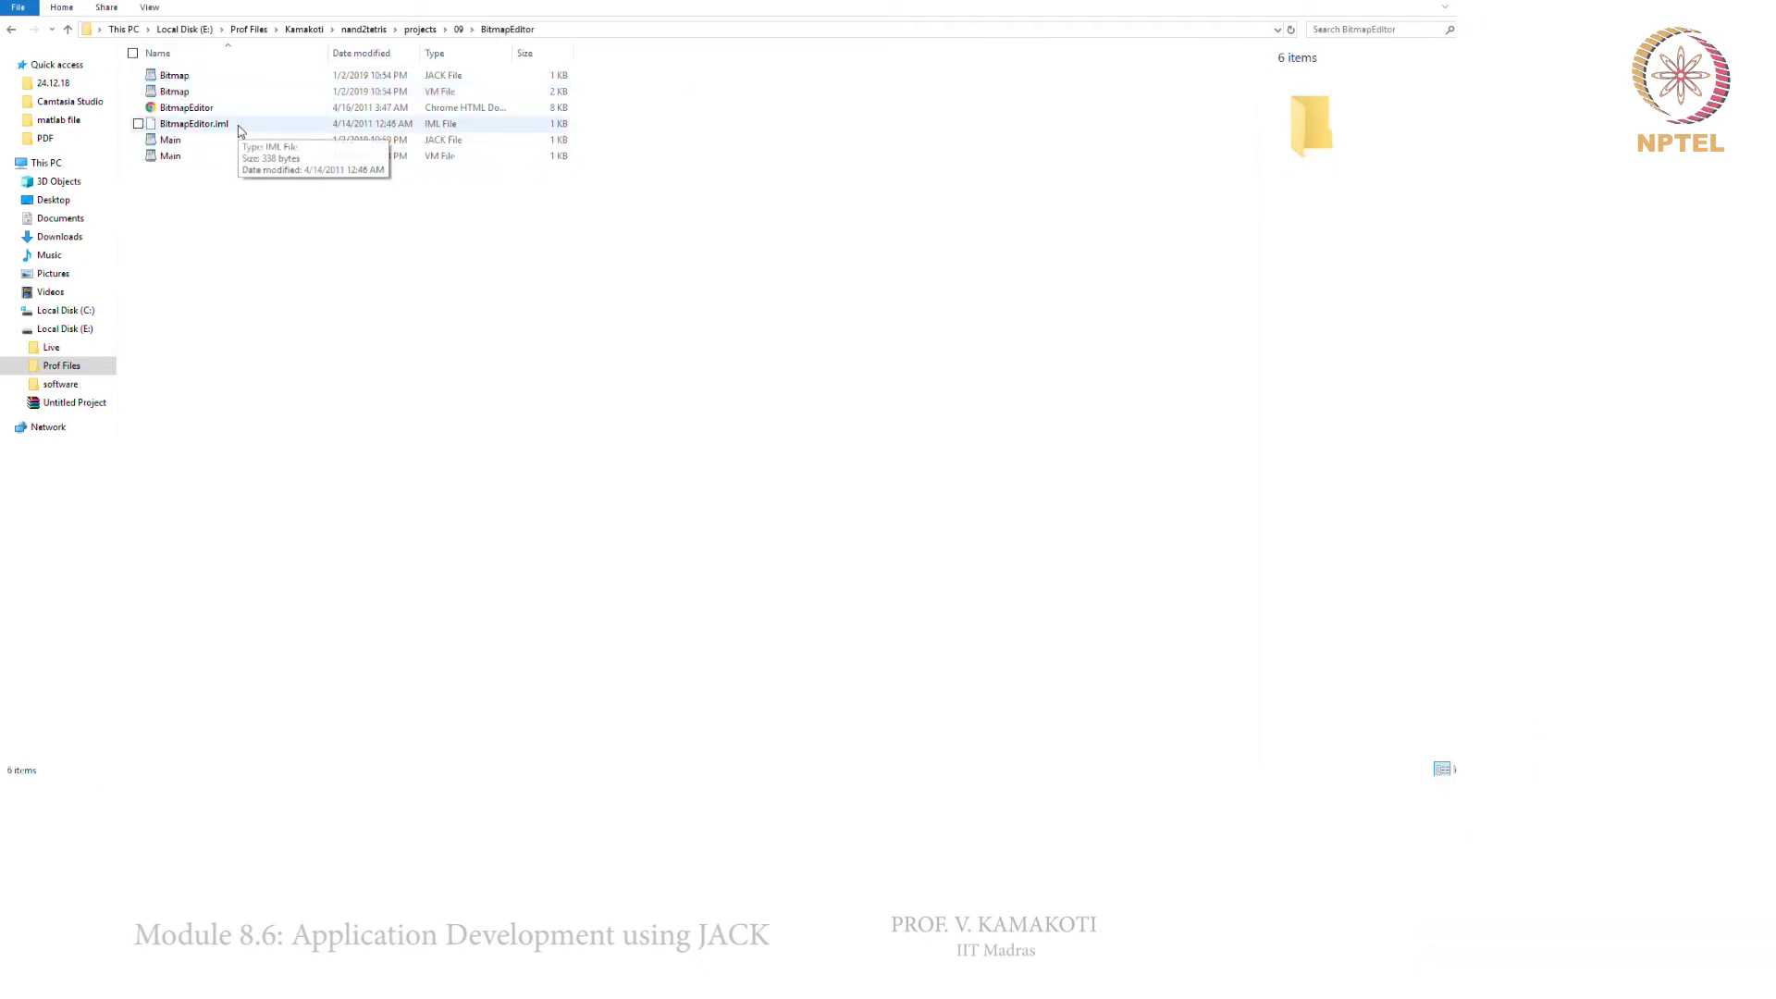
Open the BitmapEditor project file, dismissing the open-with prompt, to show the Sokoban Bitmap Editor page
click(194, 122)
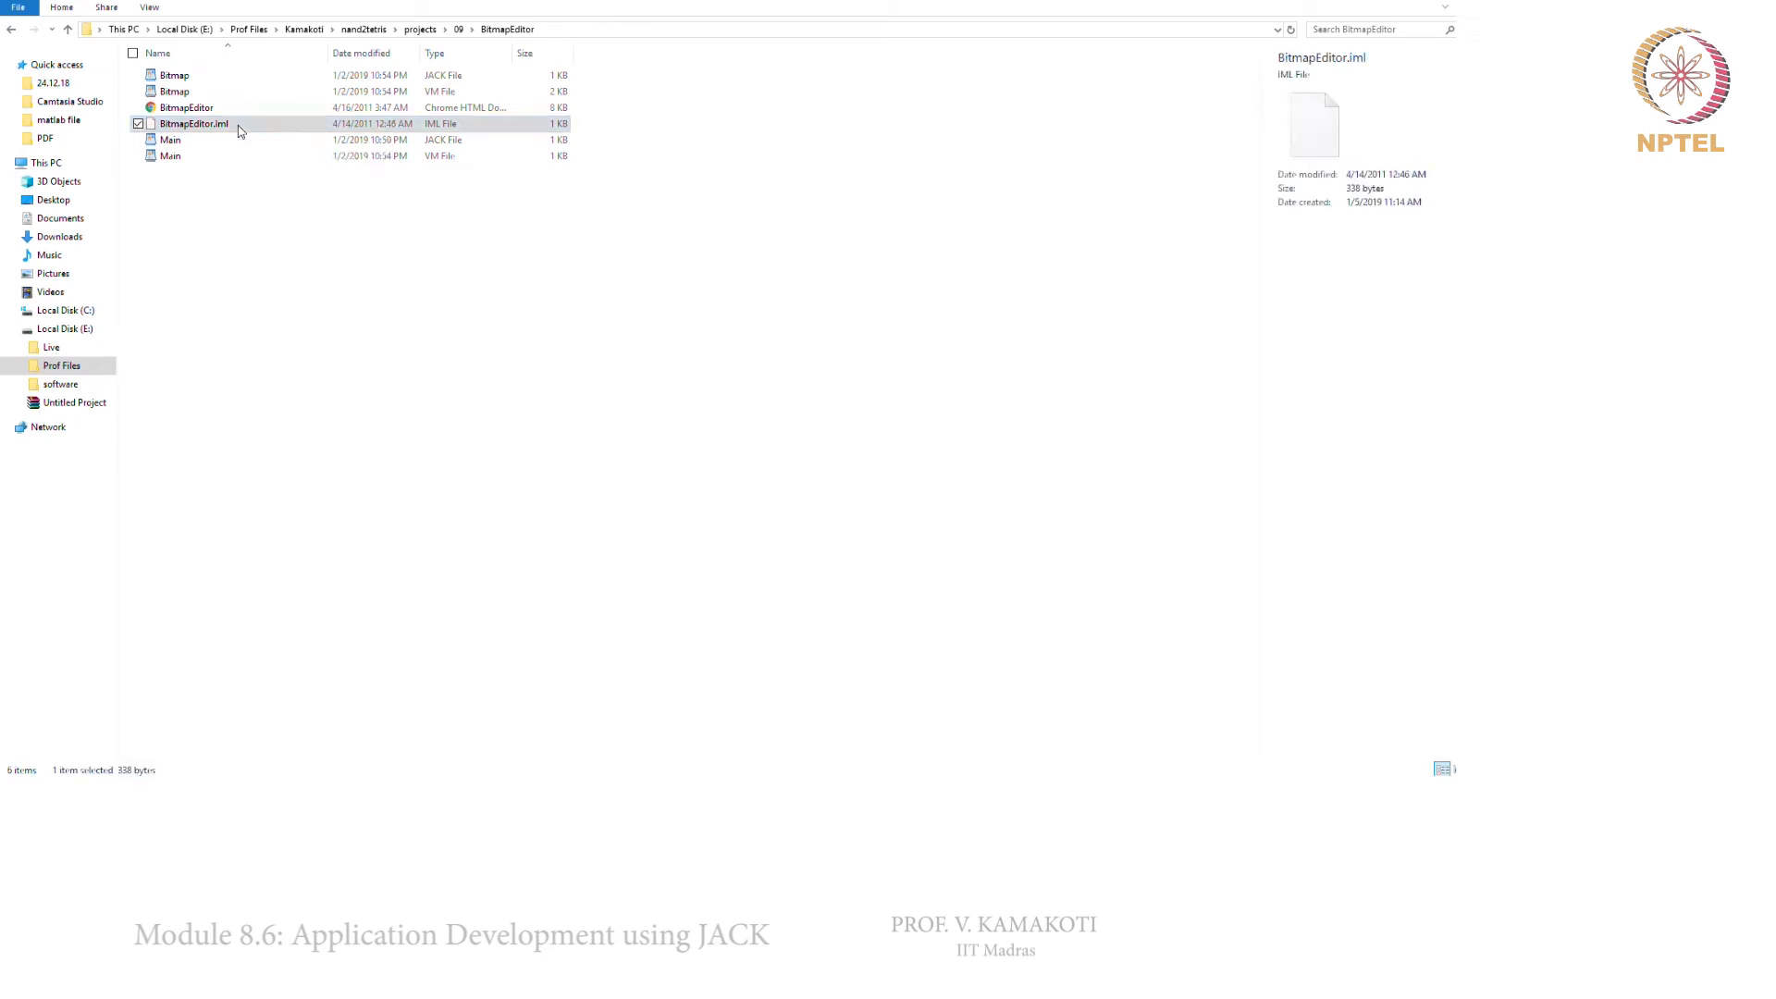
double_click(194, 124)
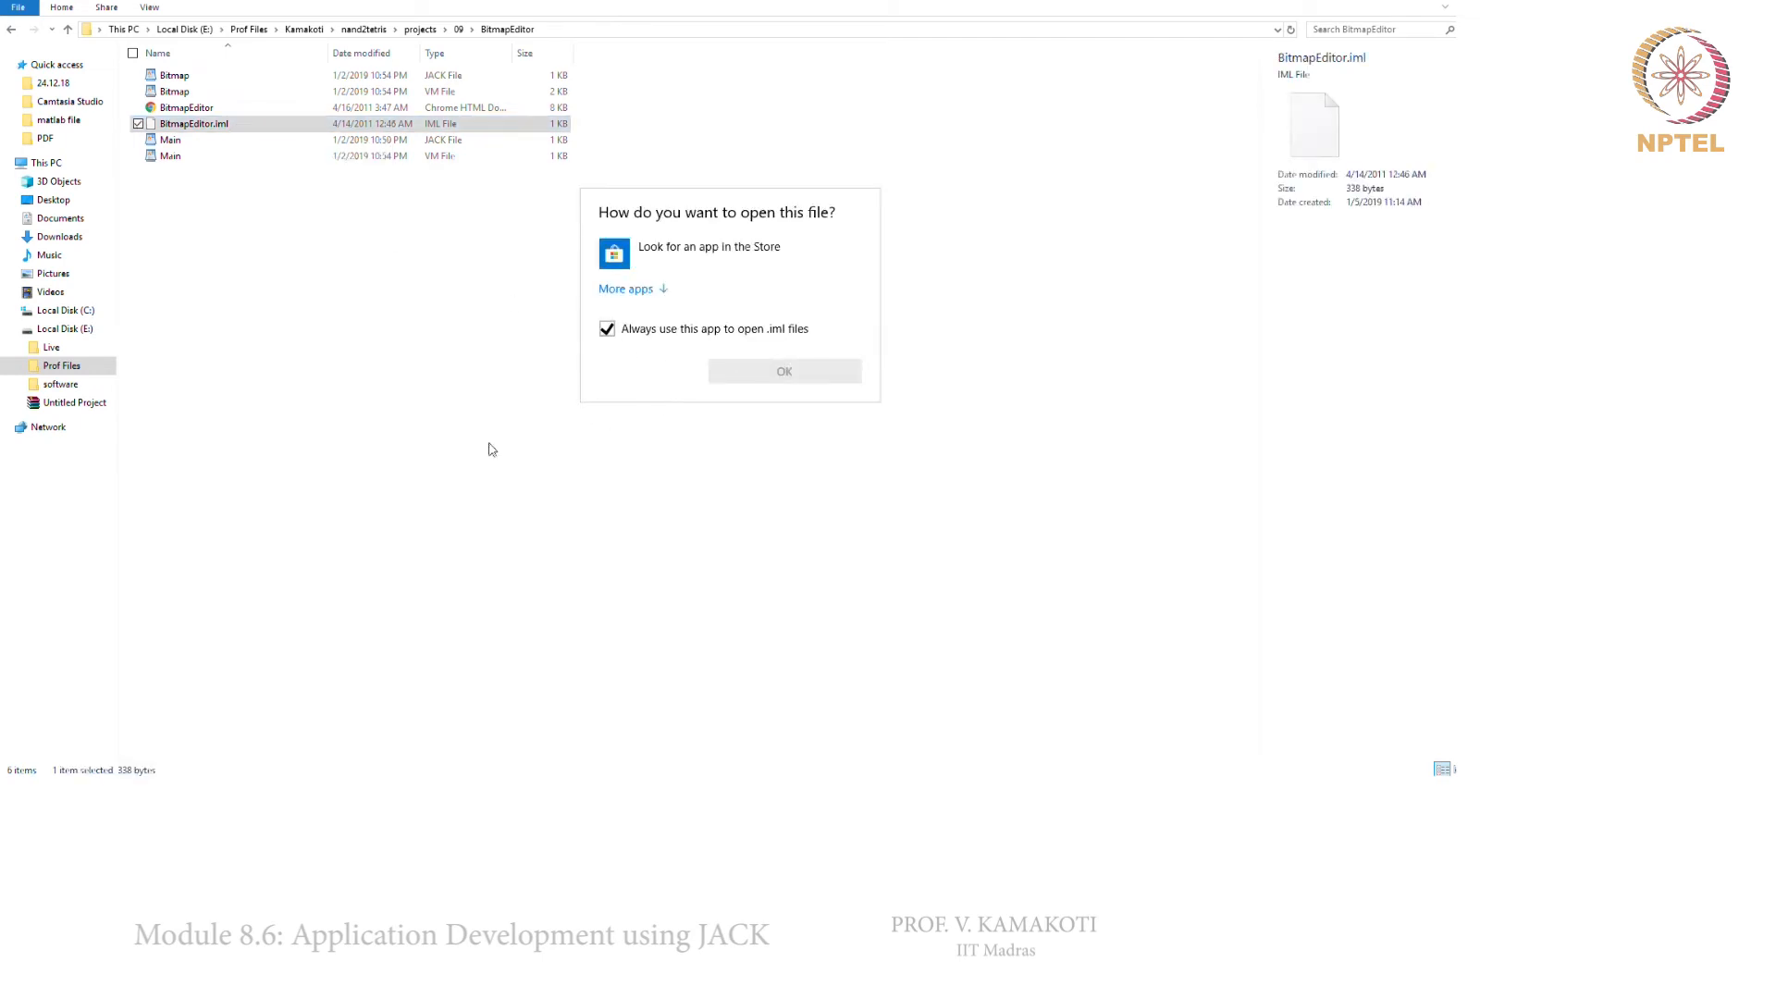
click(783, 370)
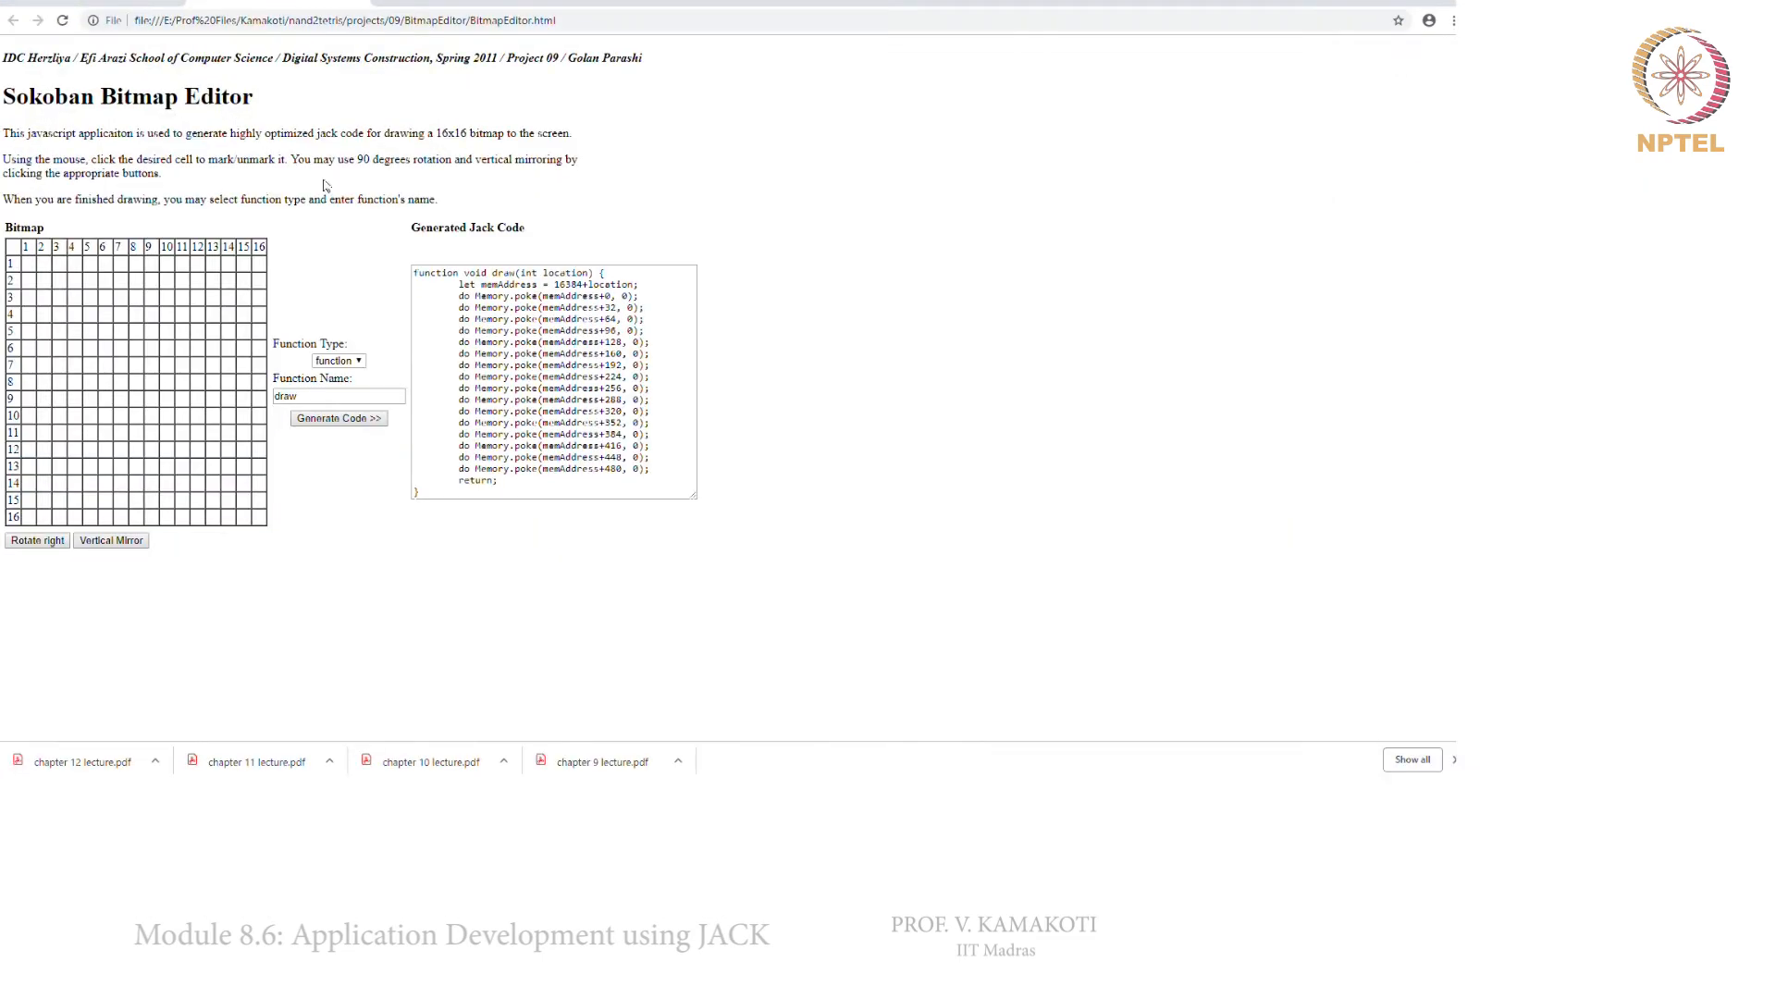
mouse_move(192, 305)
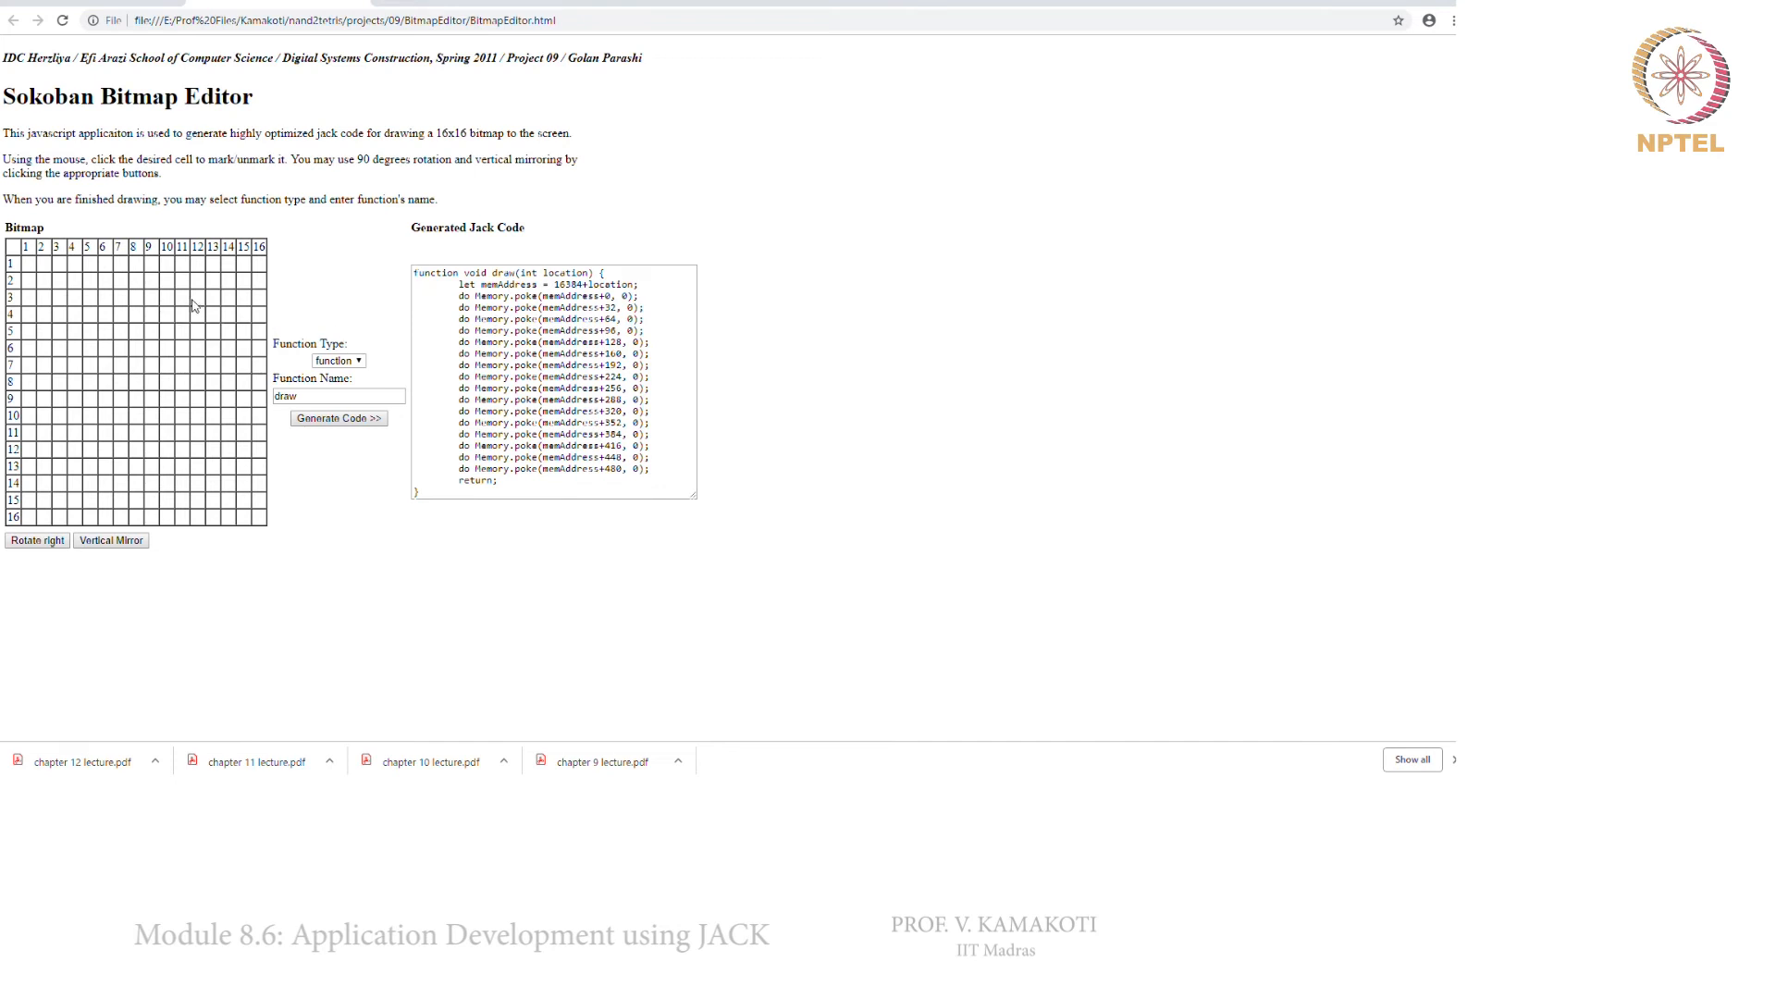
mouse_move(148, 276)
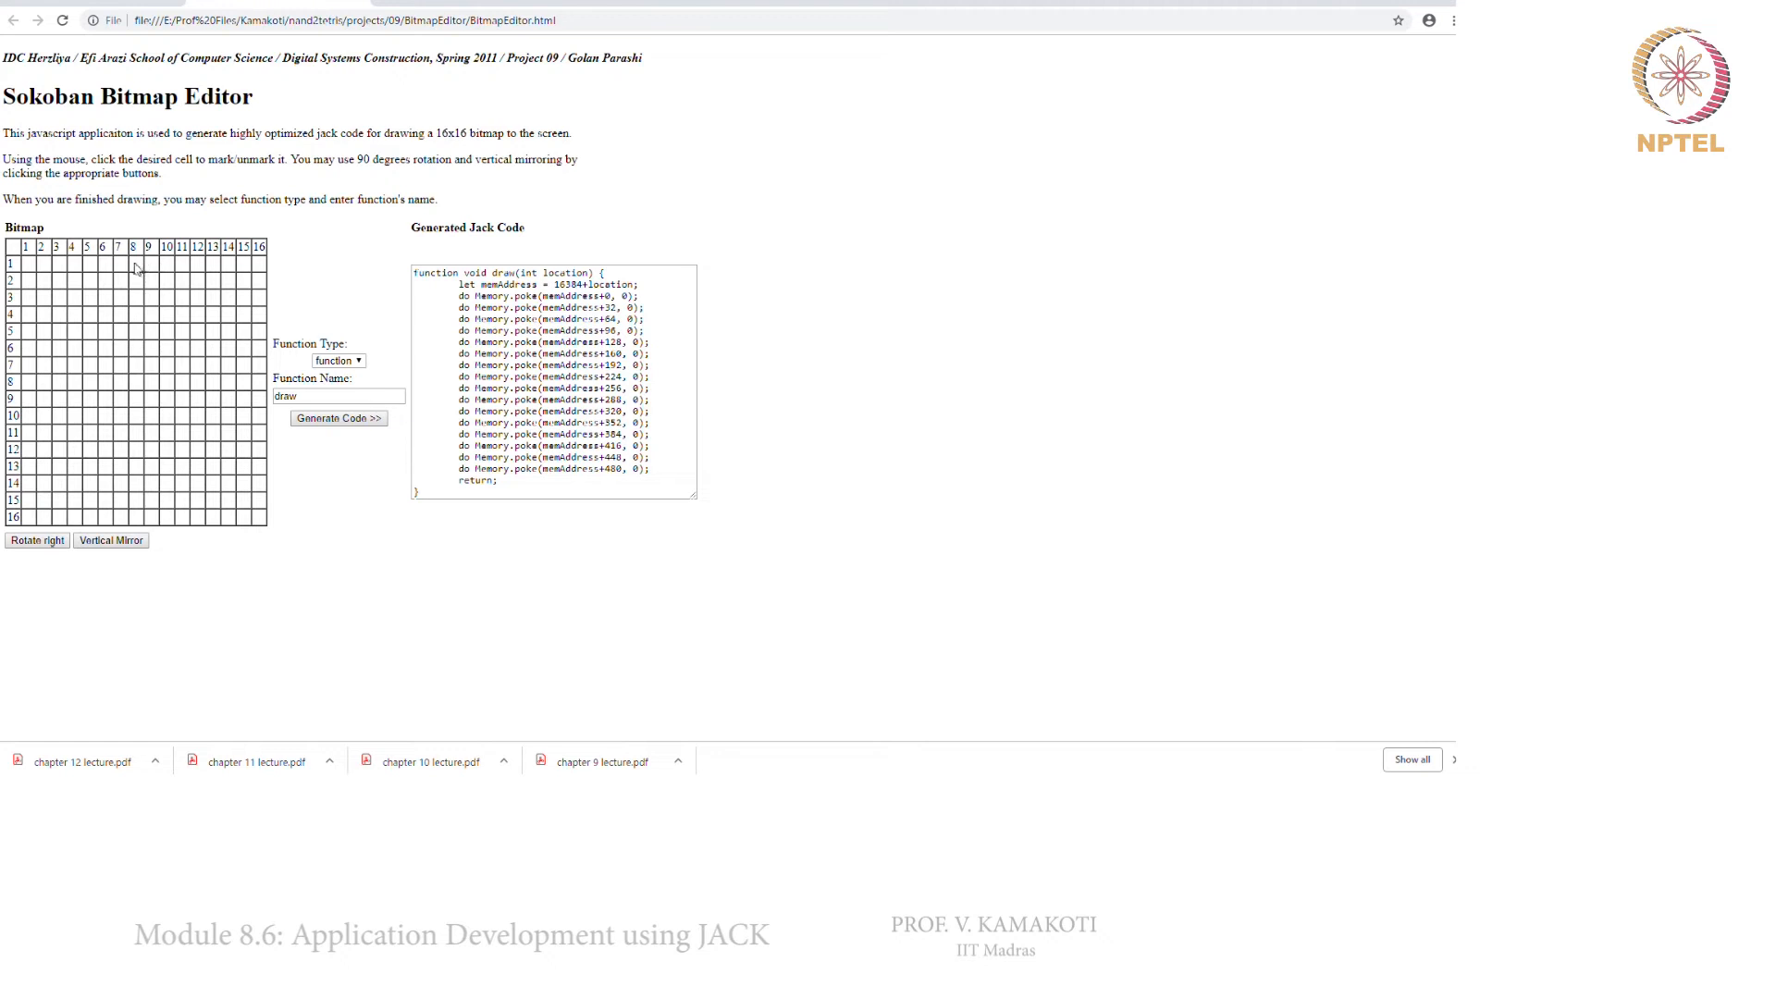
mouse_move(118, 453)
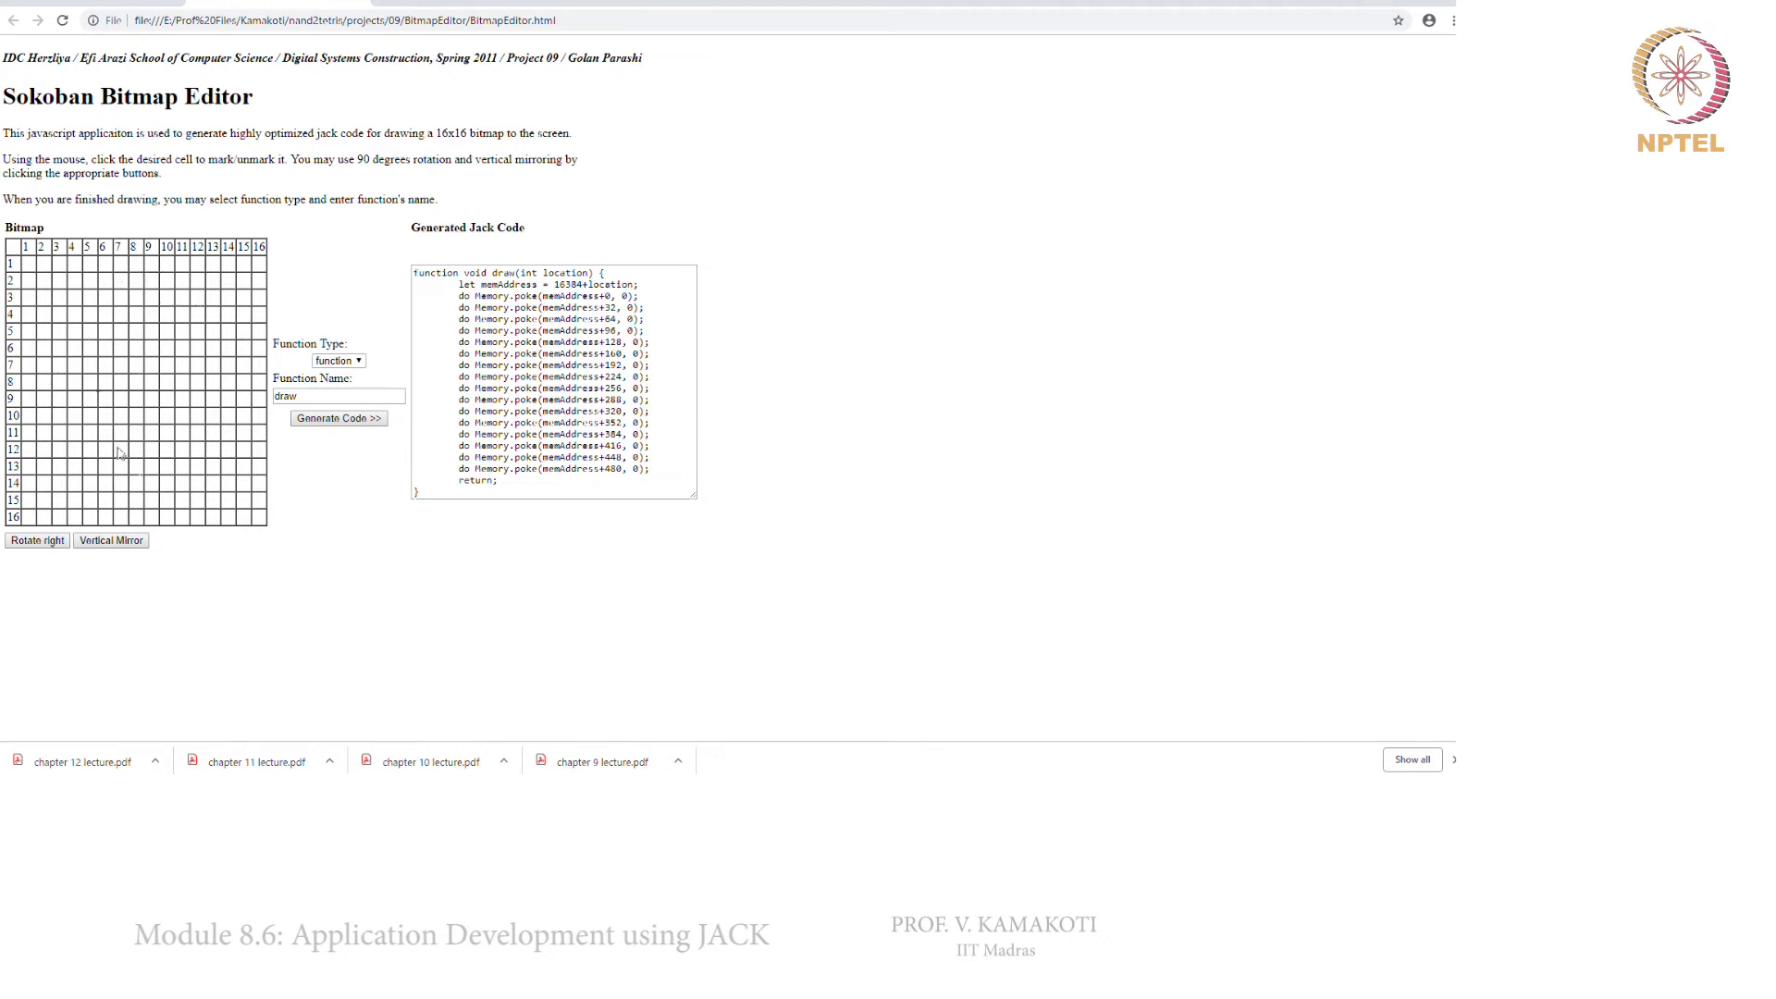
mouse_move(139, 154)
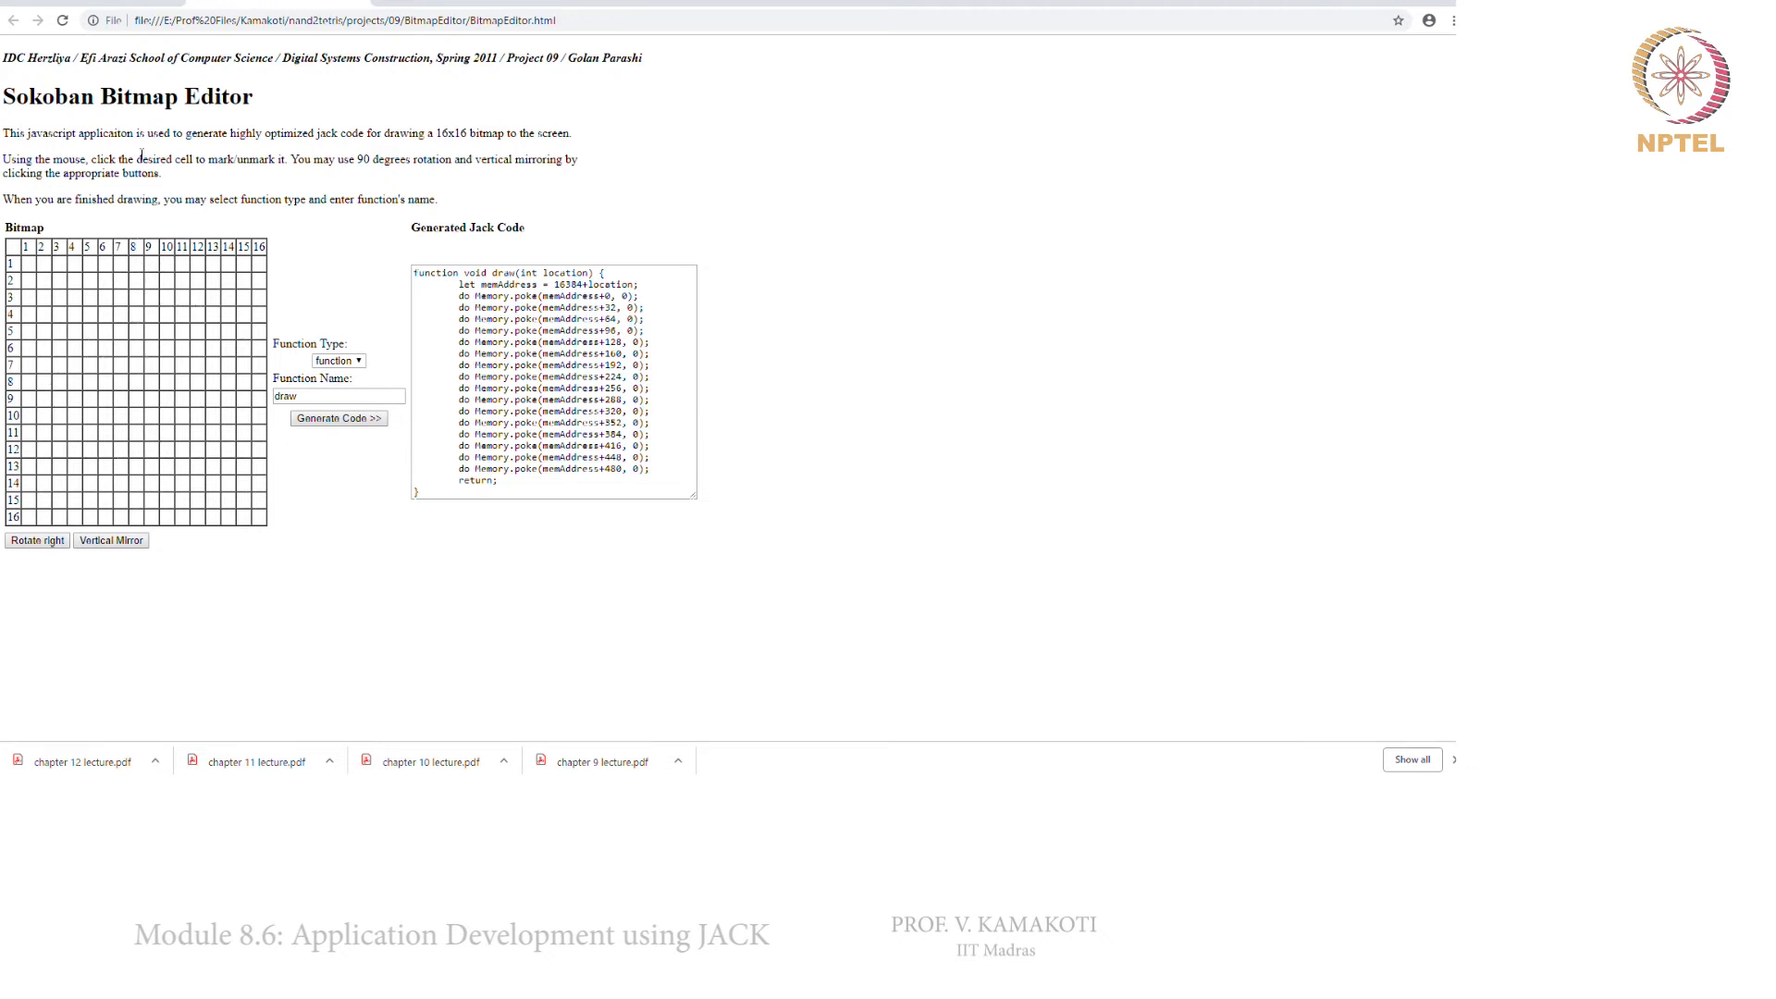
Mark the sprite's top curve and outline cells across rows 8-10 of the 16x16 grid
click(100, 279)
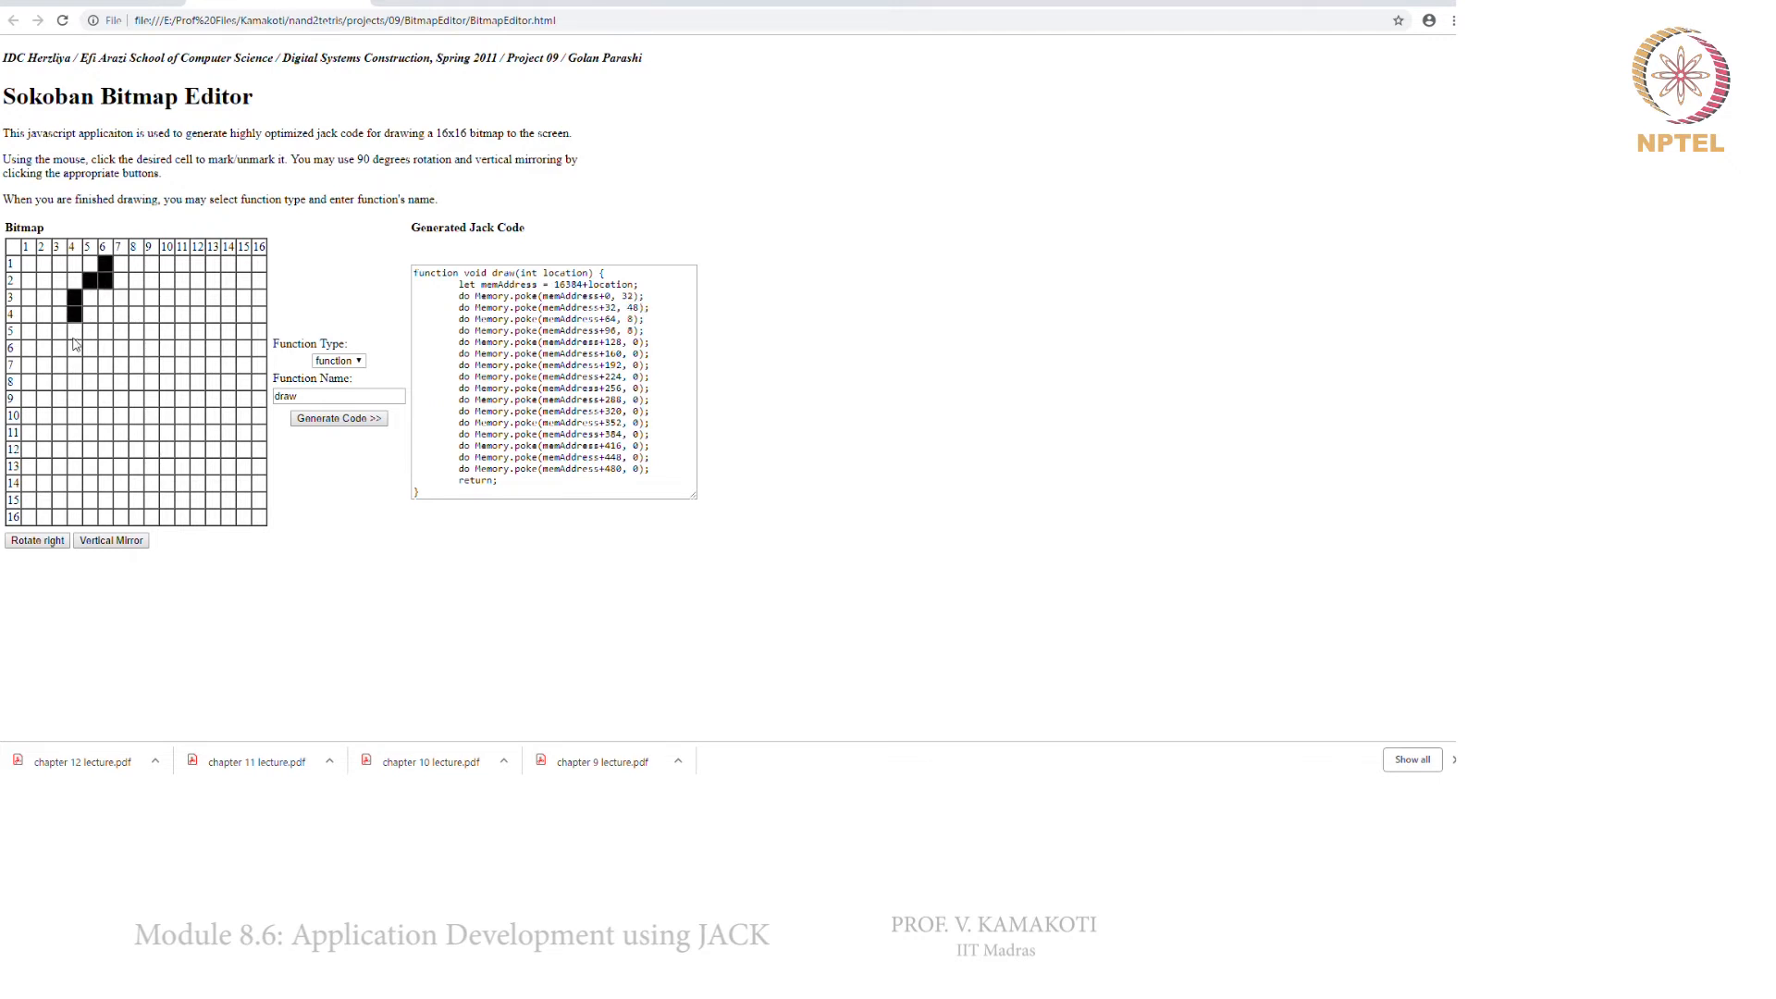
click(102, 381)
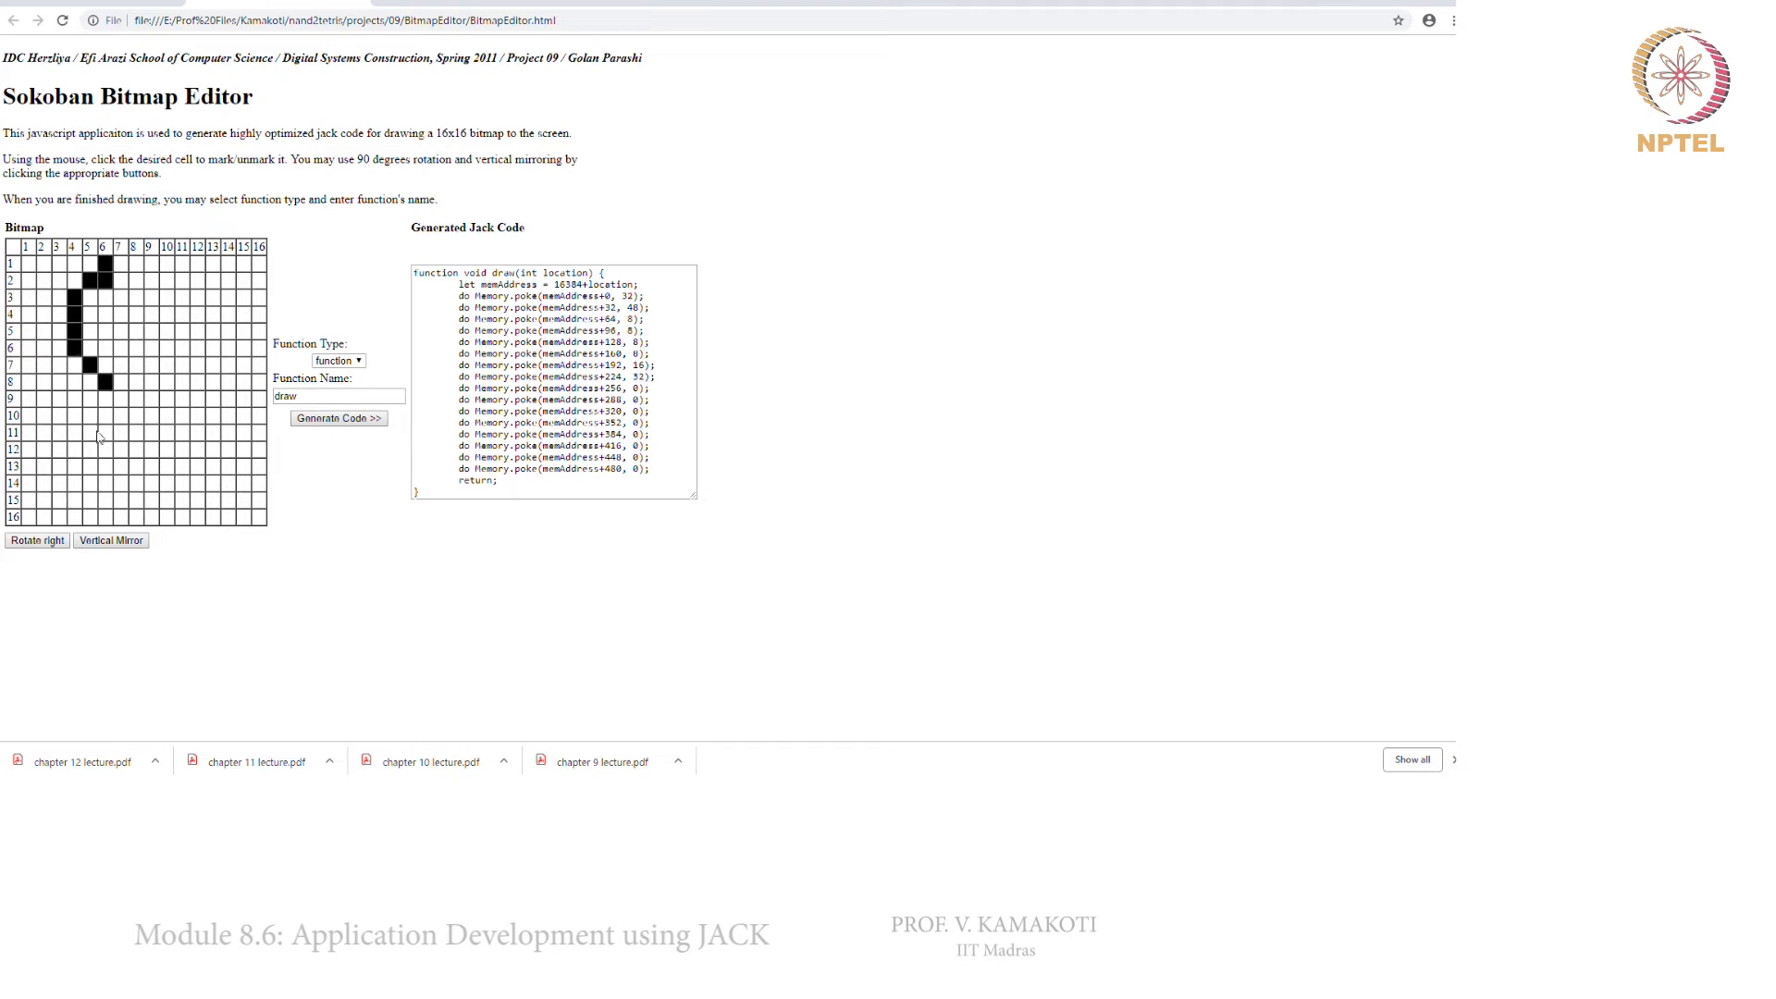
click(119, 415)
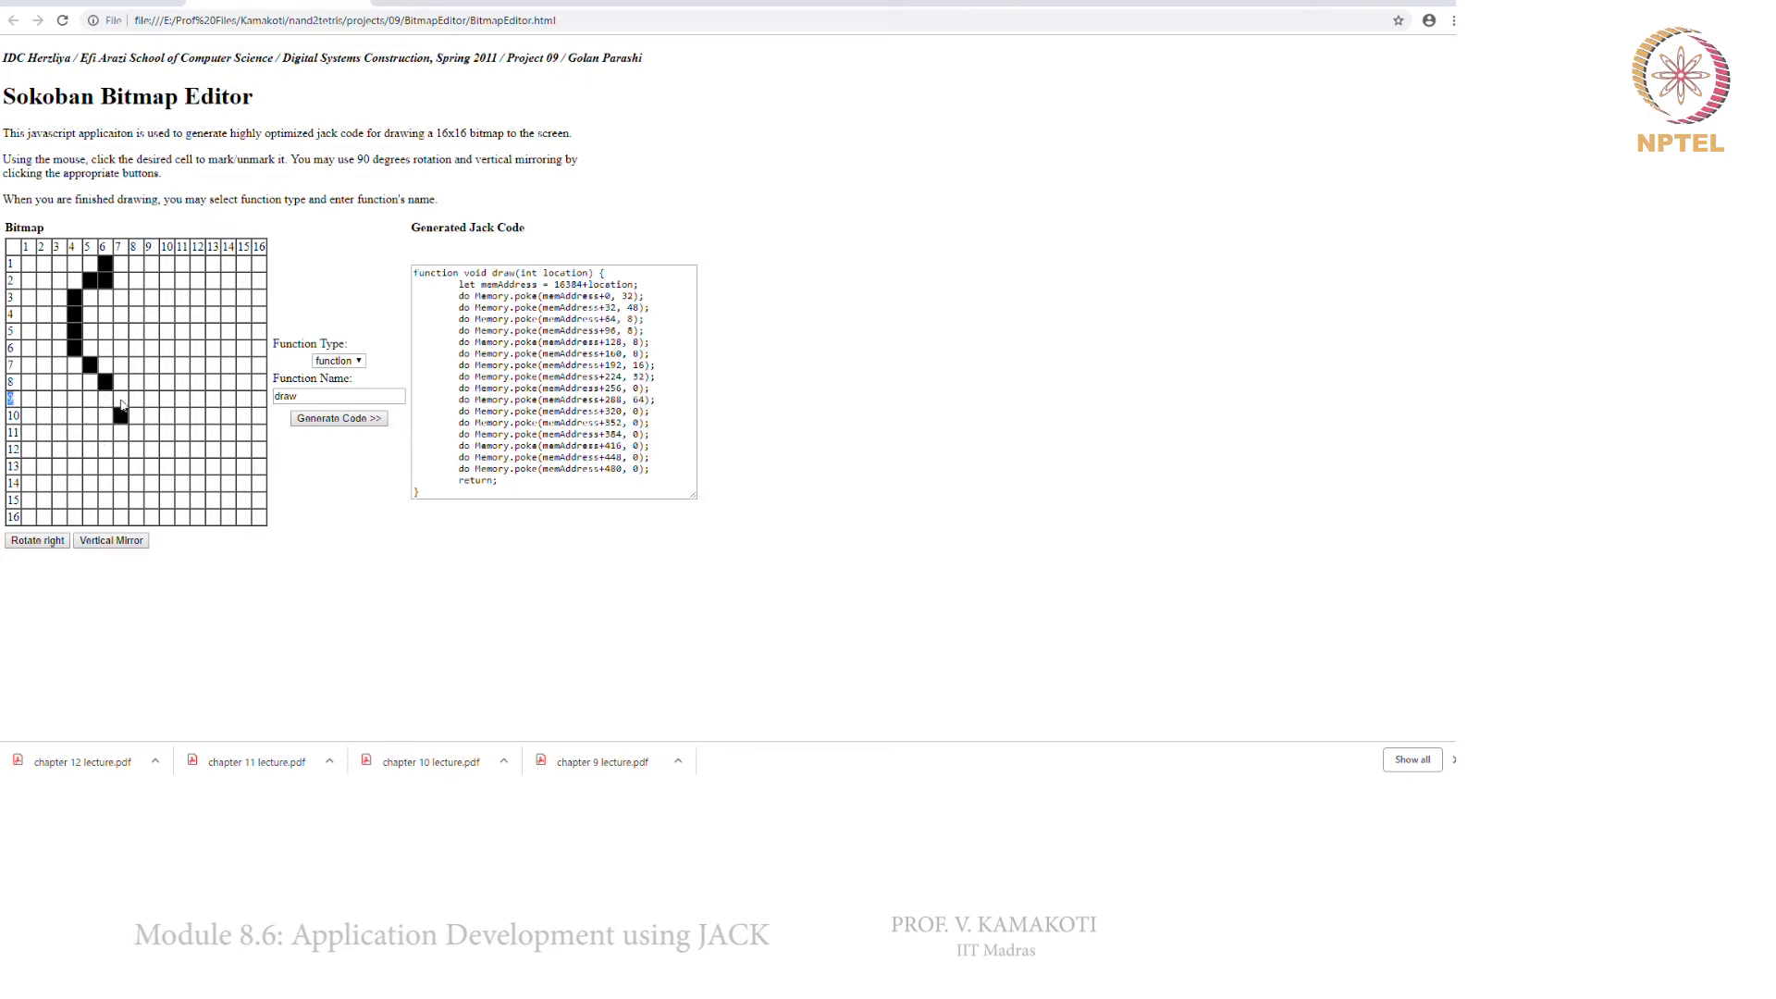
click(141, 398)
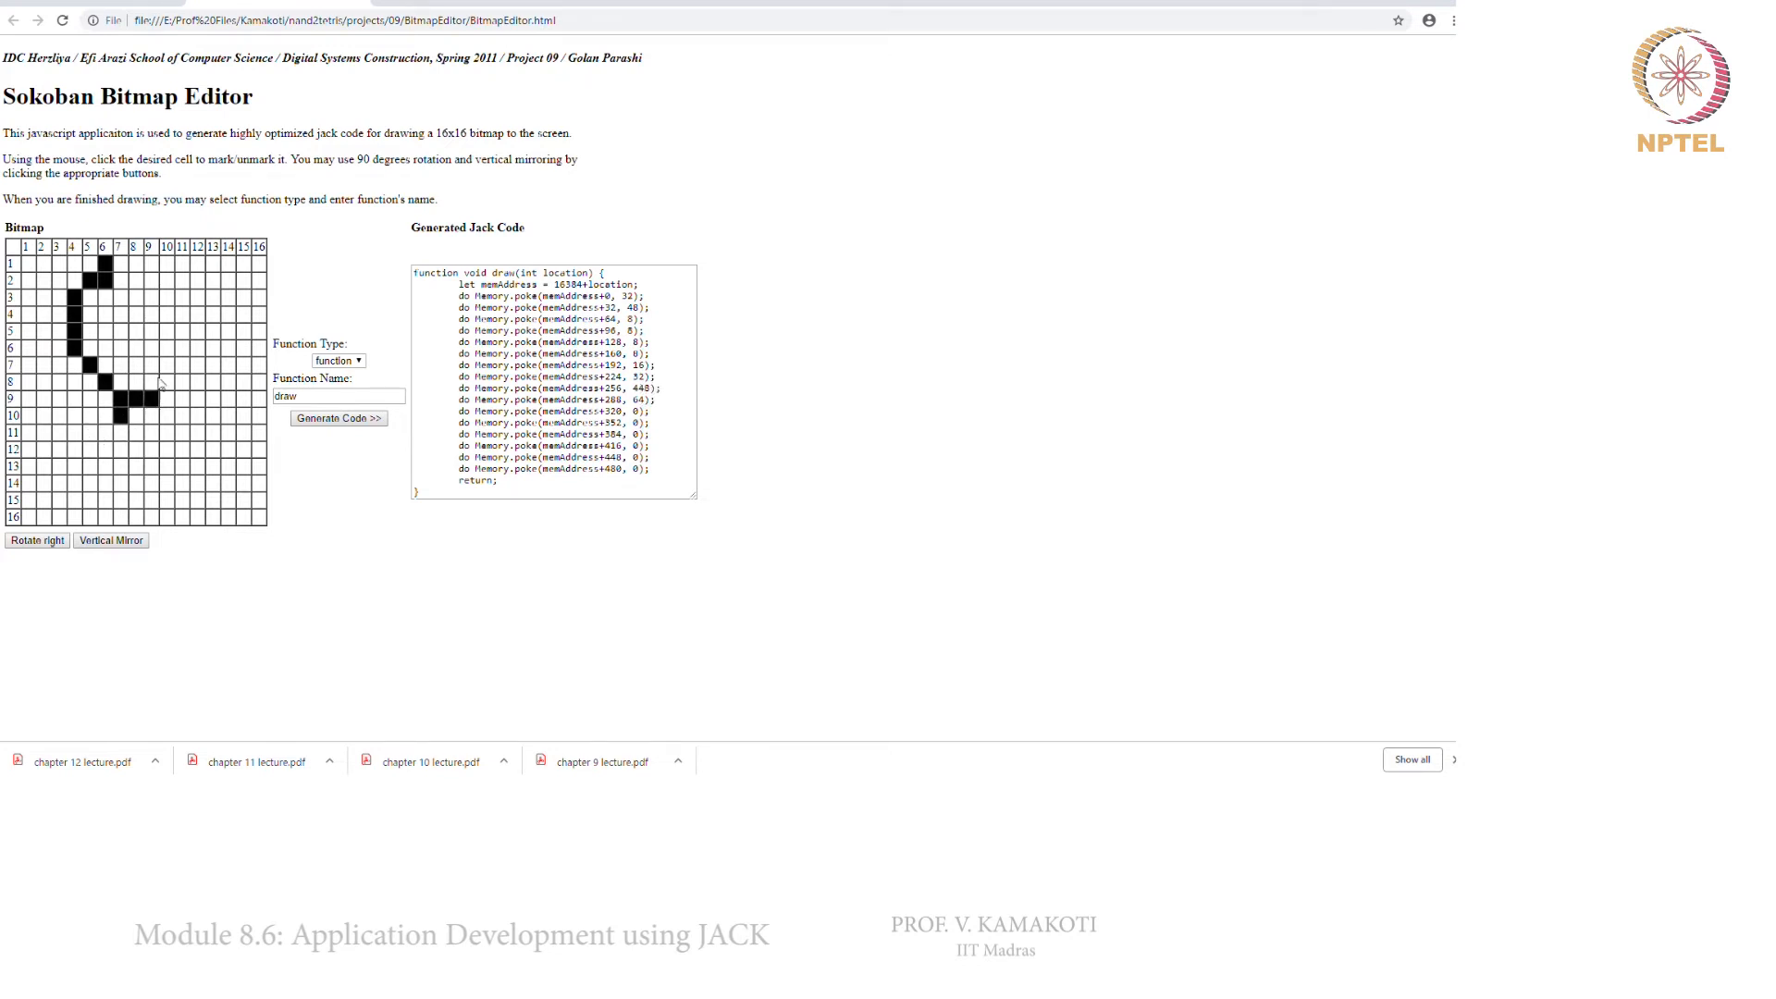
click(161, 381)
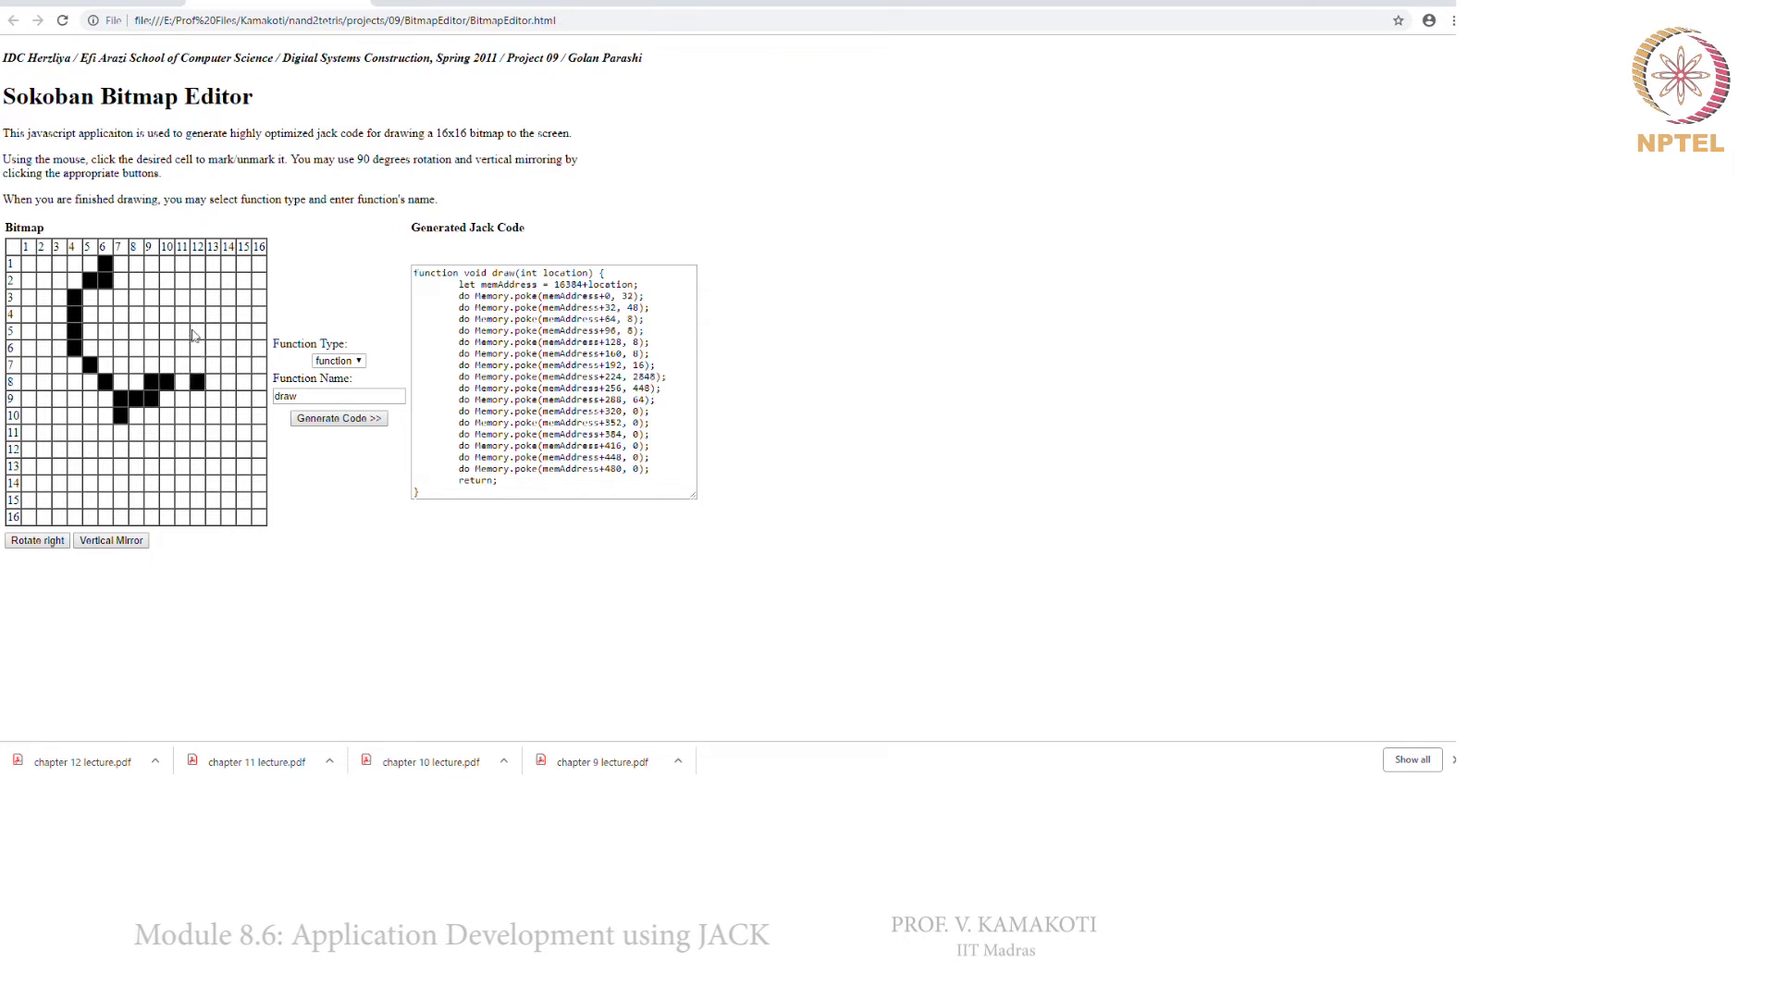
click(183, 279)
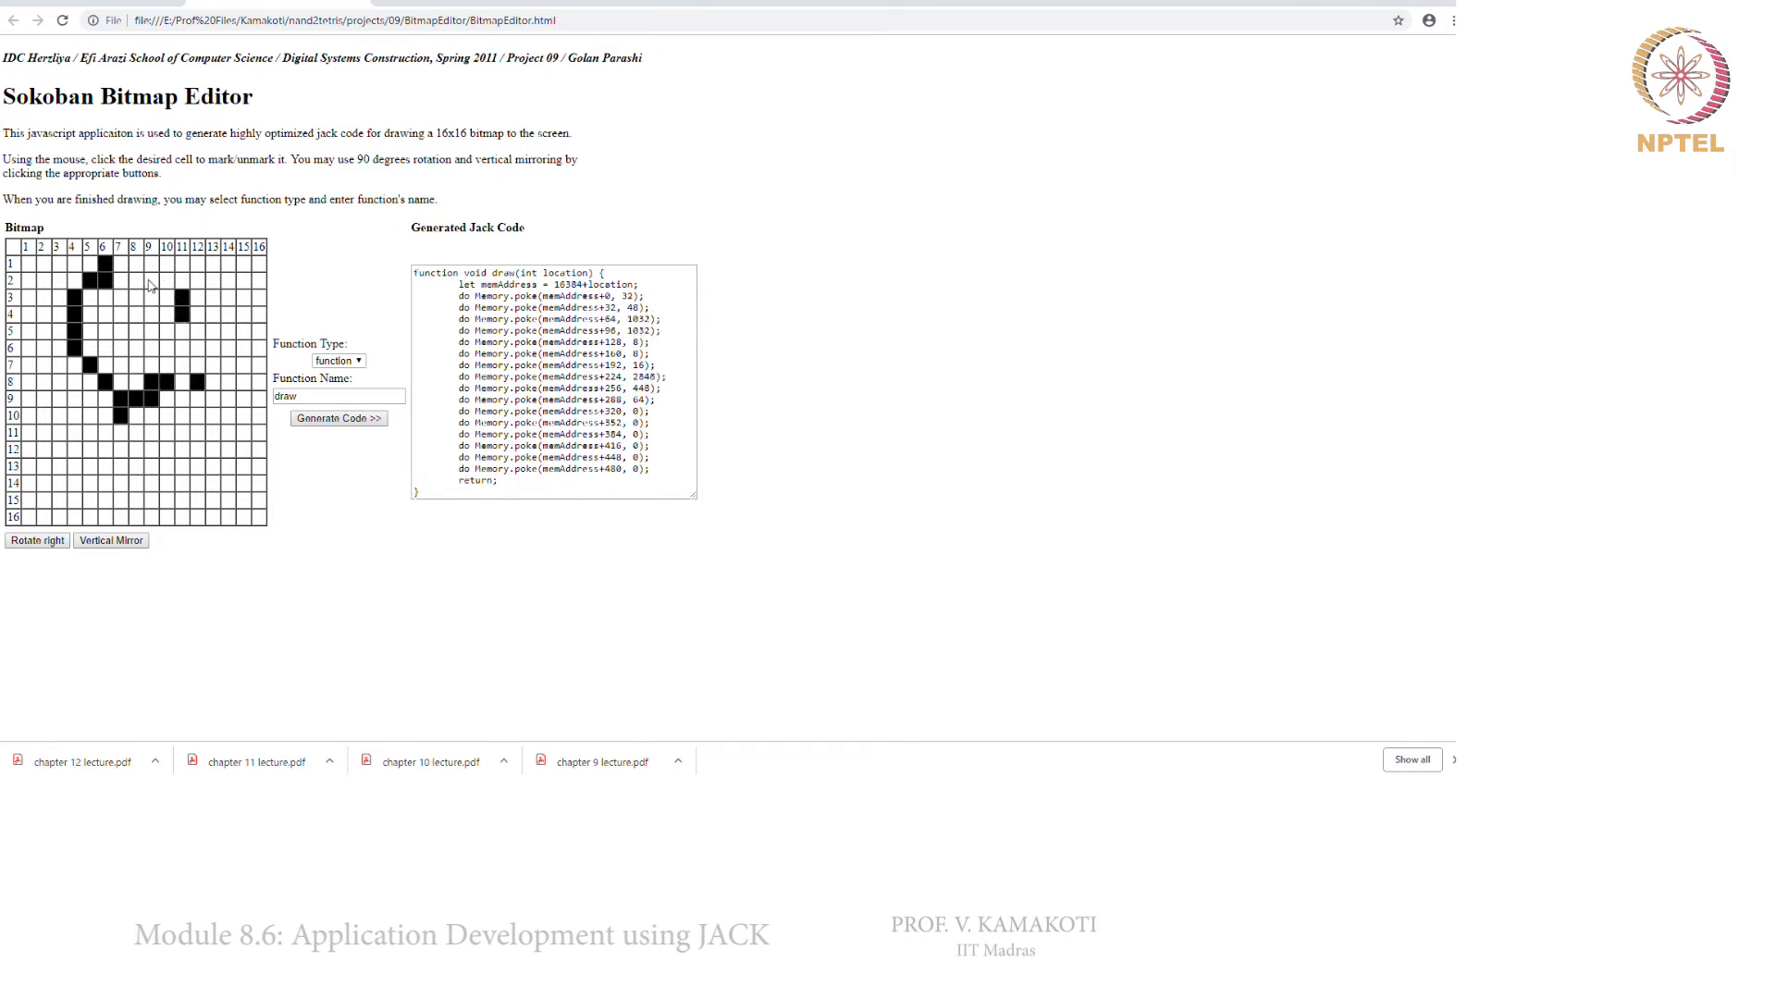
click(133, 279)
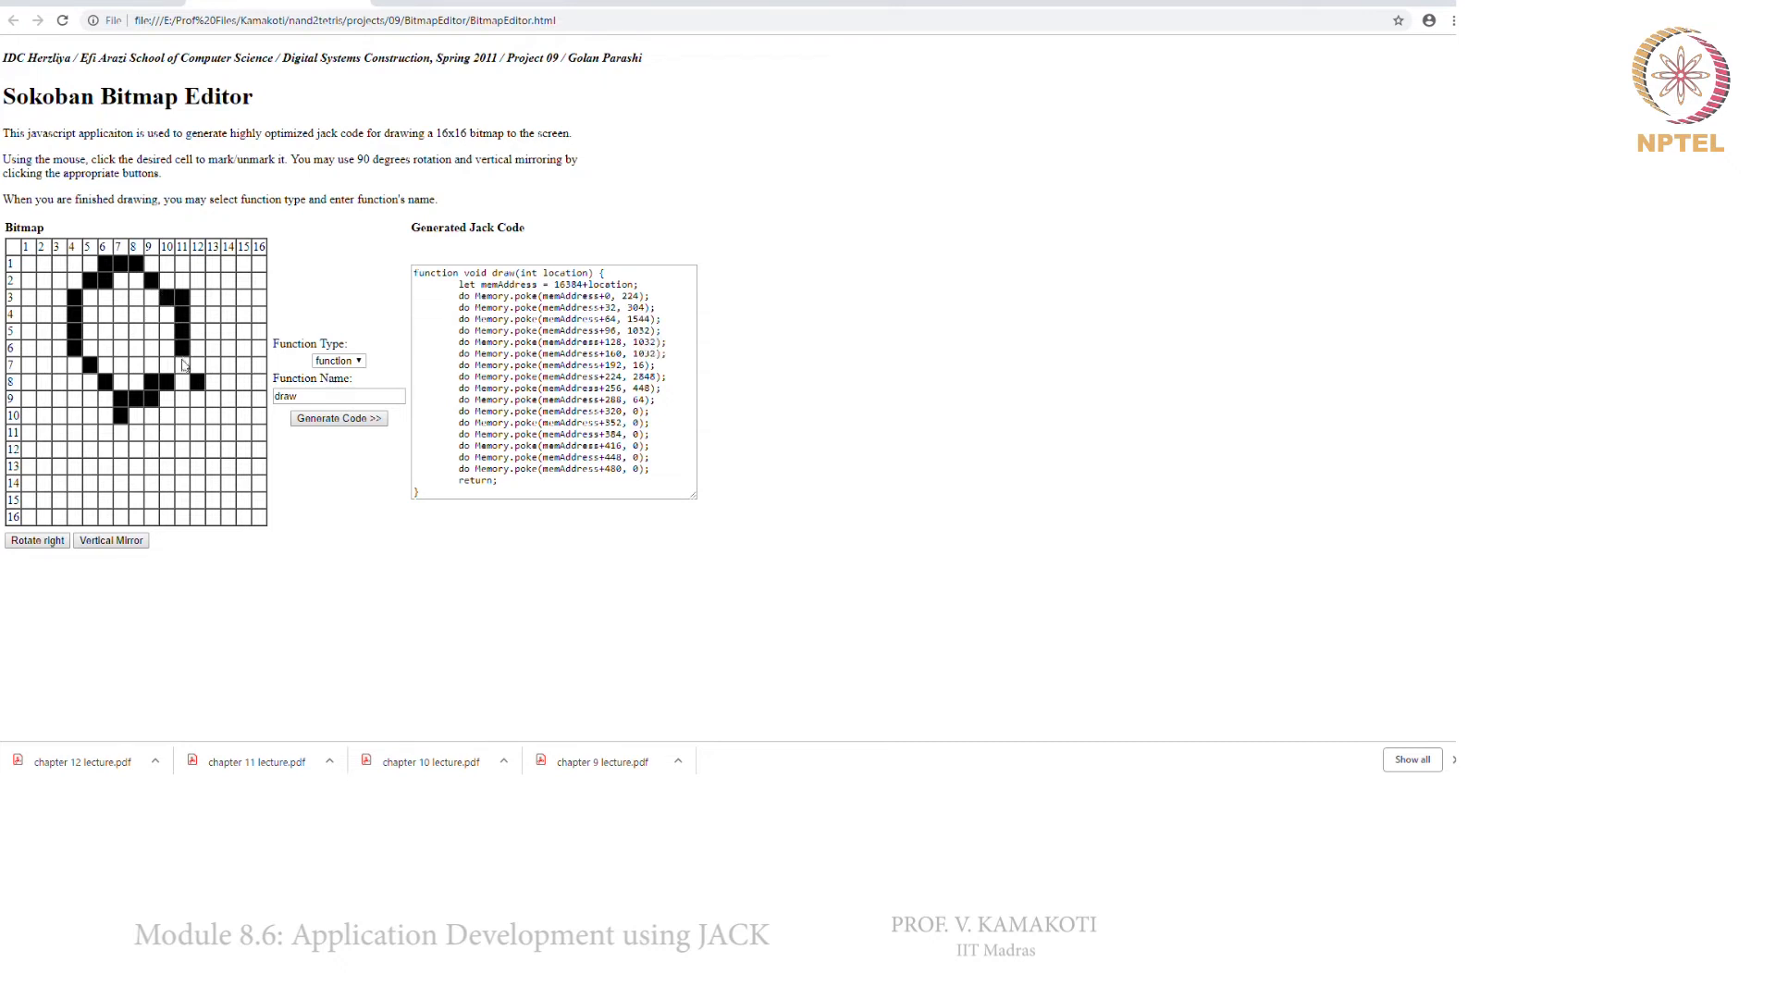
click(182, 414)
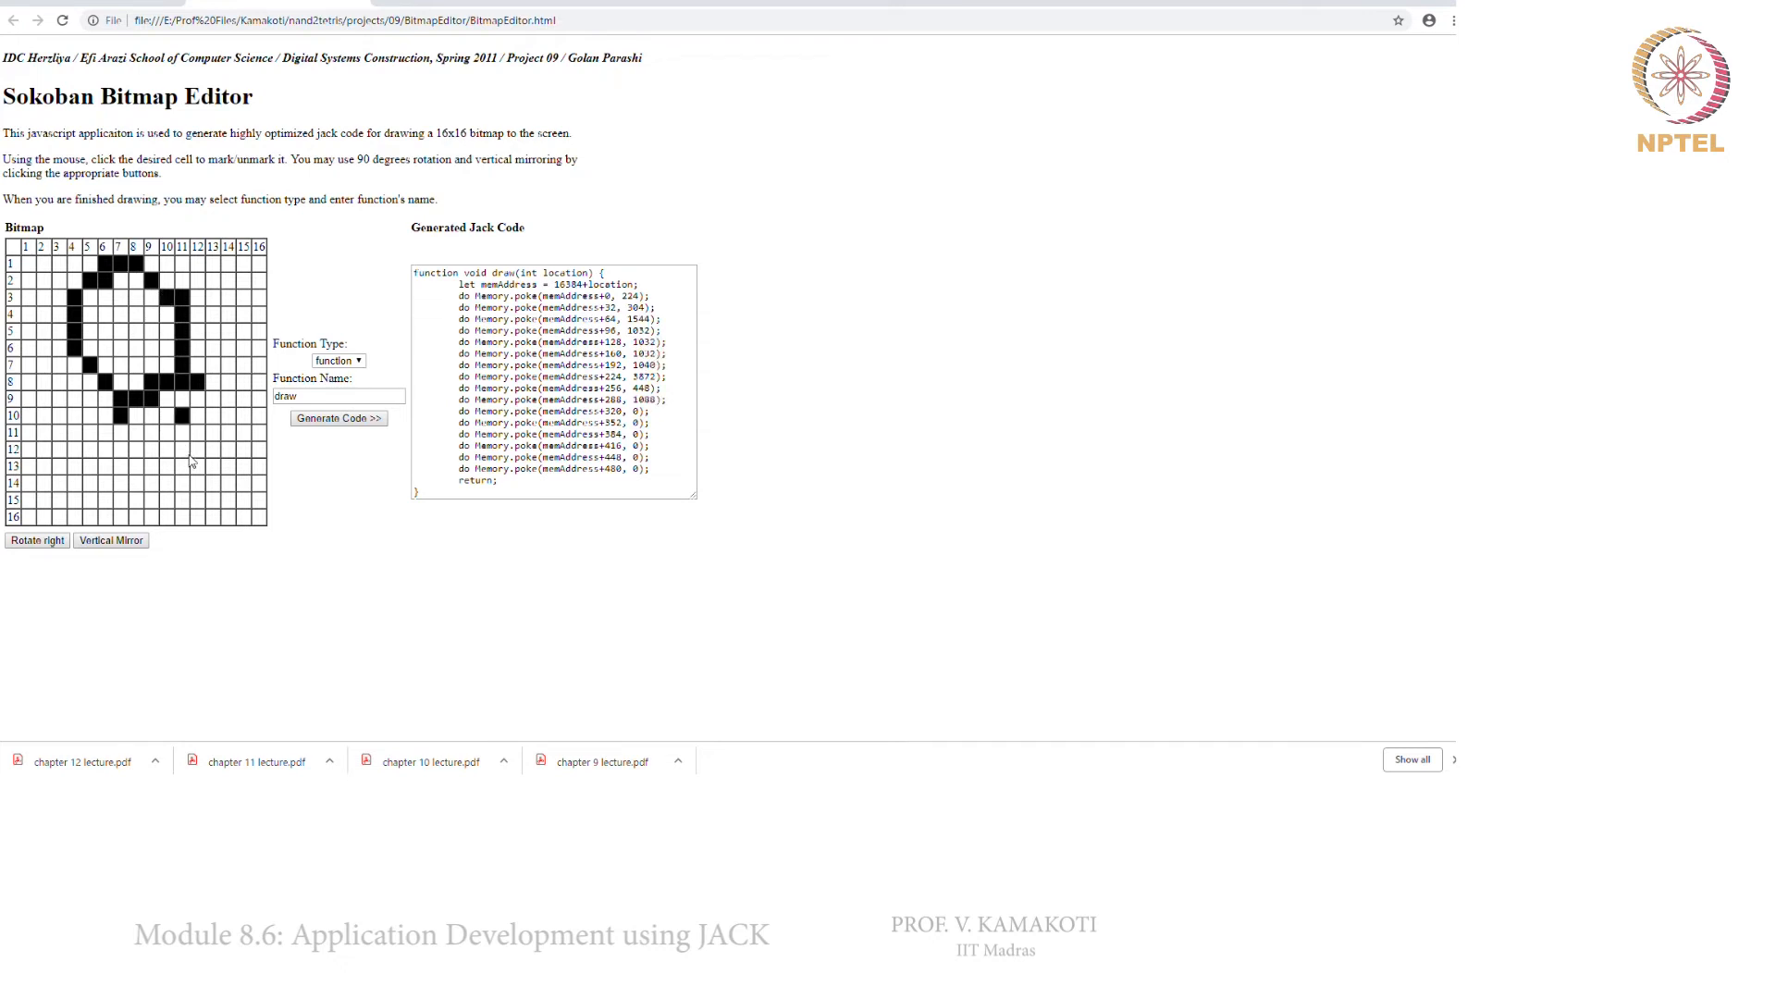
Fill the lower-right tail cells in rows 11-14 and a left-side cell, updating the generated Jack code
click(240, 498)
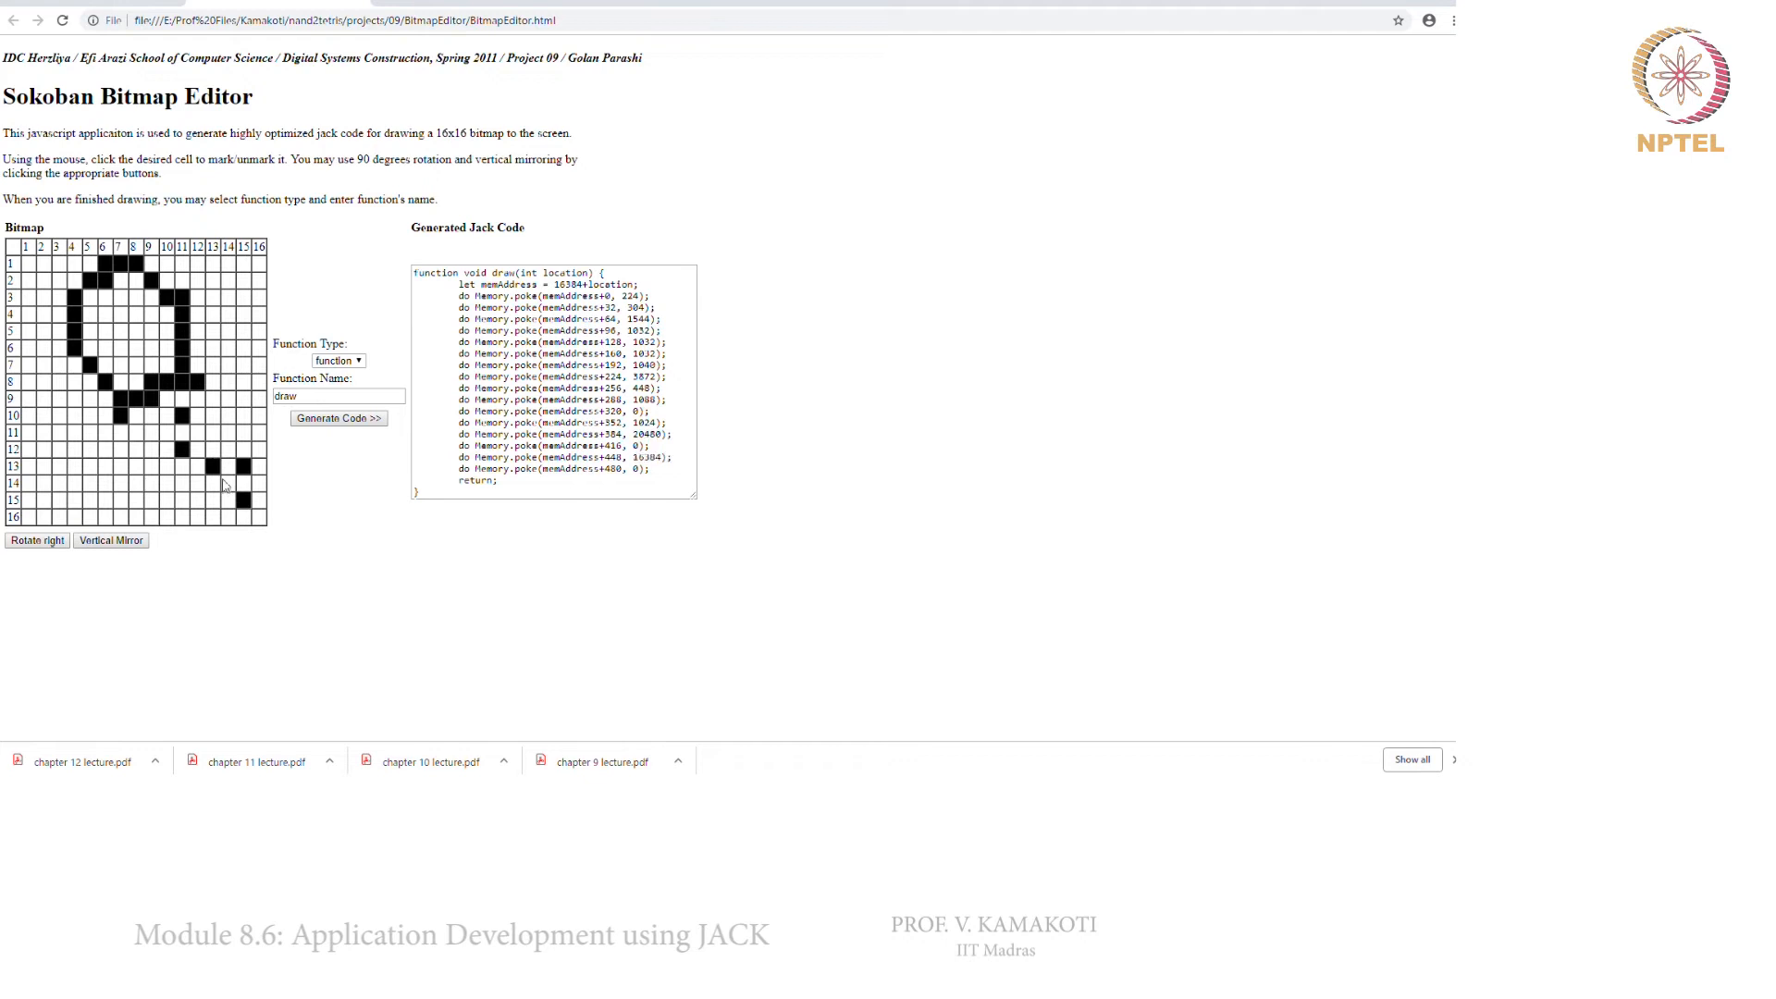
click(197, 447)
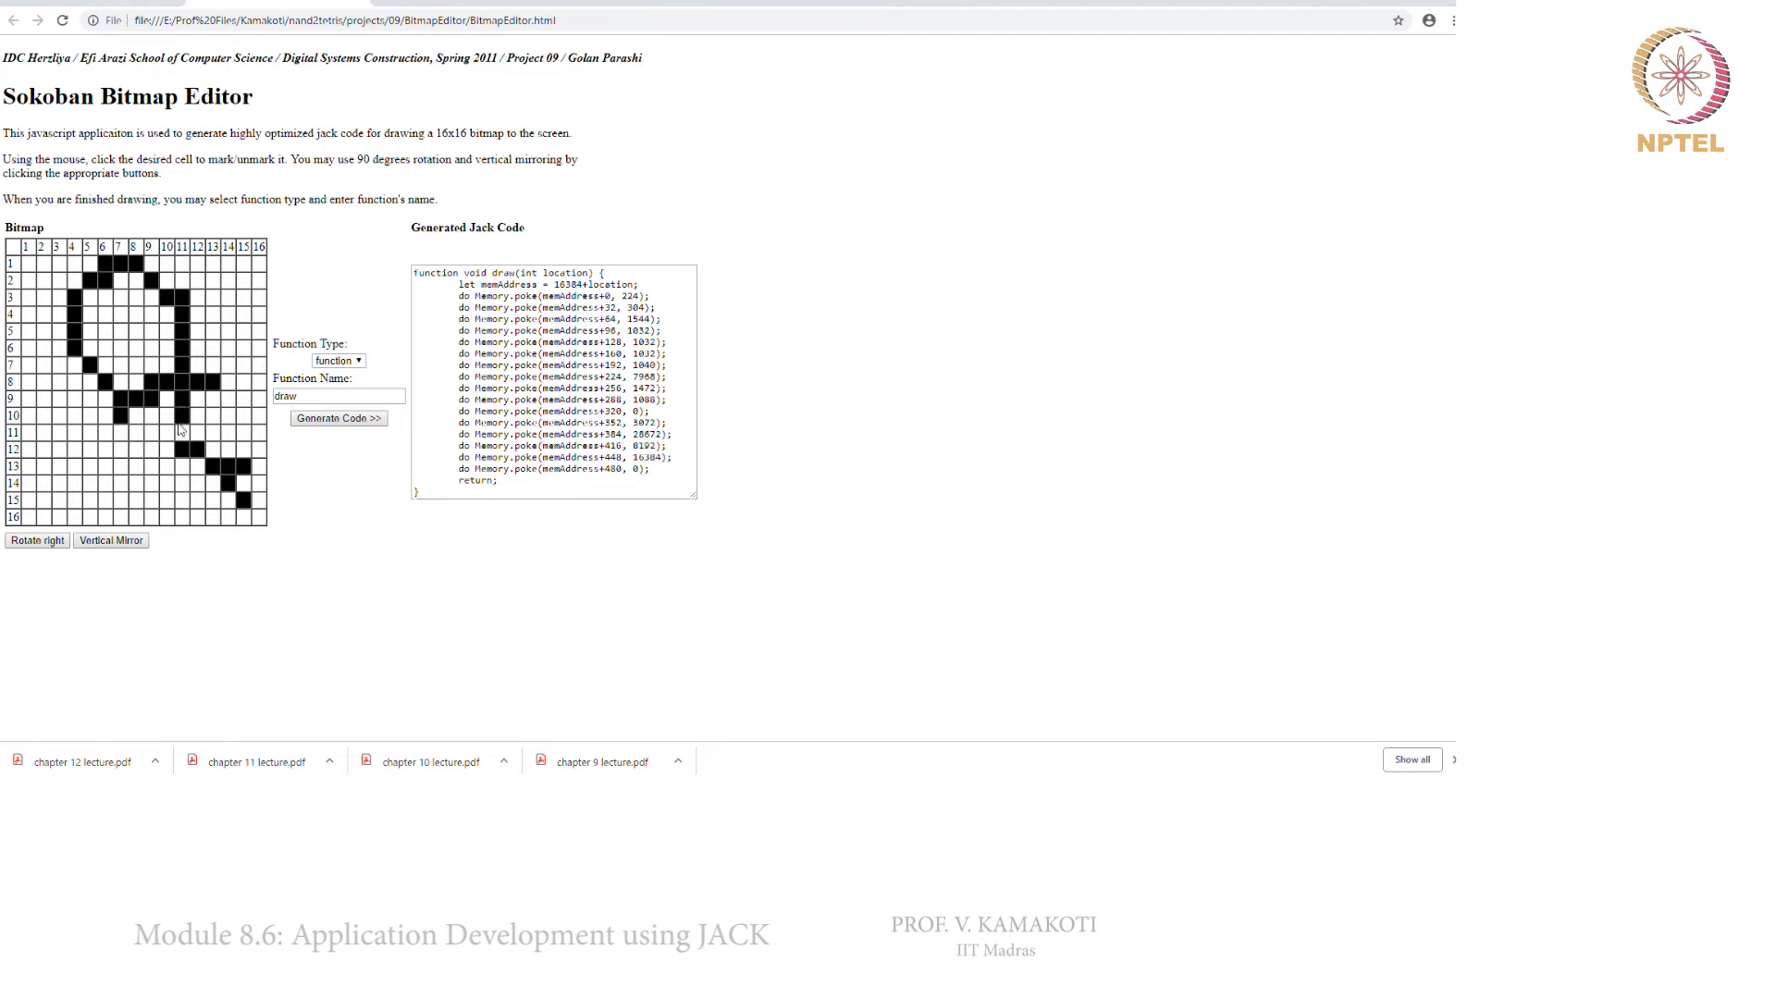
click(179, 431)
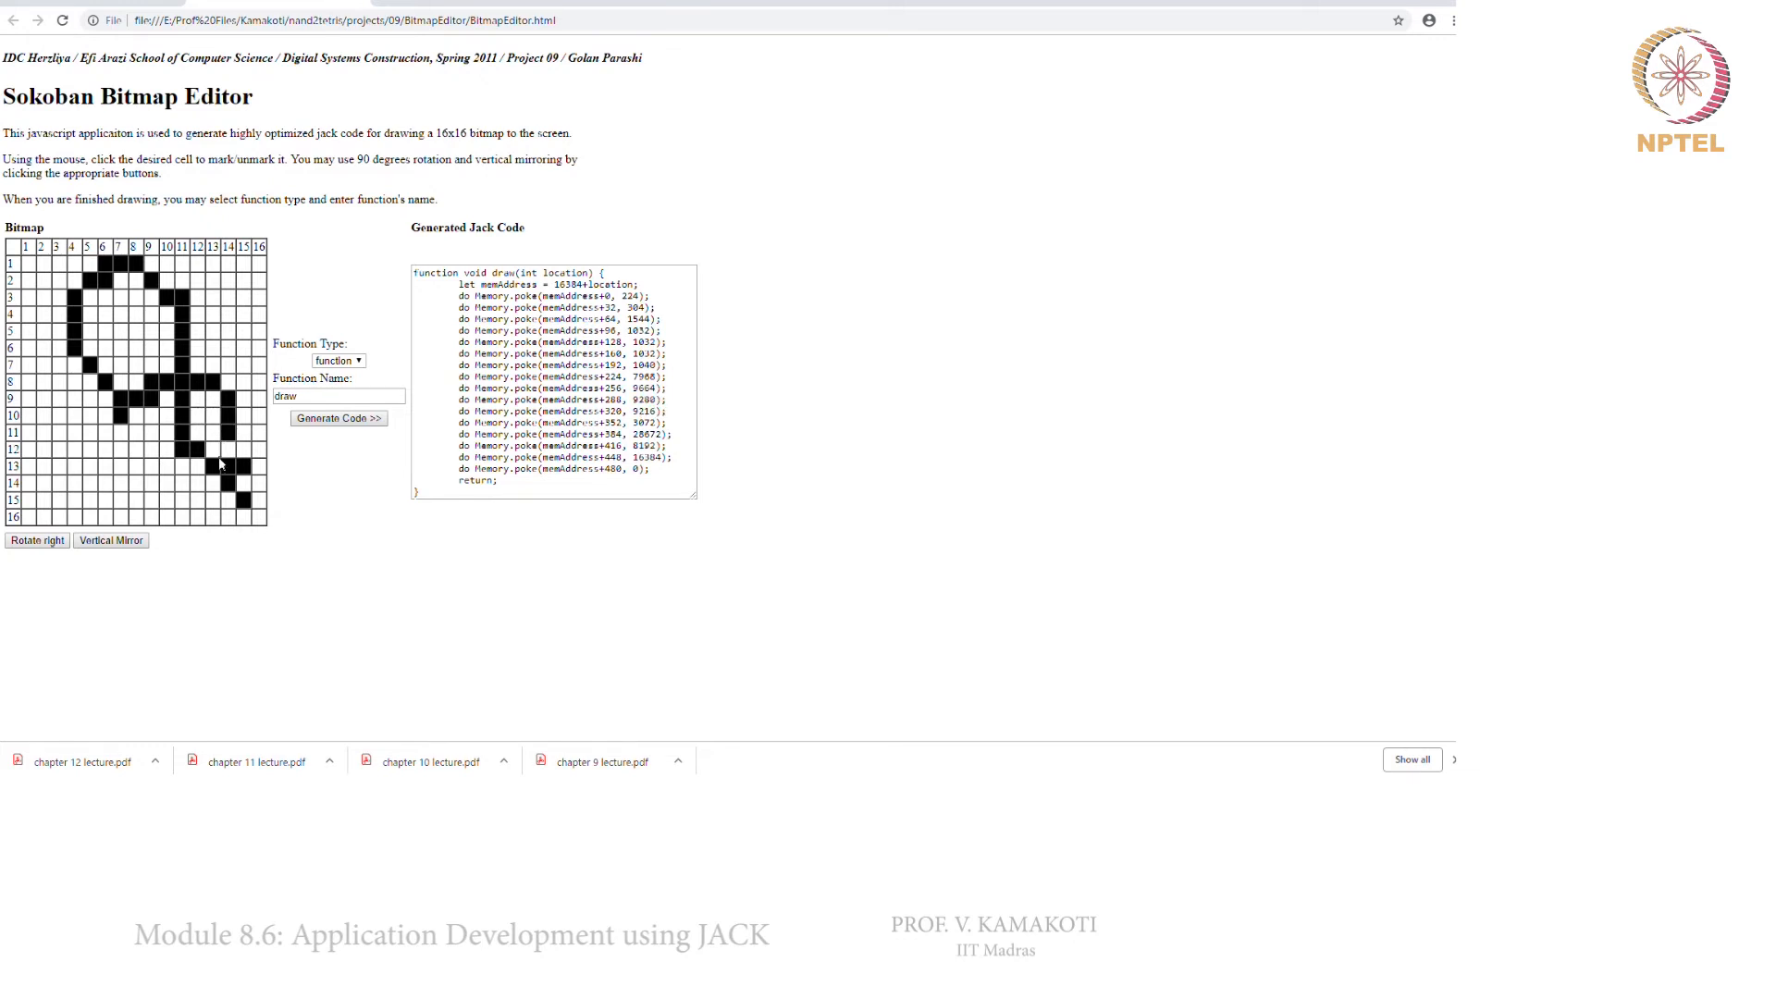
click(229, 466)
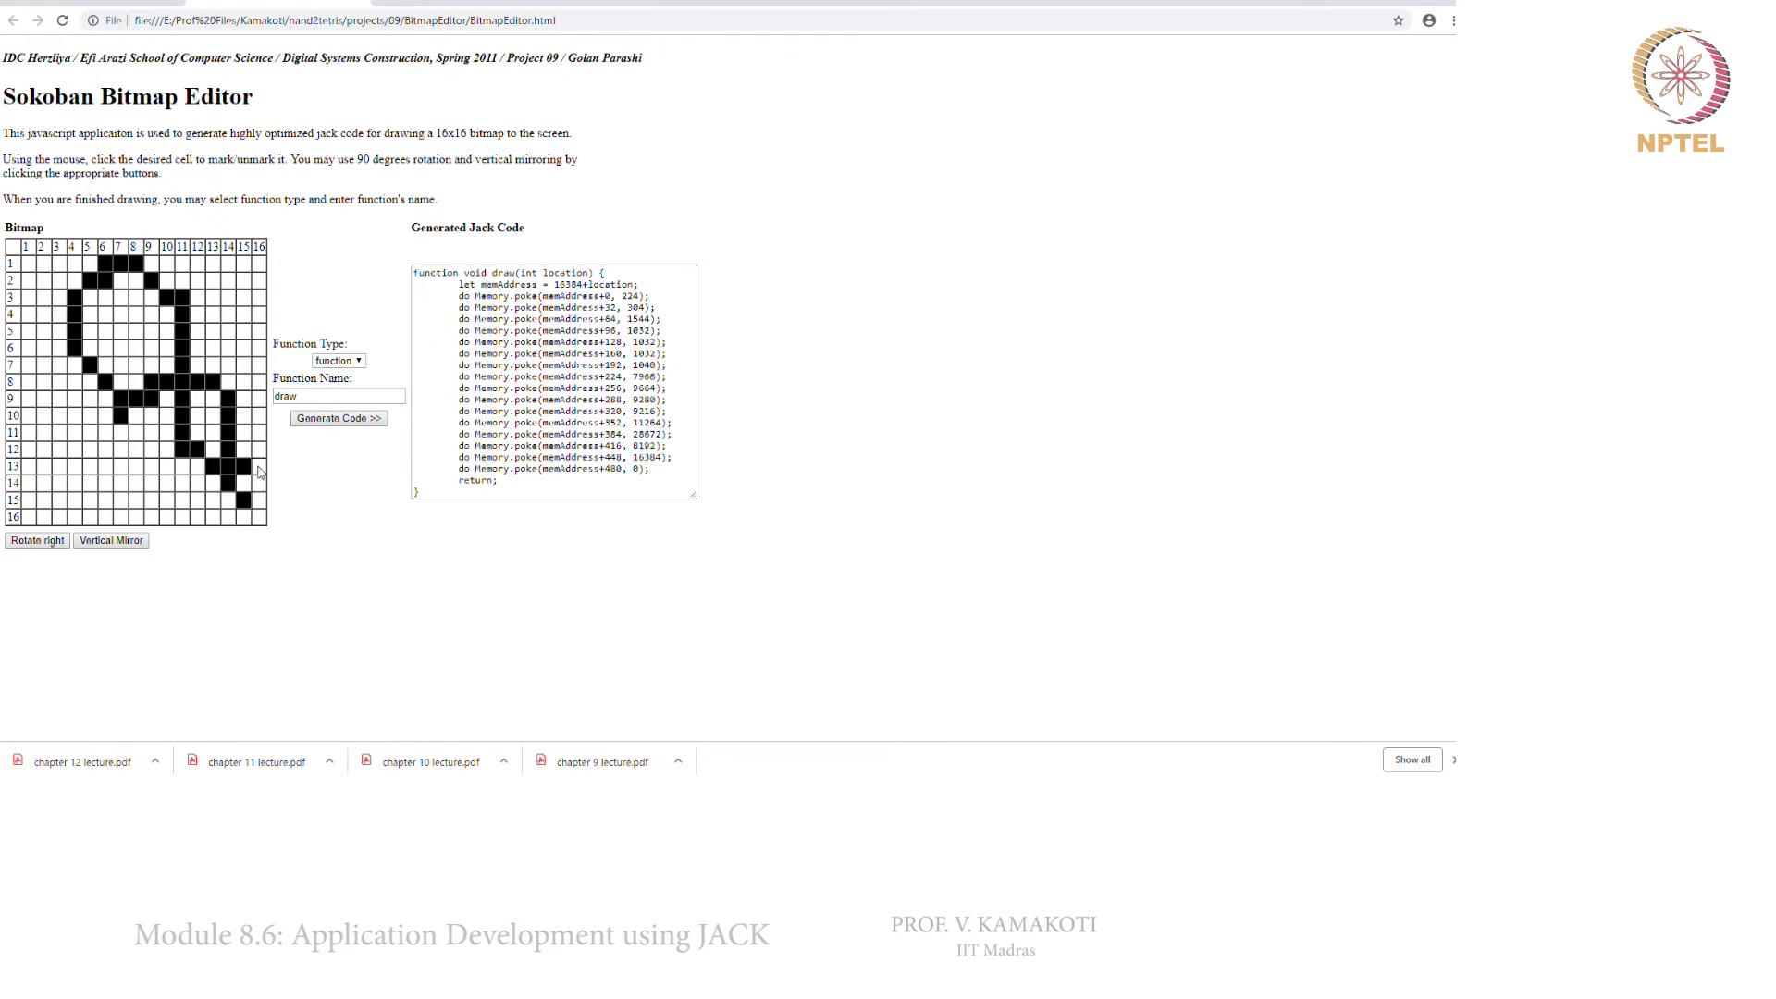
click(131, 447)
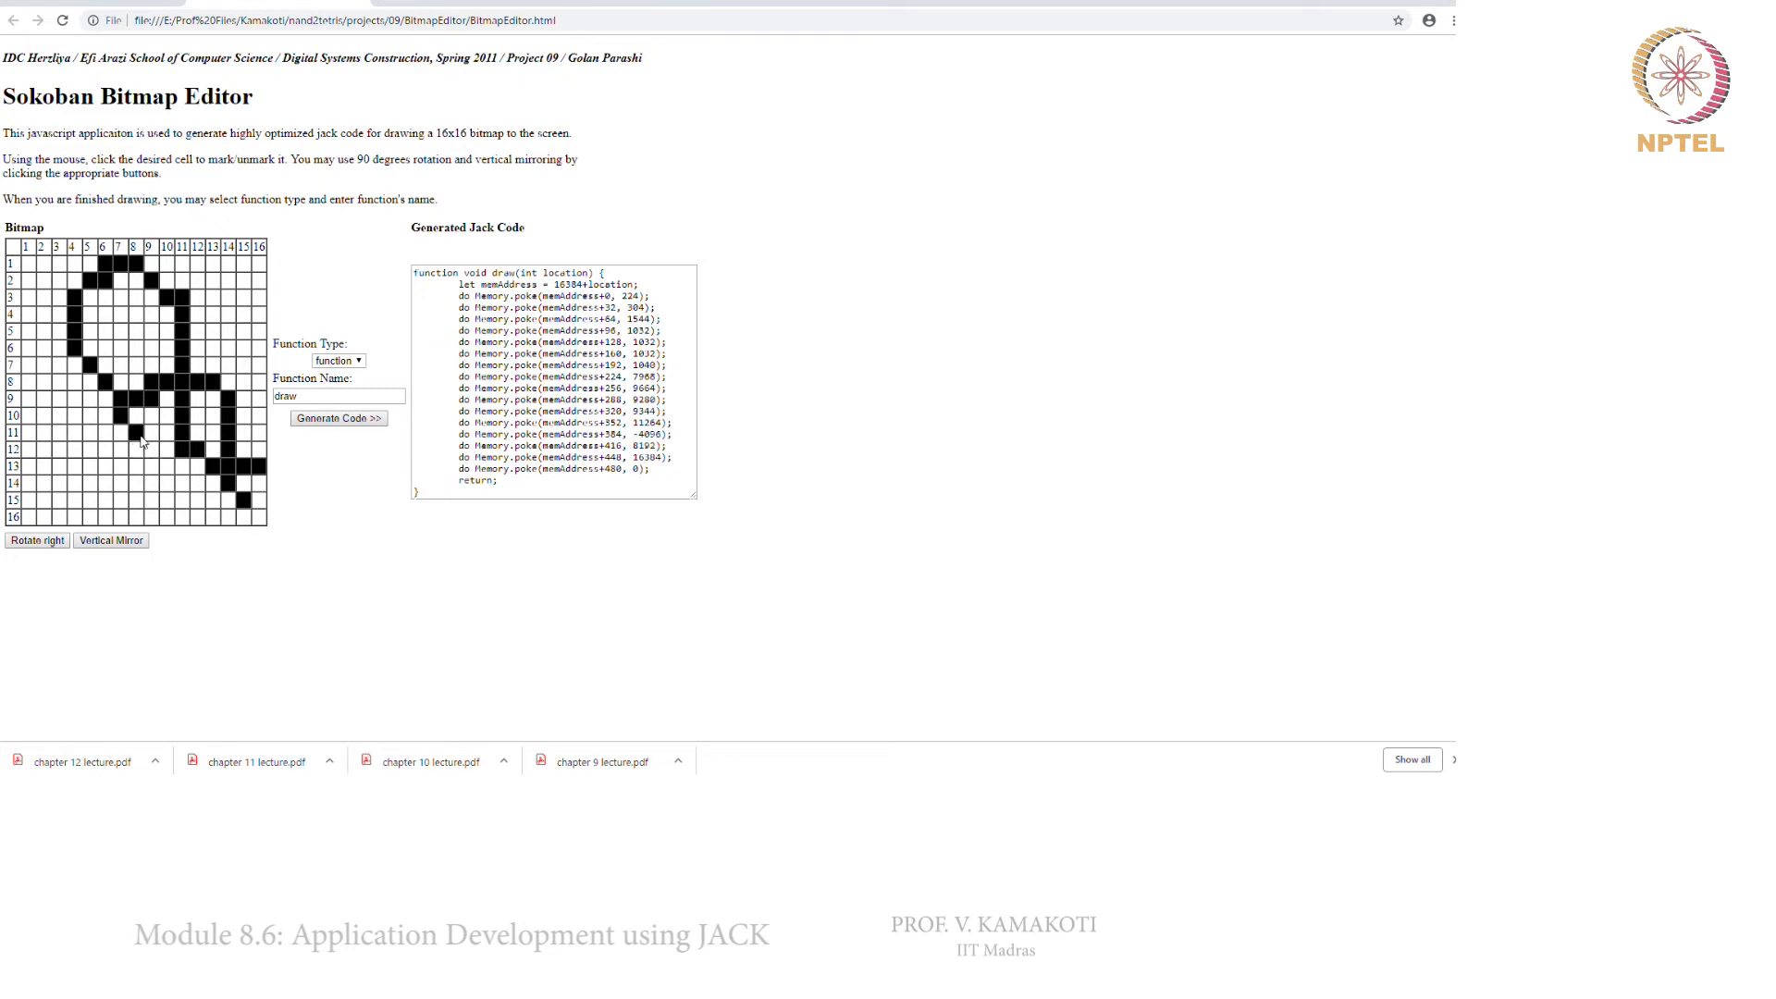
click(159, 431)
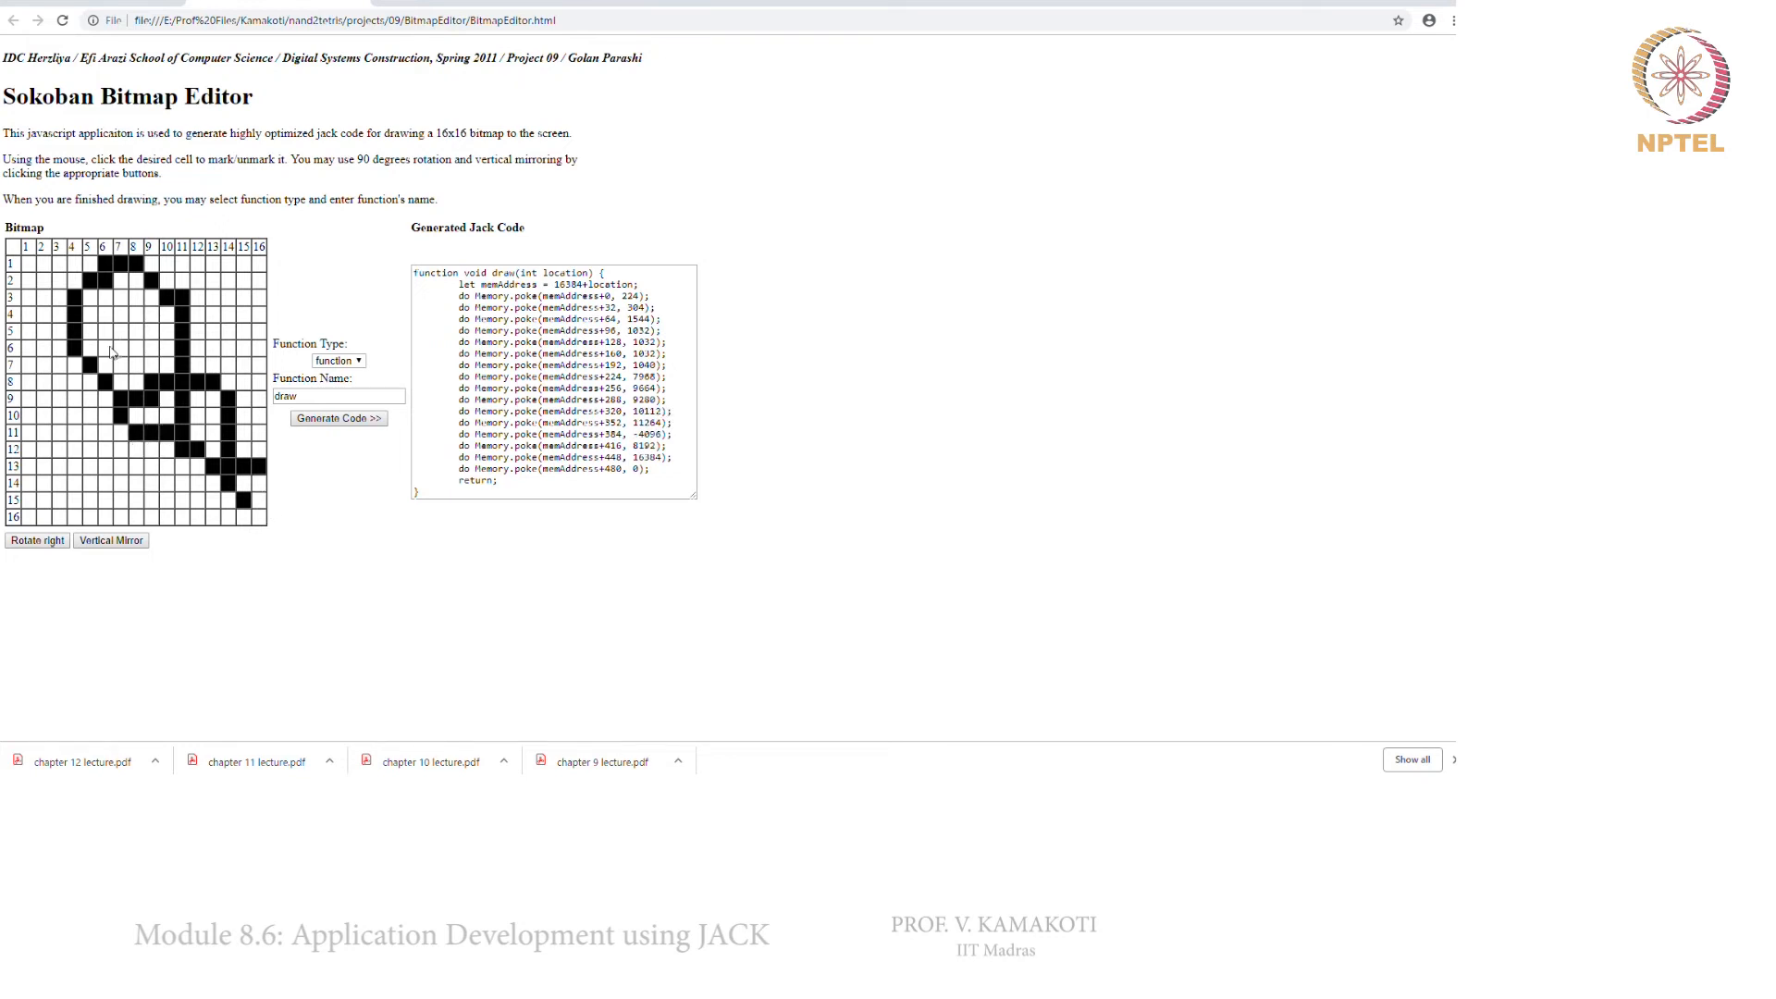
click(100, 329)
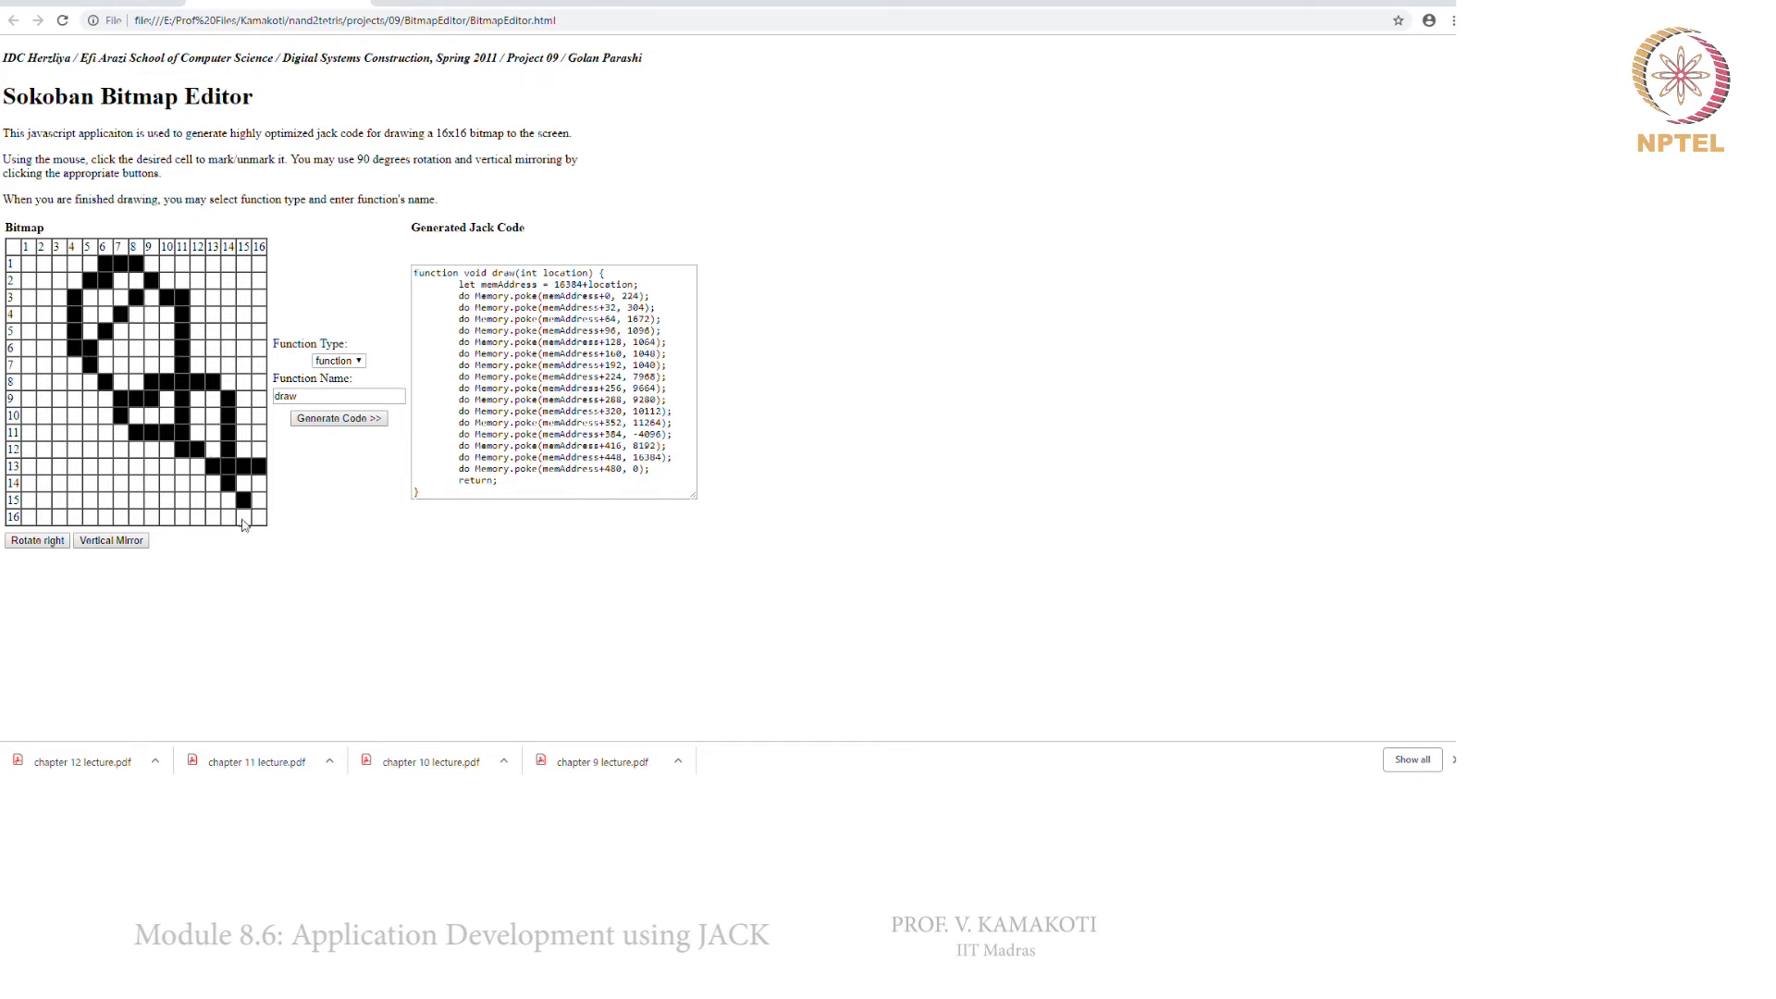
click(255, 483)
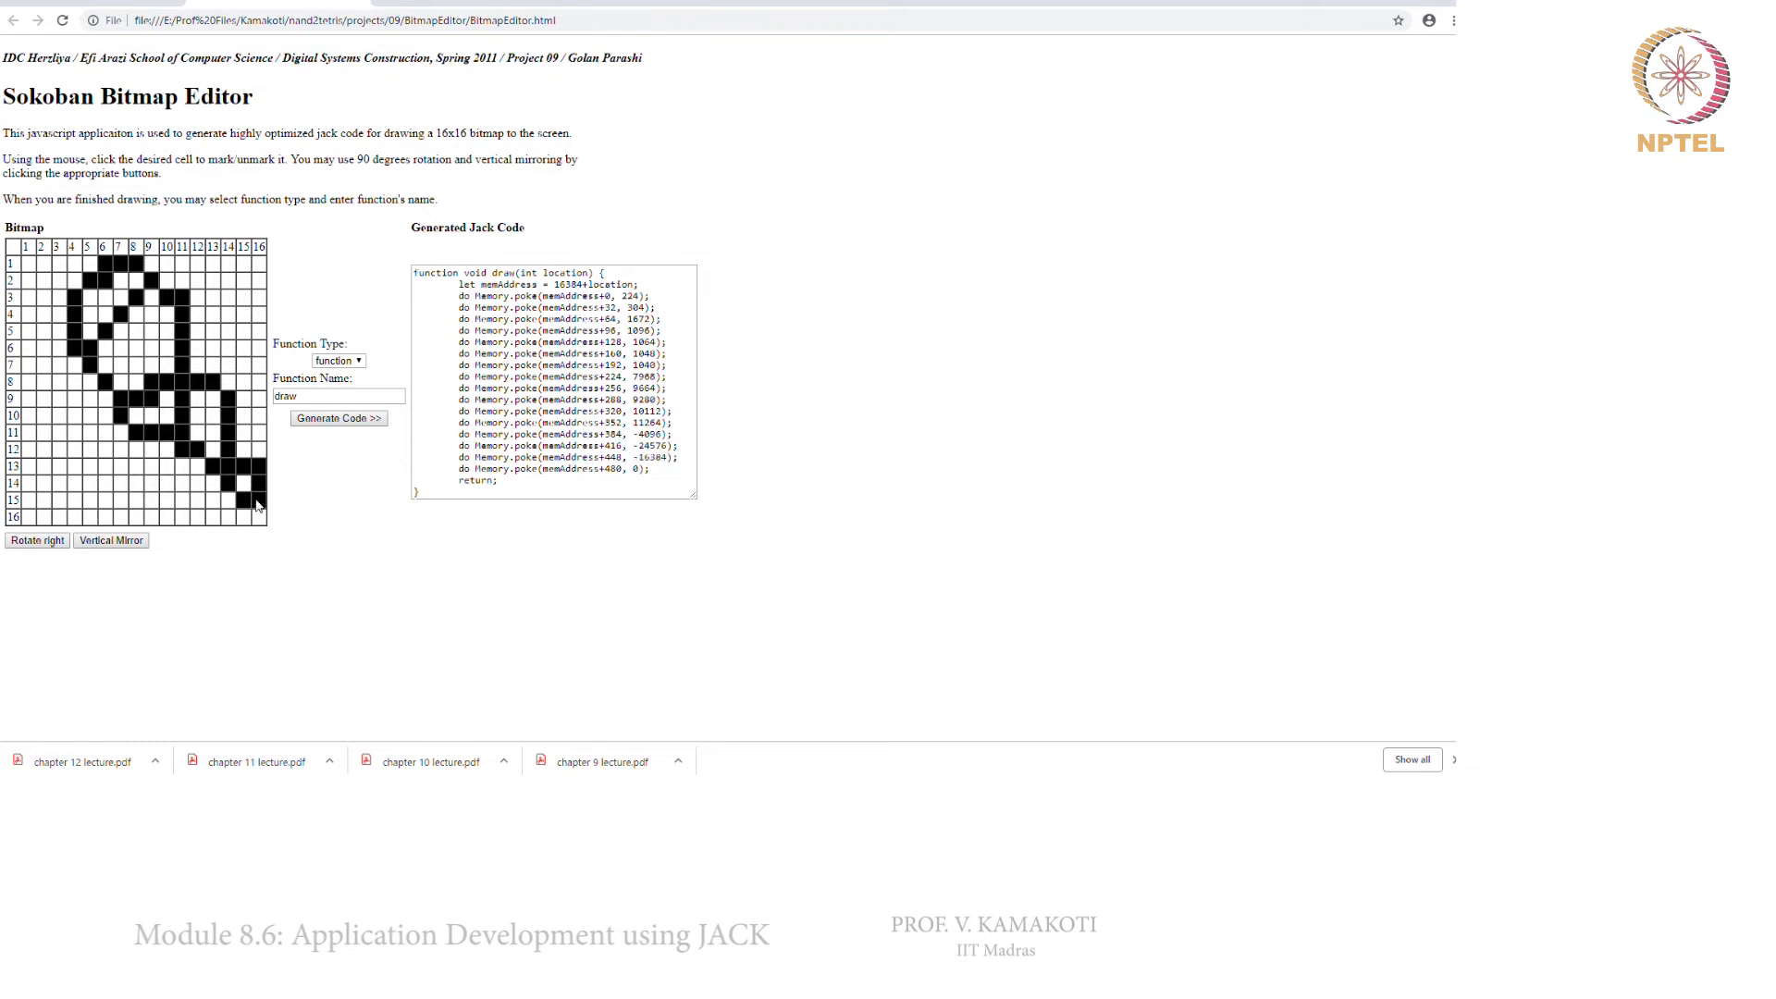
click(227, 498)
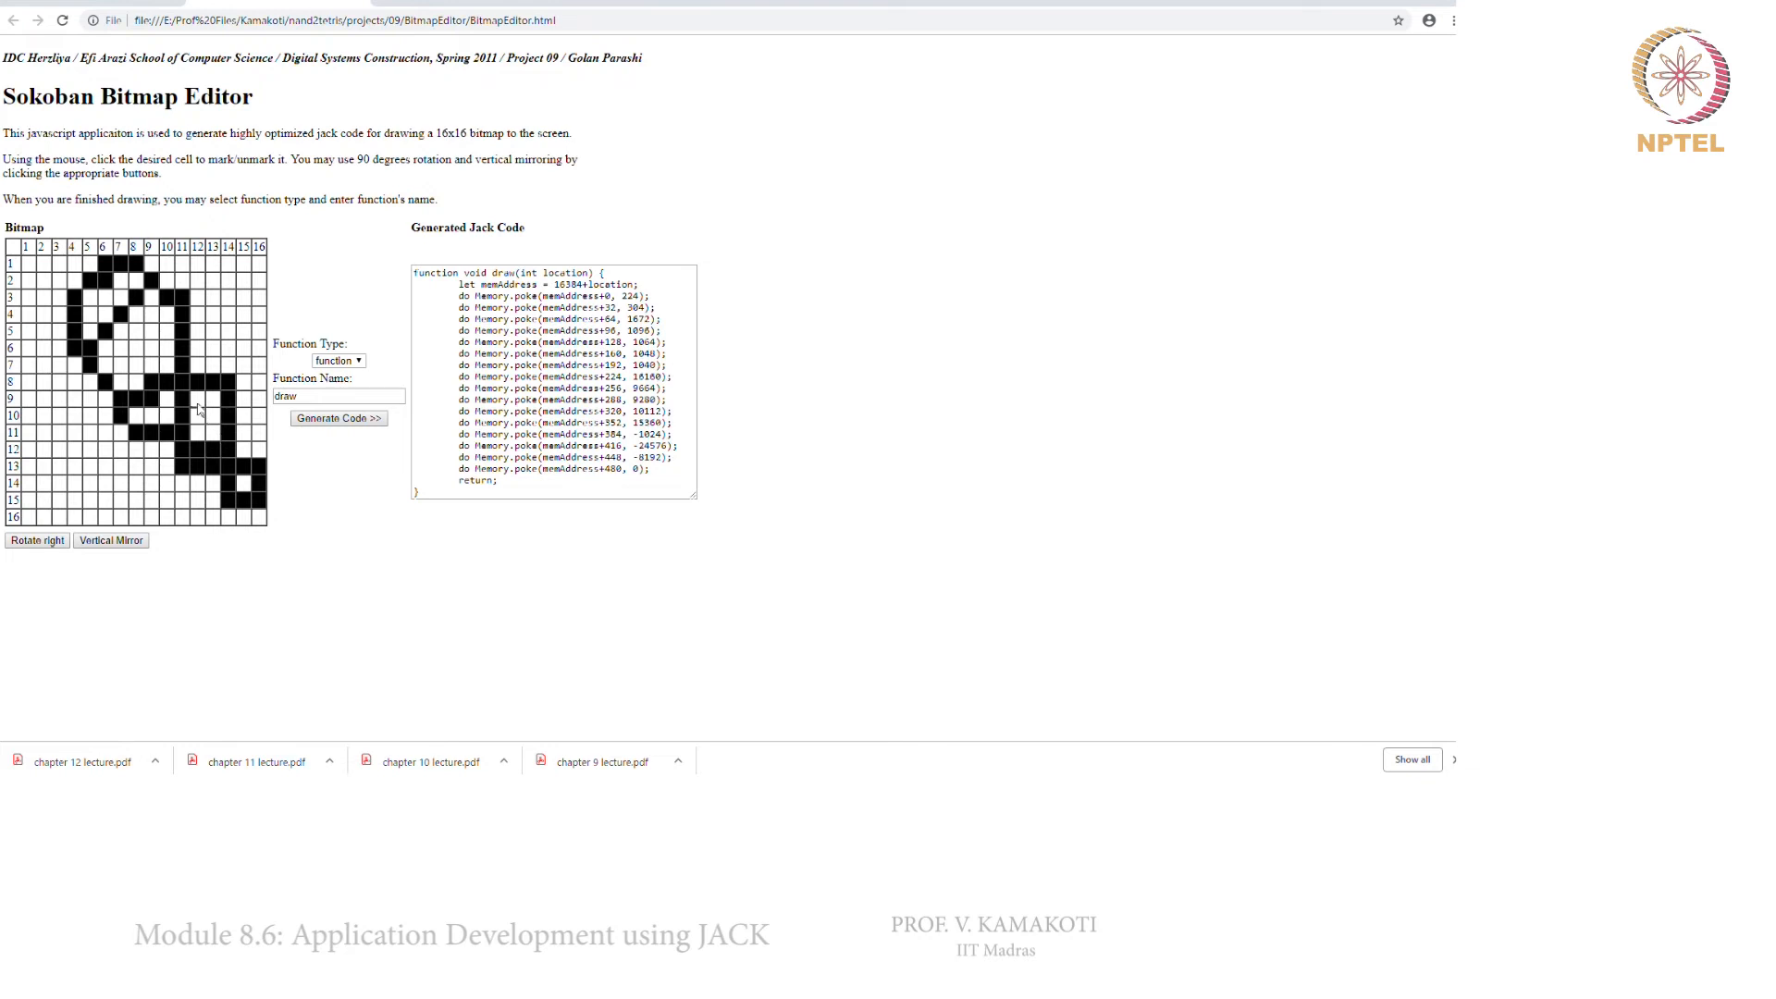
click(197, 405)
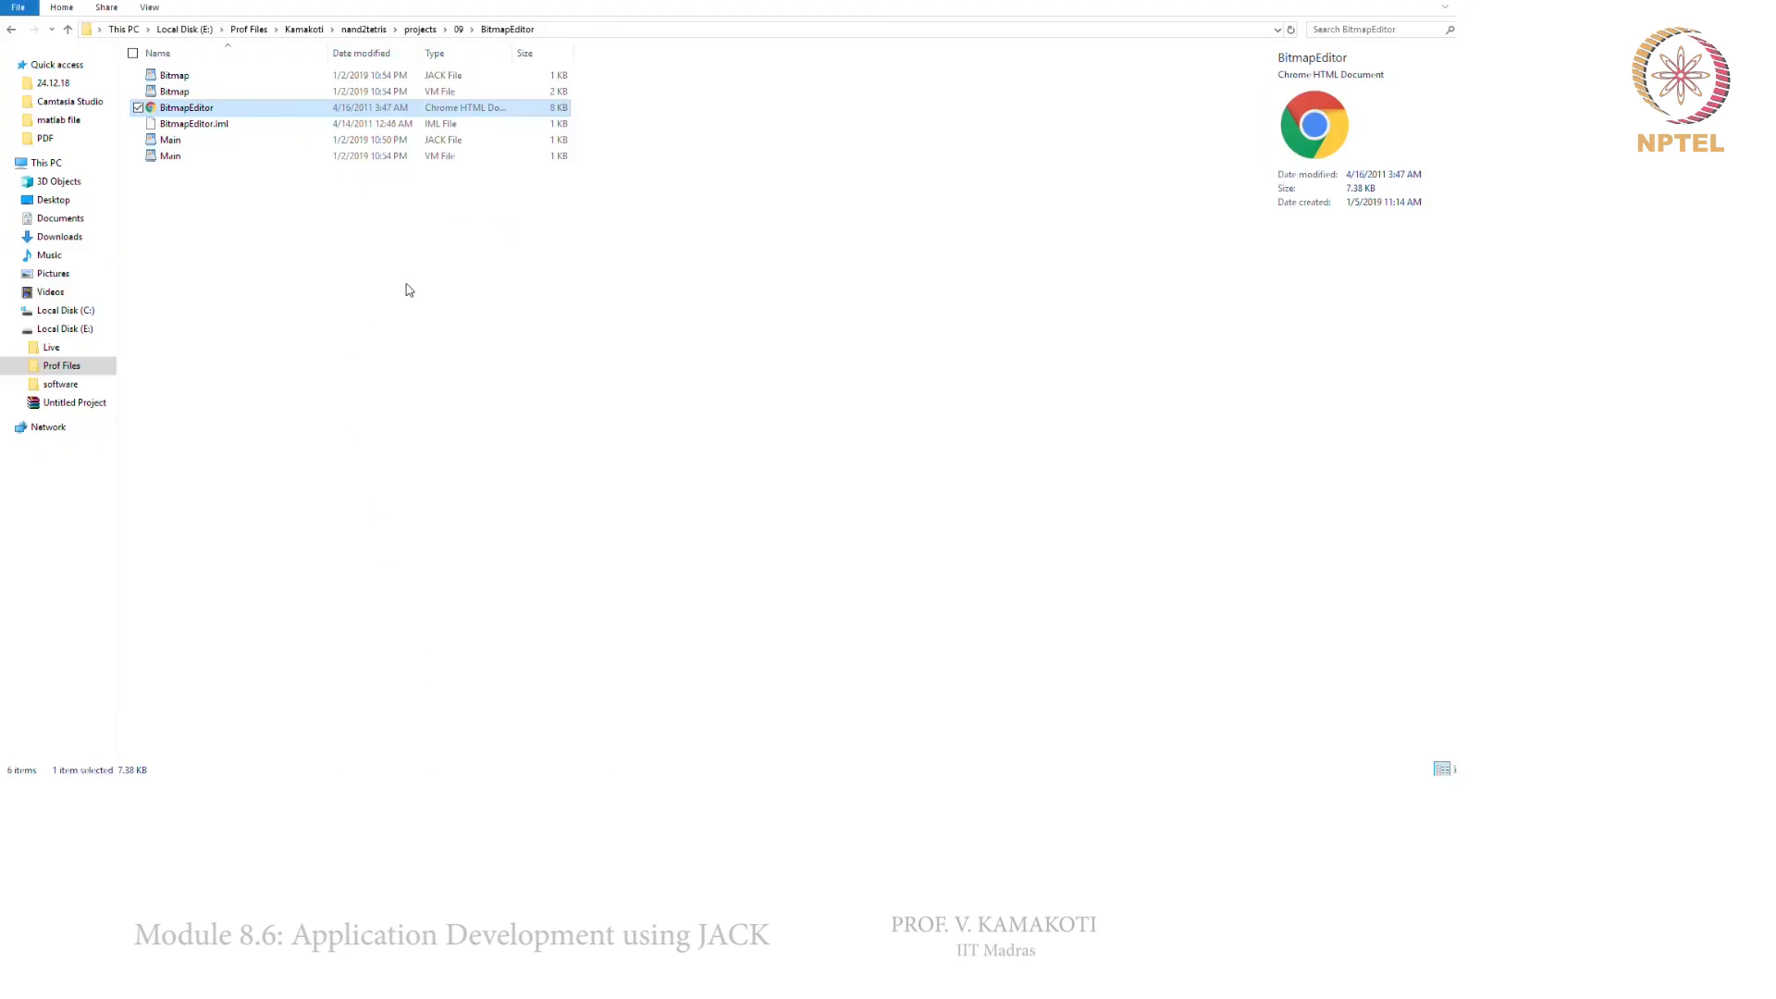
mouse_move(187, 139)
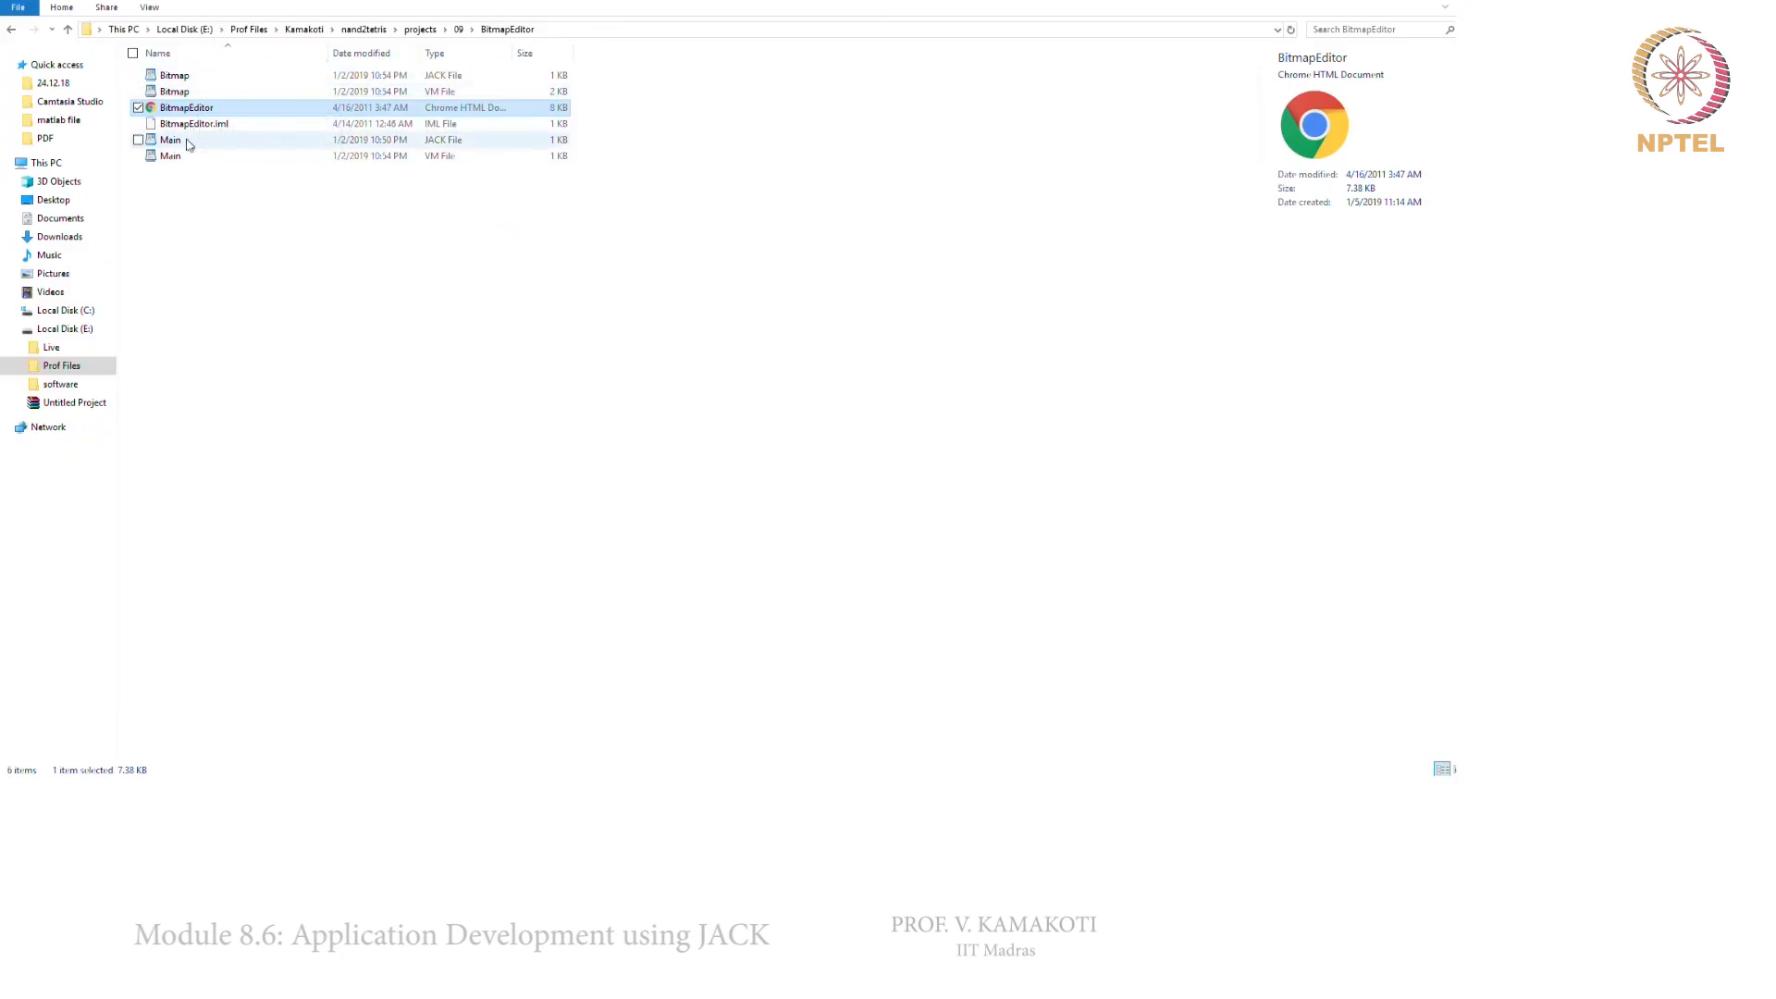
View Main.jack in WordPad, whose main function calls drawBitmap, then close it
click(170, 139)
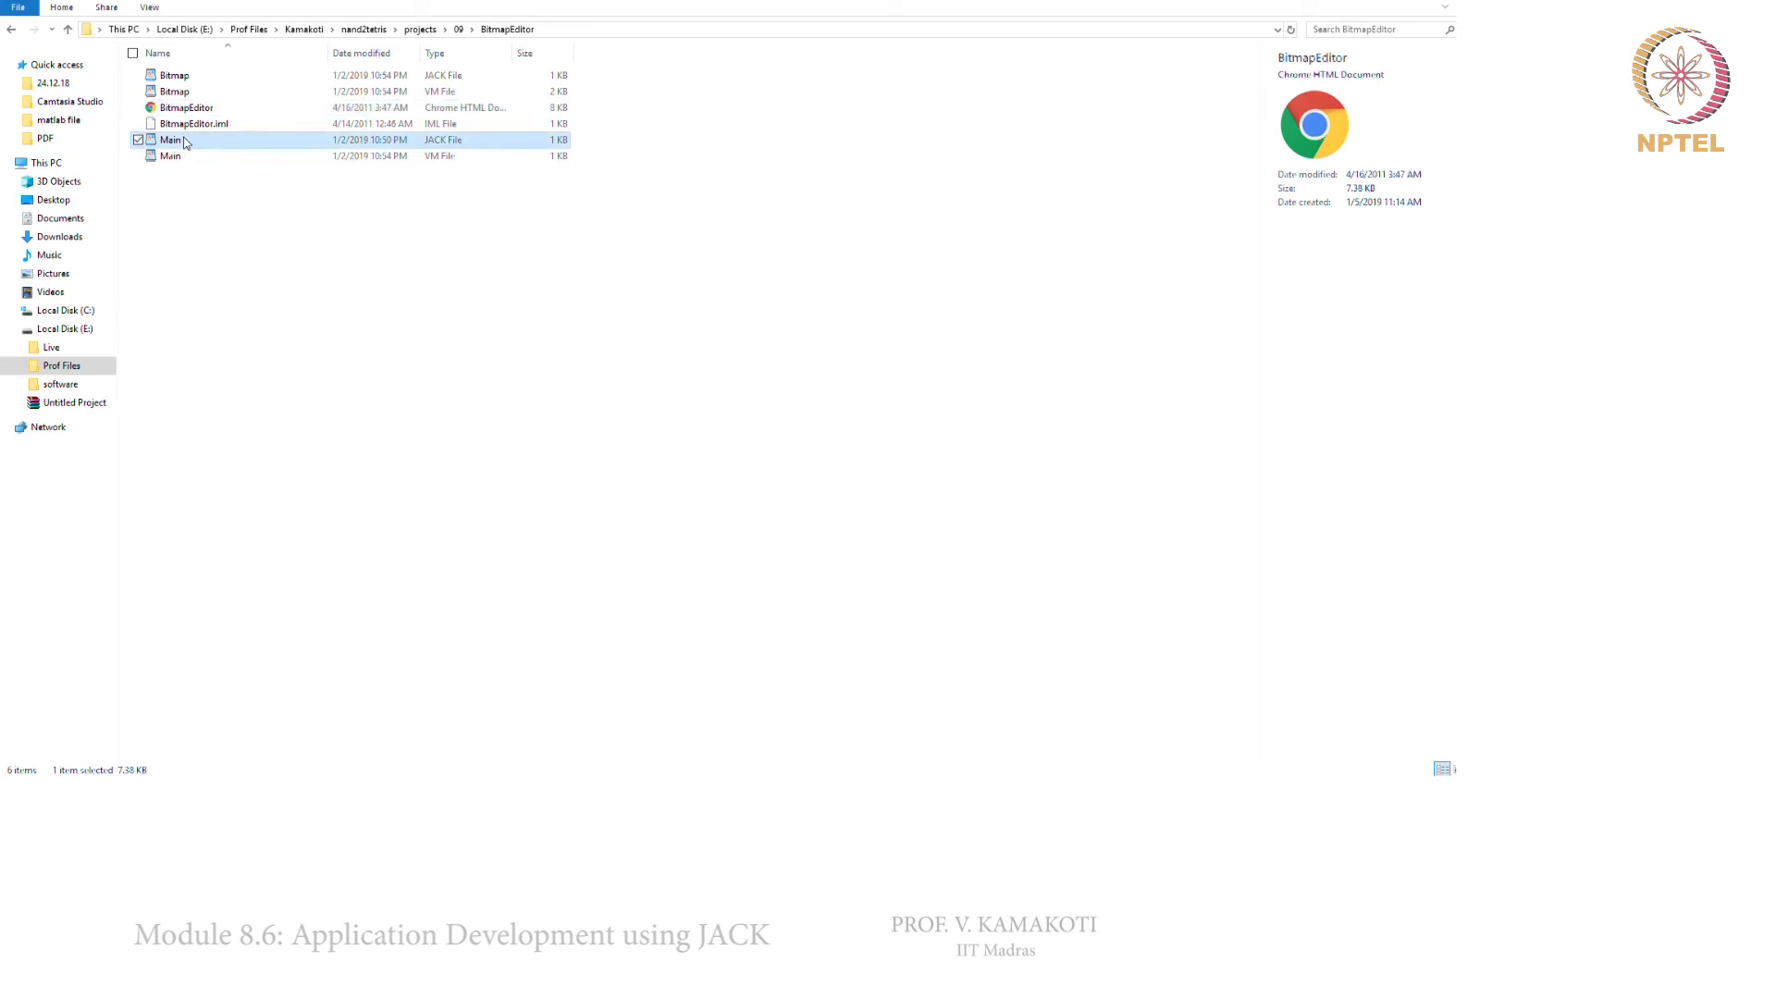
double_click(170, 139)
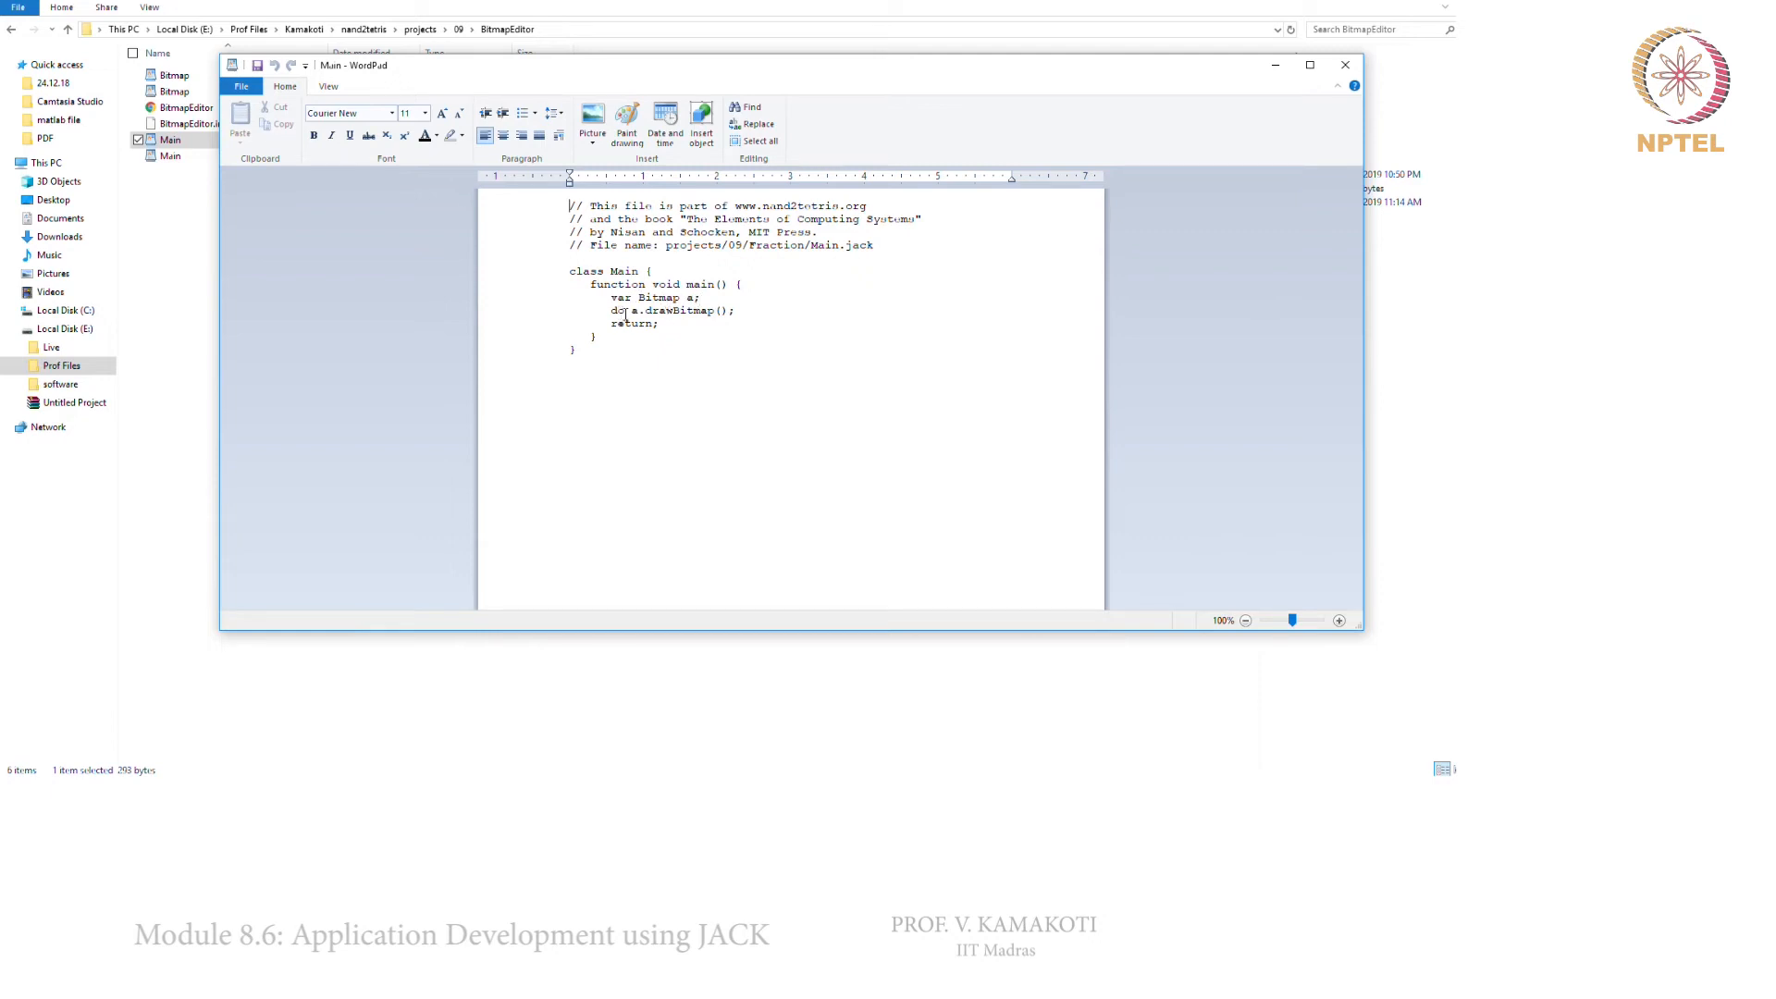
click(583, 366)
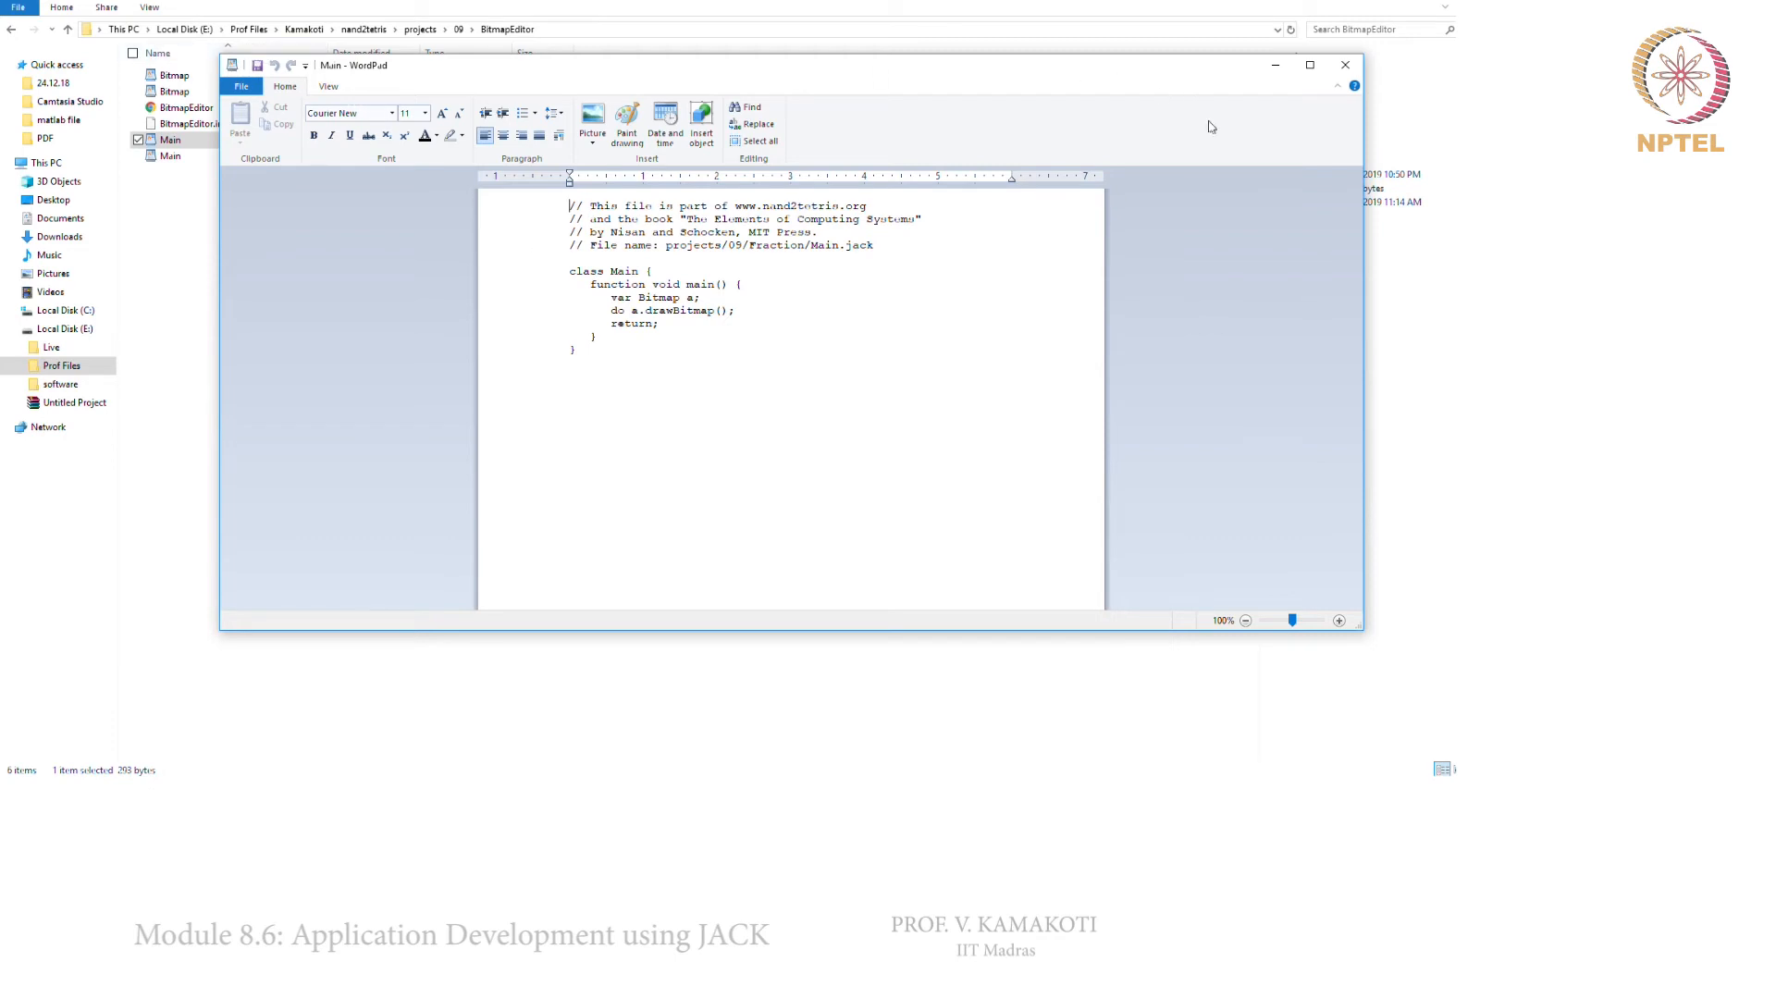
click(1345, 65)
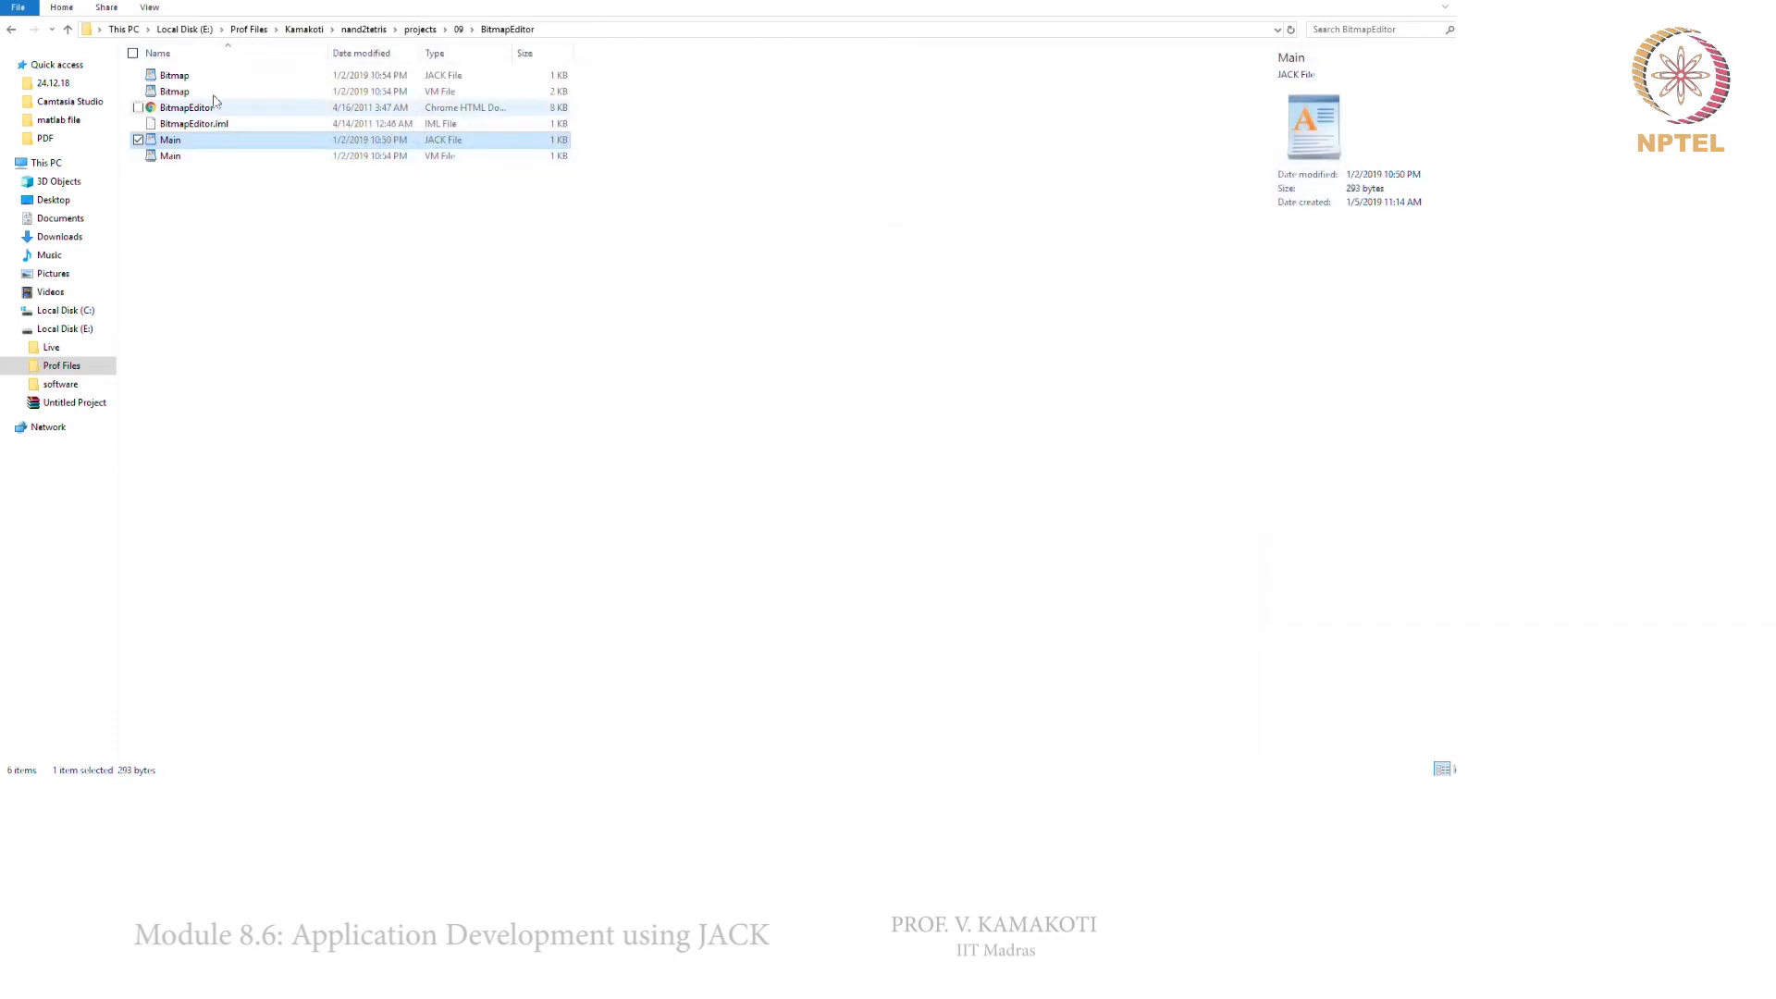
View Bitmap.jack in WordPad, scrolling through drawBitmap and the draw function's Memory.poke calls
click(174, 74)
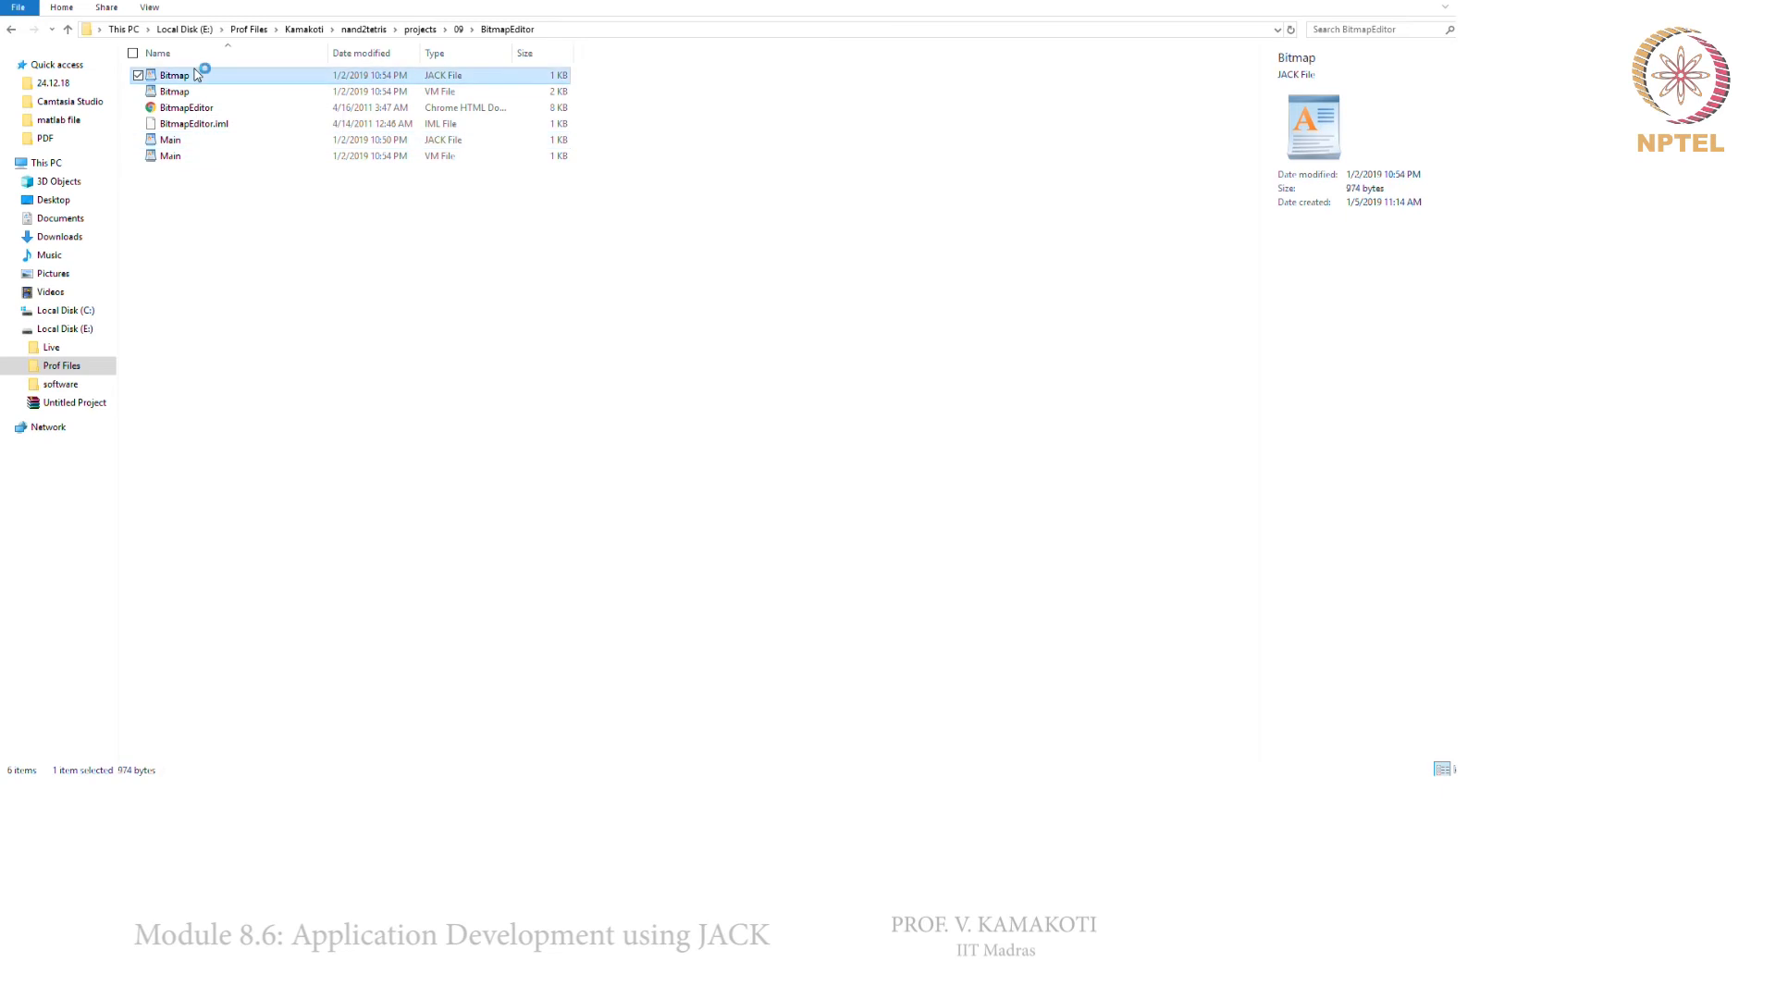
double_click(174, 74)
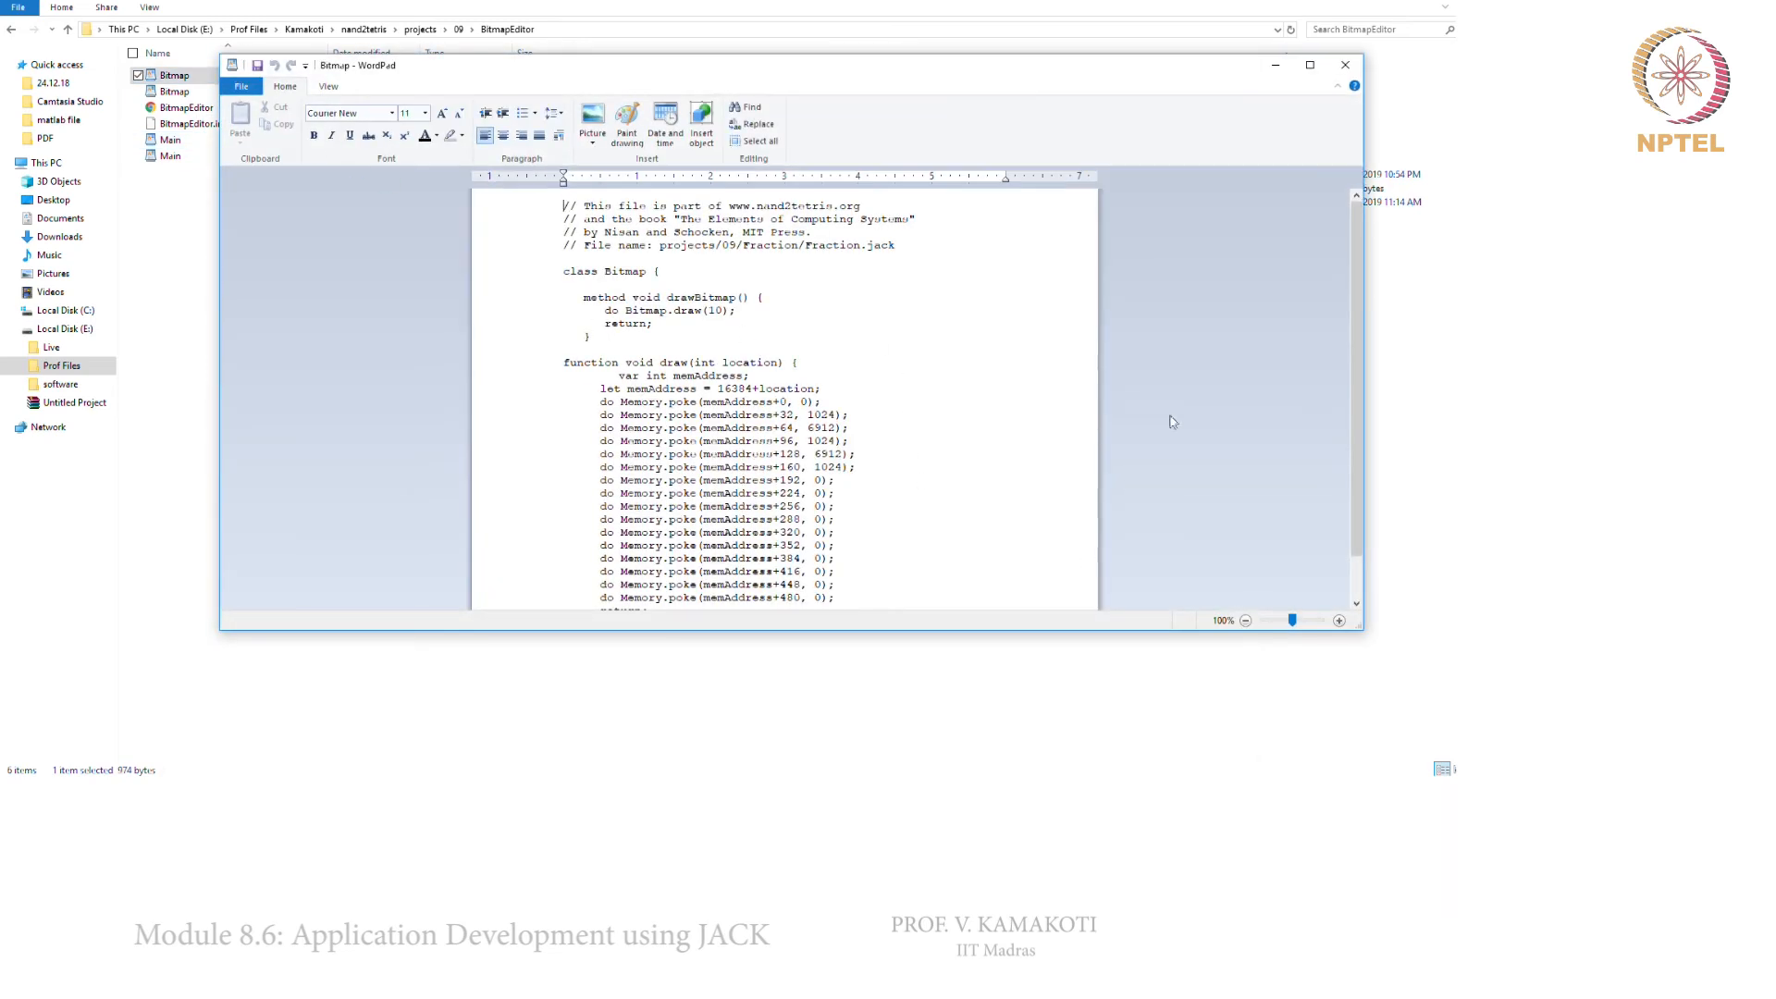
scroll(down, 3)
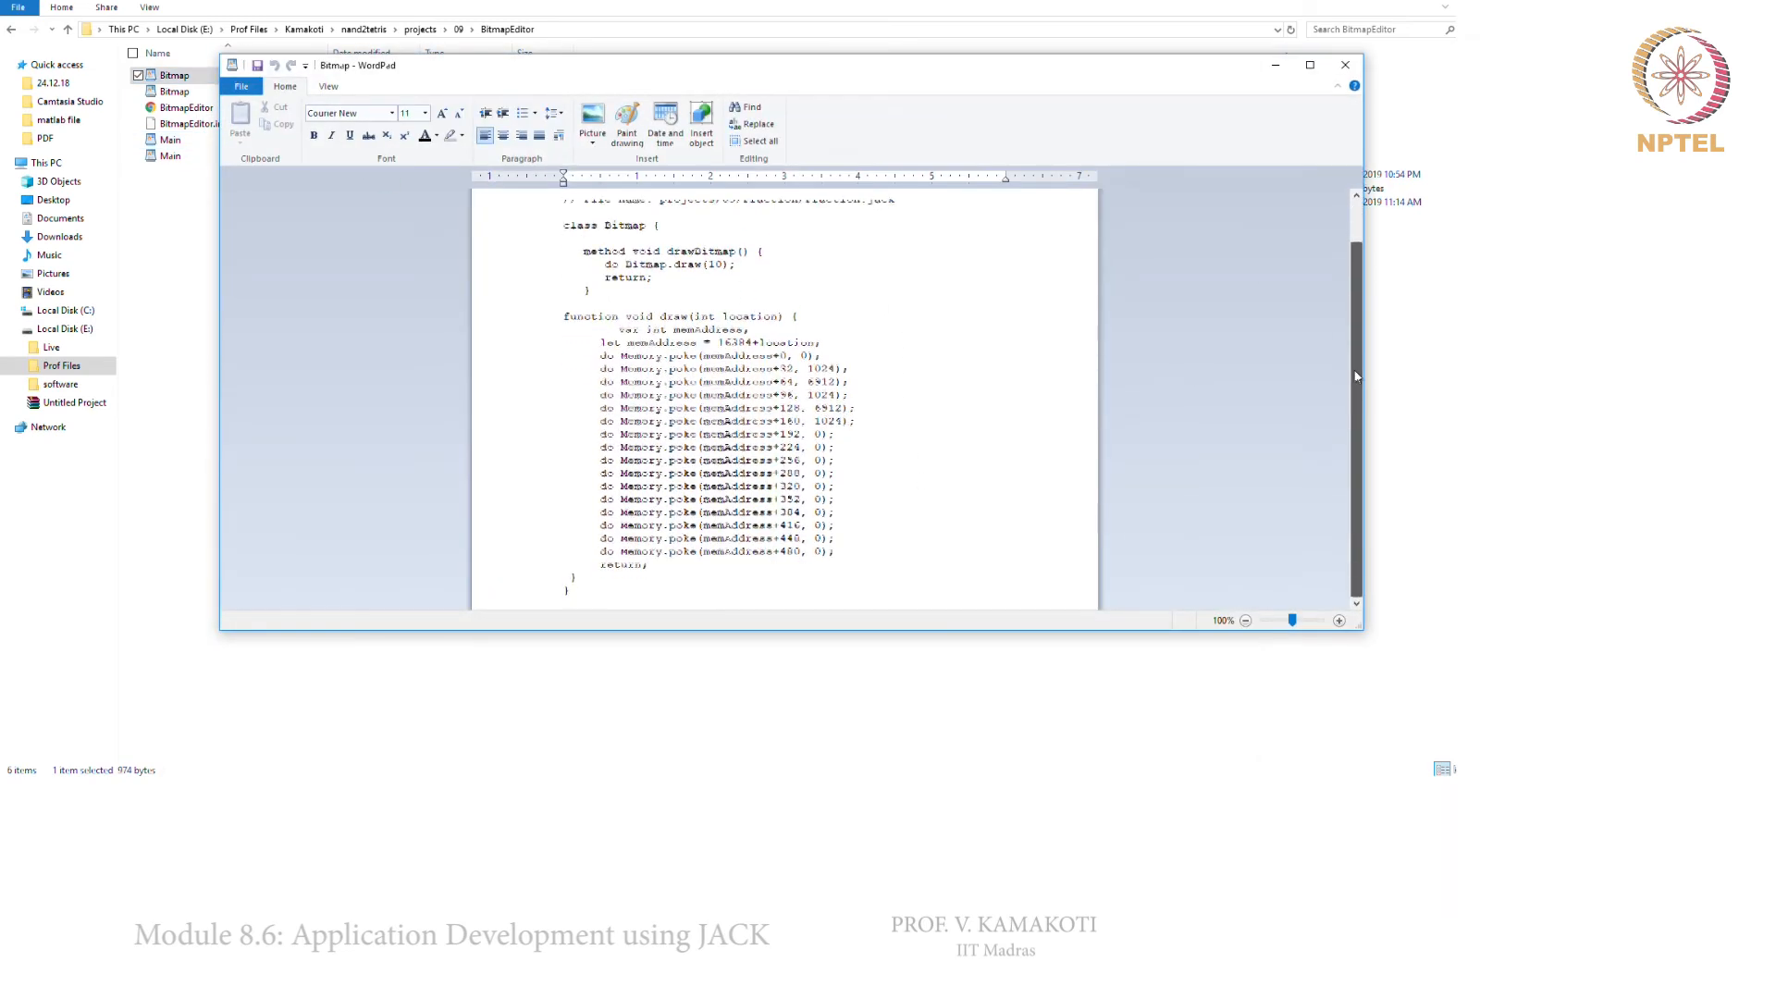
scroll(up, 3)
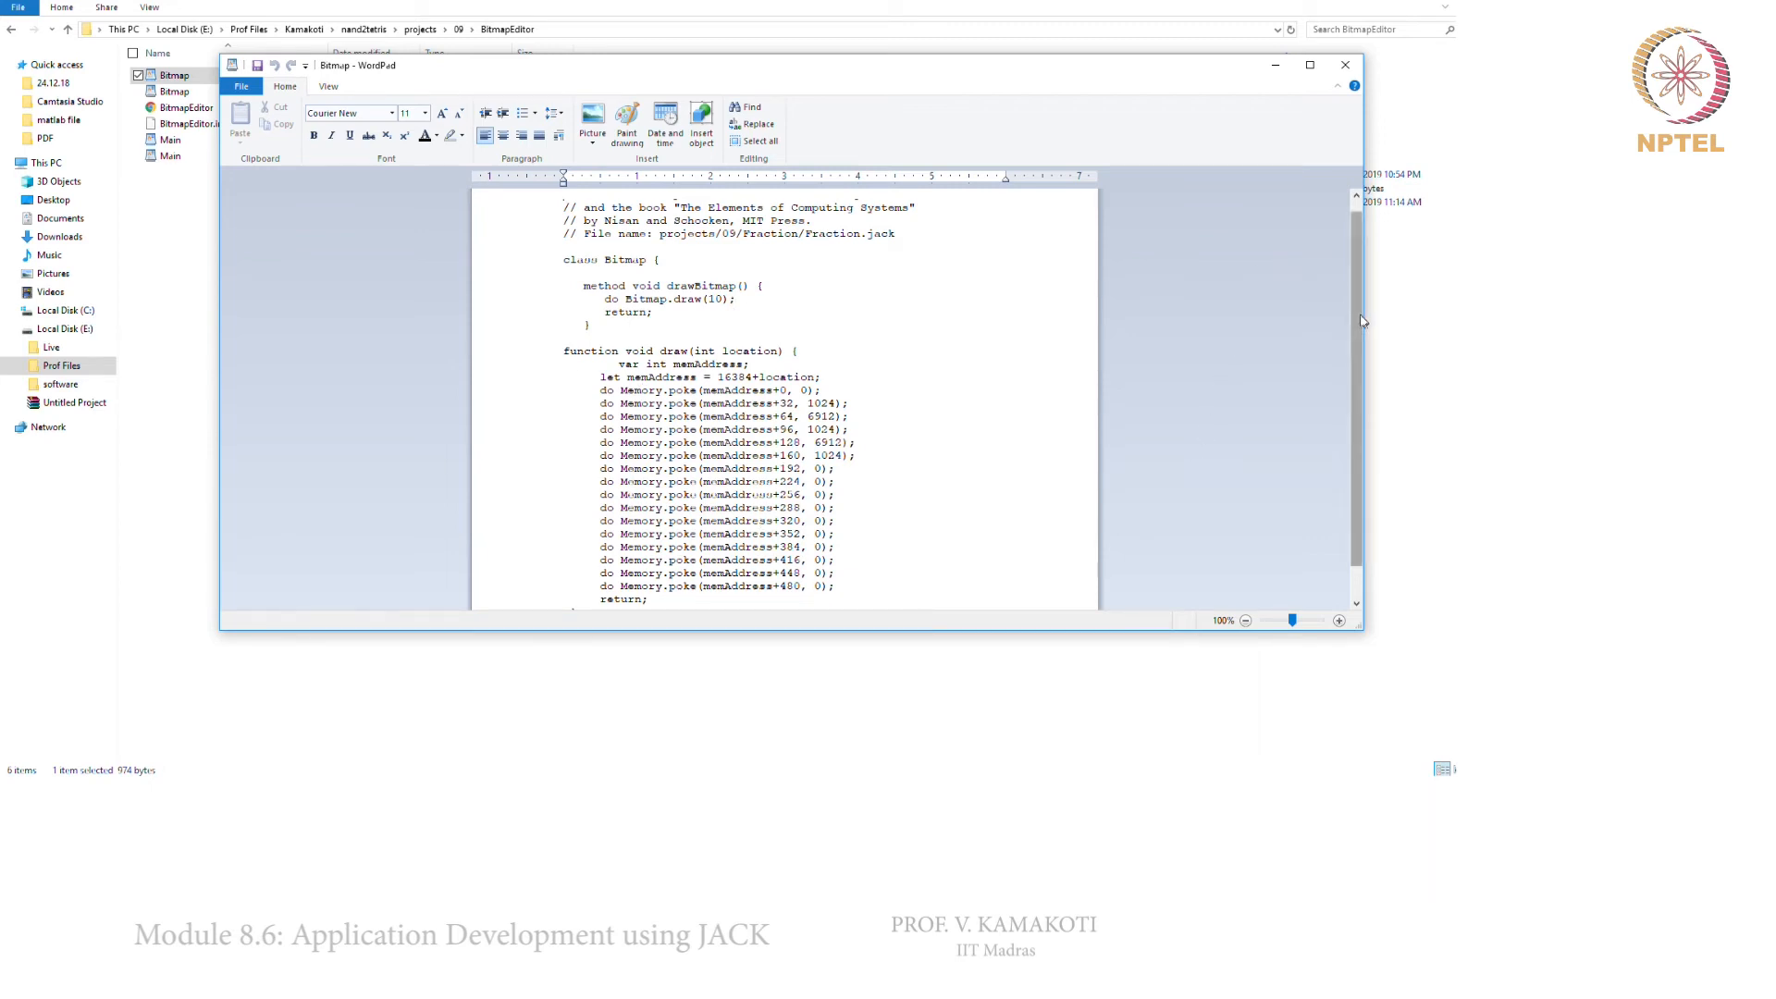
scroll(down, 3)
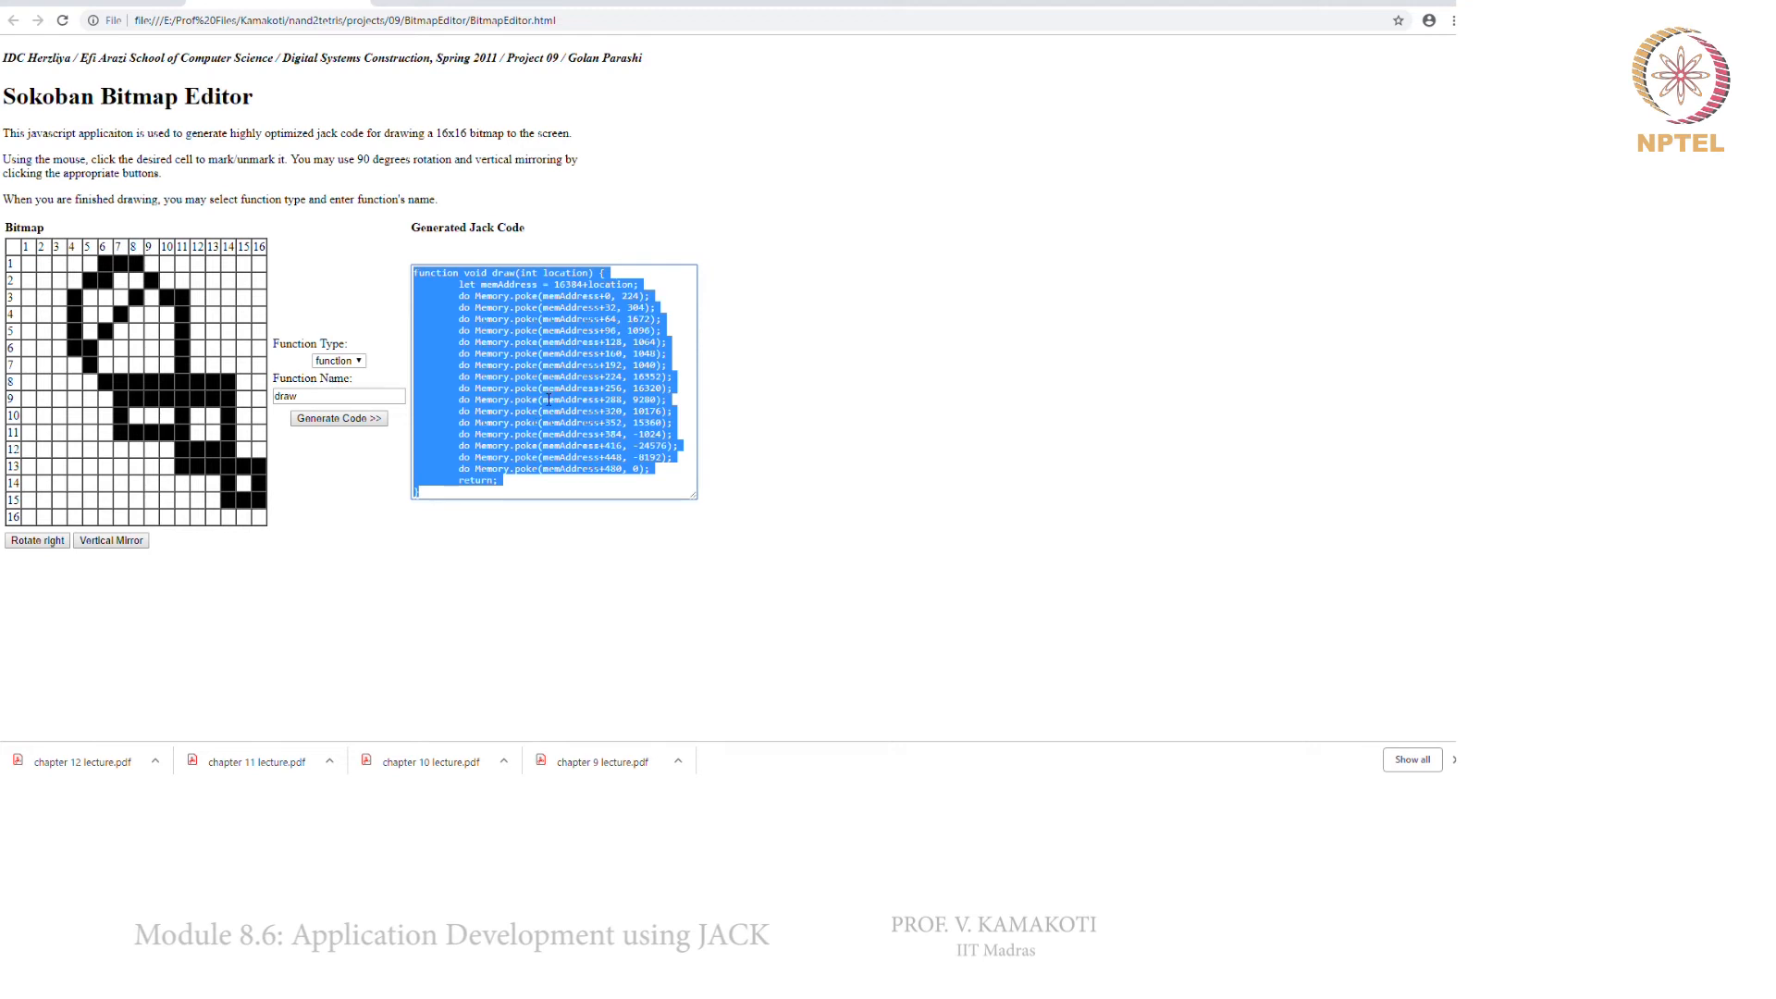
mouse_move(549, 714)
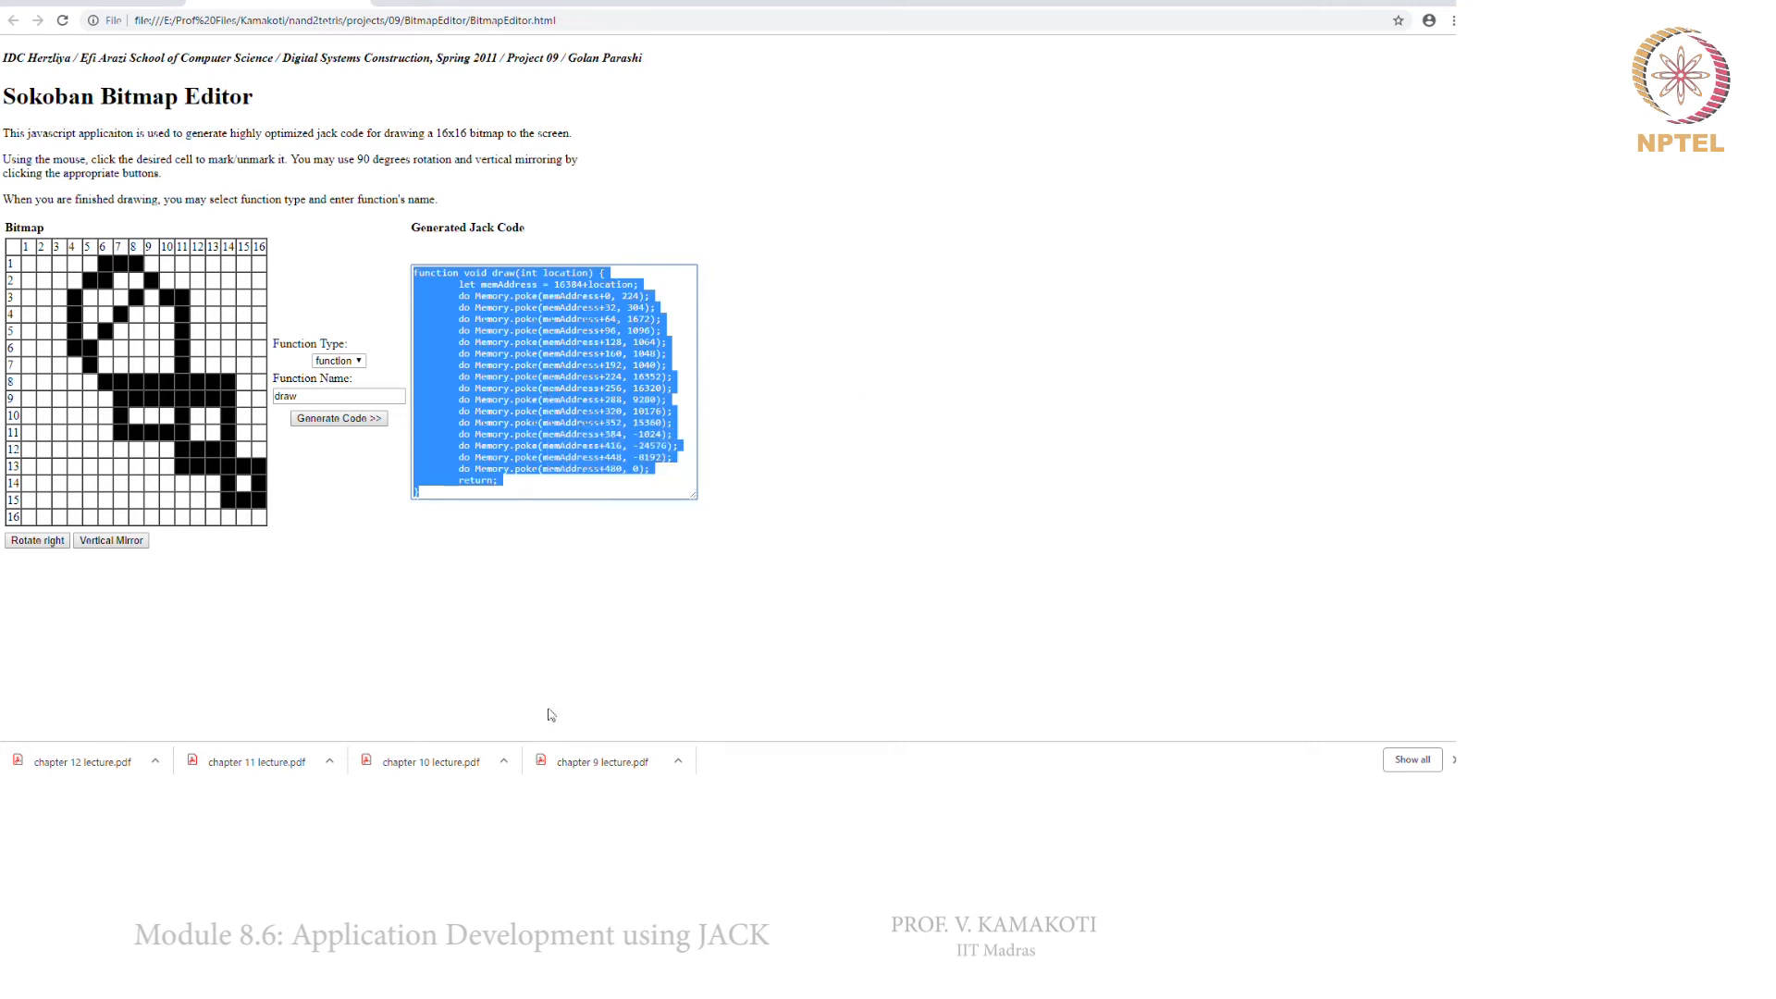
mouse_move(431, 760)
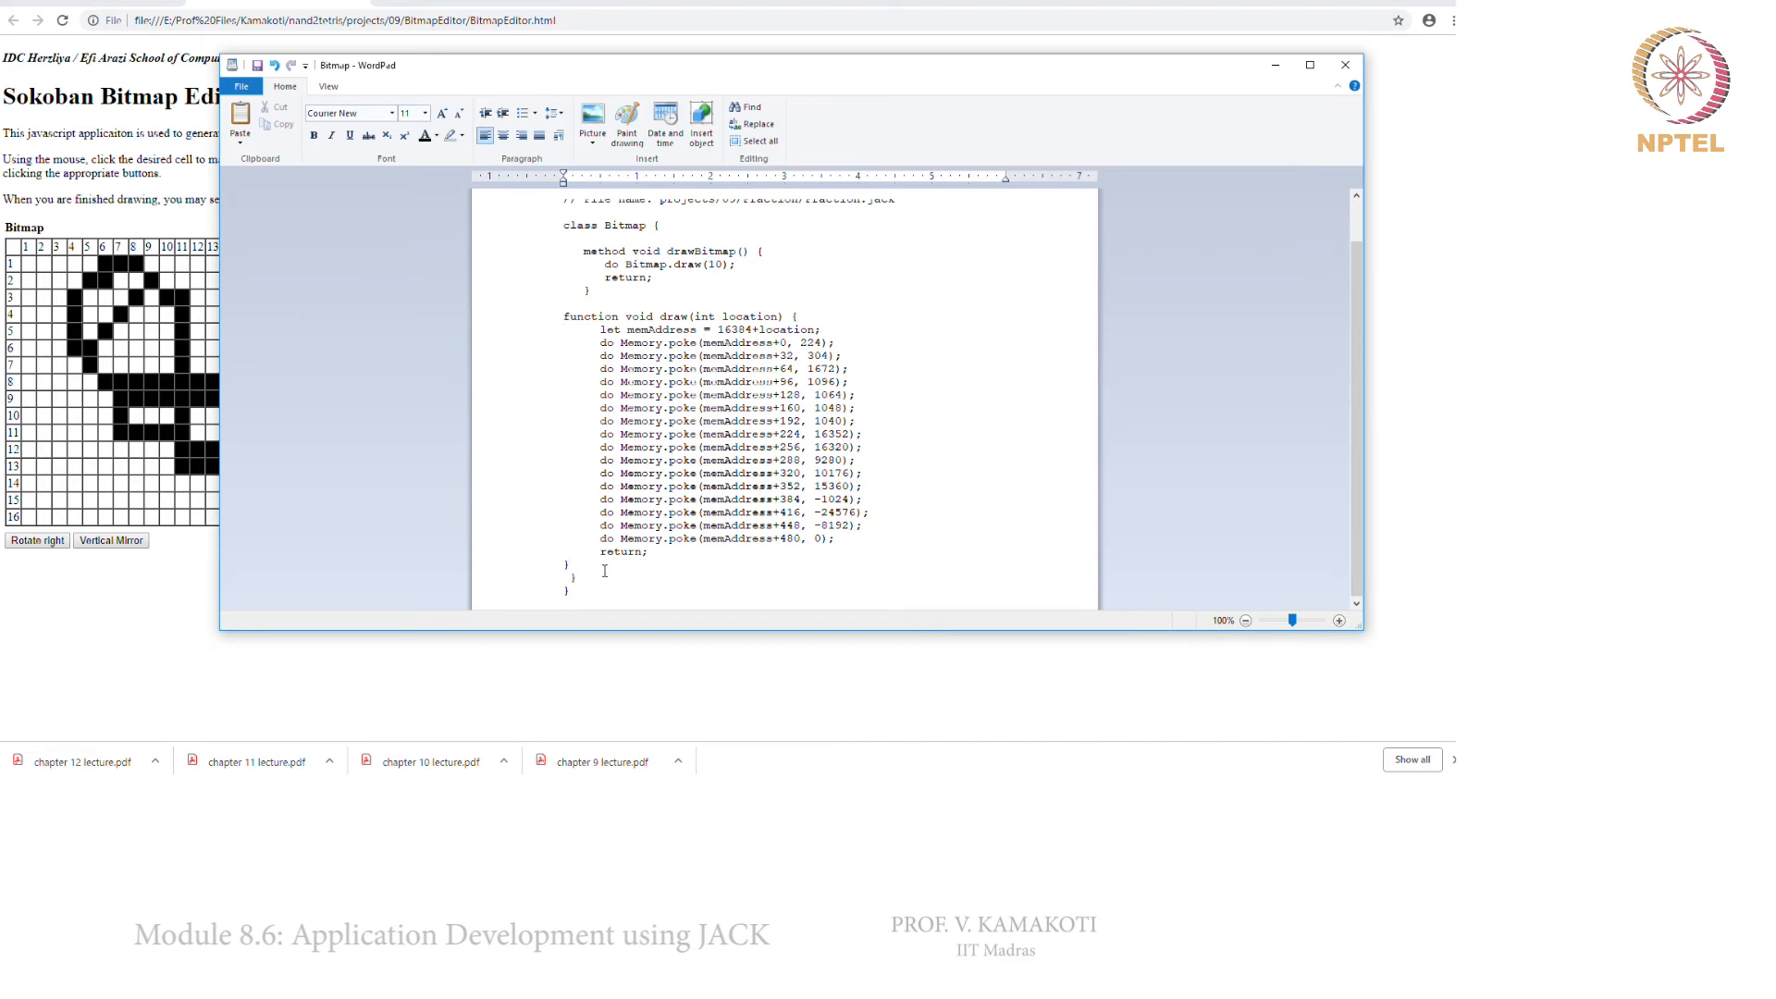
Remove the stray closing brace after the pasted draw function at the end of the Bitmap class
click(575, 590)
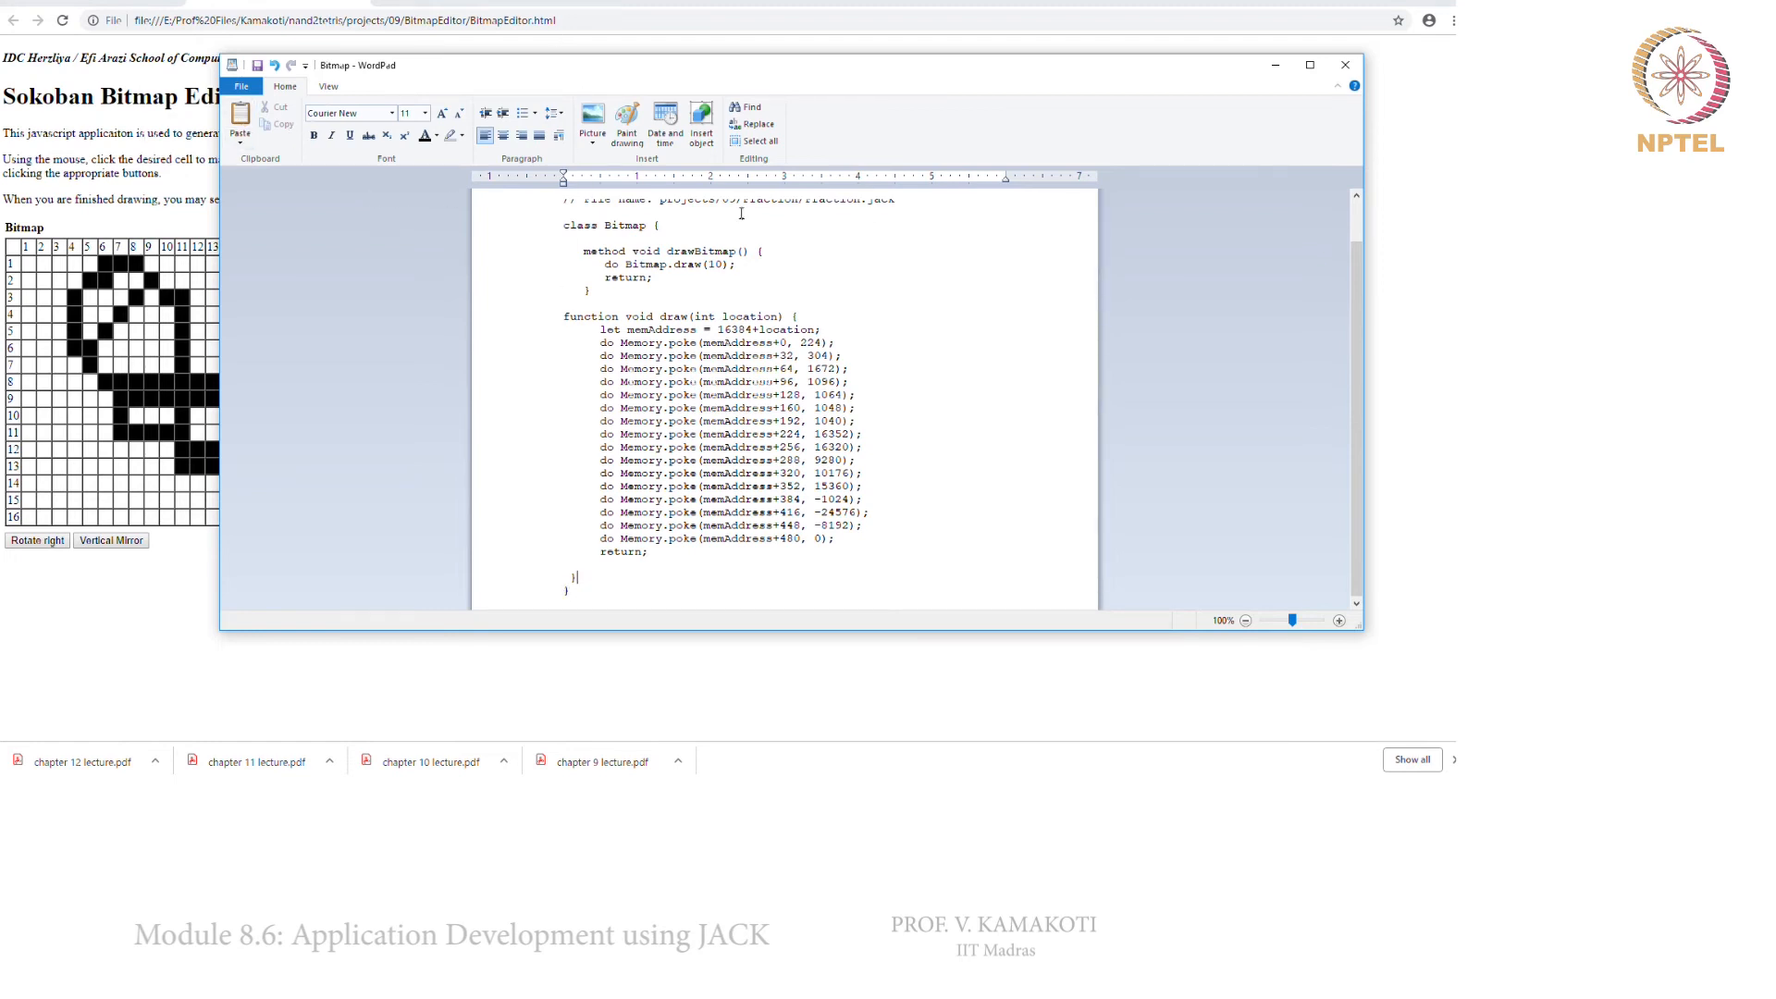
mouse_move(731, 176)
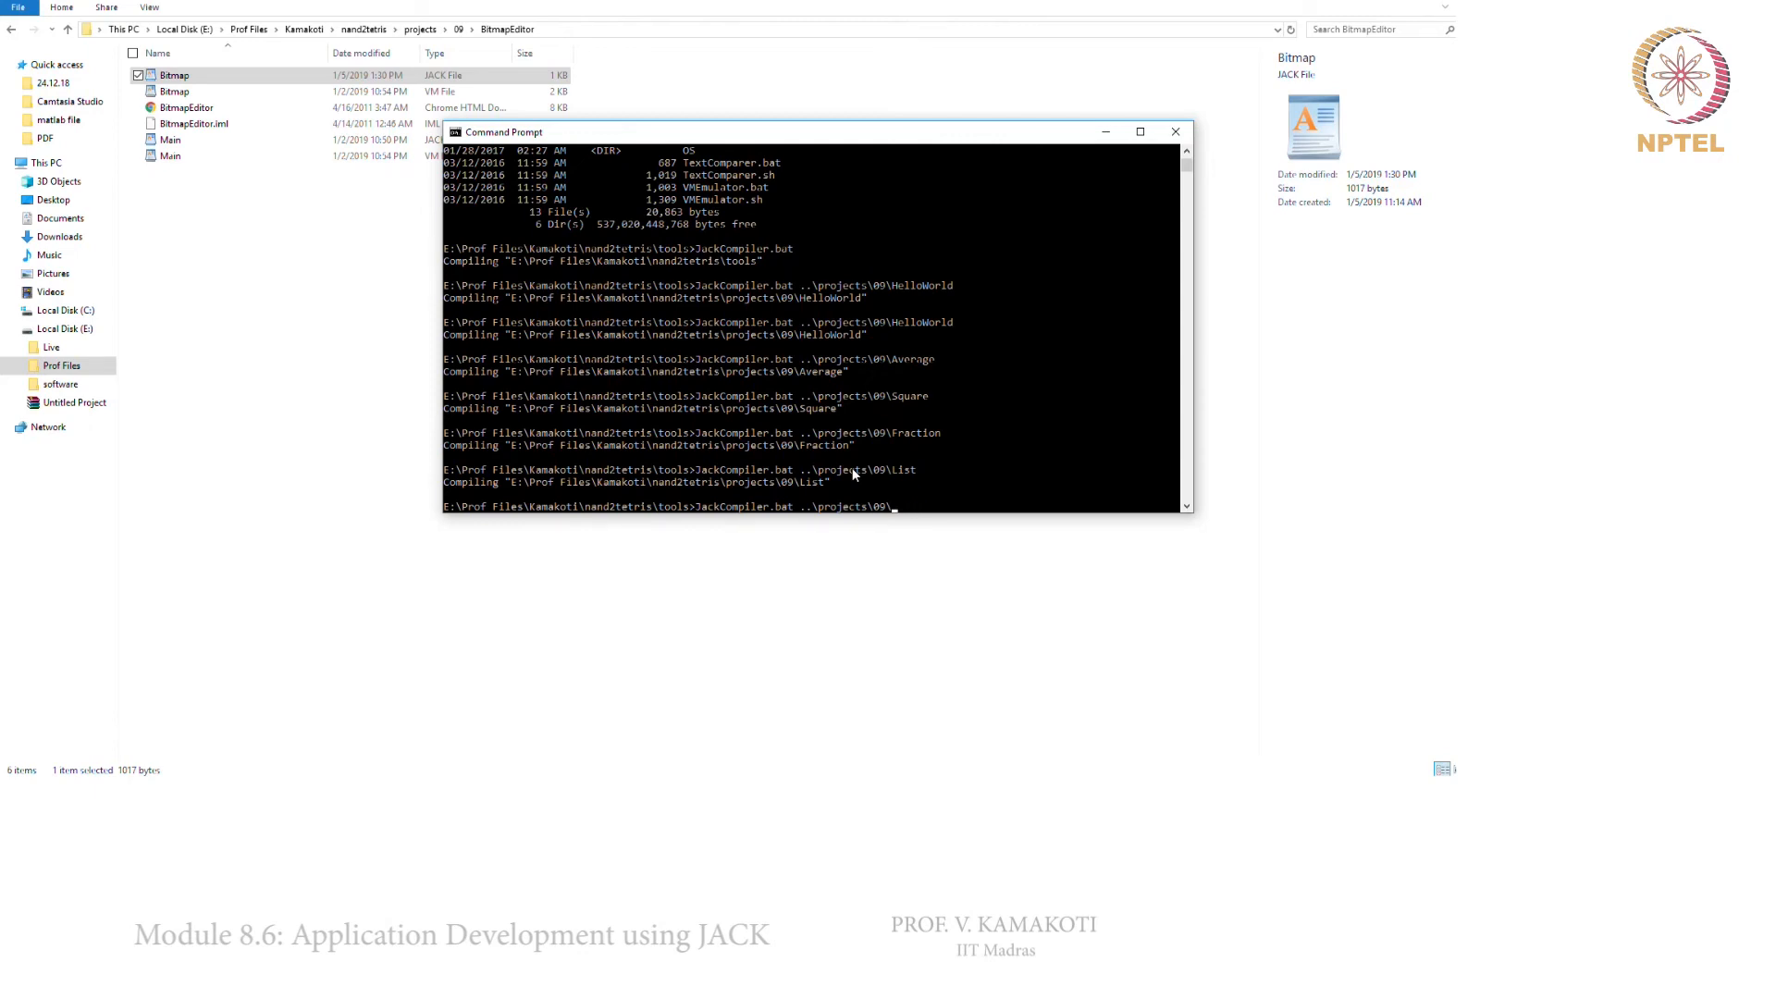
Compile ..\projects\09\BitmapEditor, which reports memAddress undefined, and reopen Bitmap.jack
text(BitmapEditor)
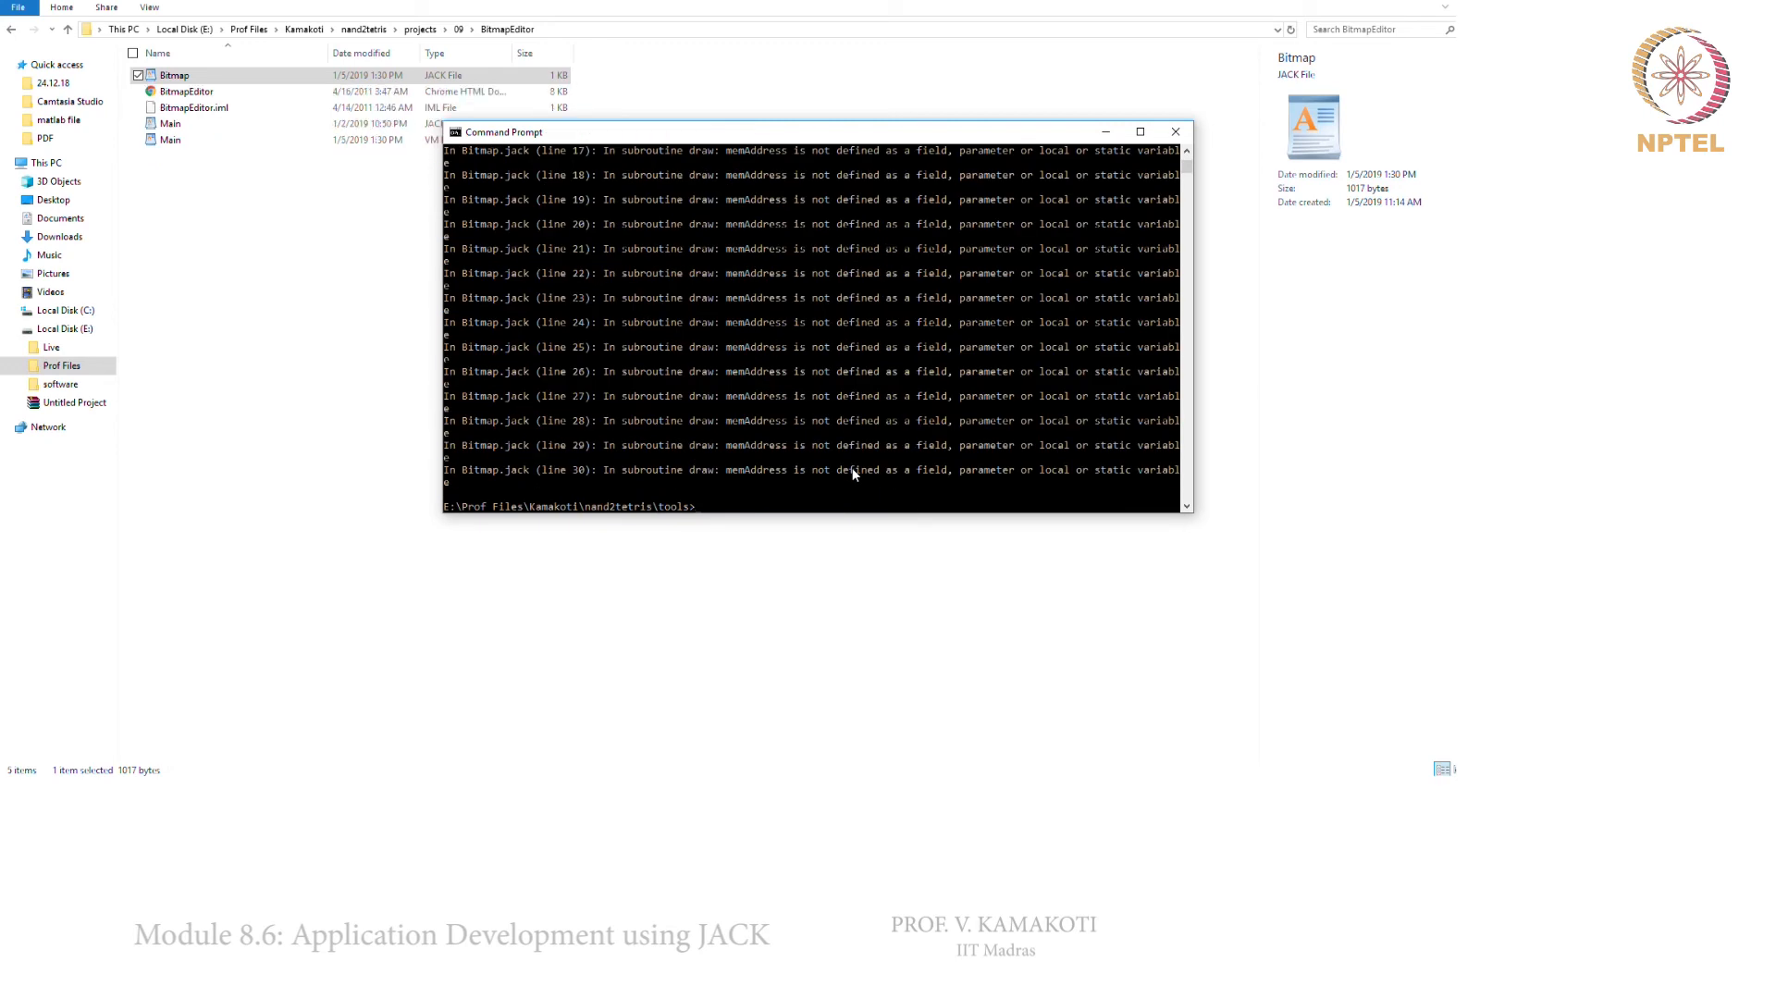
mouse_move(563, 259)
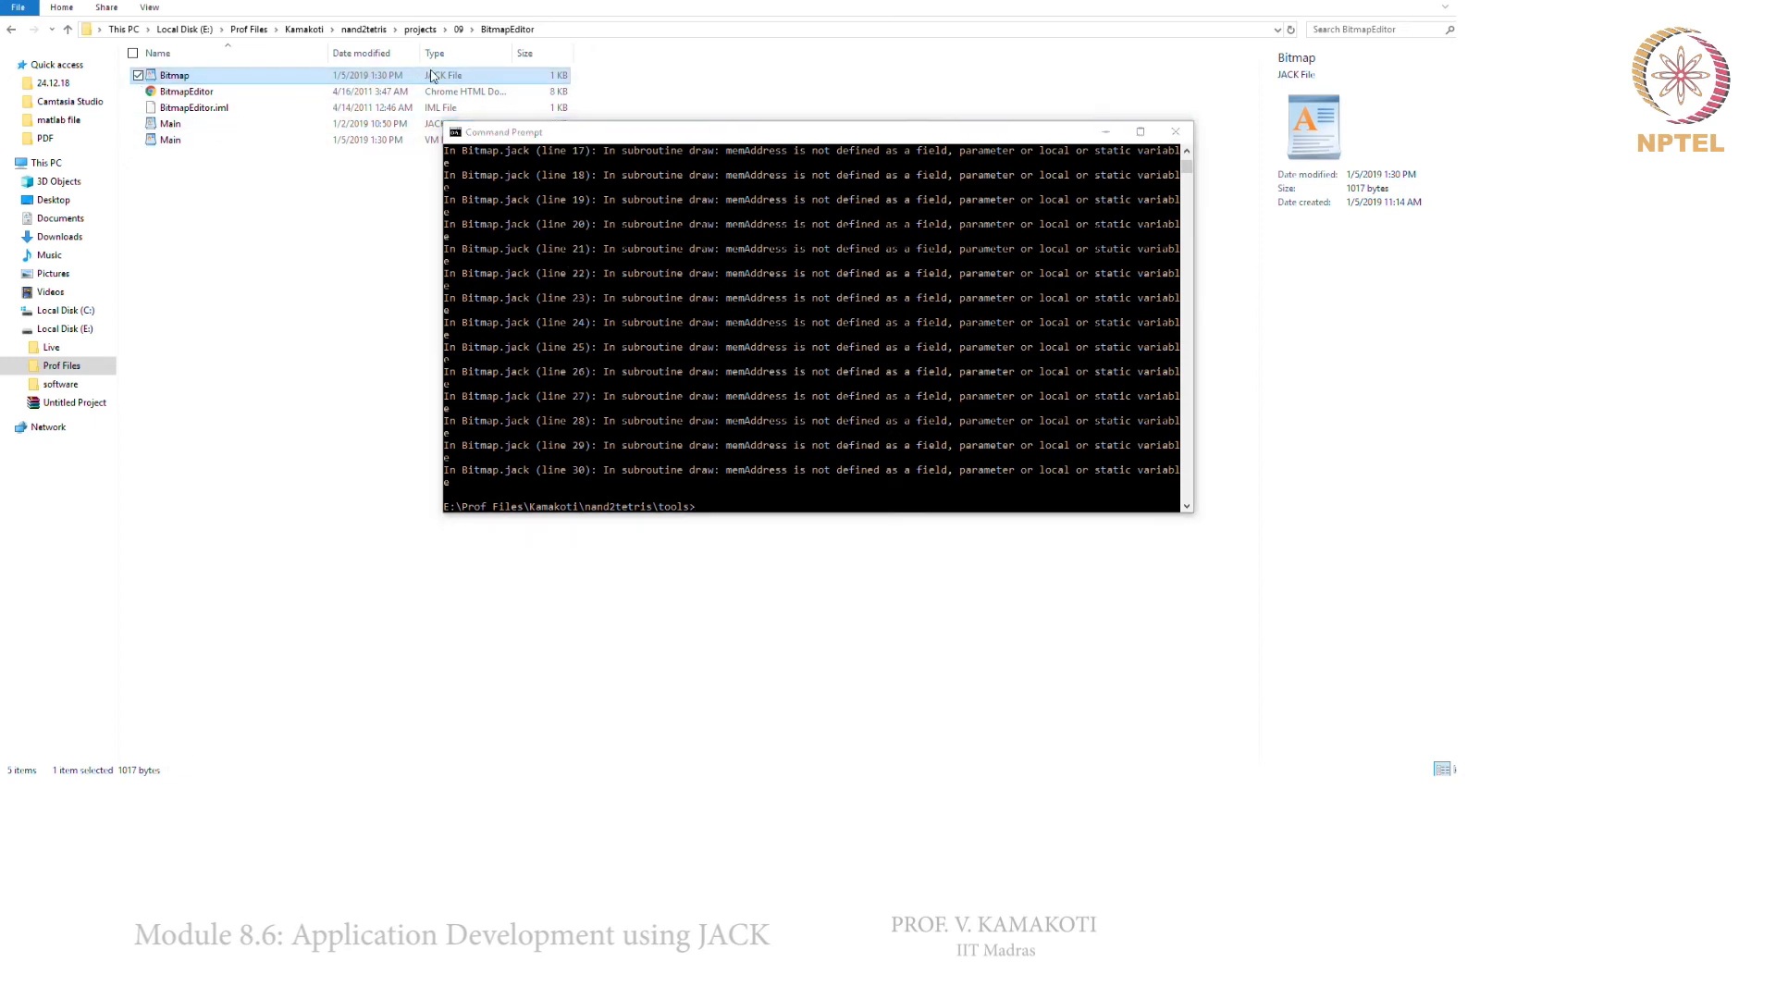
double_click(174, 74)
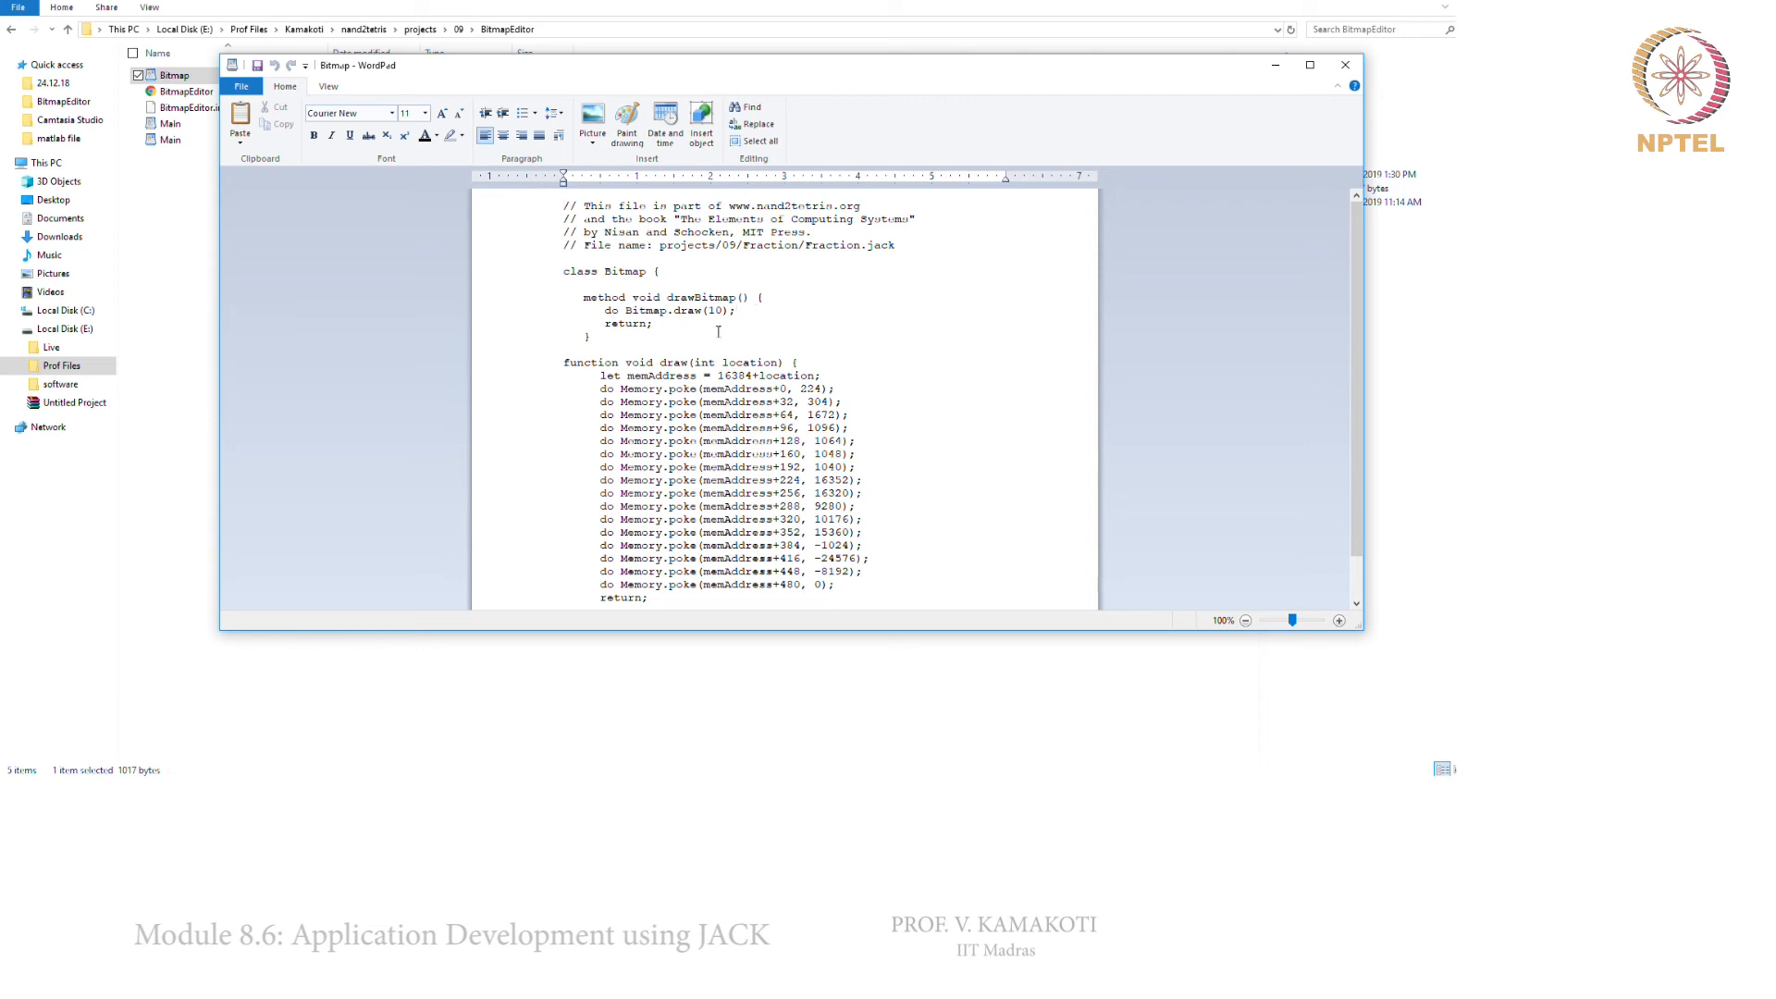
mouse_move(808, 361)
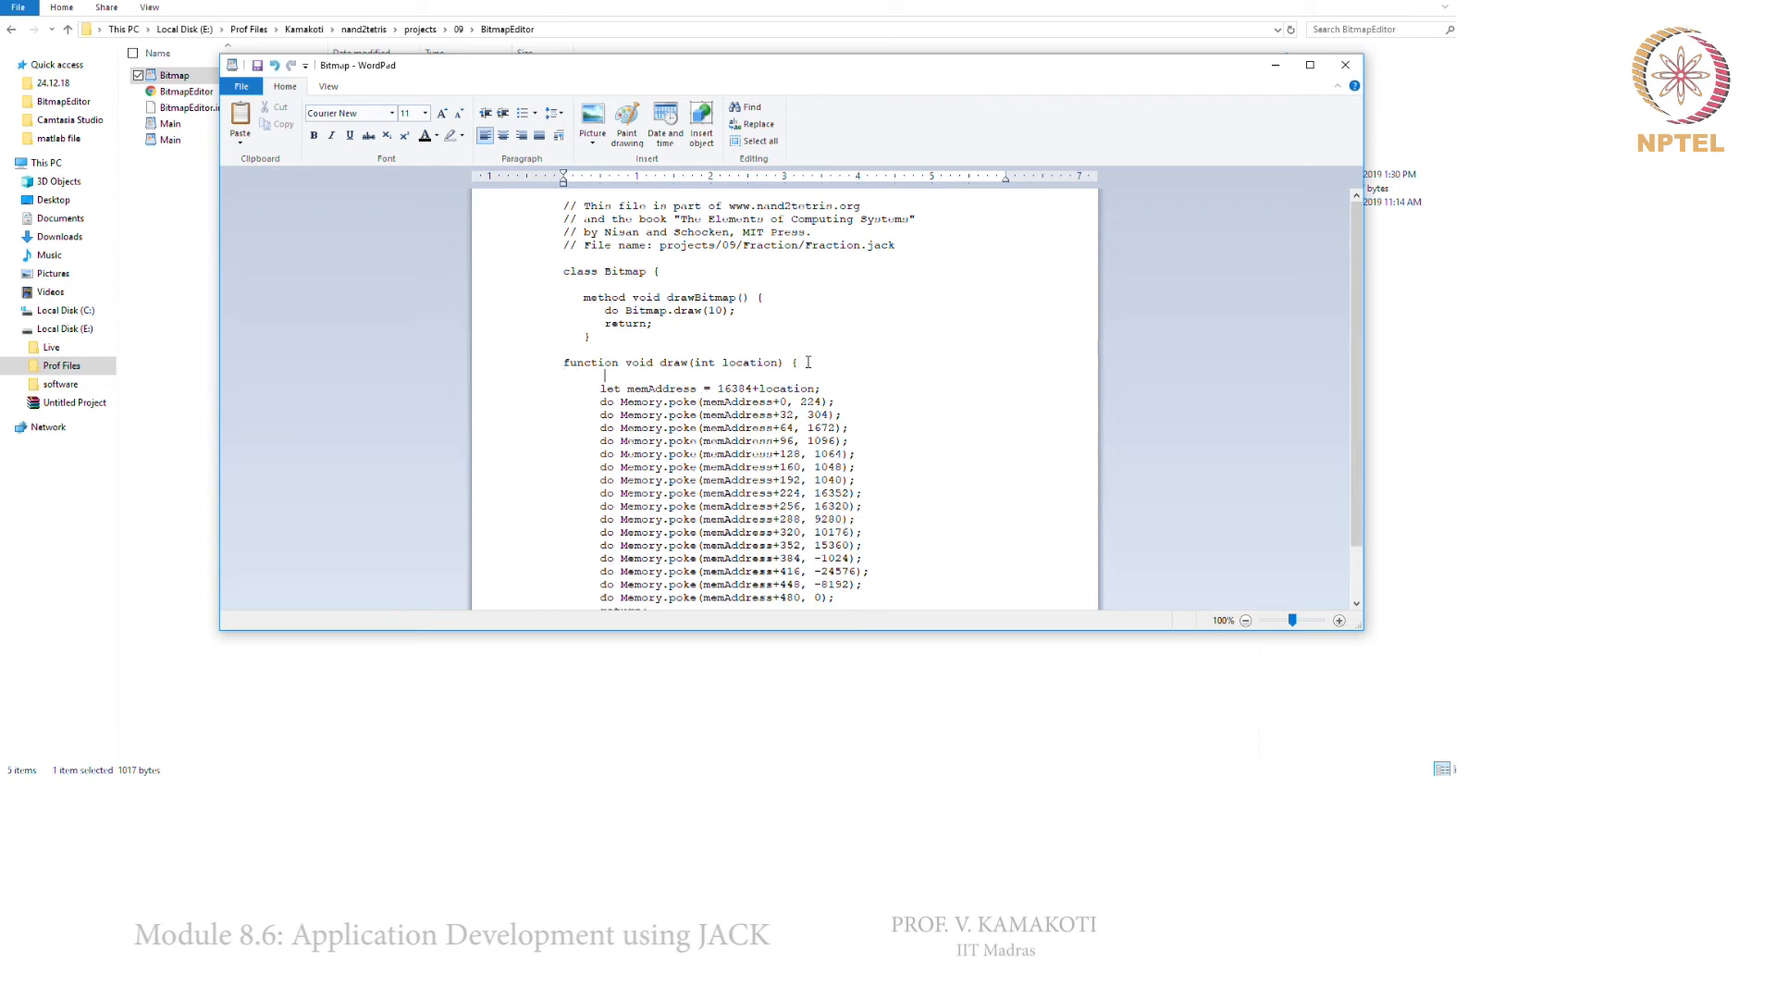
Add 'var int memAddress;' at the start of the draw function and save Bitmap.jack
text(int memA)
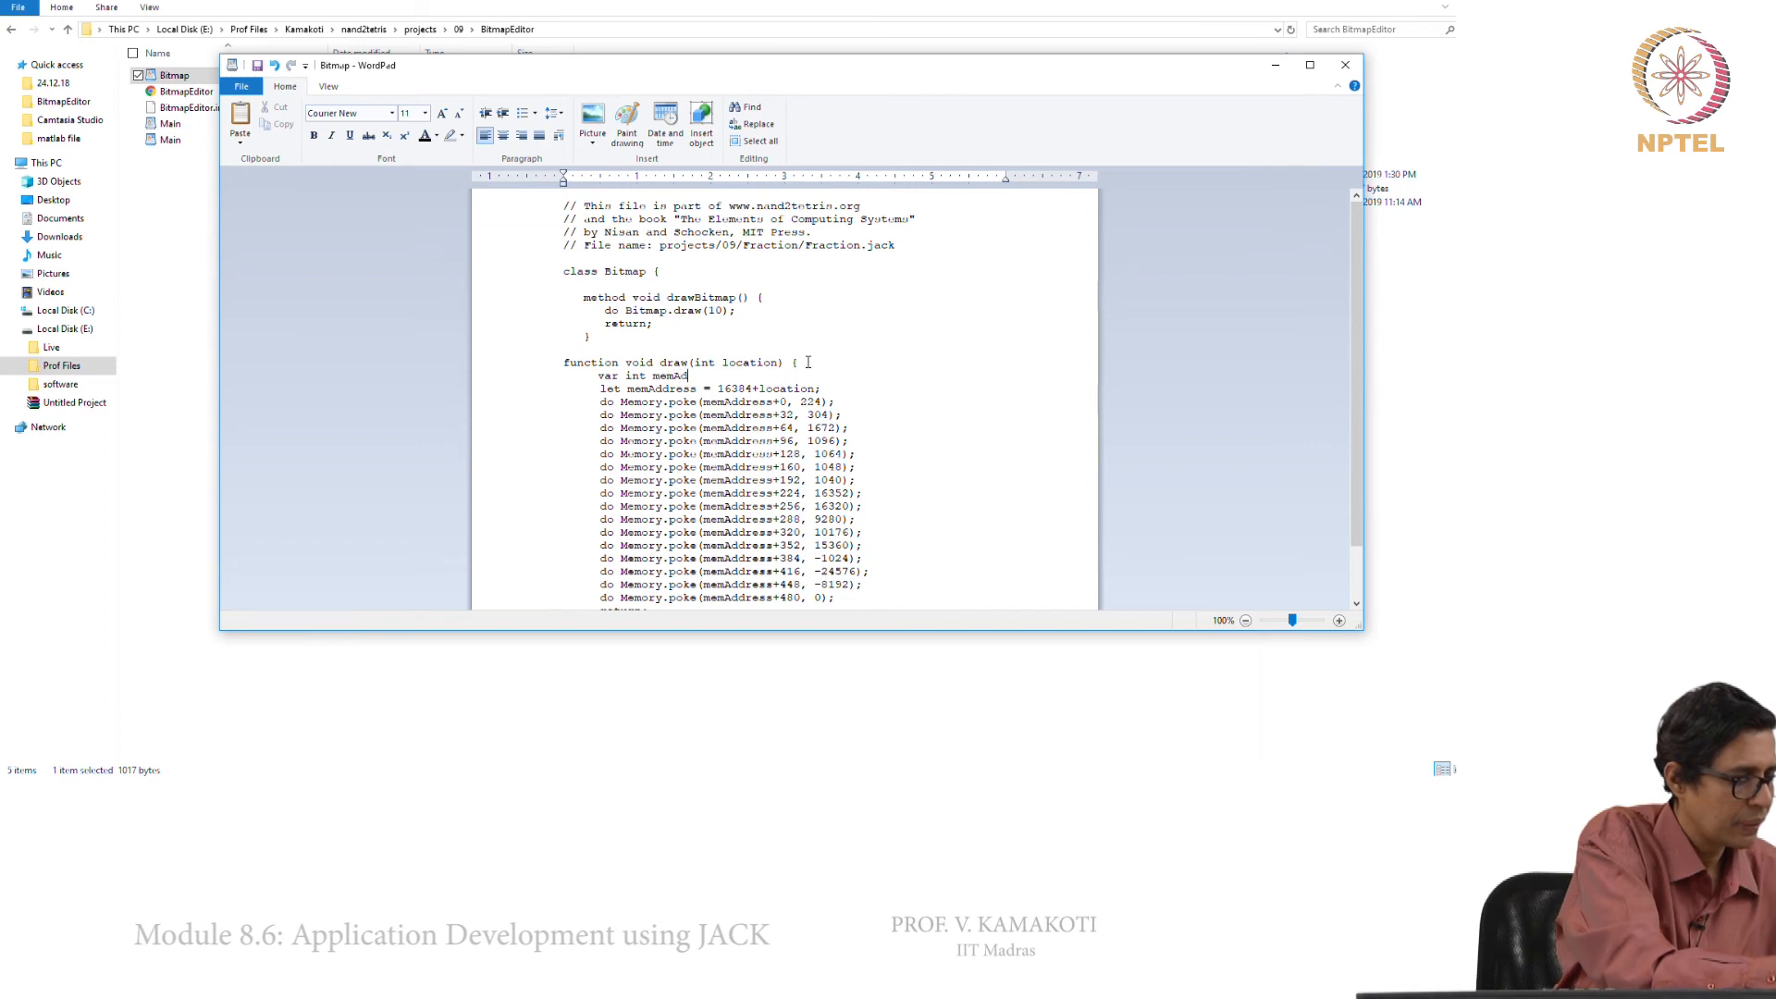
text(dress;)
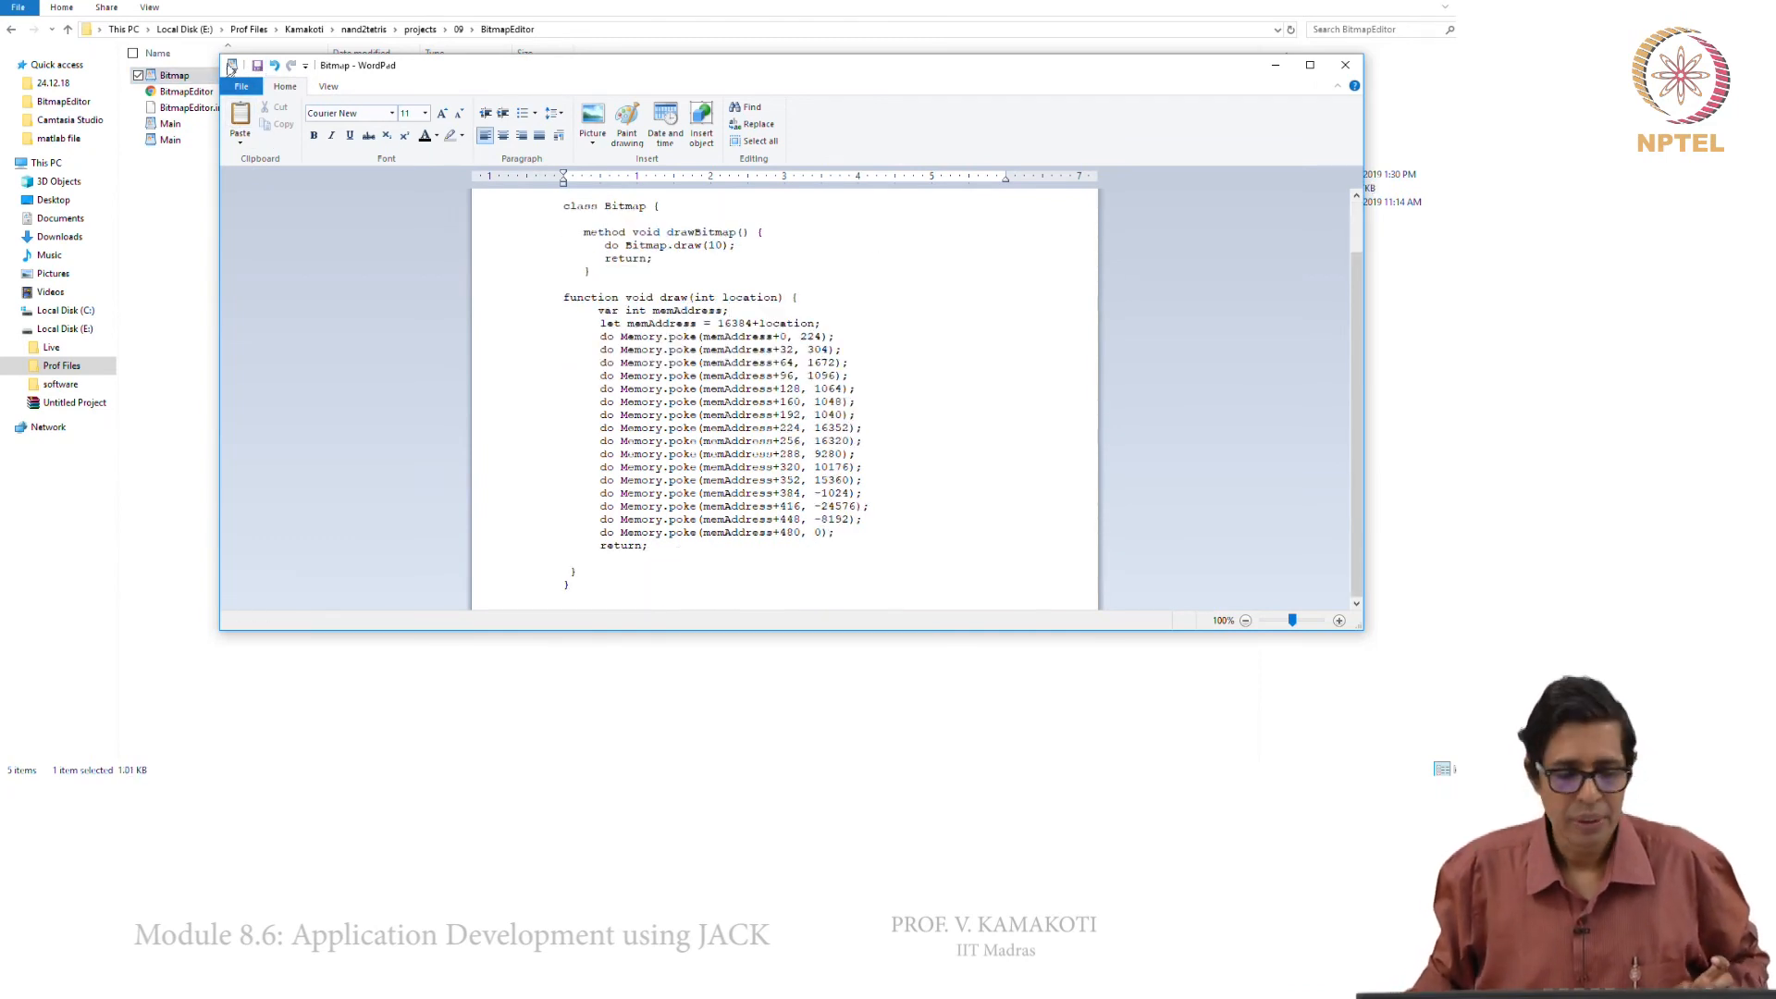
click(1345, 65)
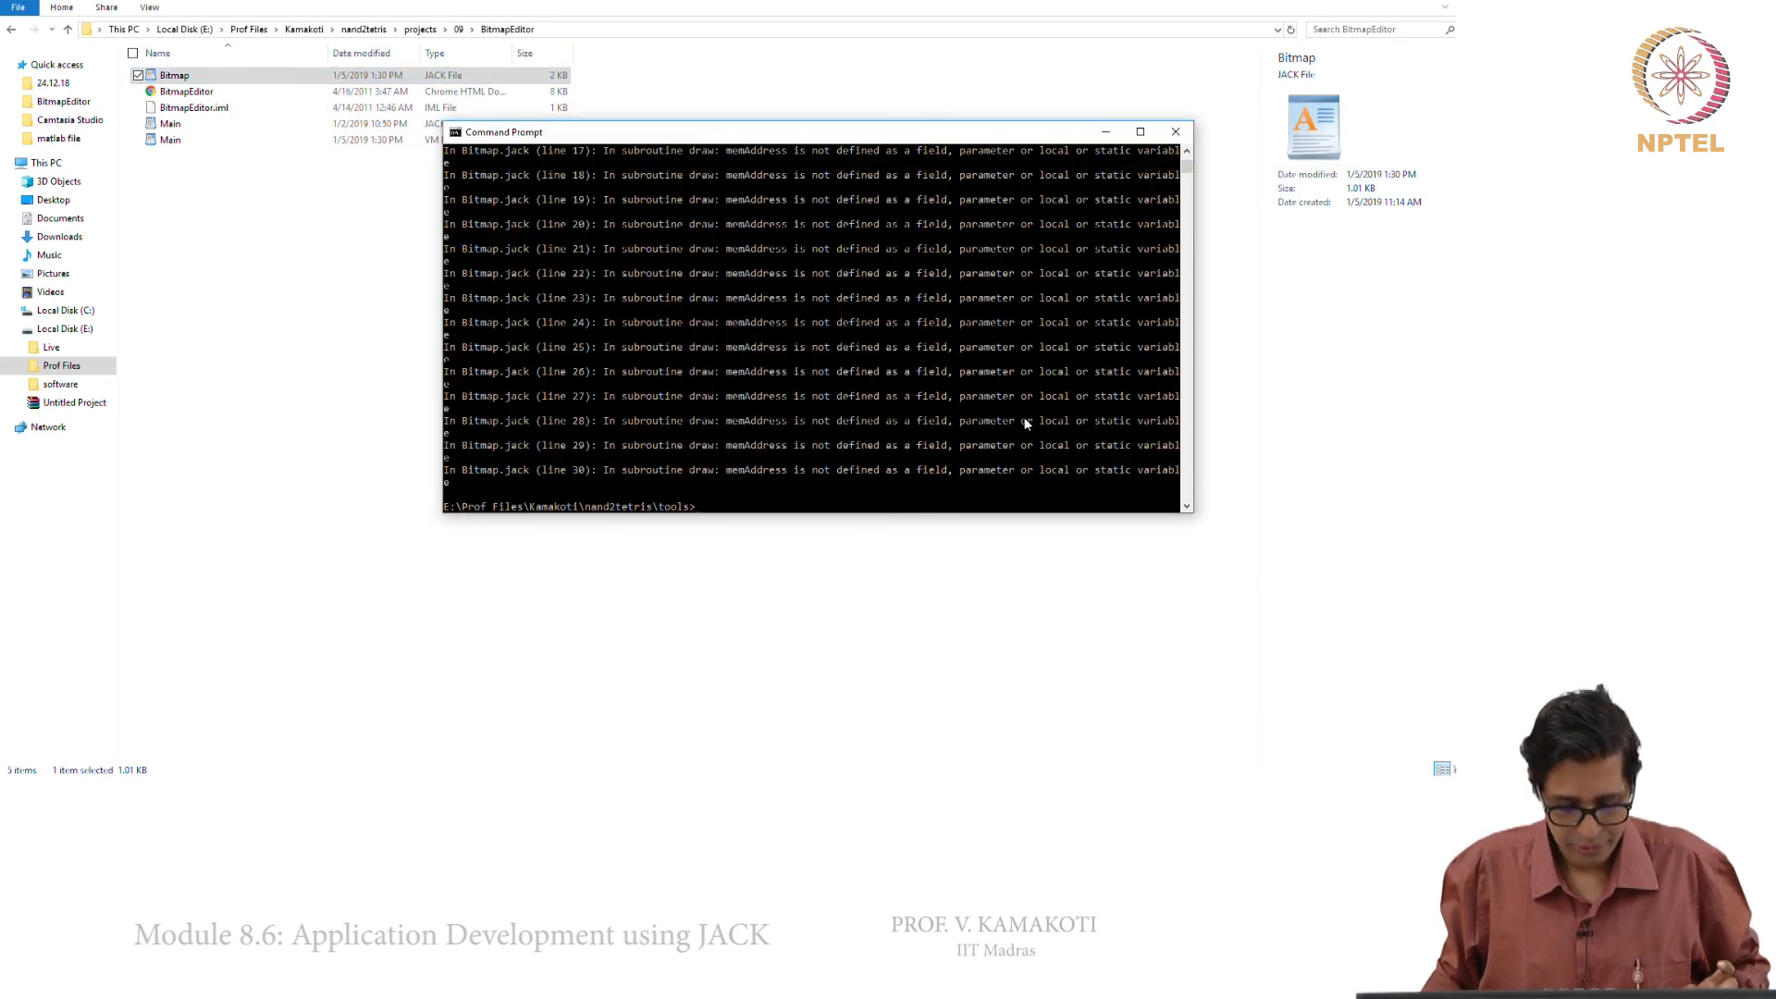
Recompile BitmapEditor with JackCompiler.bat, producing Bitmap.vm and Main.vm without errors
text(JackCompiler.bat ..\projects\09\BitmapEditor)
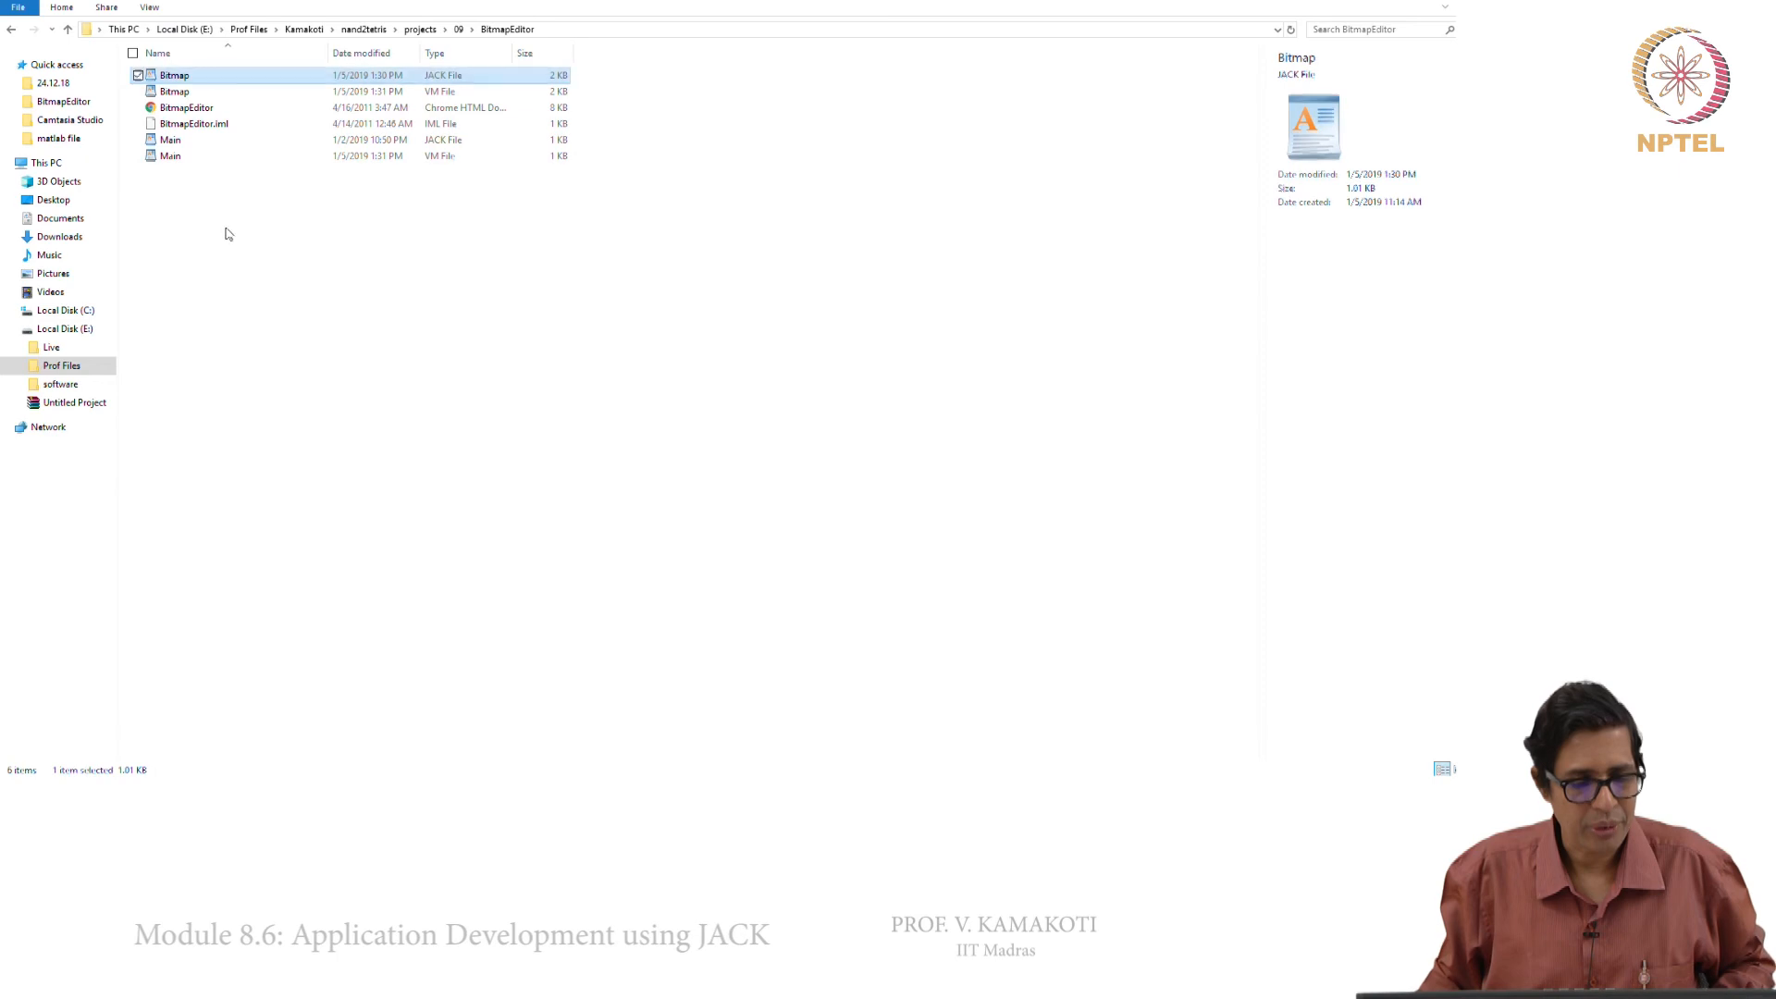
Launch VMEmulator.bat from the nand2tetris tools folder
click(362, 27)
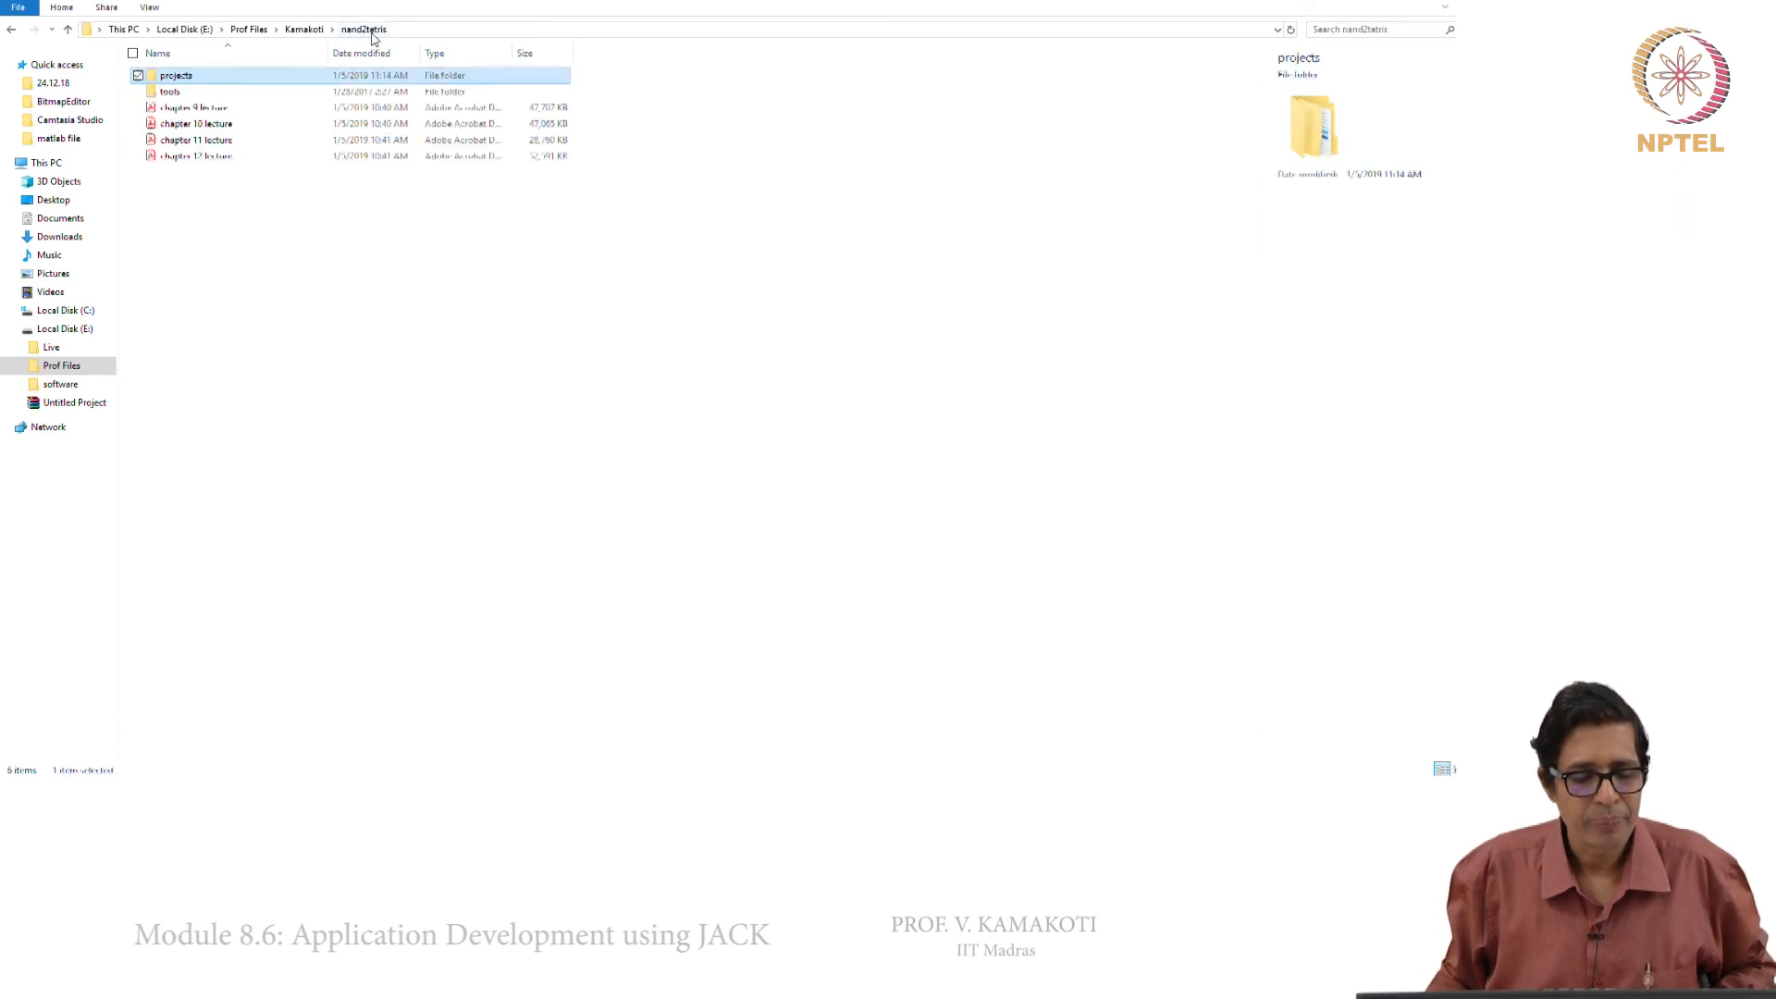
double_click(170, 93)
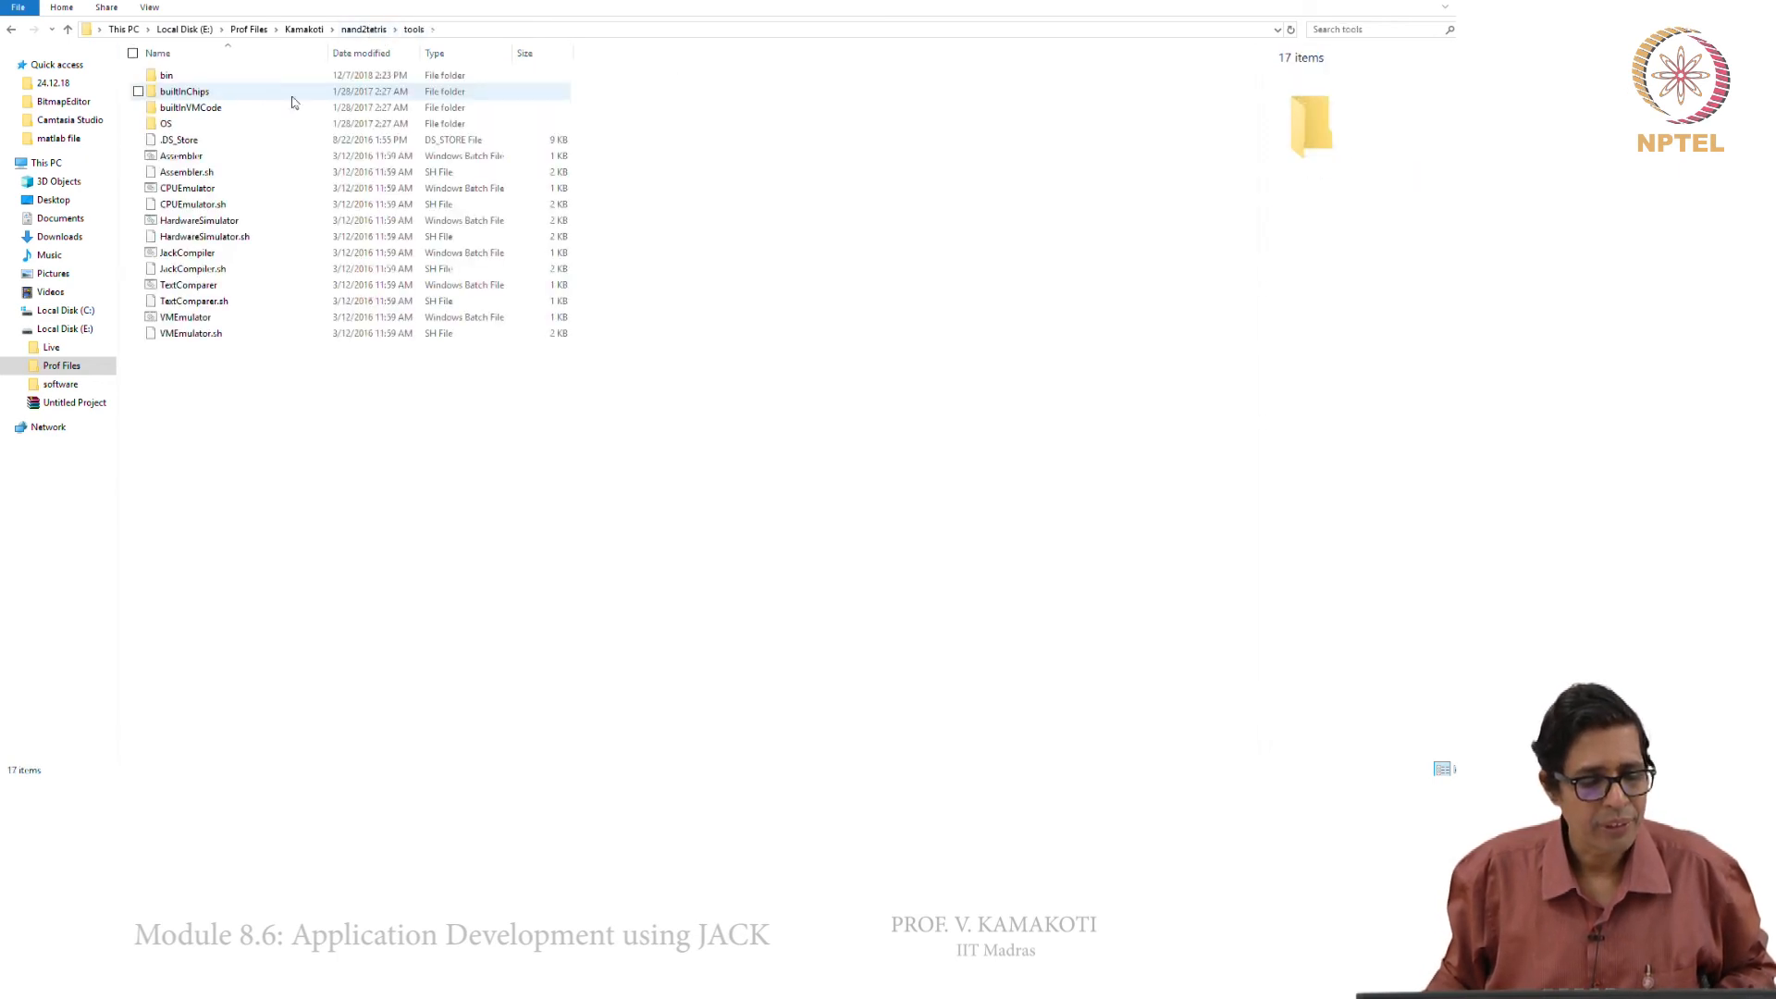
click(186, 316)
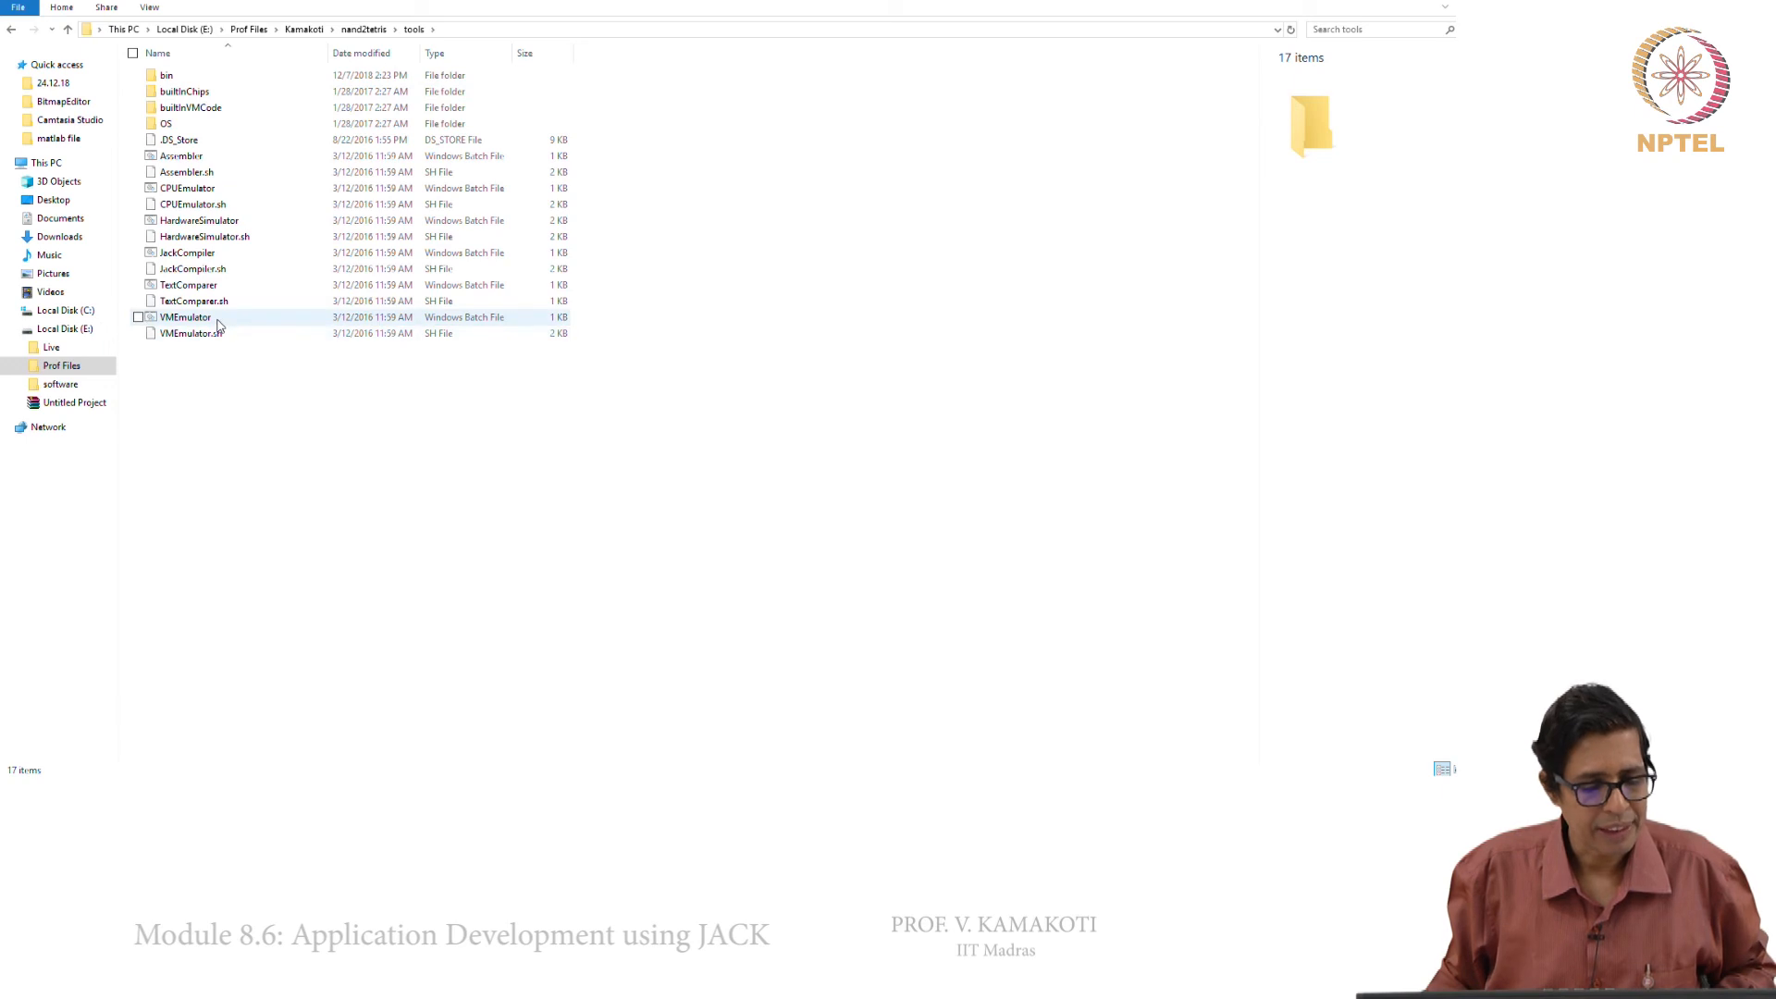
click(185, 317)
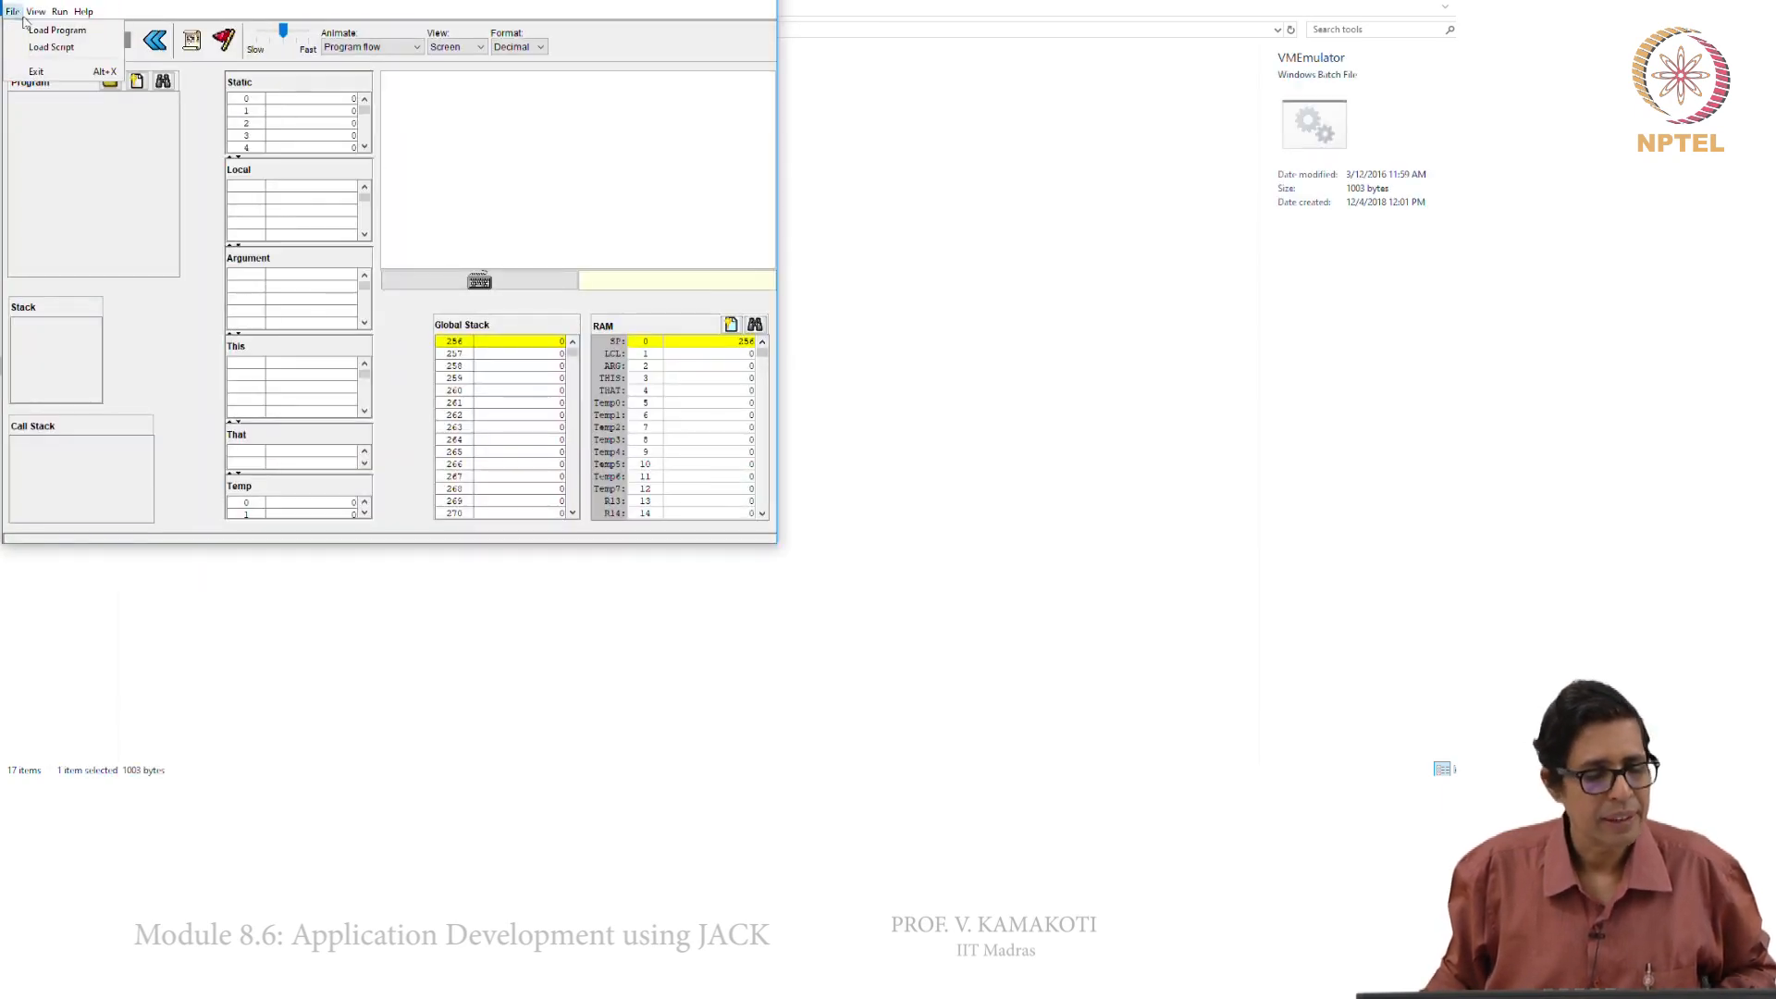
Load the BitmapEditor folder as the program, accepting built-in OS function implementations
click(55, 29)
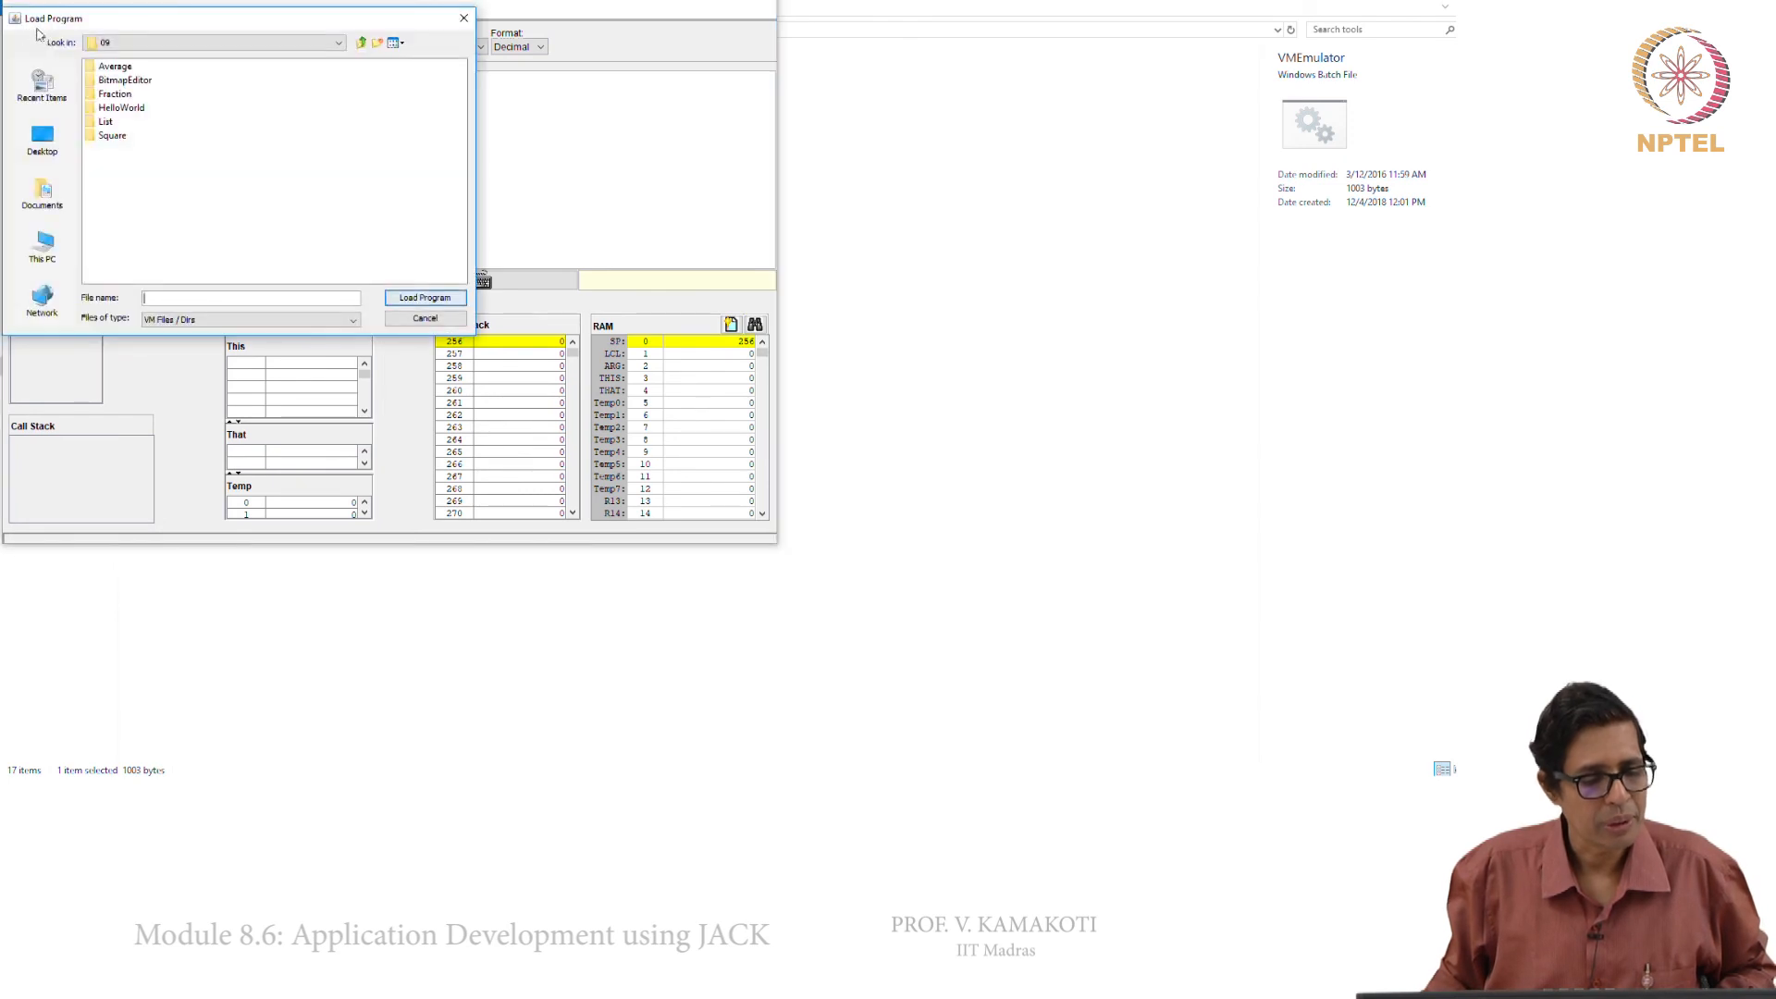
click(124, 79)
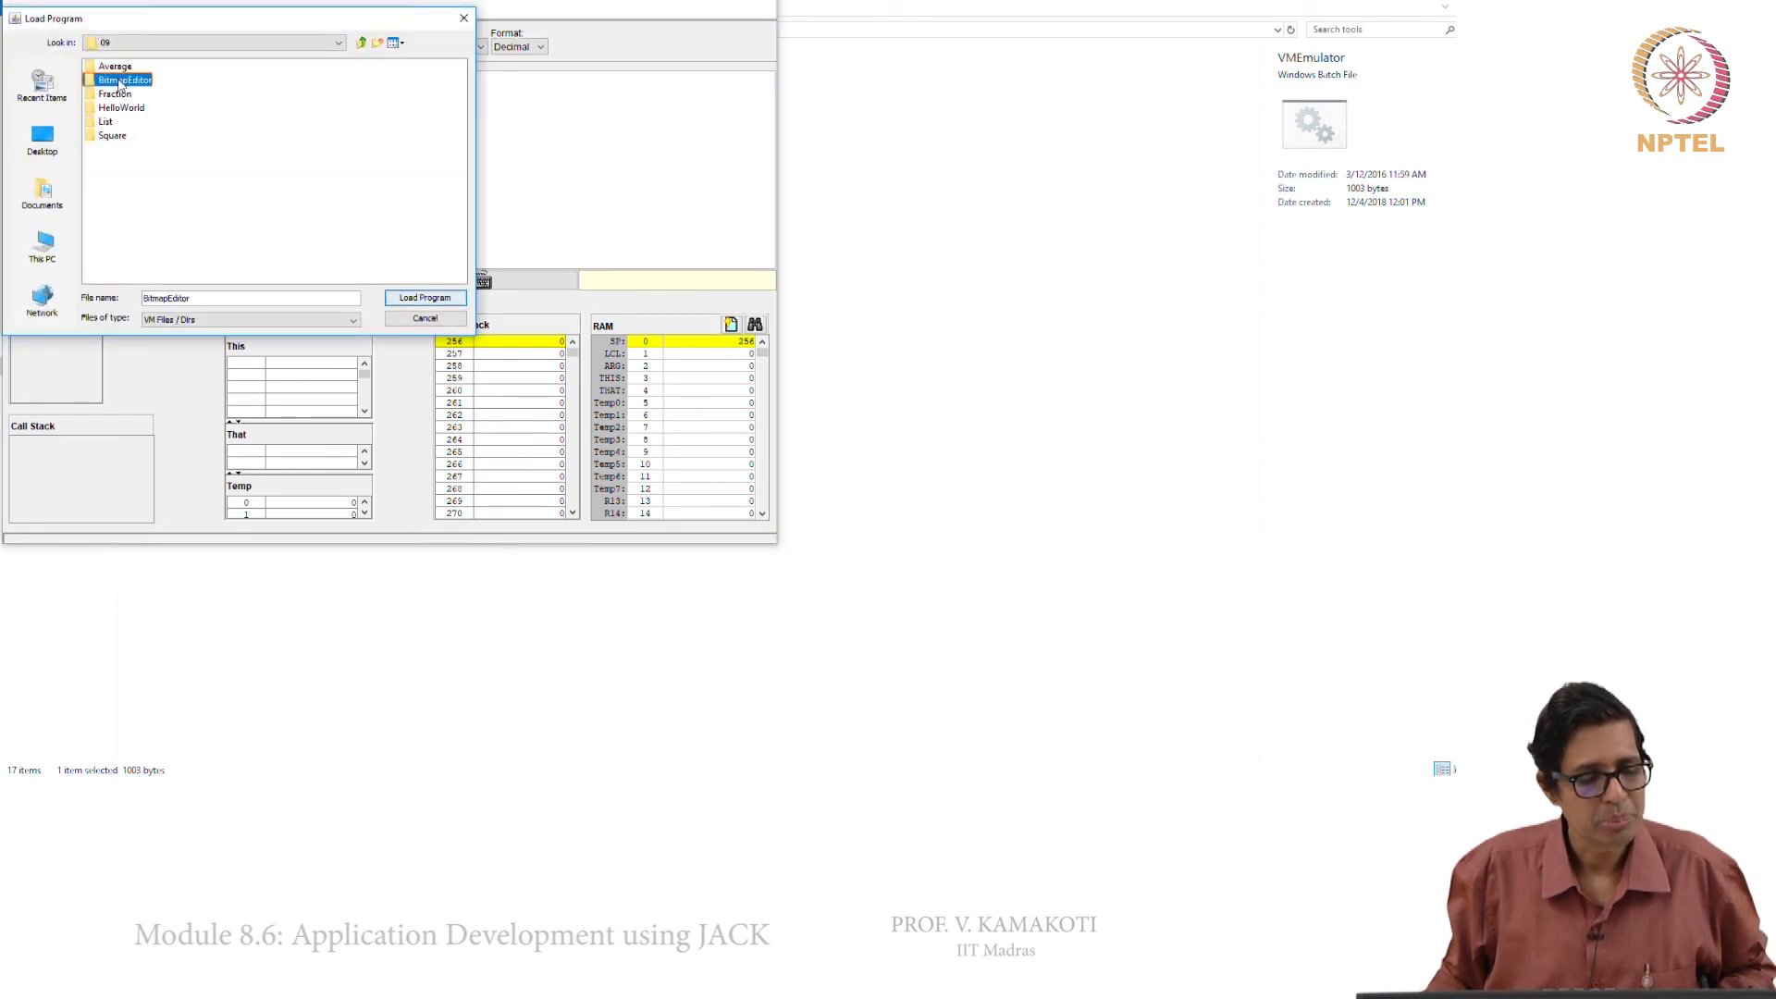
click(426, 296)
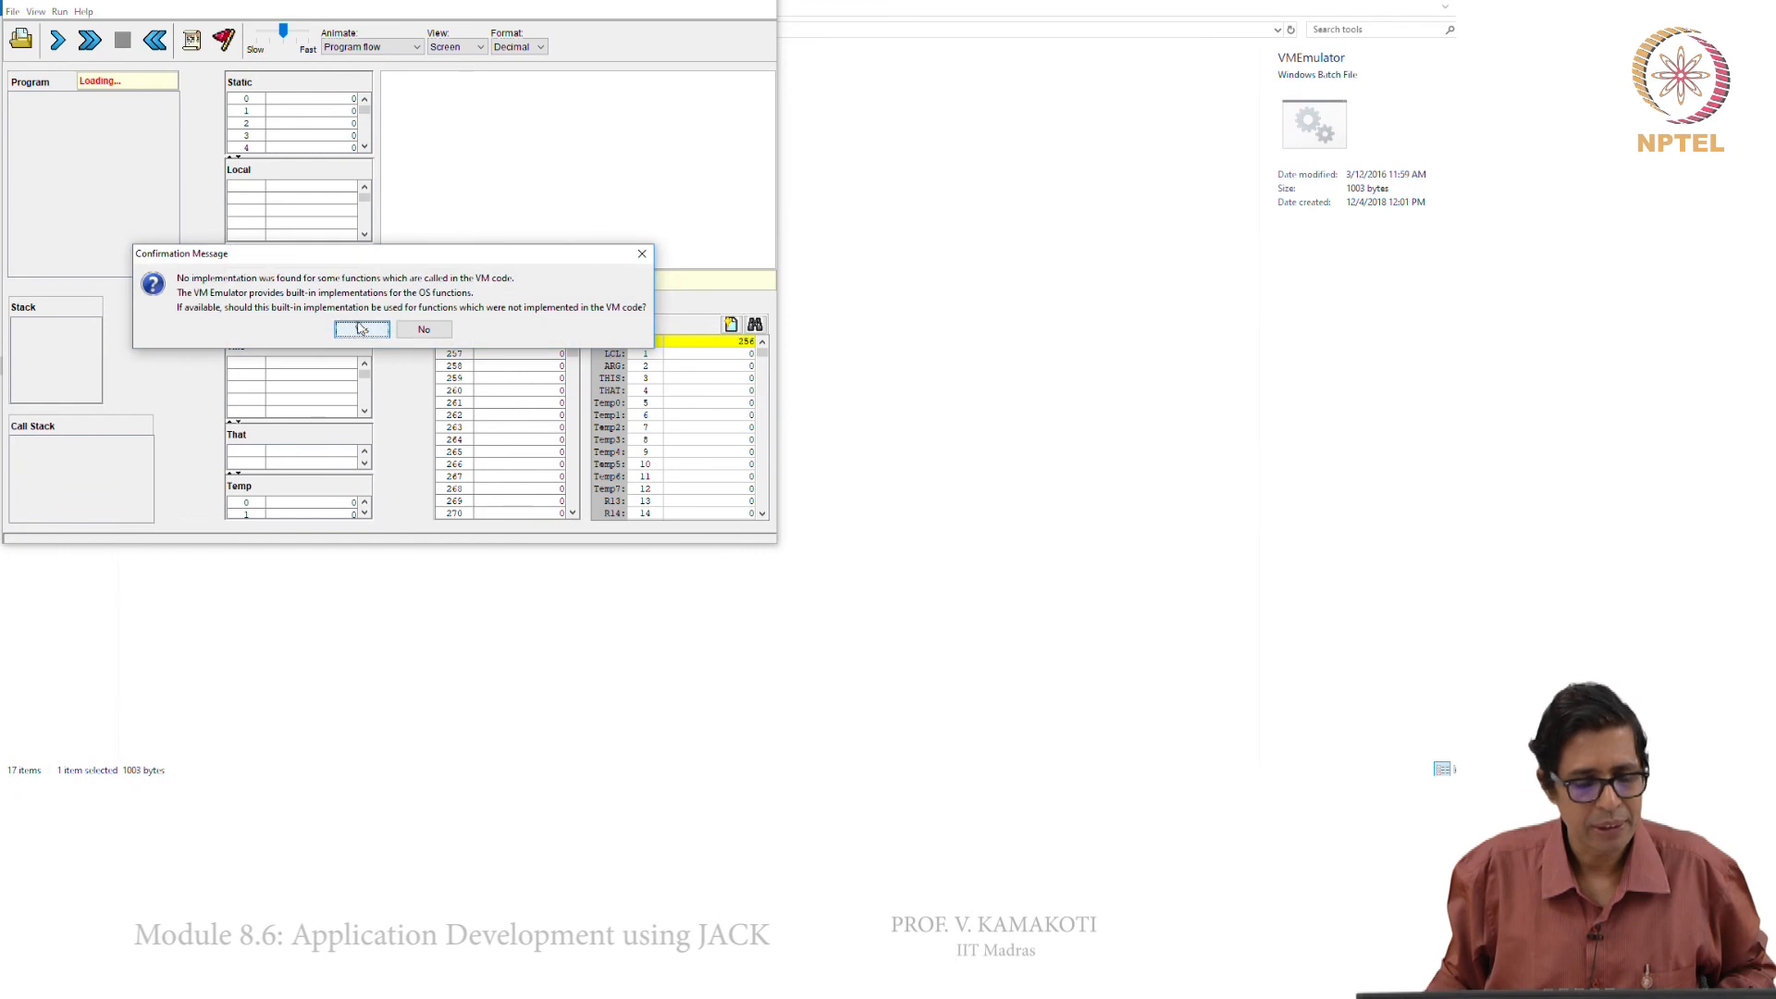
click(360, 329)
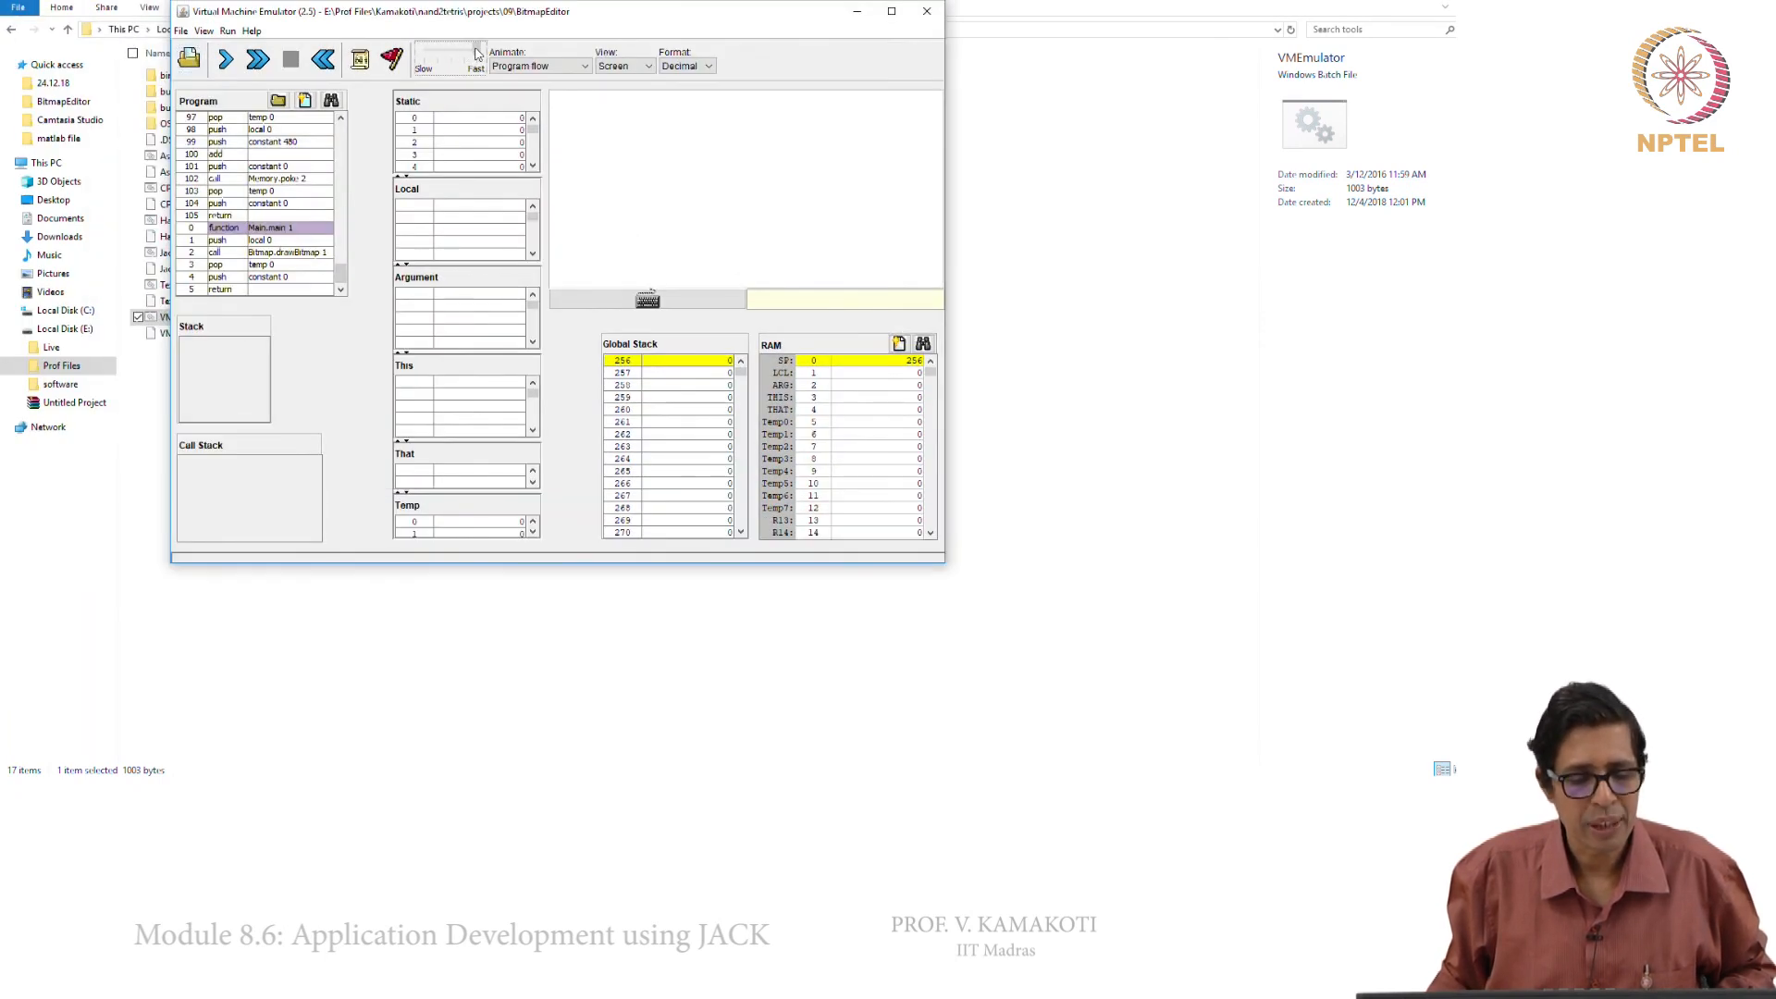
Step and run the program until Main.main finishes and the sprite appears on the emulated screen
click(224, 59)
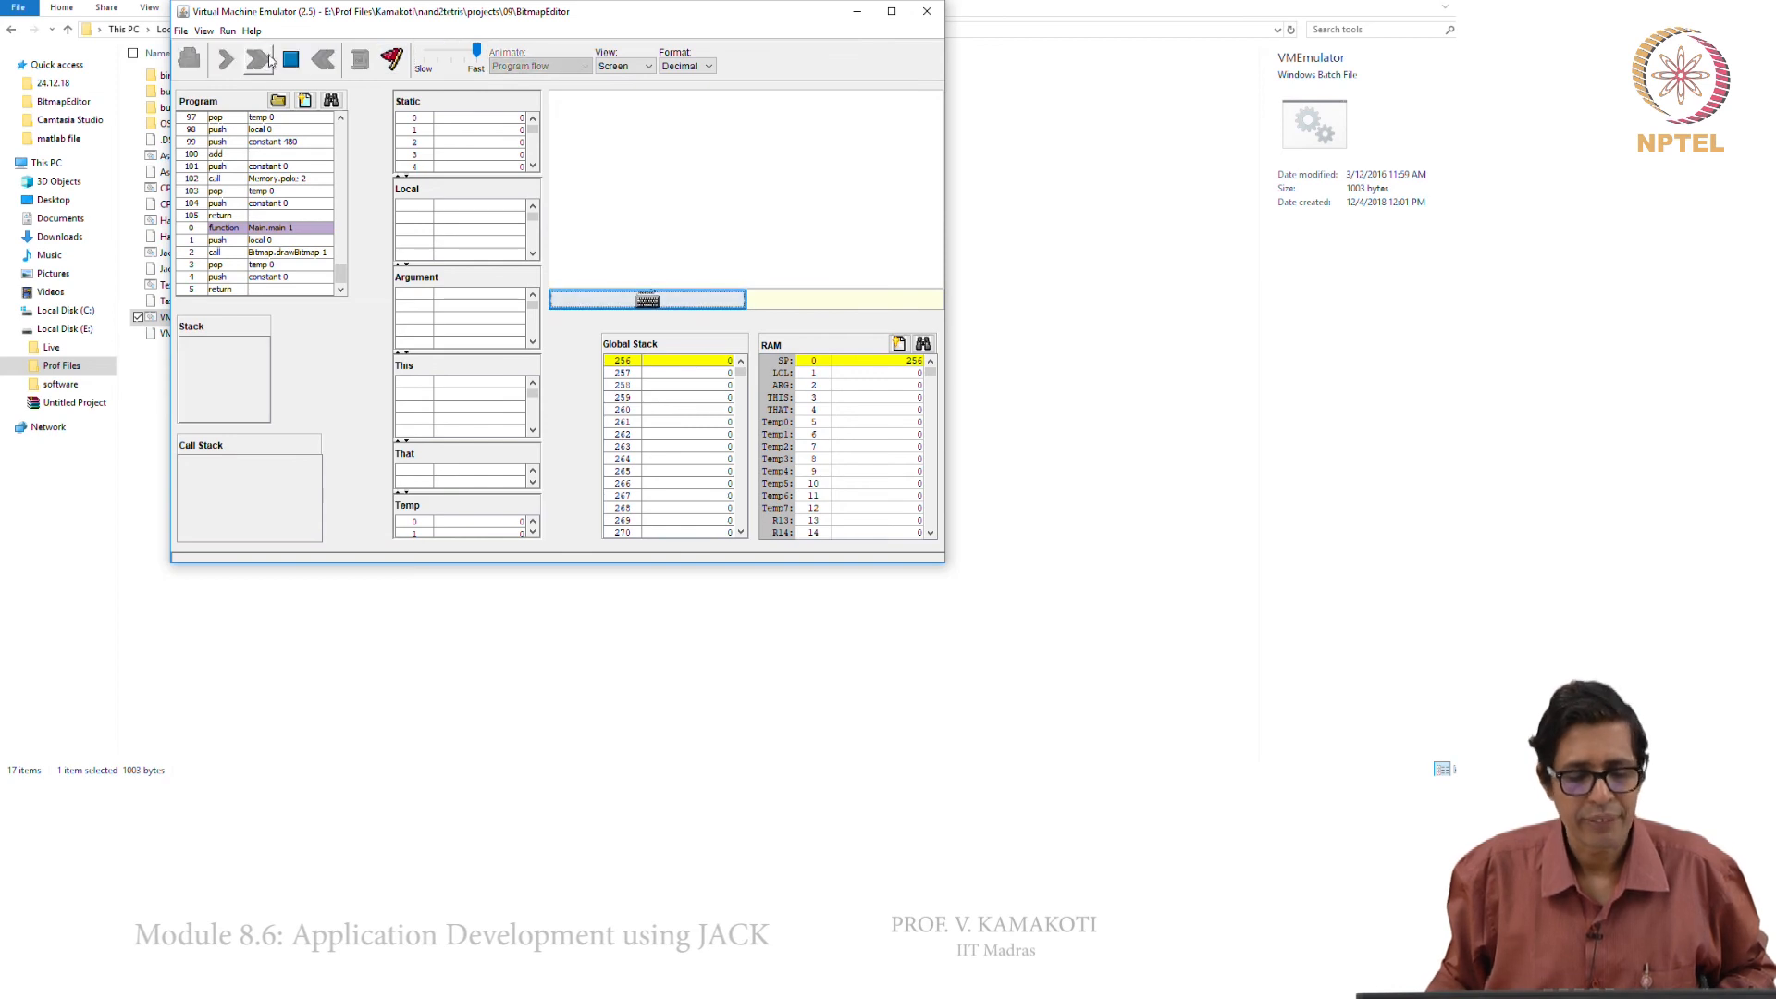
click(259, 59)
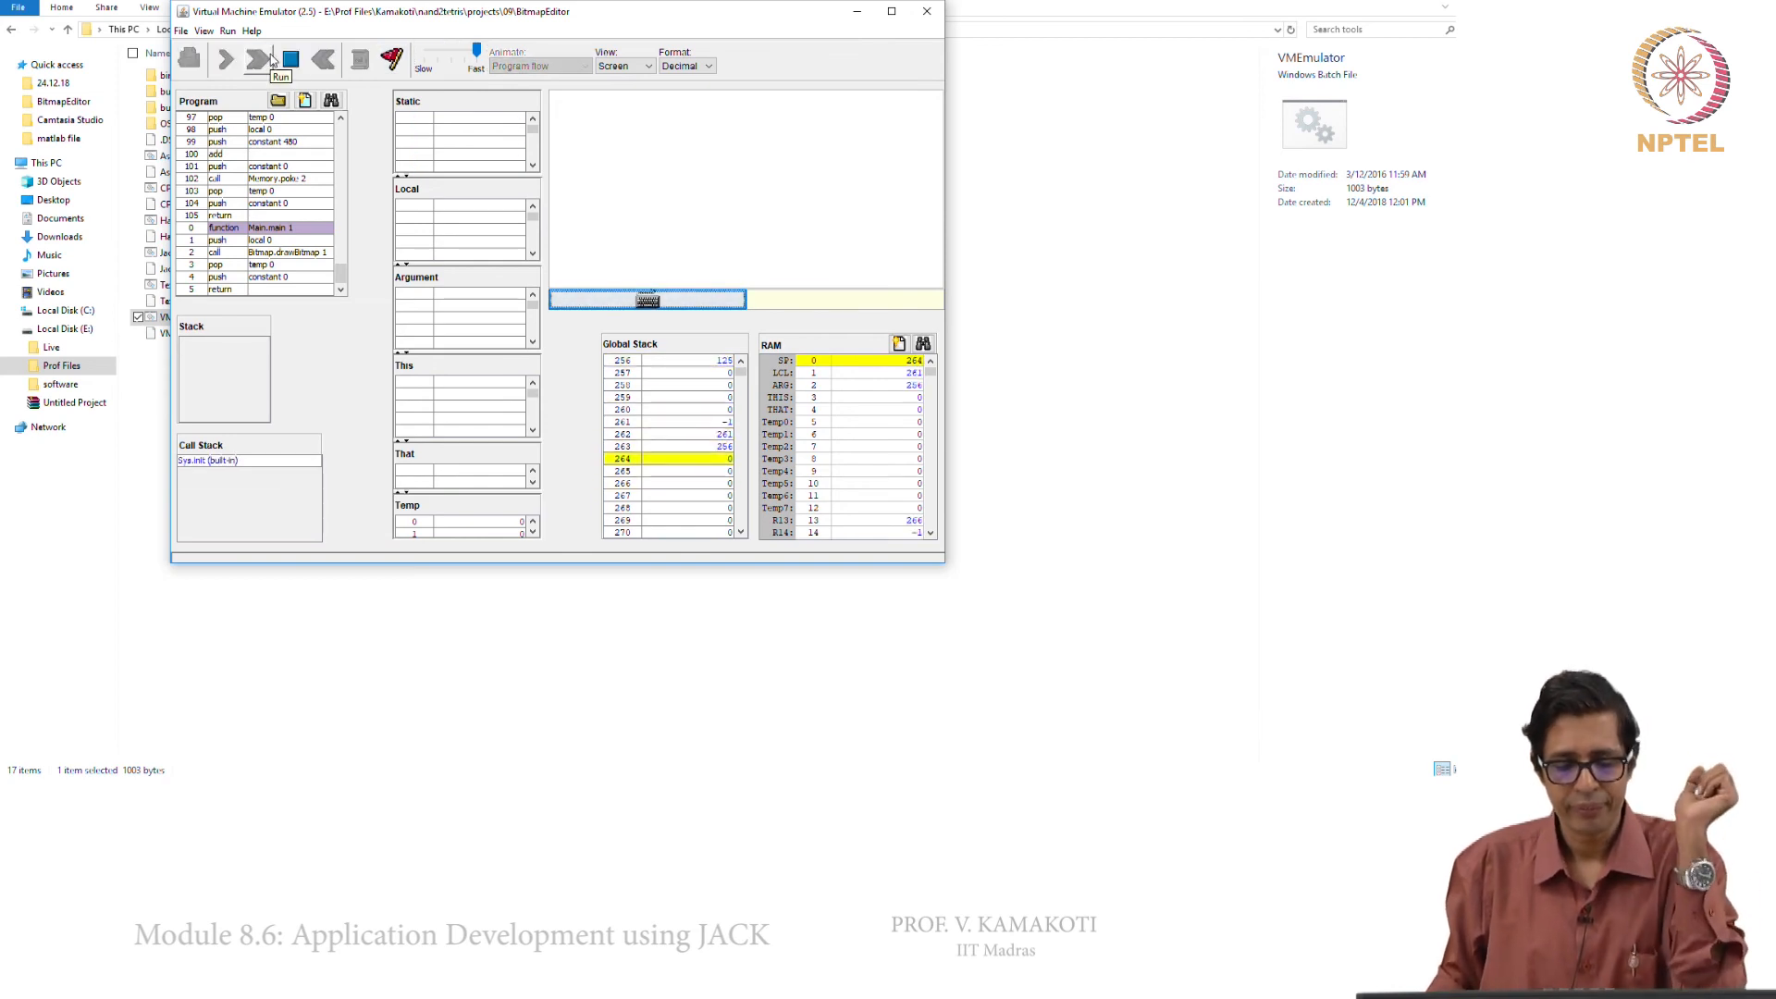
click(257, 60)
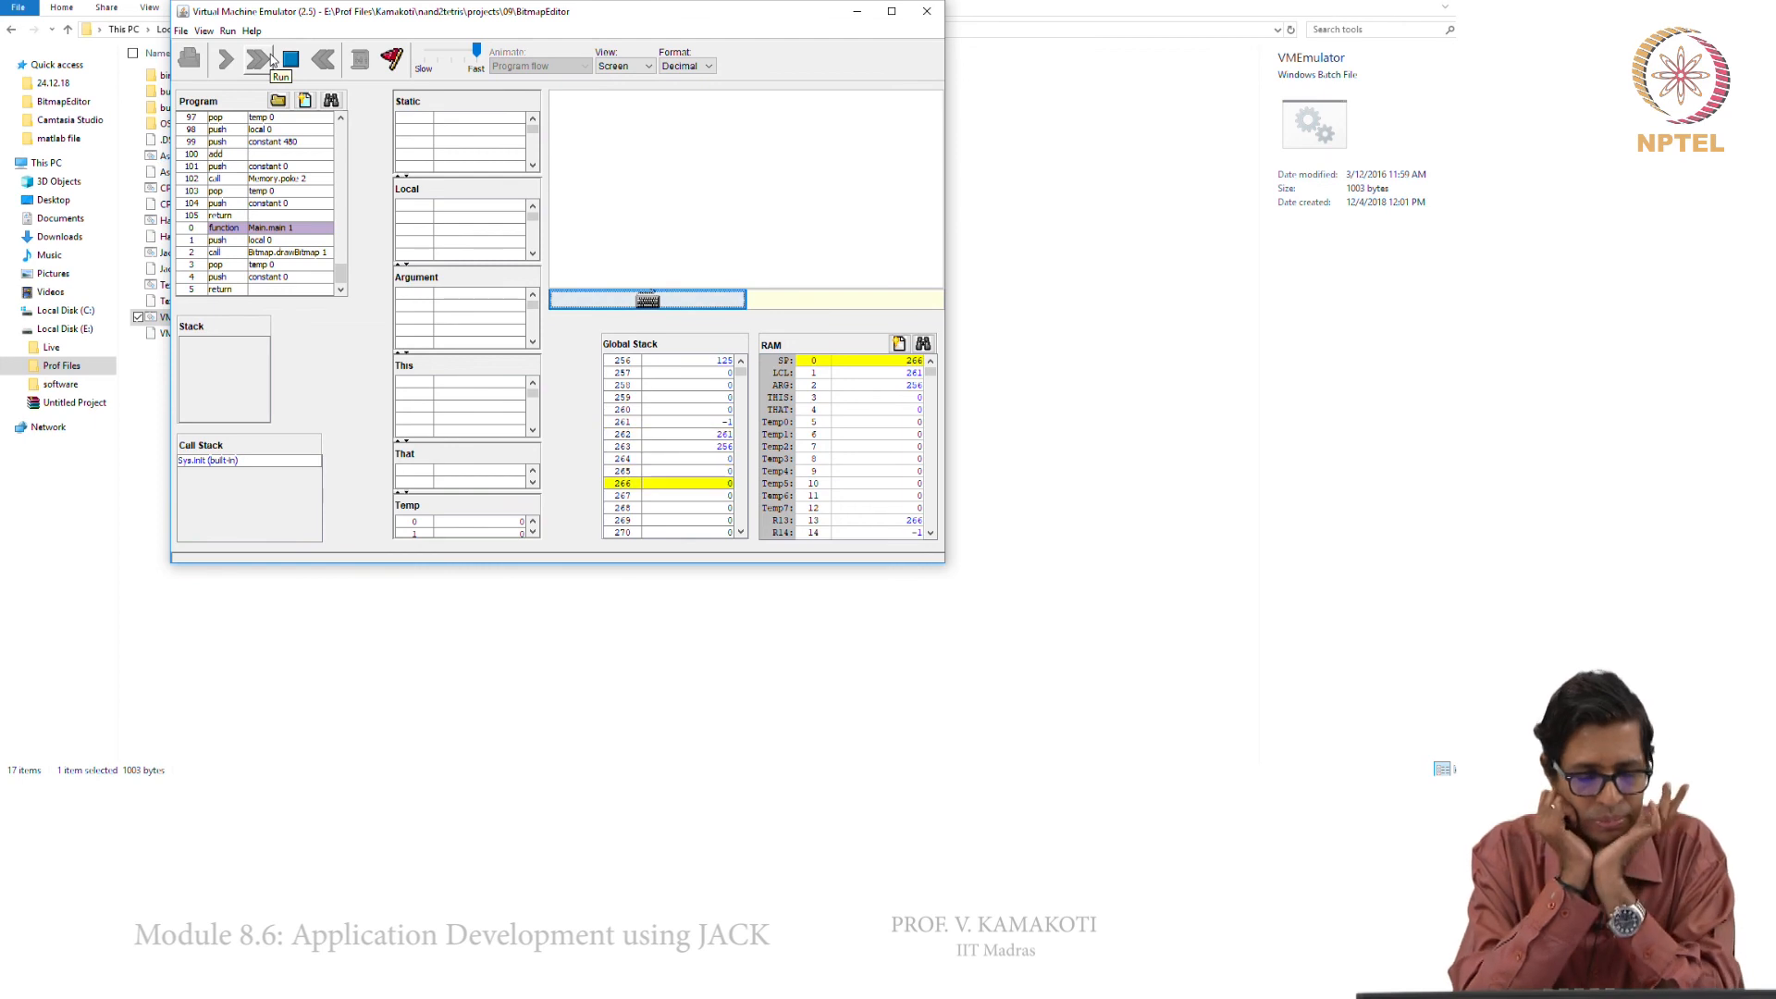
click(224, 59)
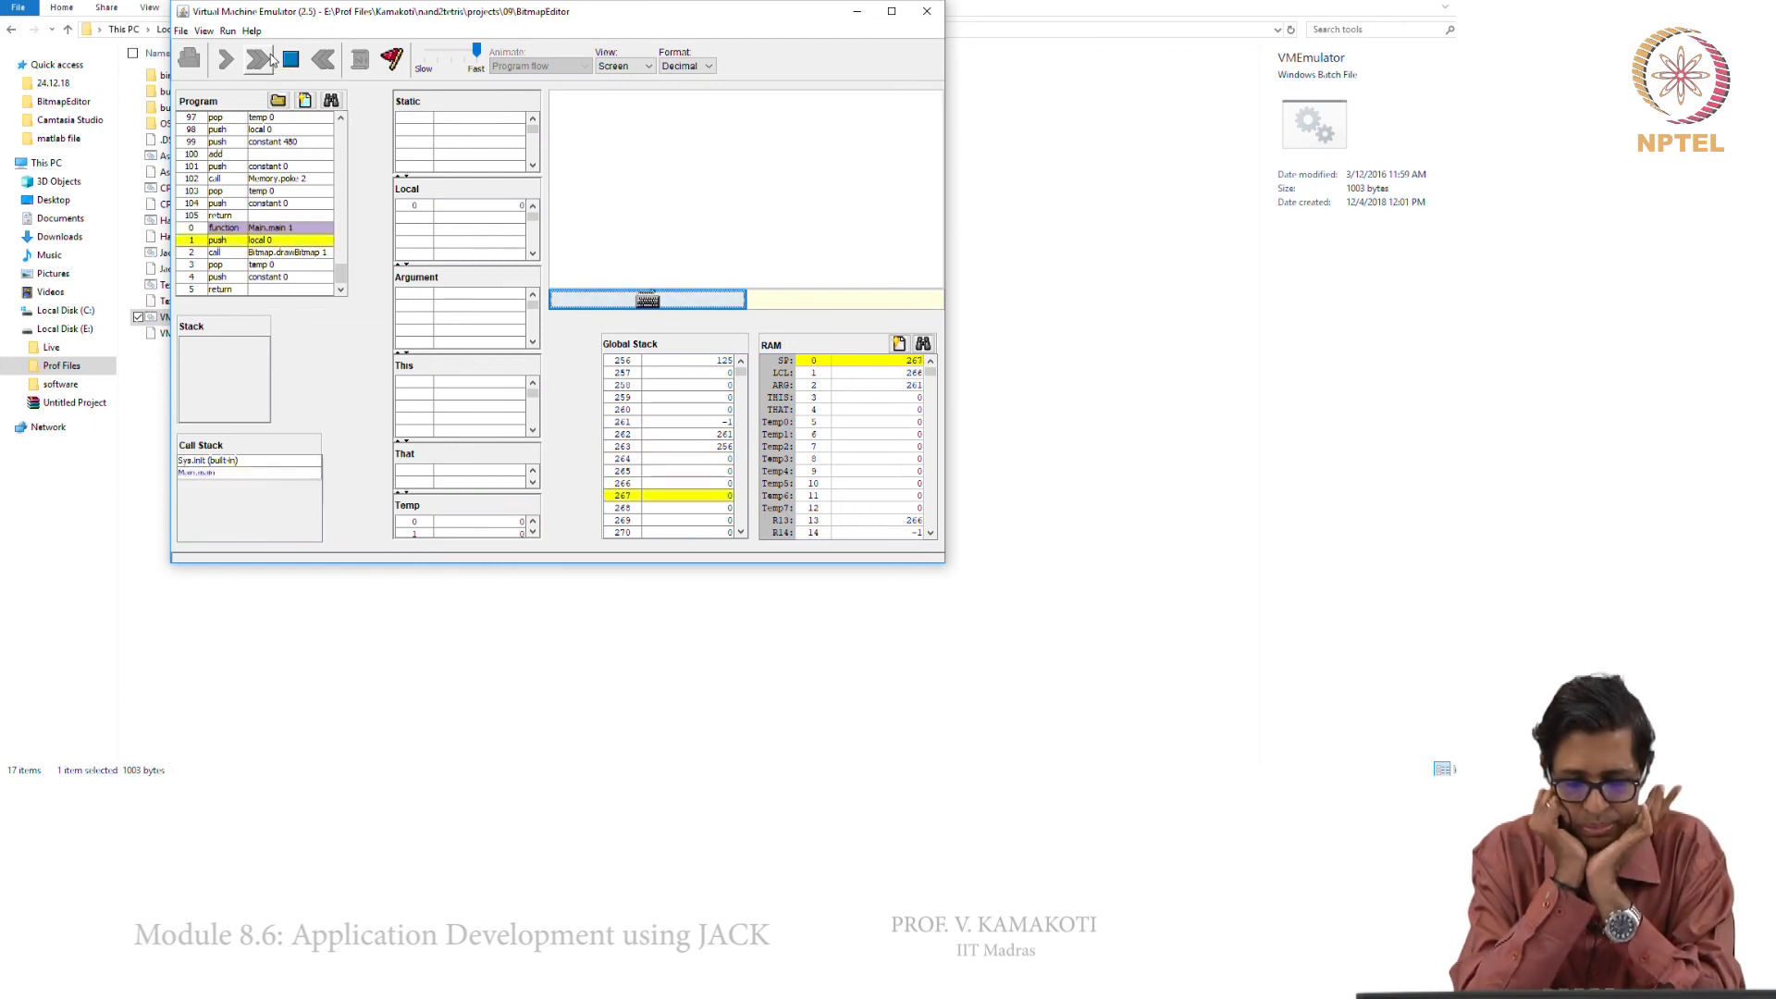
click(224, 60)
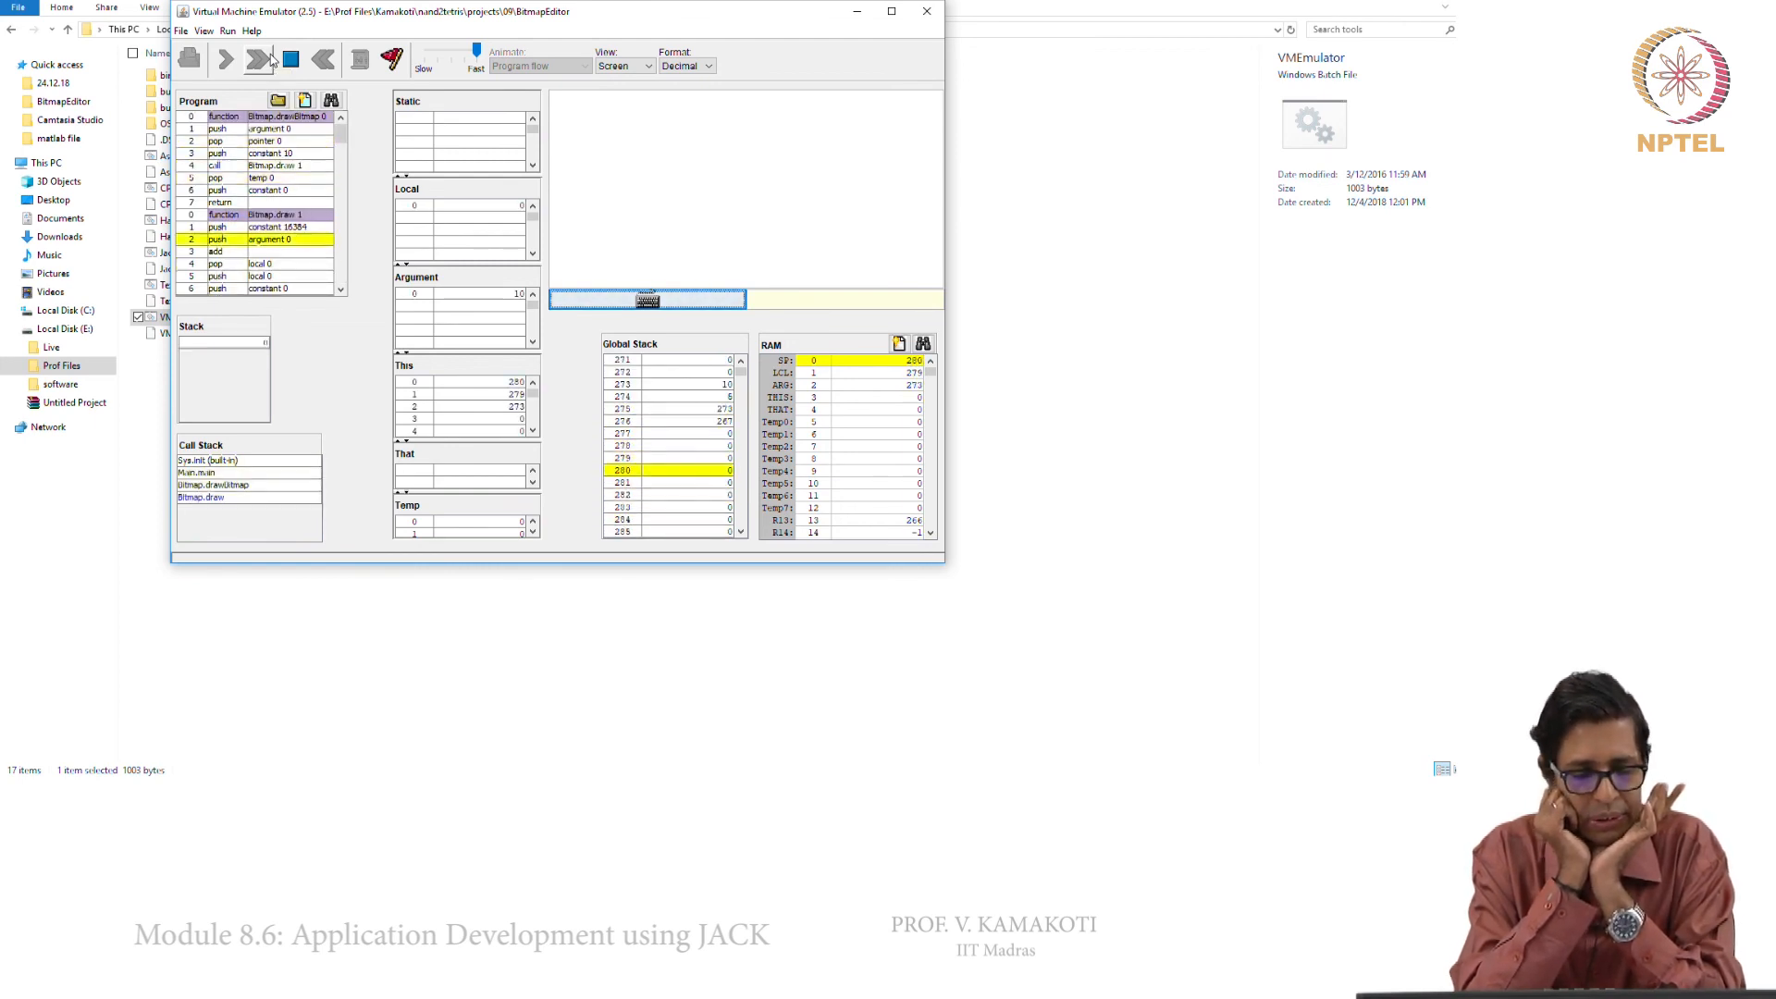
click(223, 59)
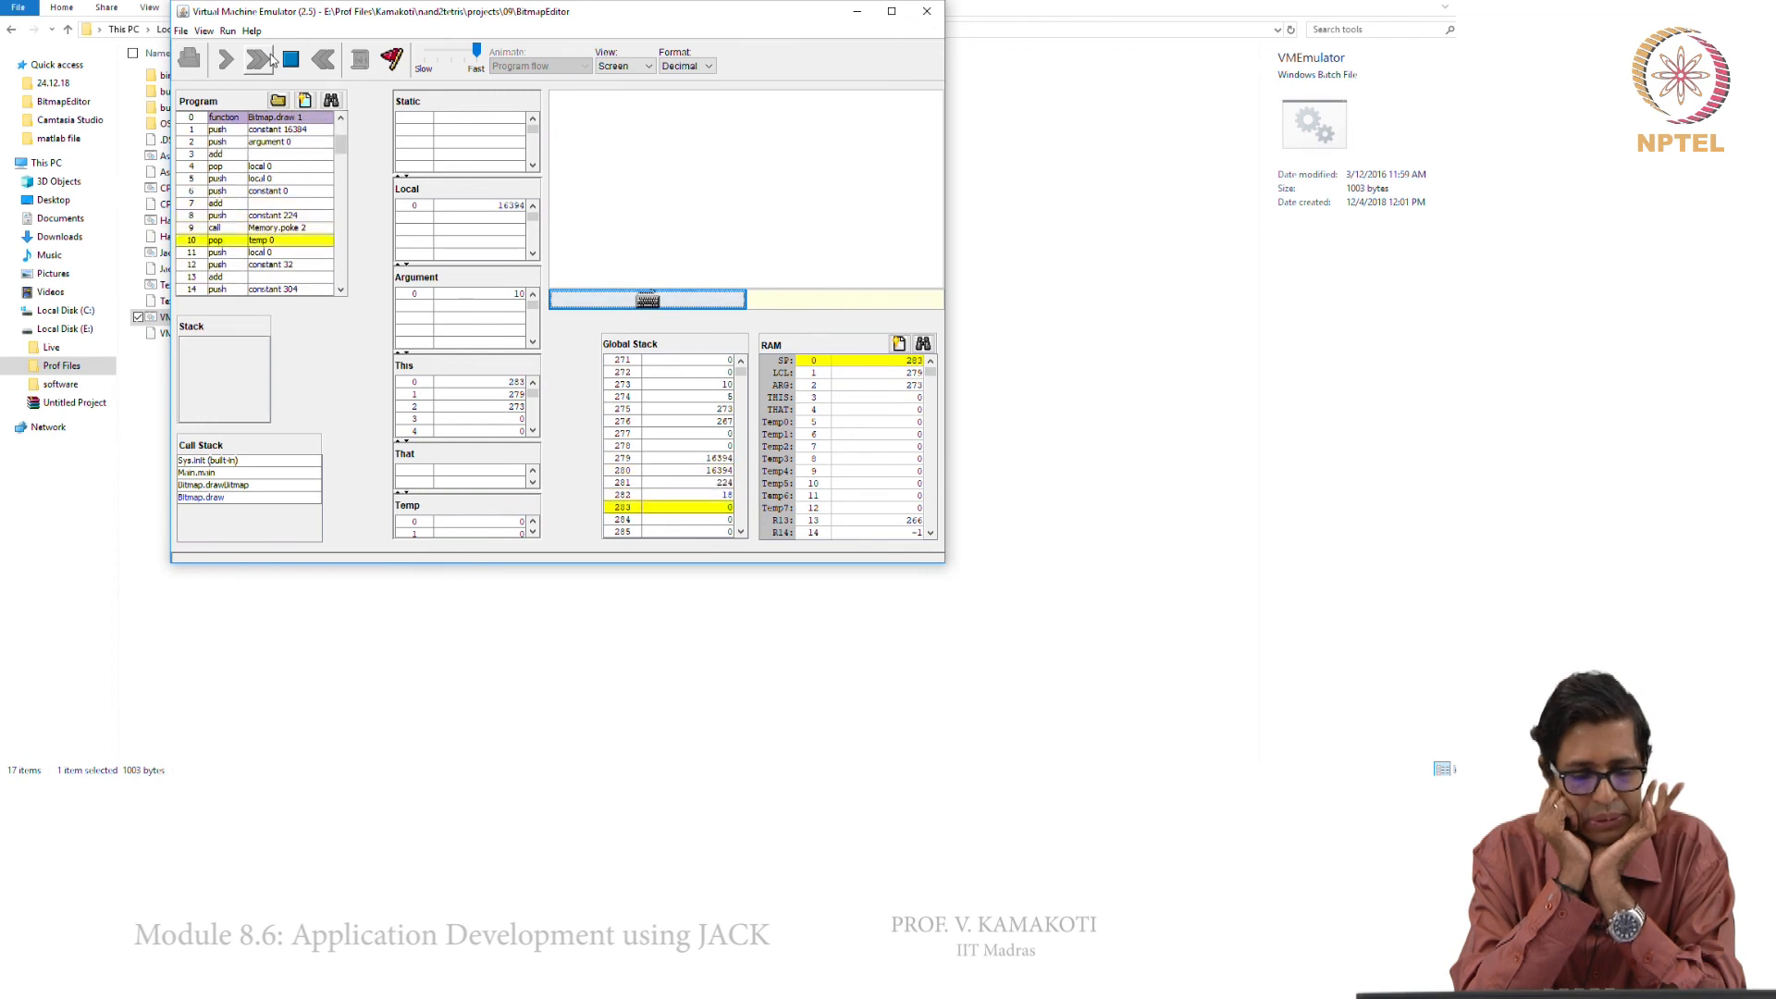
click(224, 59)
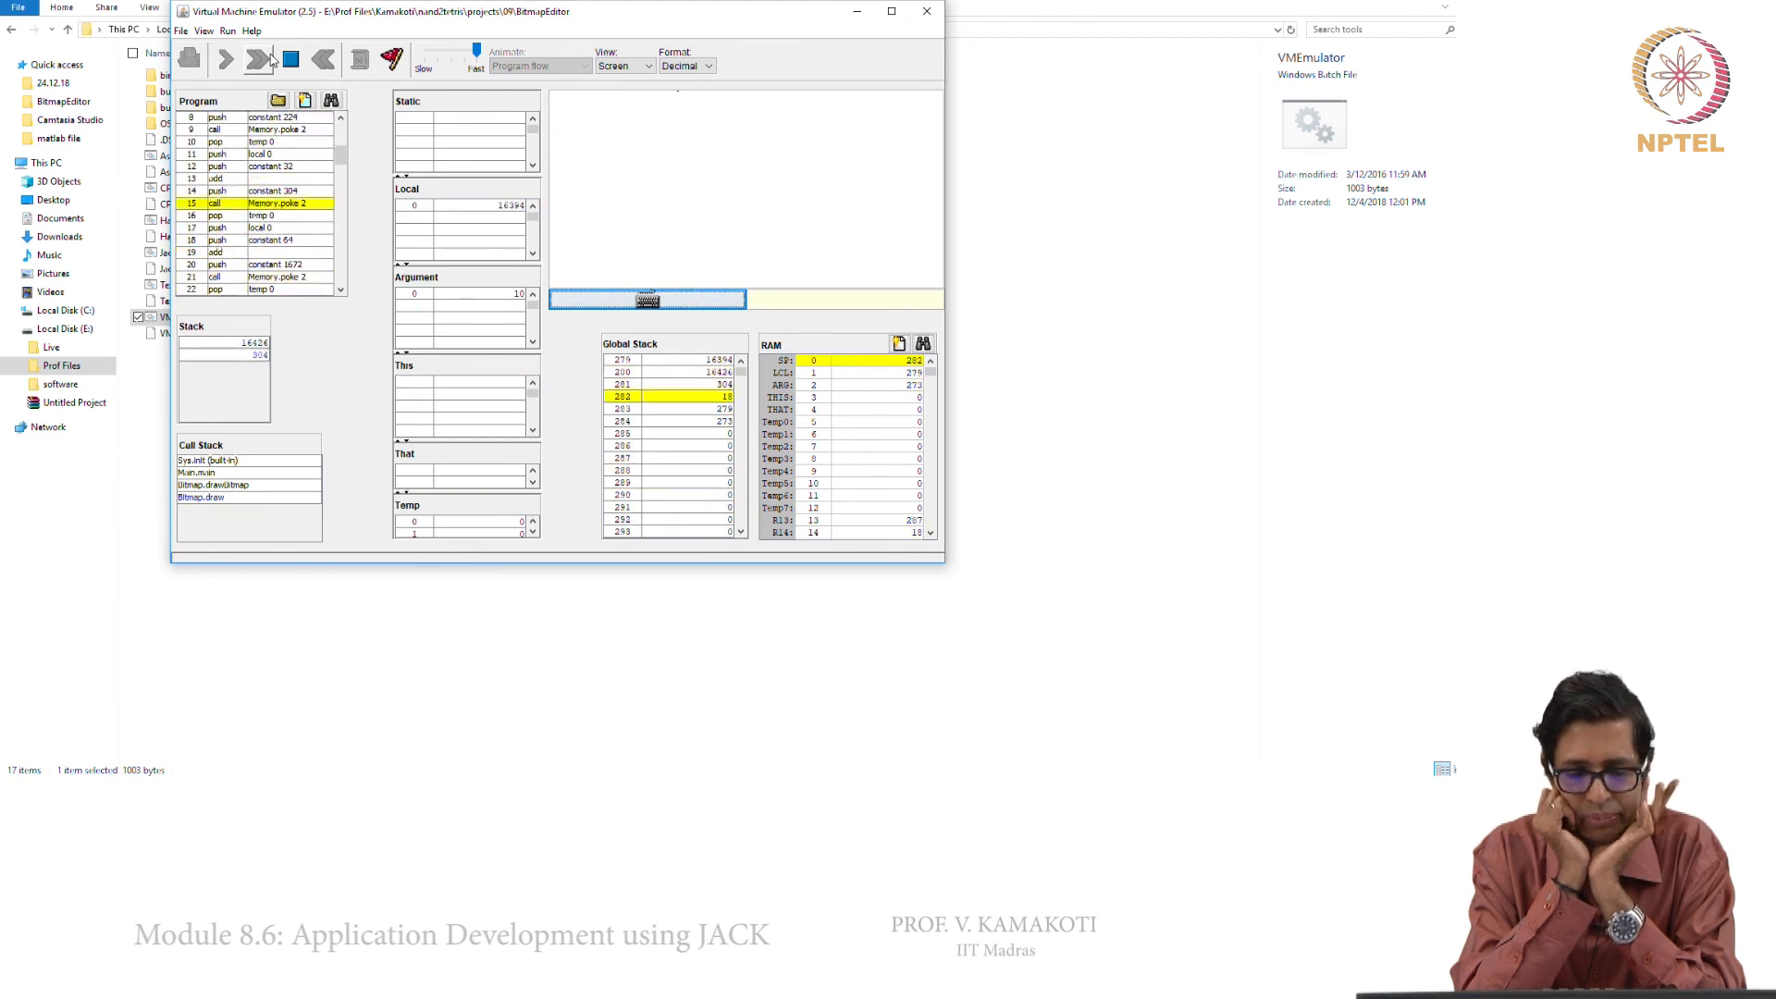
click(224, 59)
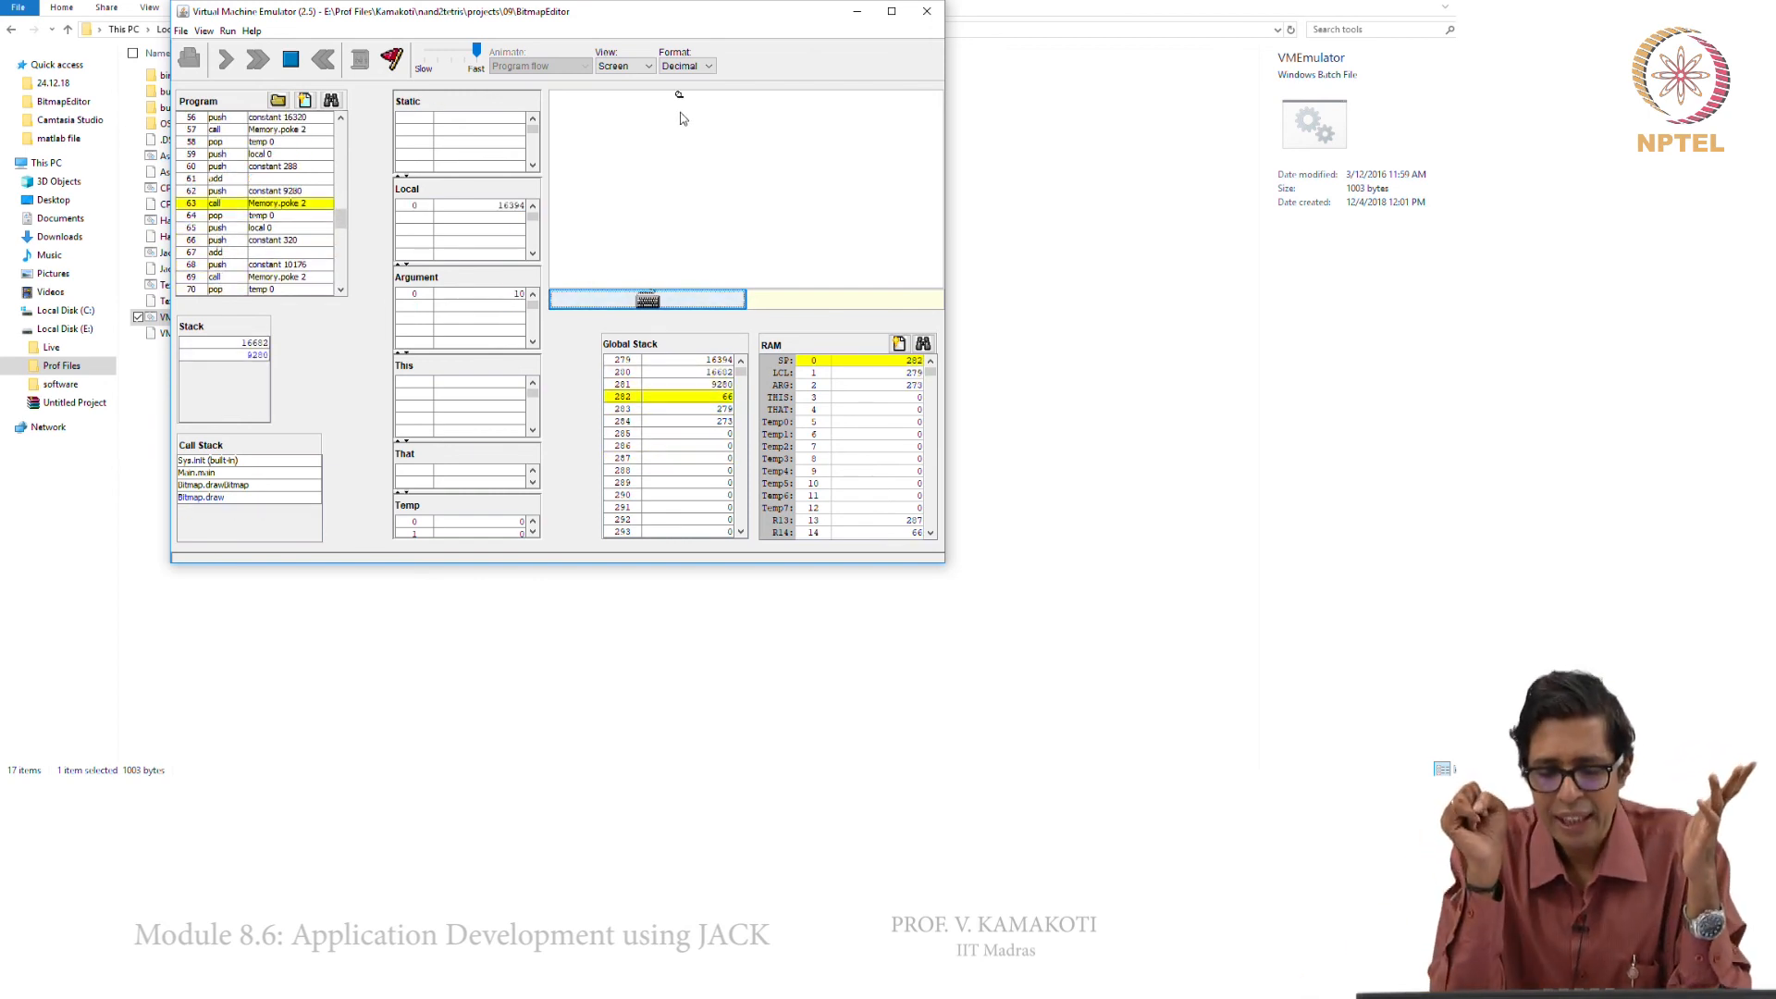
click(224, 60)
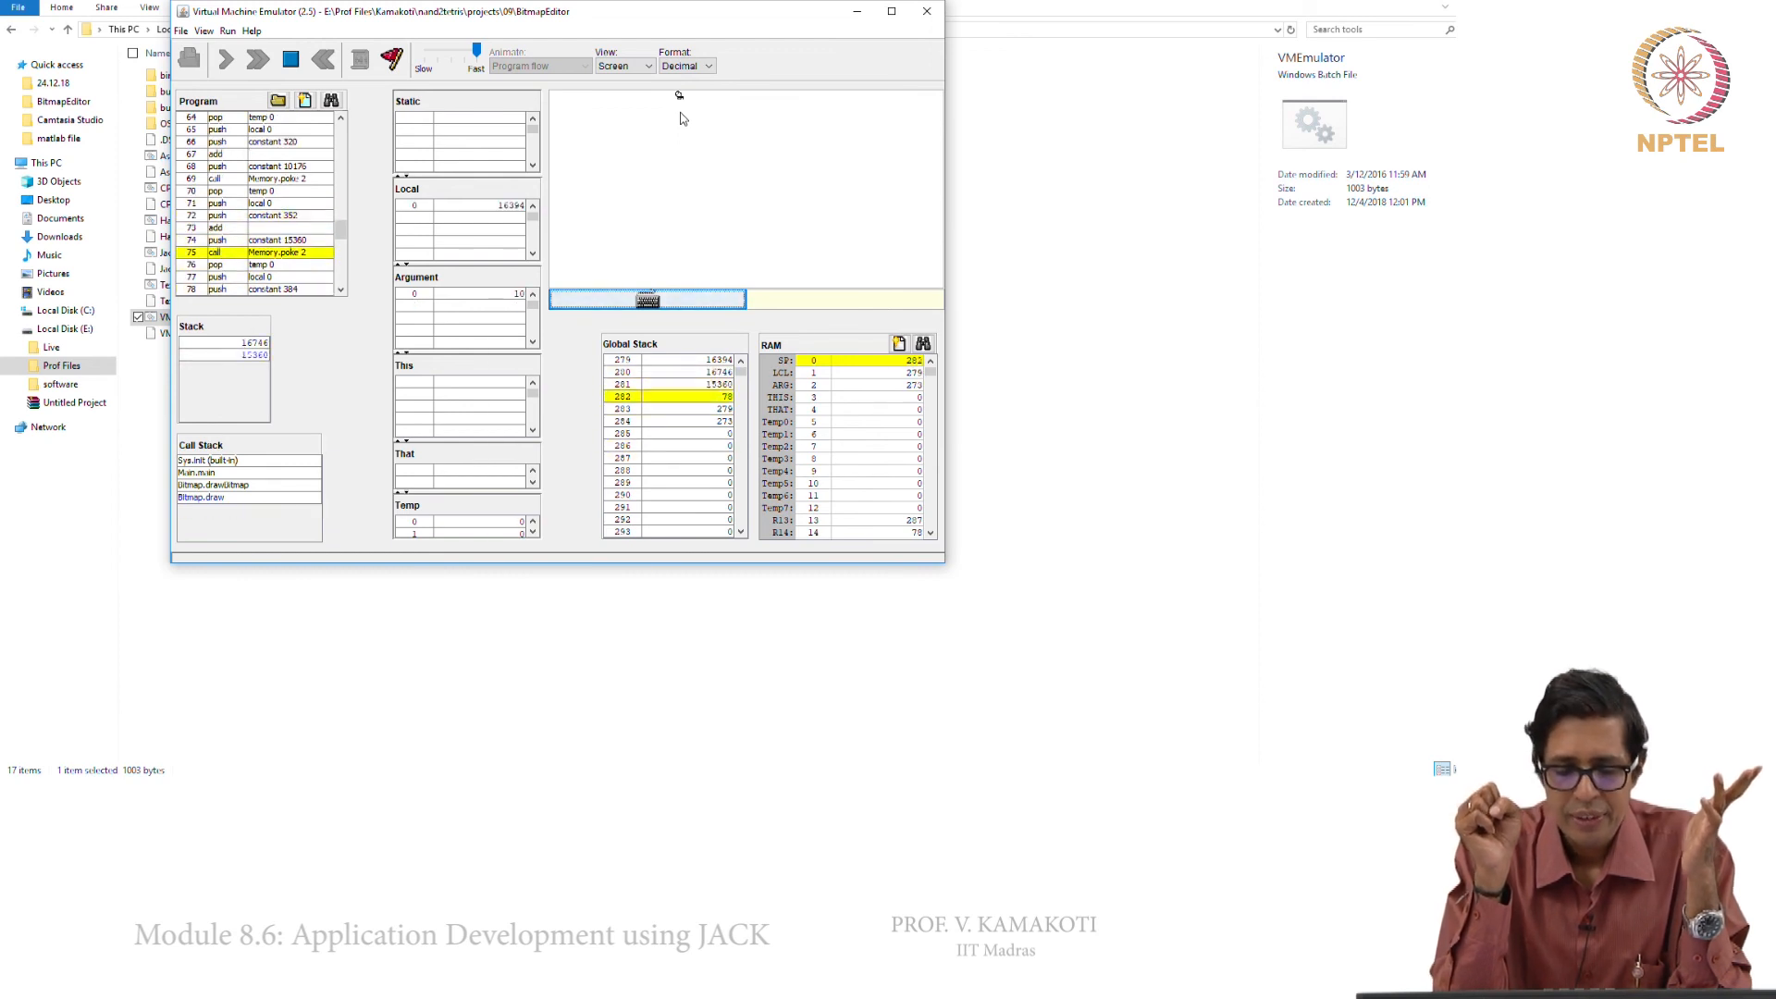
click(224, 59)
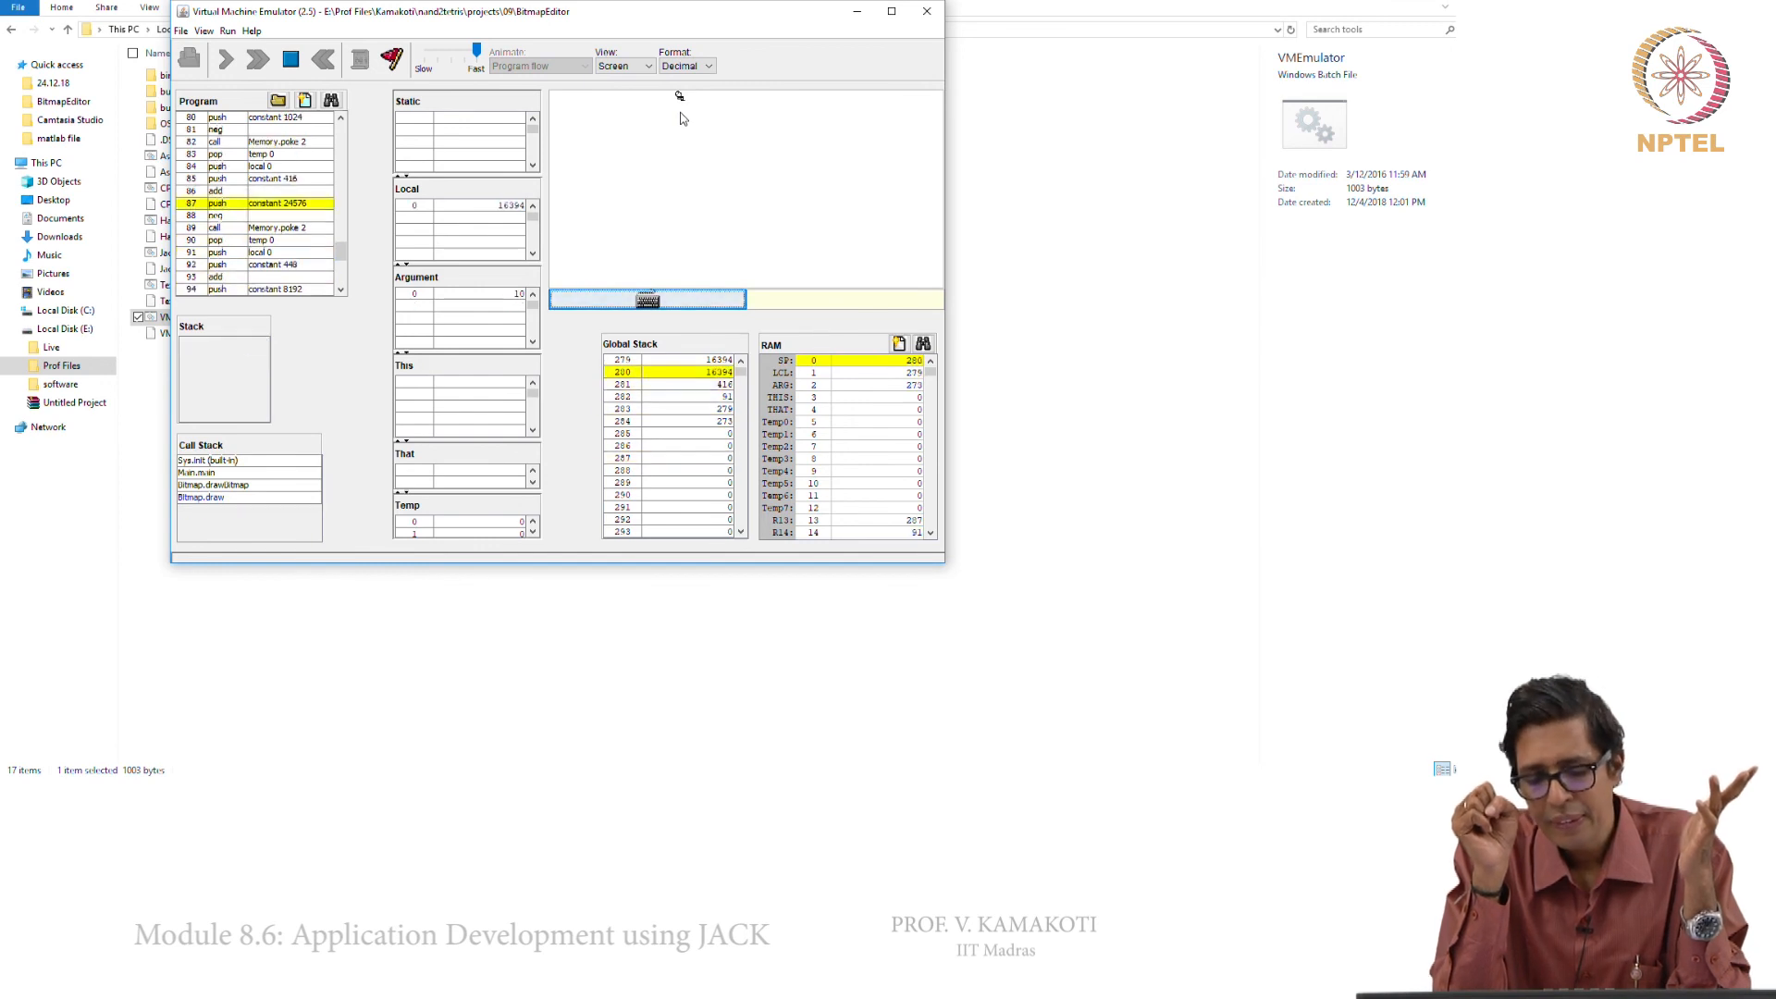
click(224, 59)
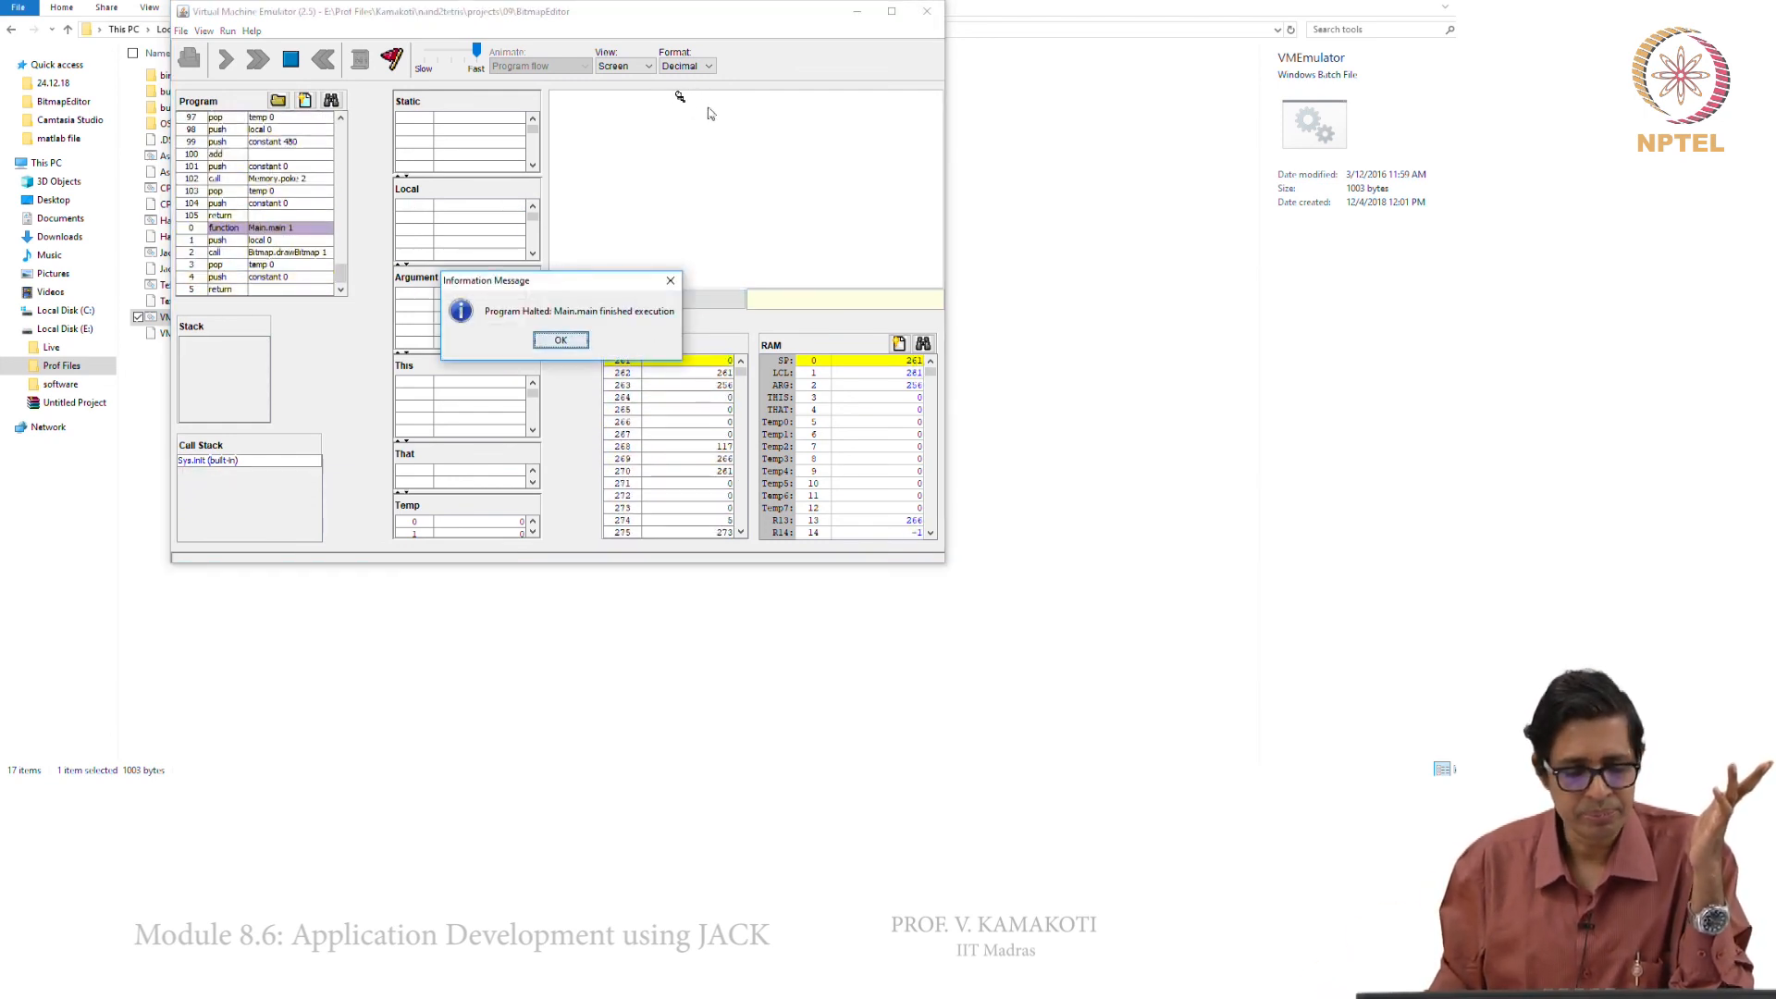
Dismiss the program-halted message and close the VM Emulator, returning to the nand2tetris folder
click(559, 341)
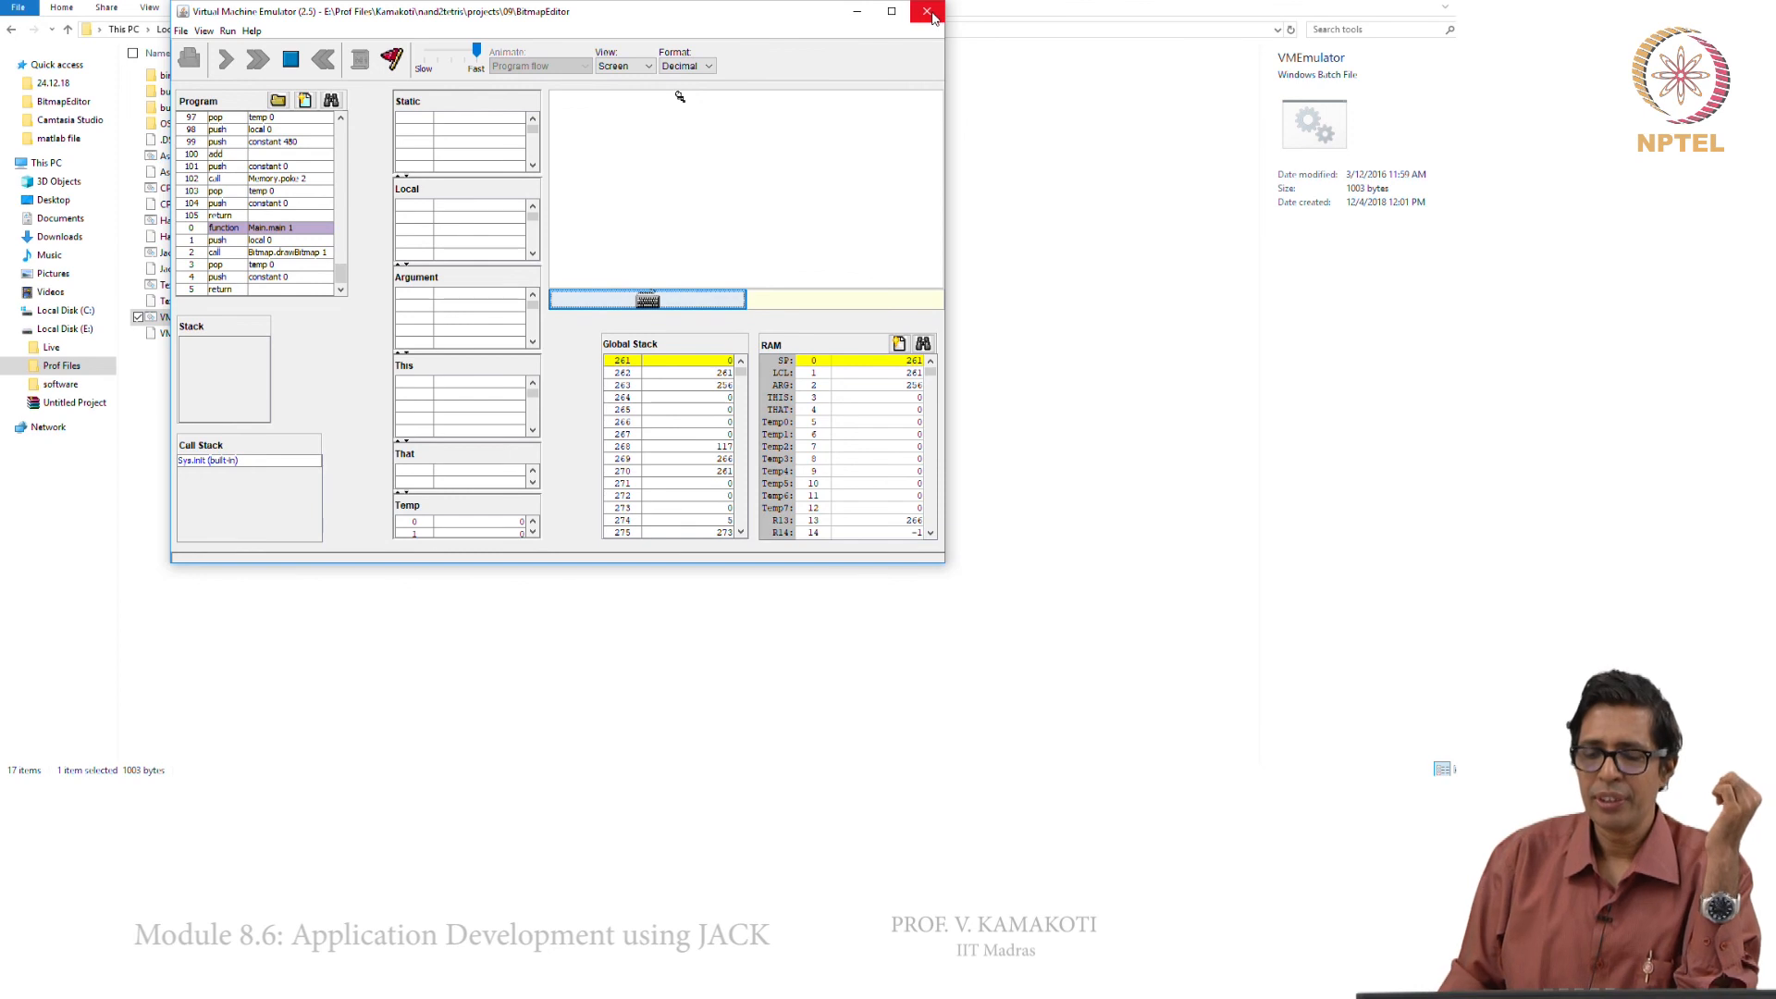
click(929, 13)
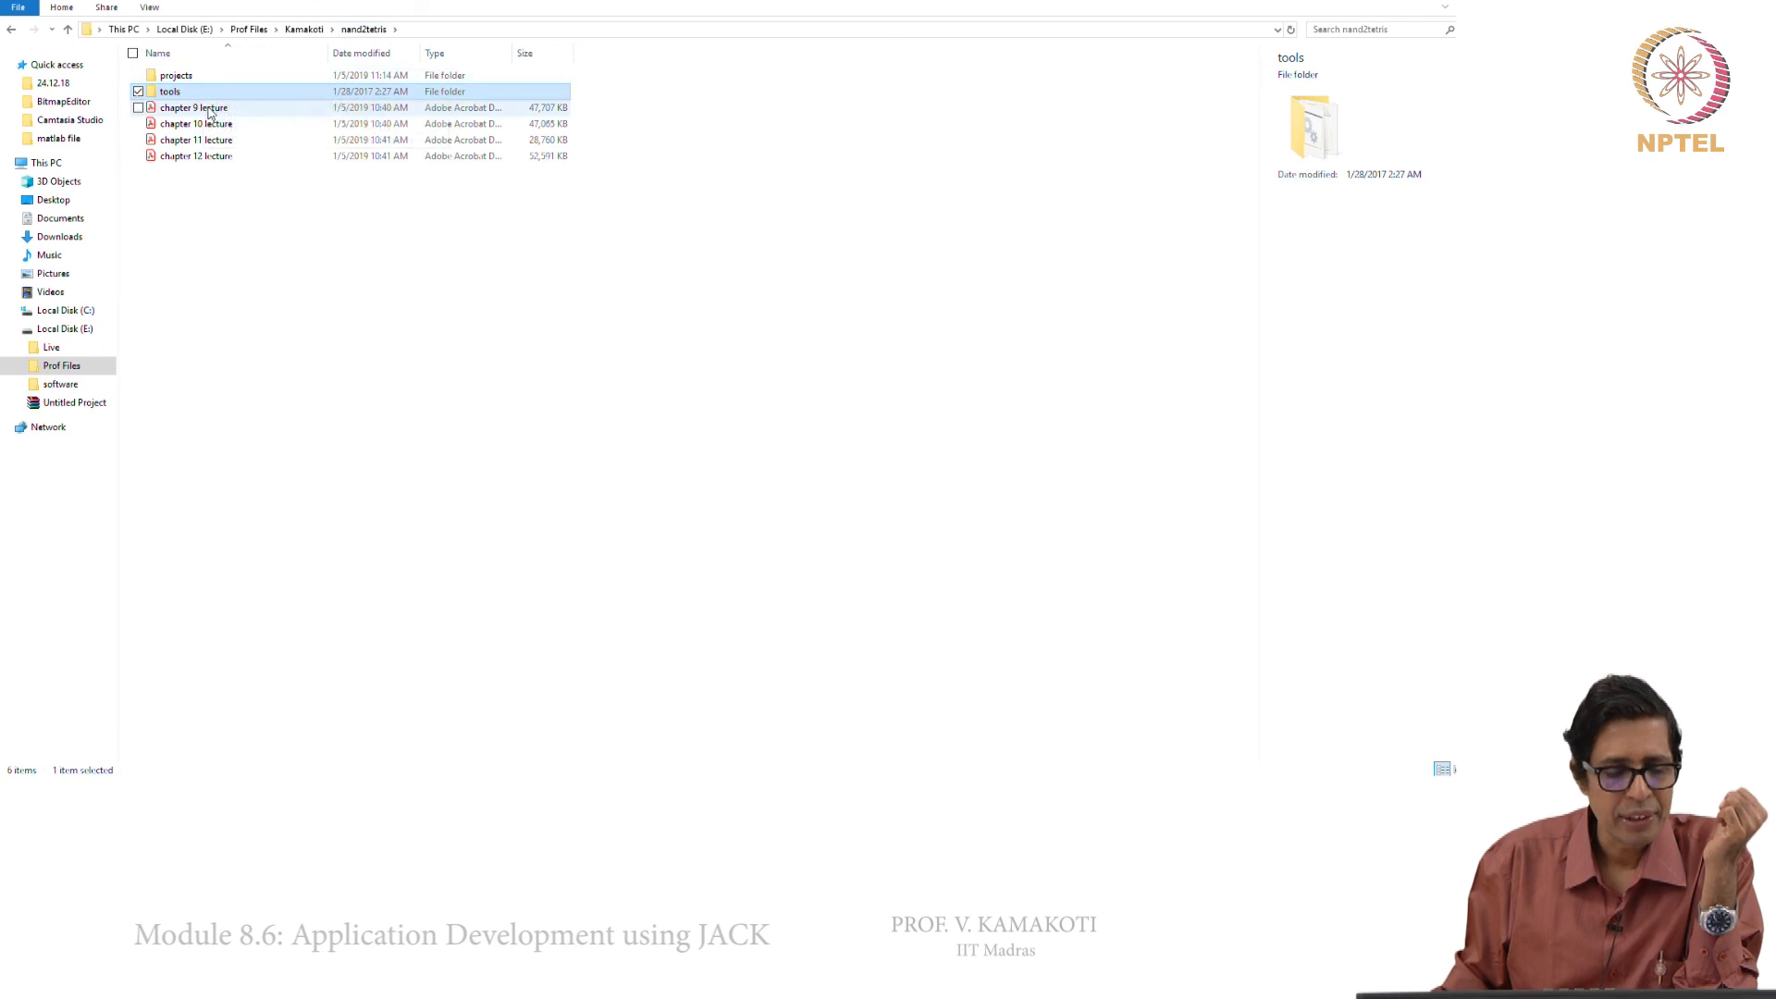
Open the Jack OS API PDF from projects → 09
double_click(176, 74)
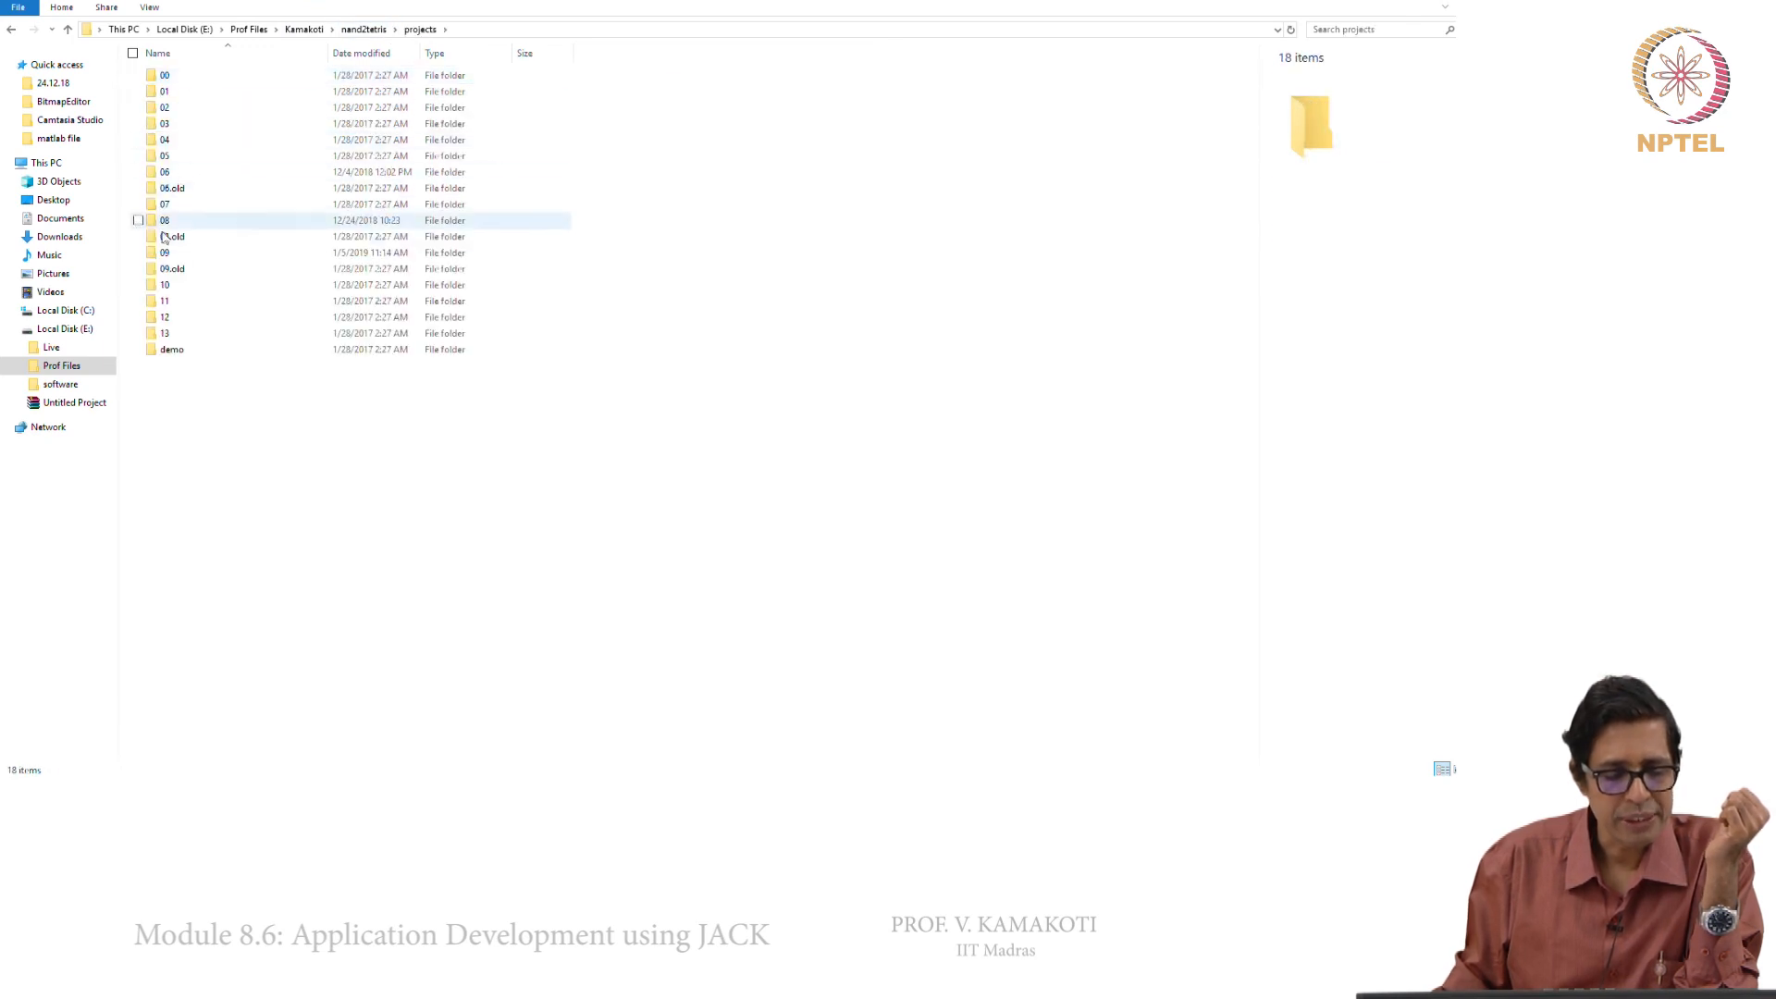
double_click(164, 252)
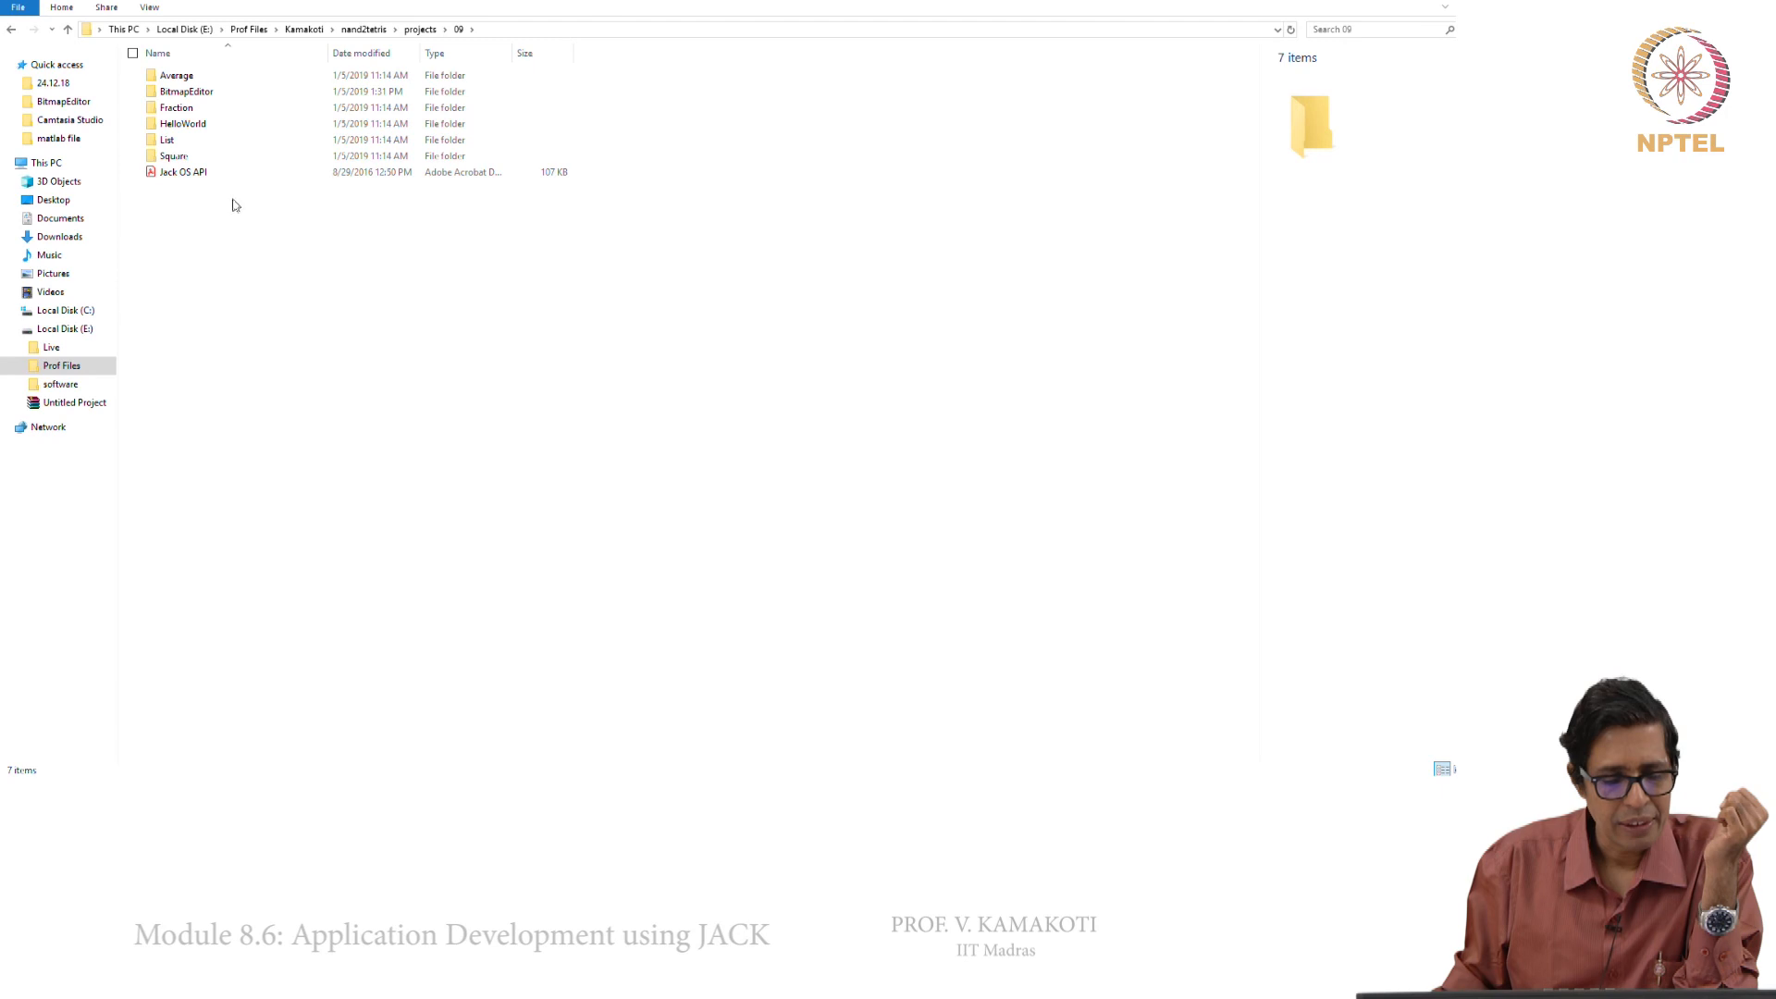
double_click(182, 171)
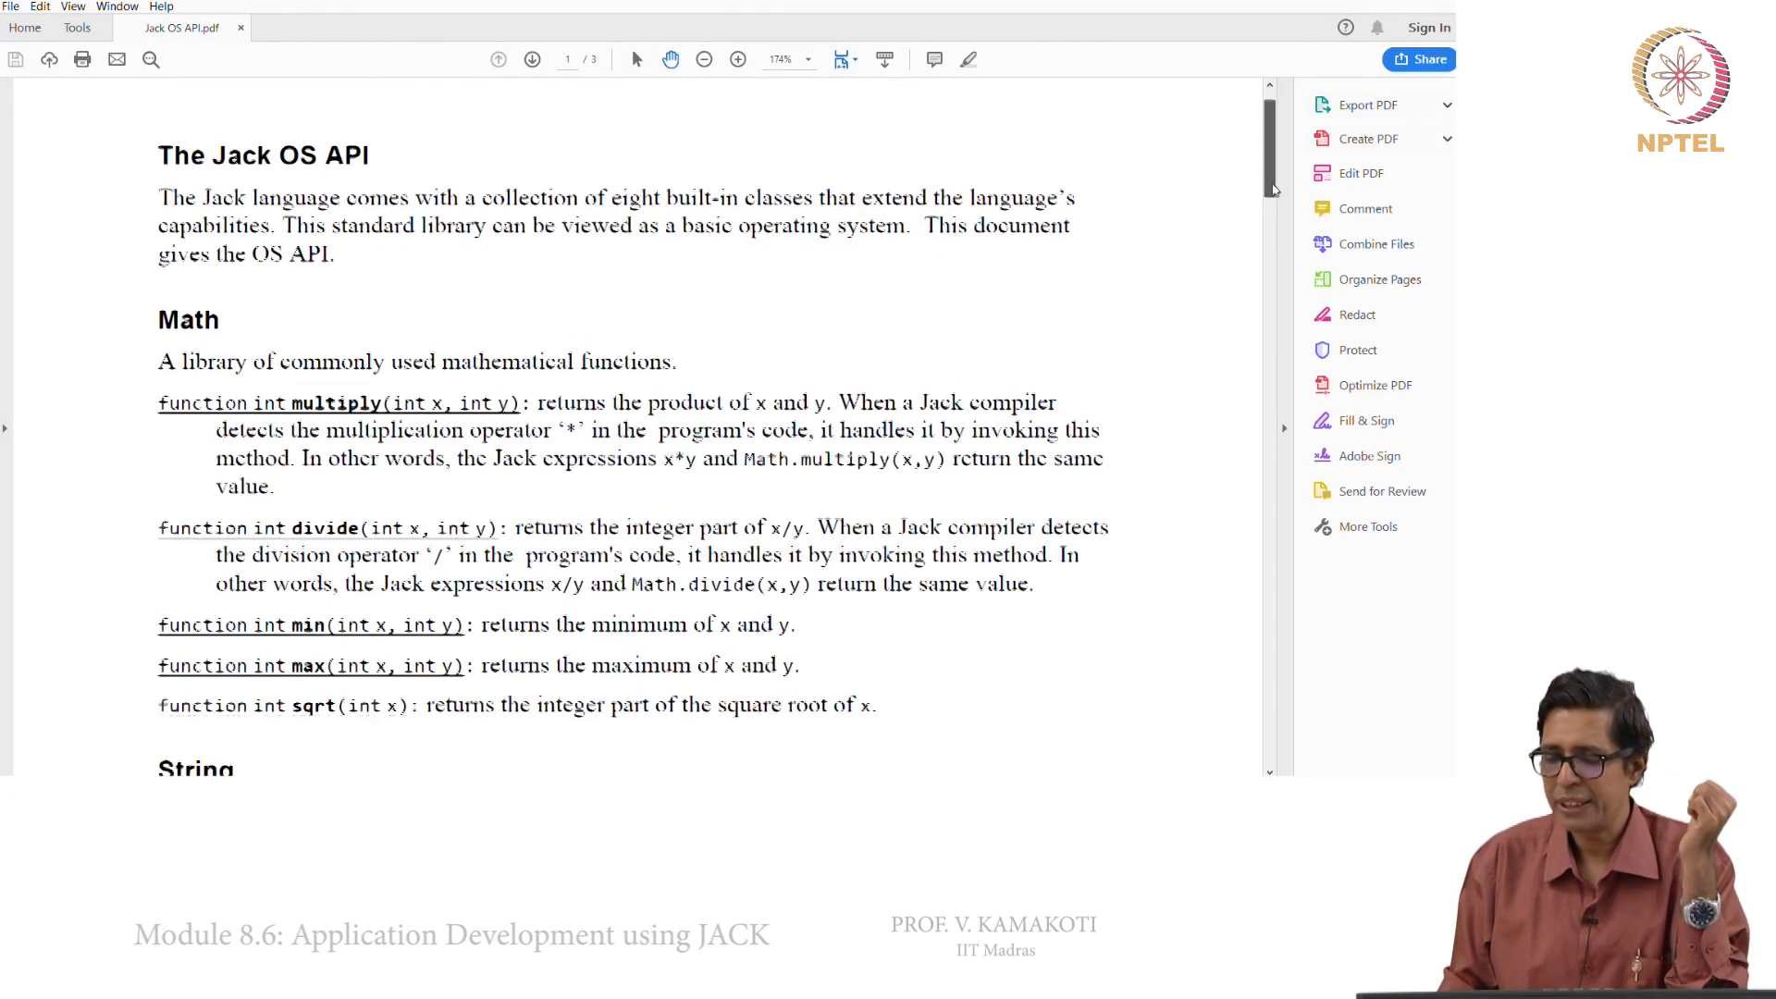
Scroll down through the Jack OS API document past the String functions
scroll(down, 3)
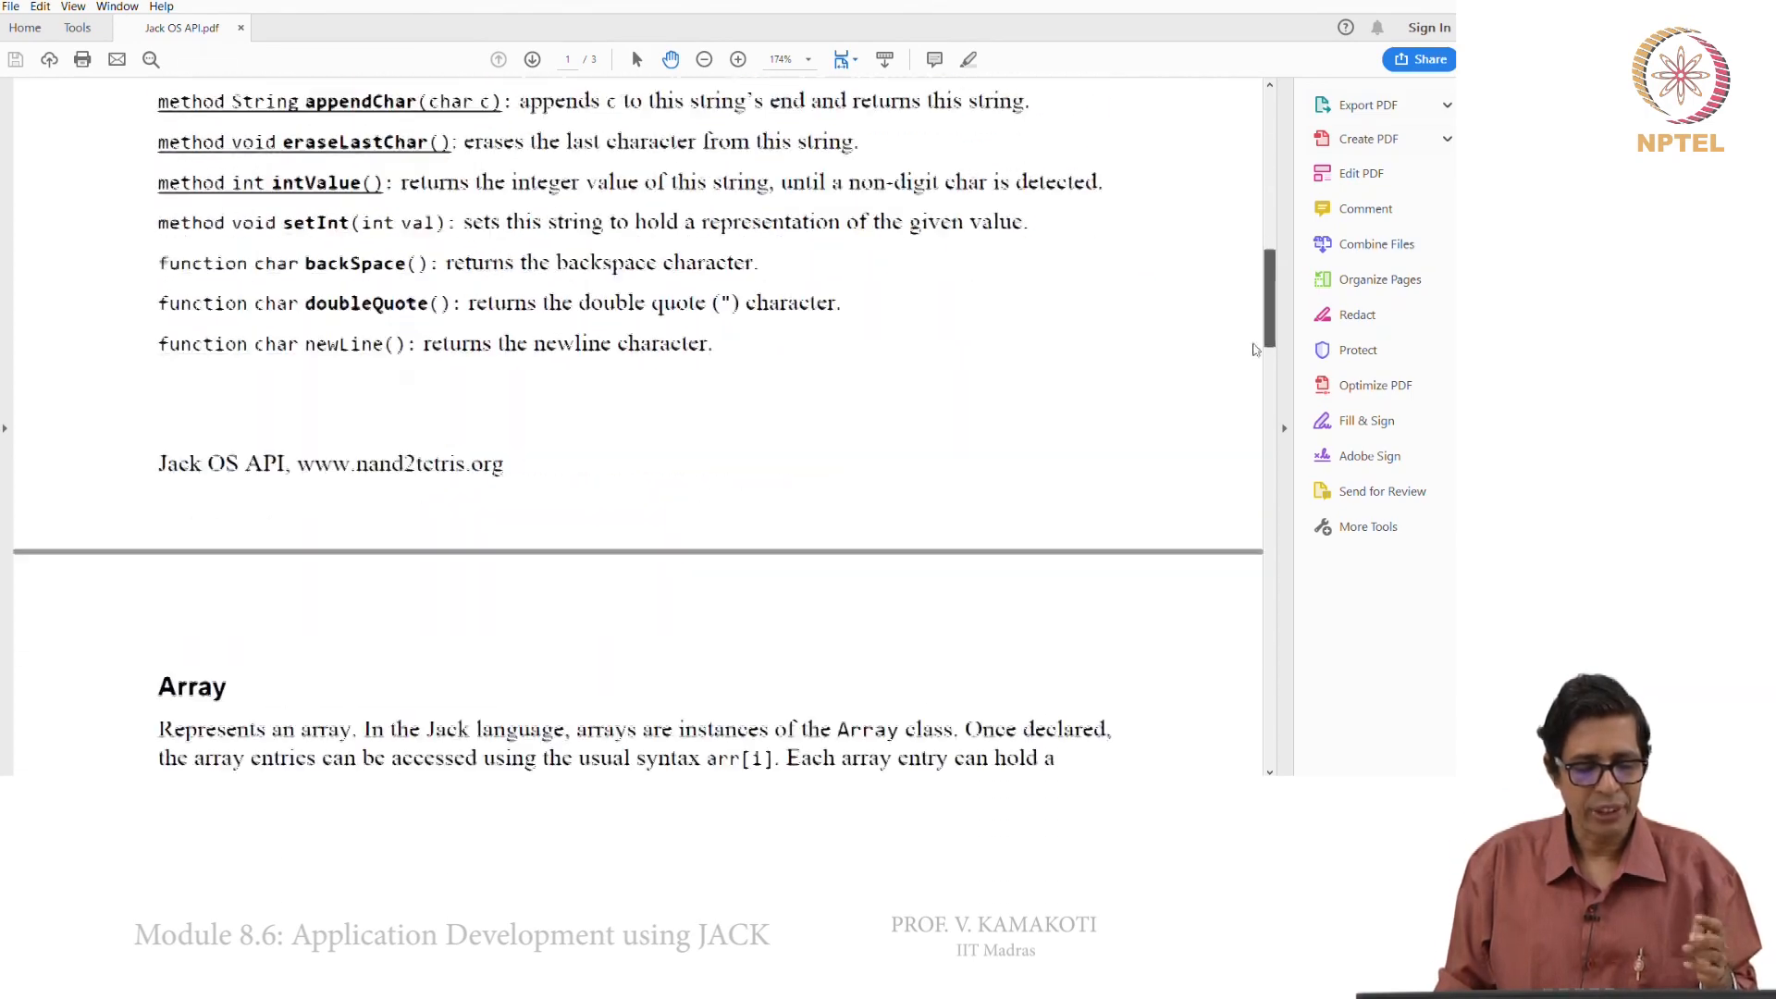
scroll(down, 3)
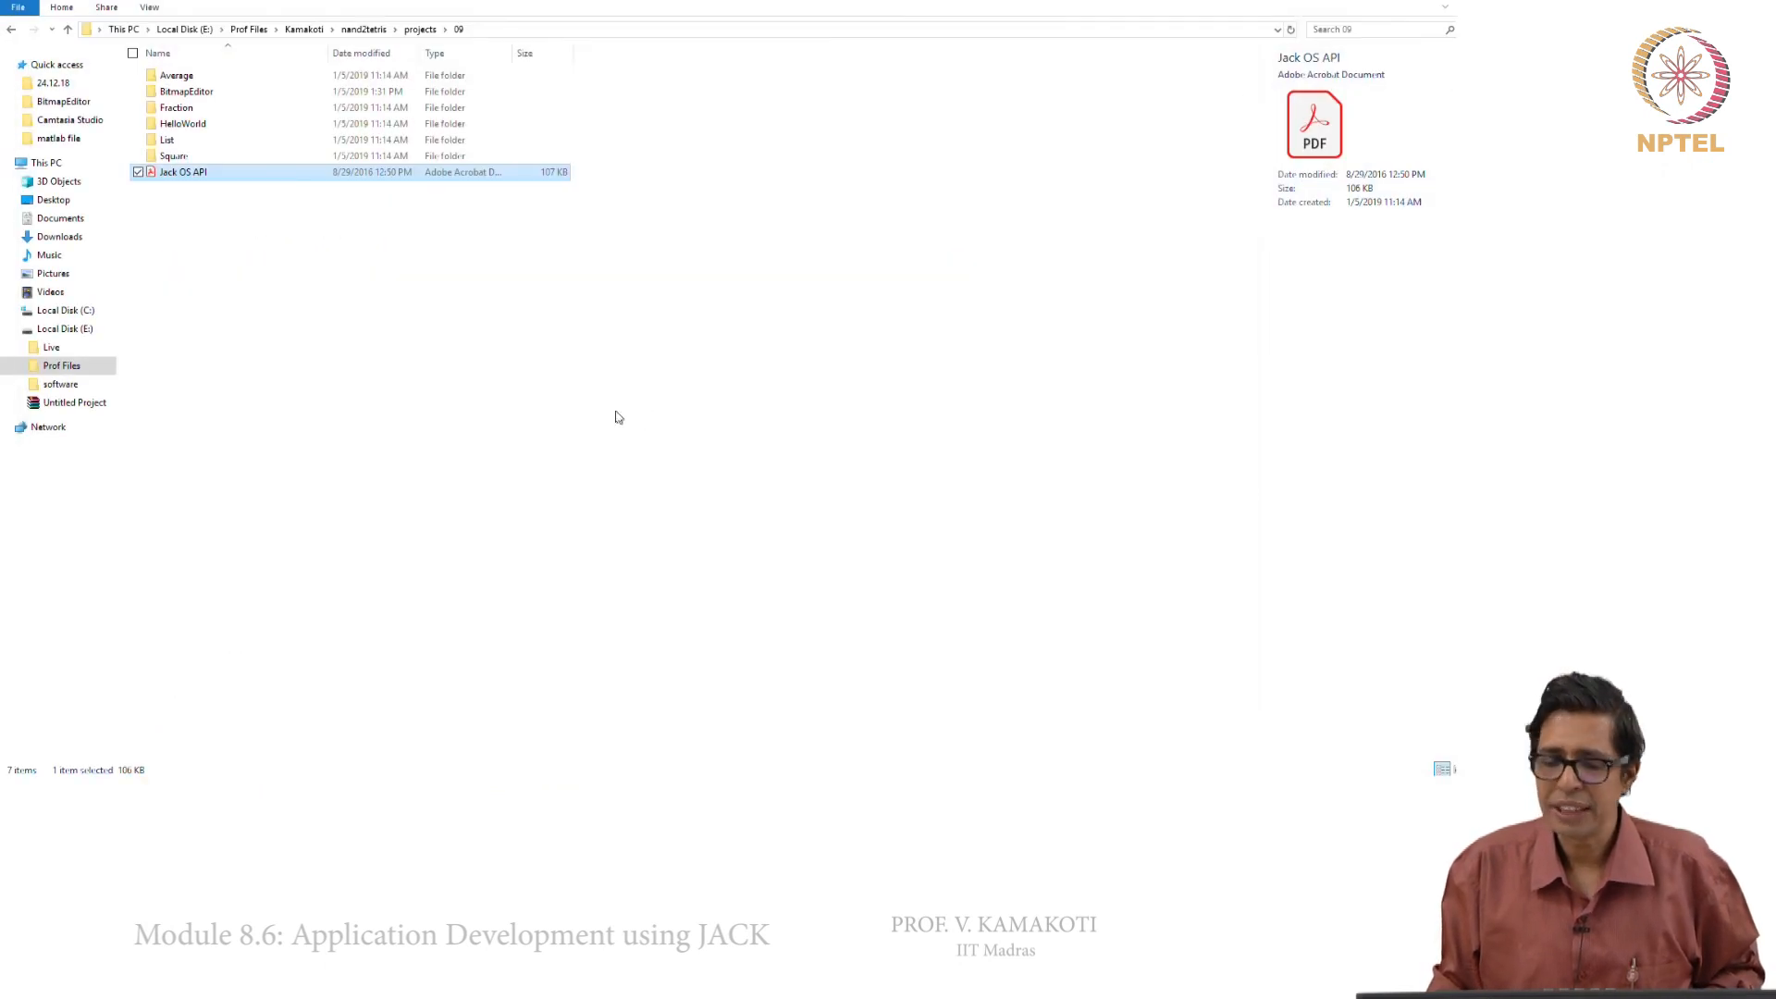
mouse_move(639, 407)
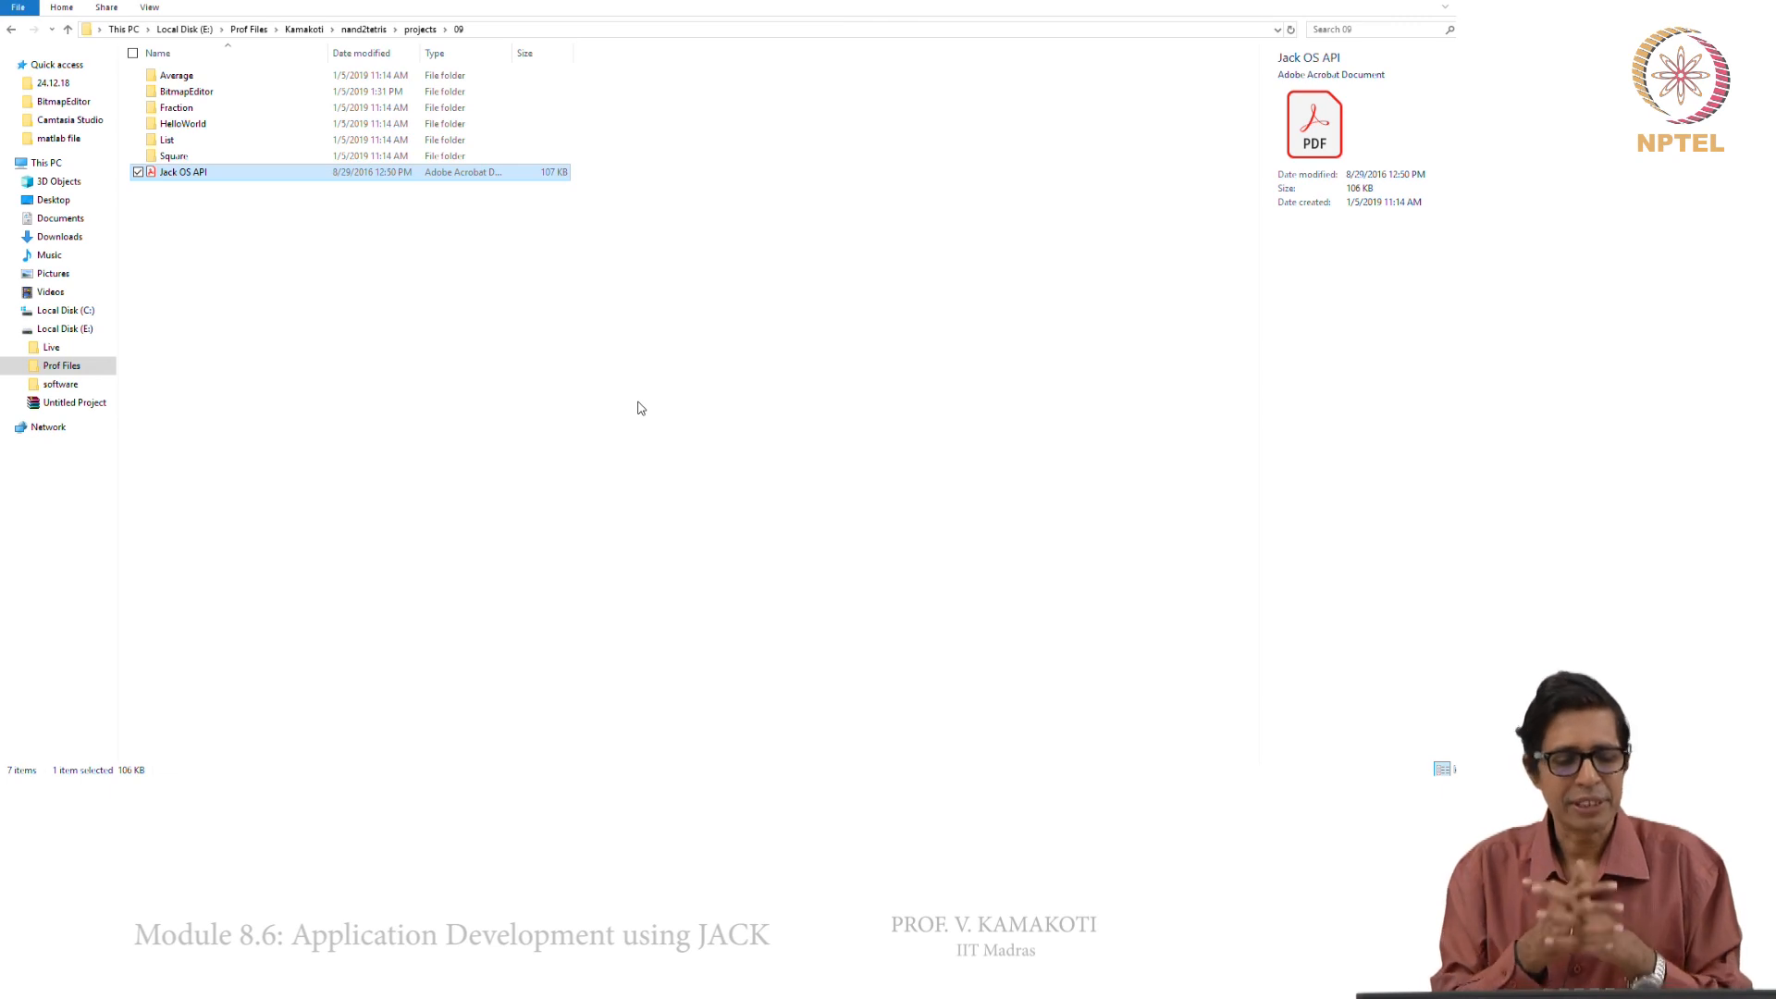
mouse_move(777, 433)
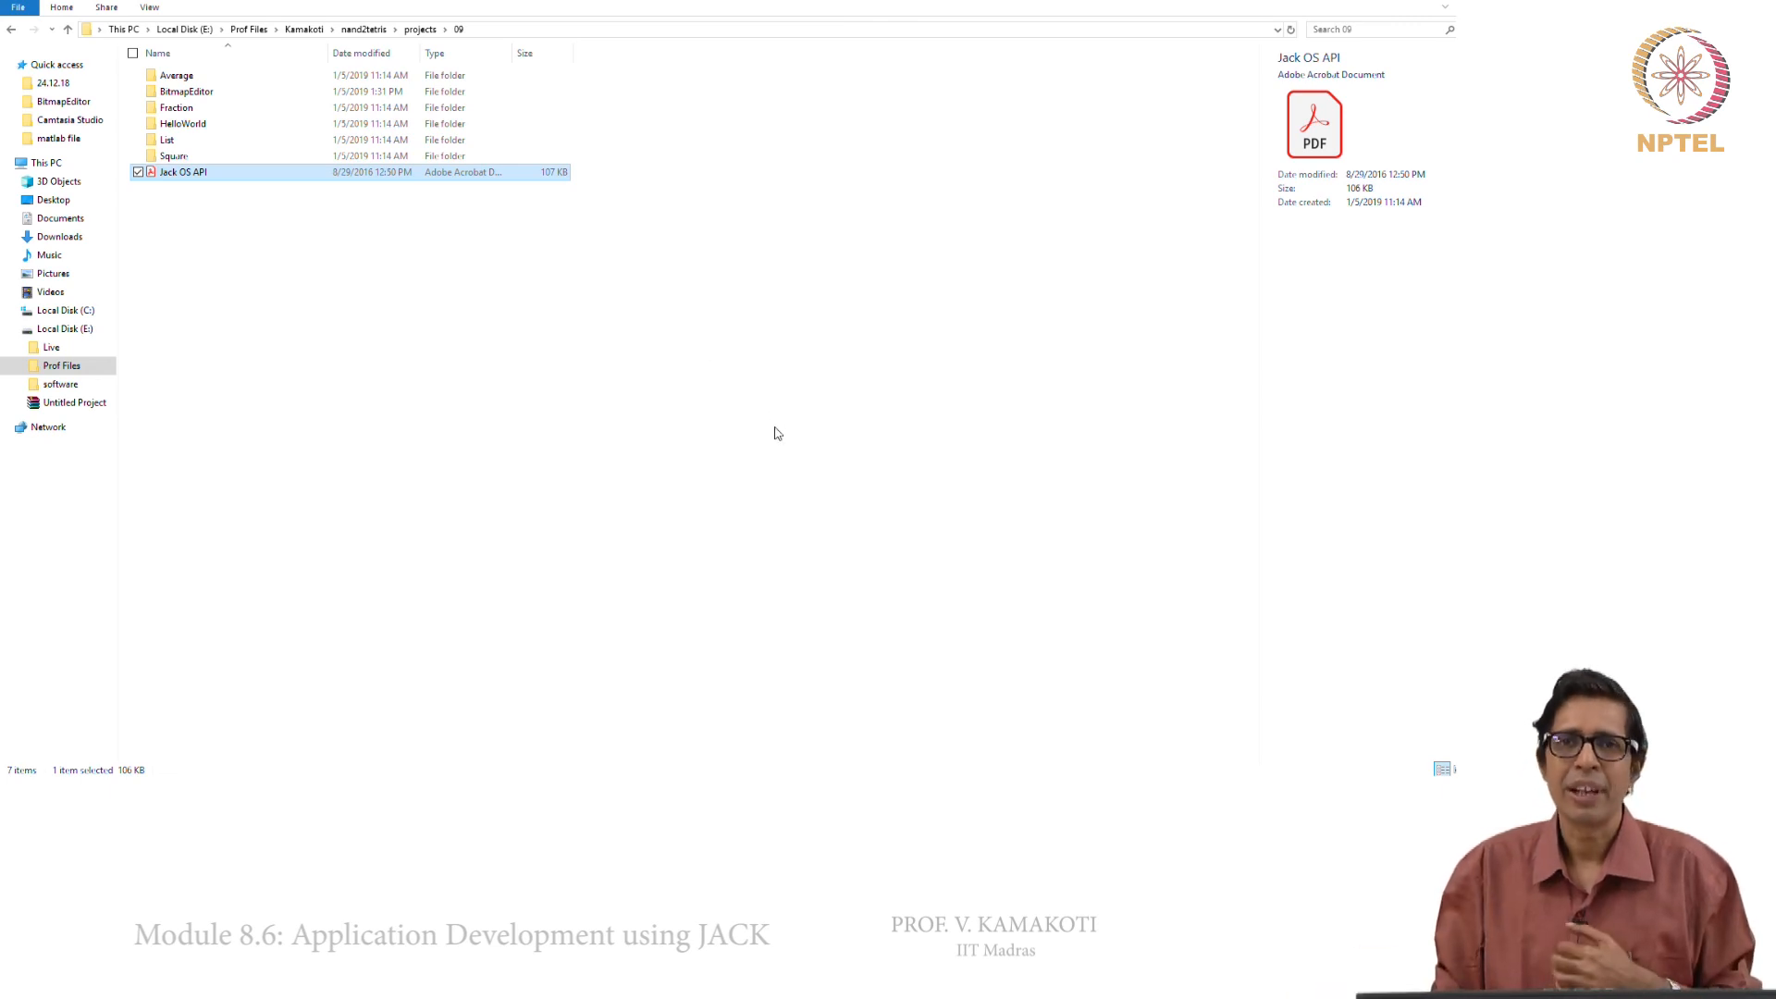